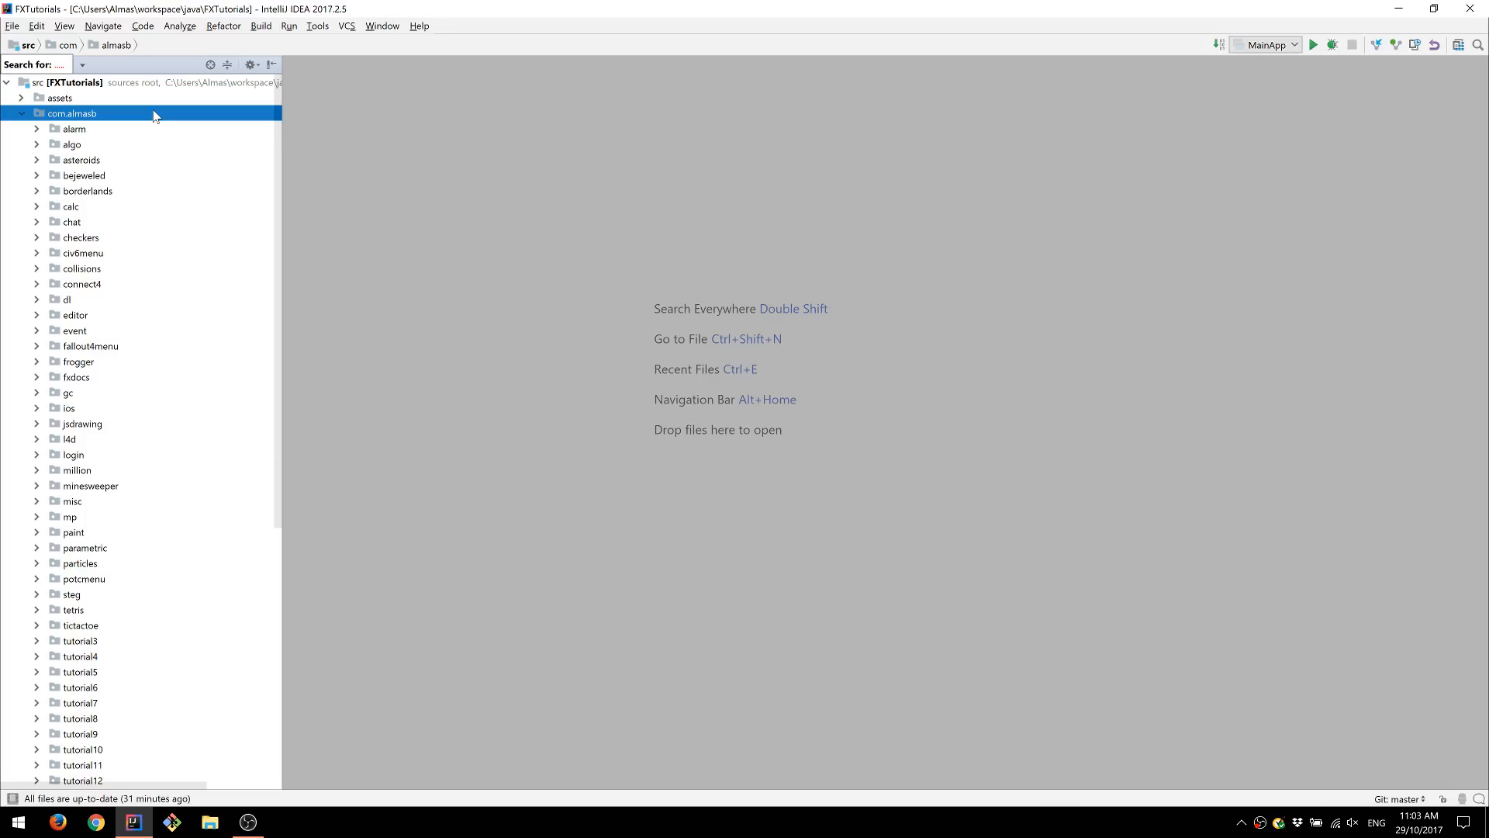
- Create a new package named notes under com.almasb in the Project view
right_click(71, 113)
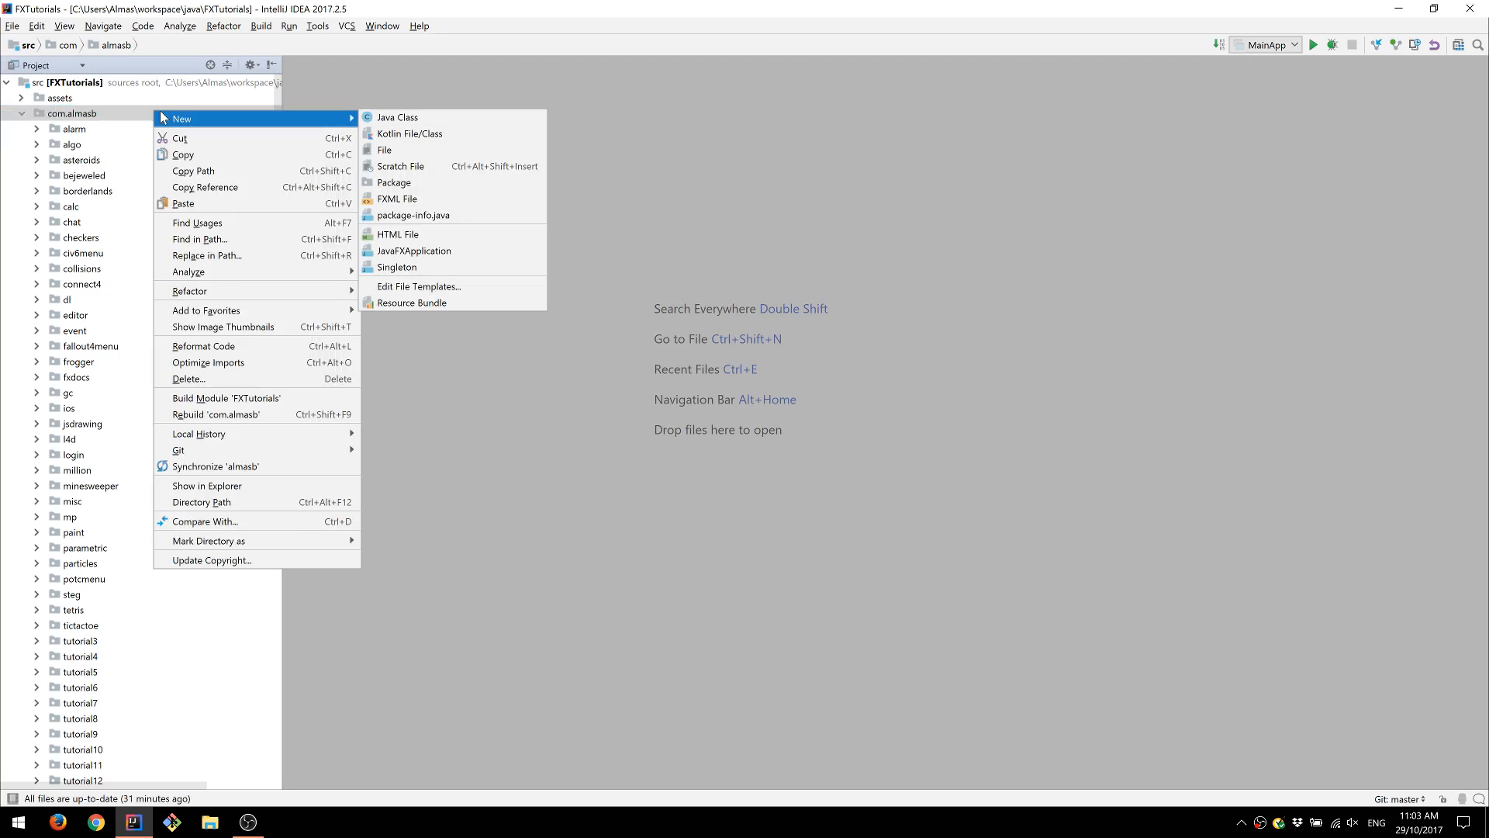
mouse_move(309, 172)
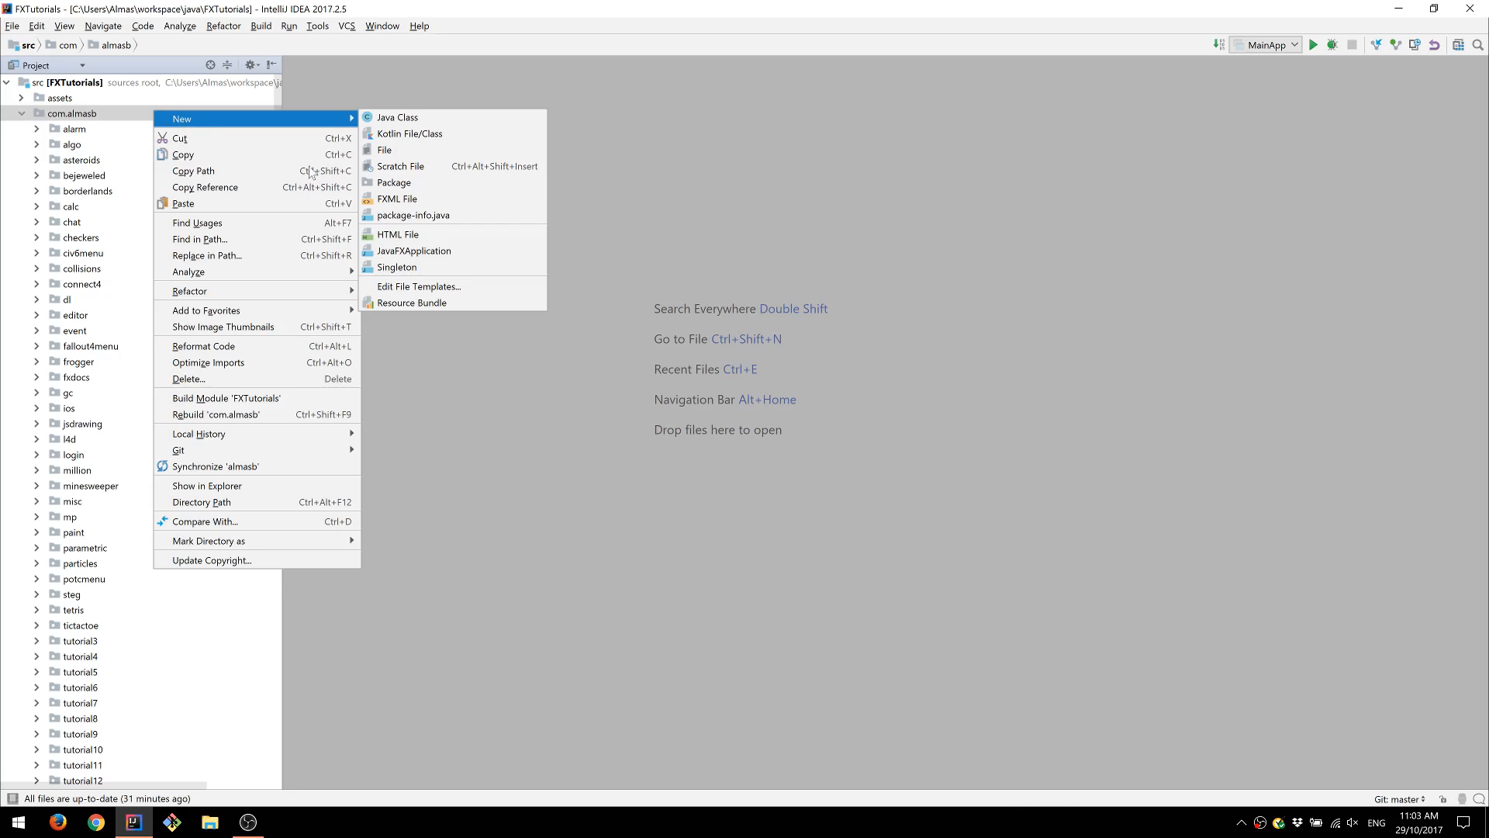
left_click(394, 181)
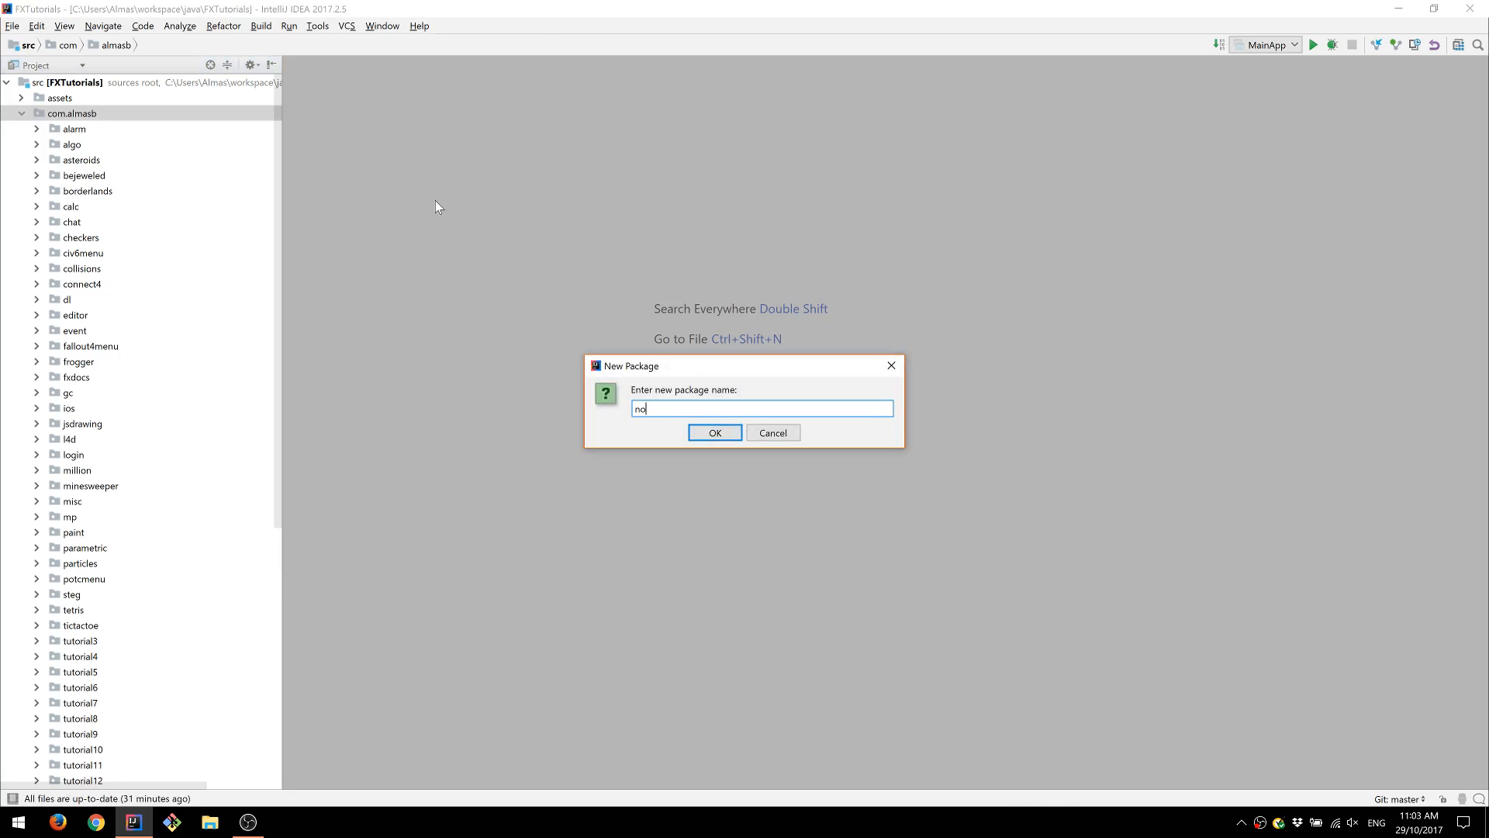
left_click(714, 432)
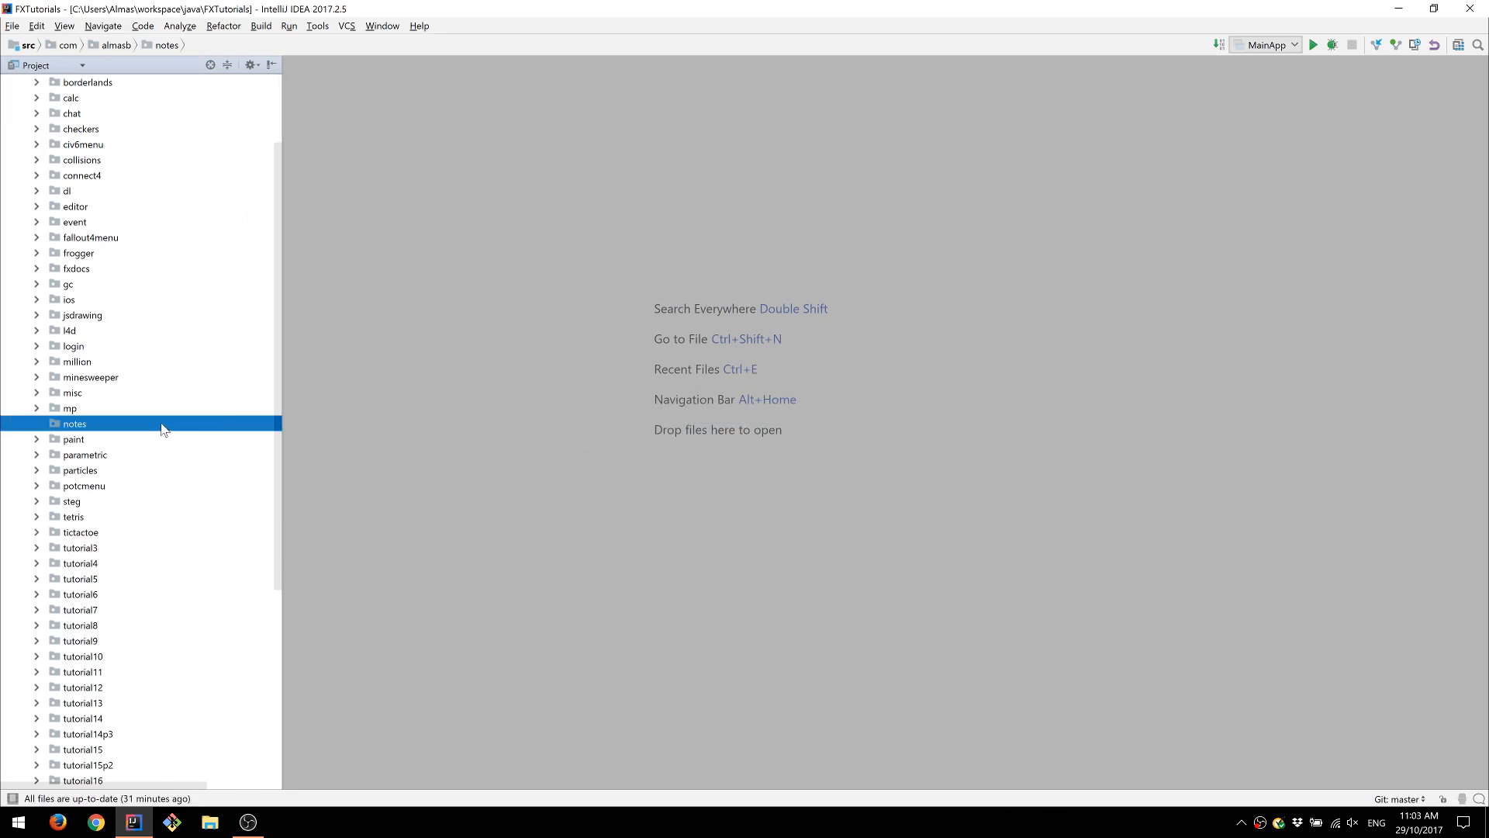
right_click(74, 424)
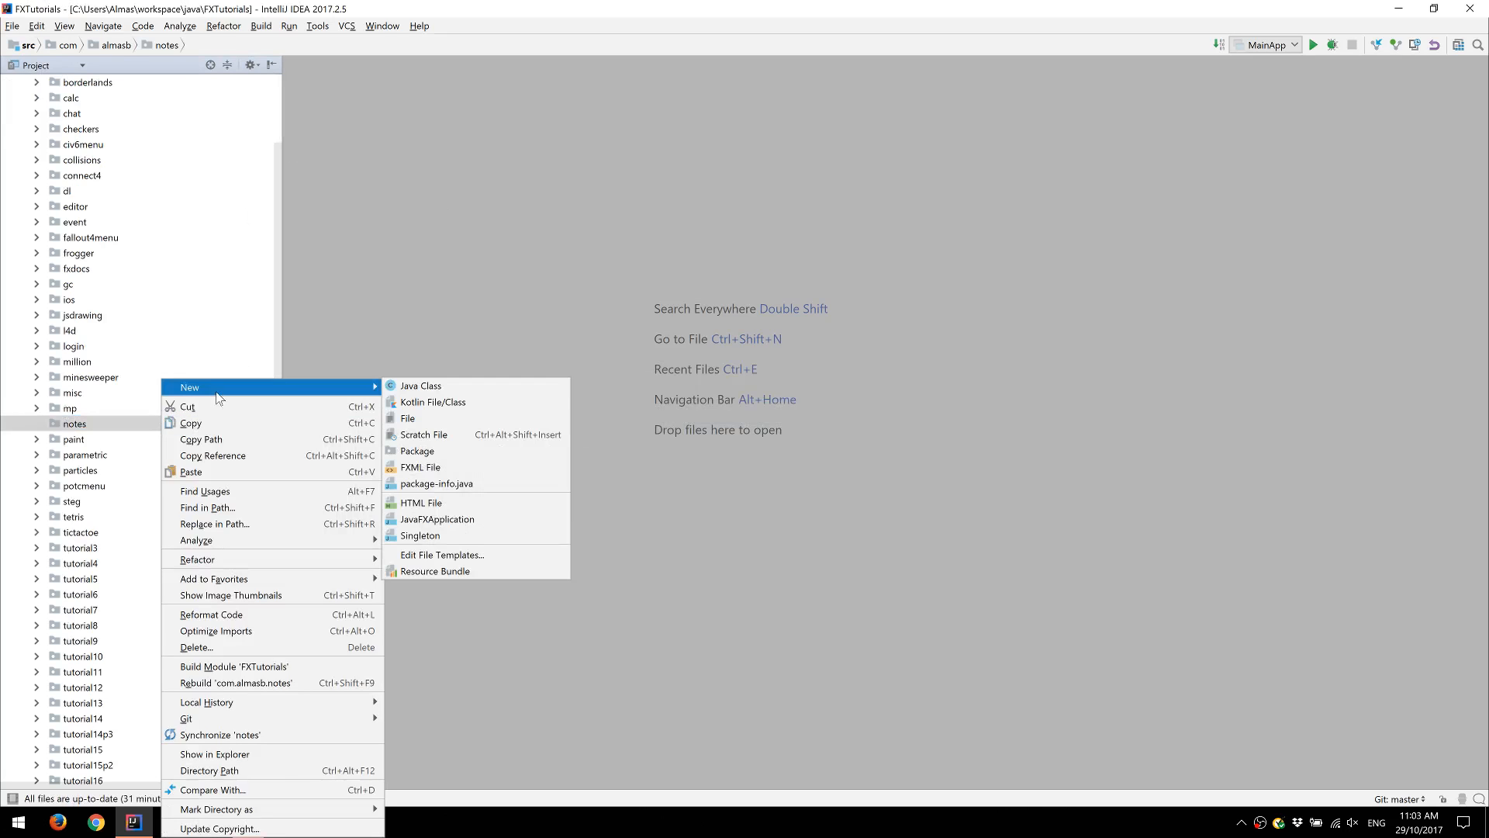
- Create a NotesController Java class in the notes package
left_click(420, 385)
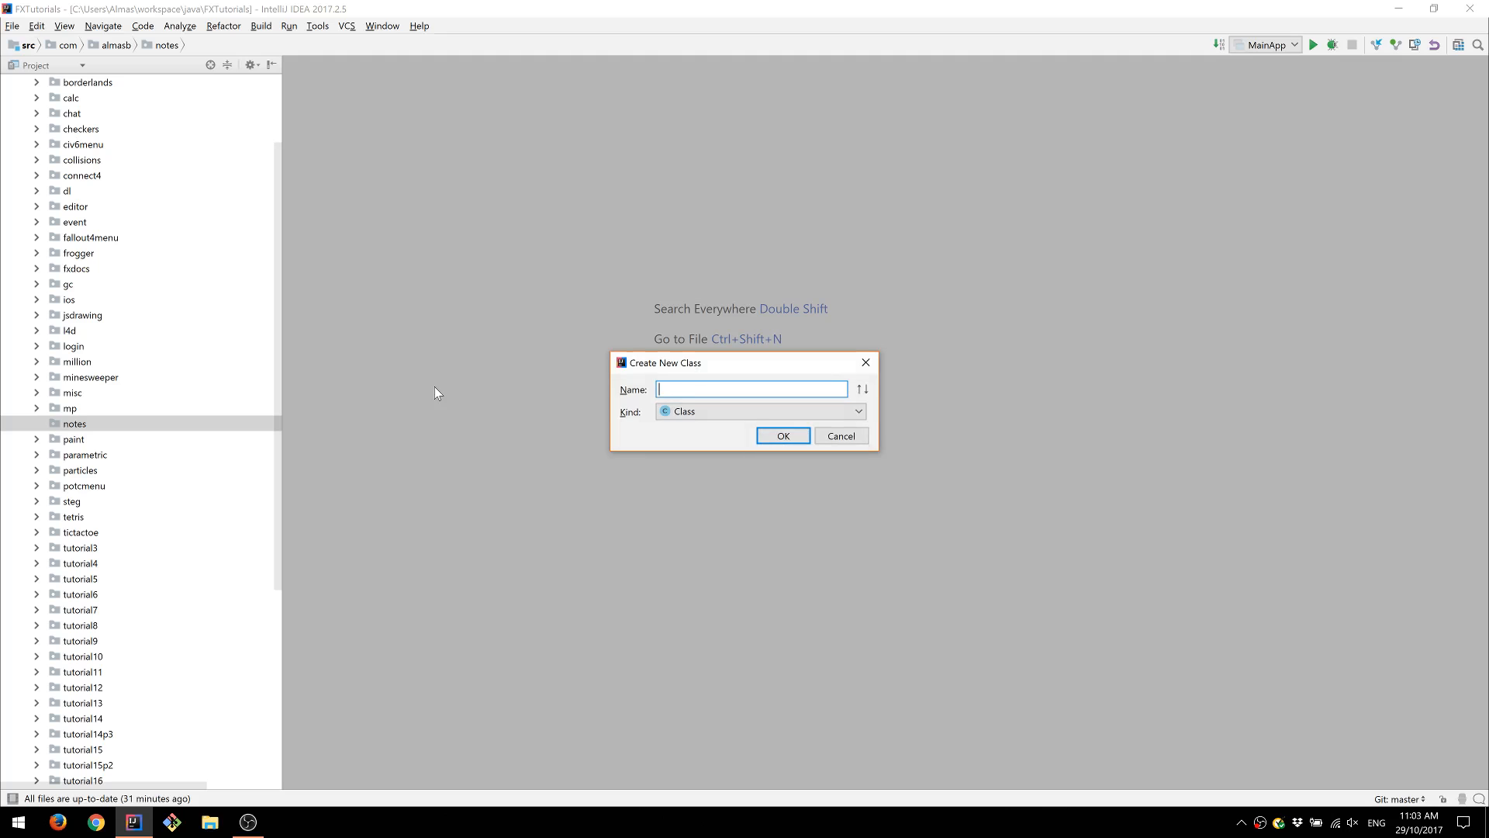
type("NotesCOntroller")
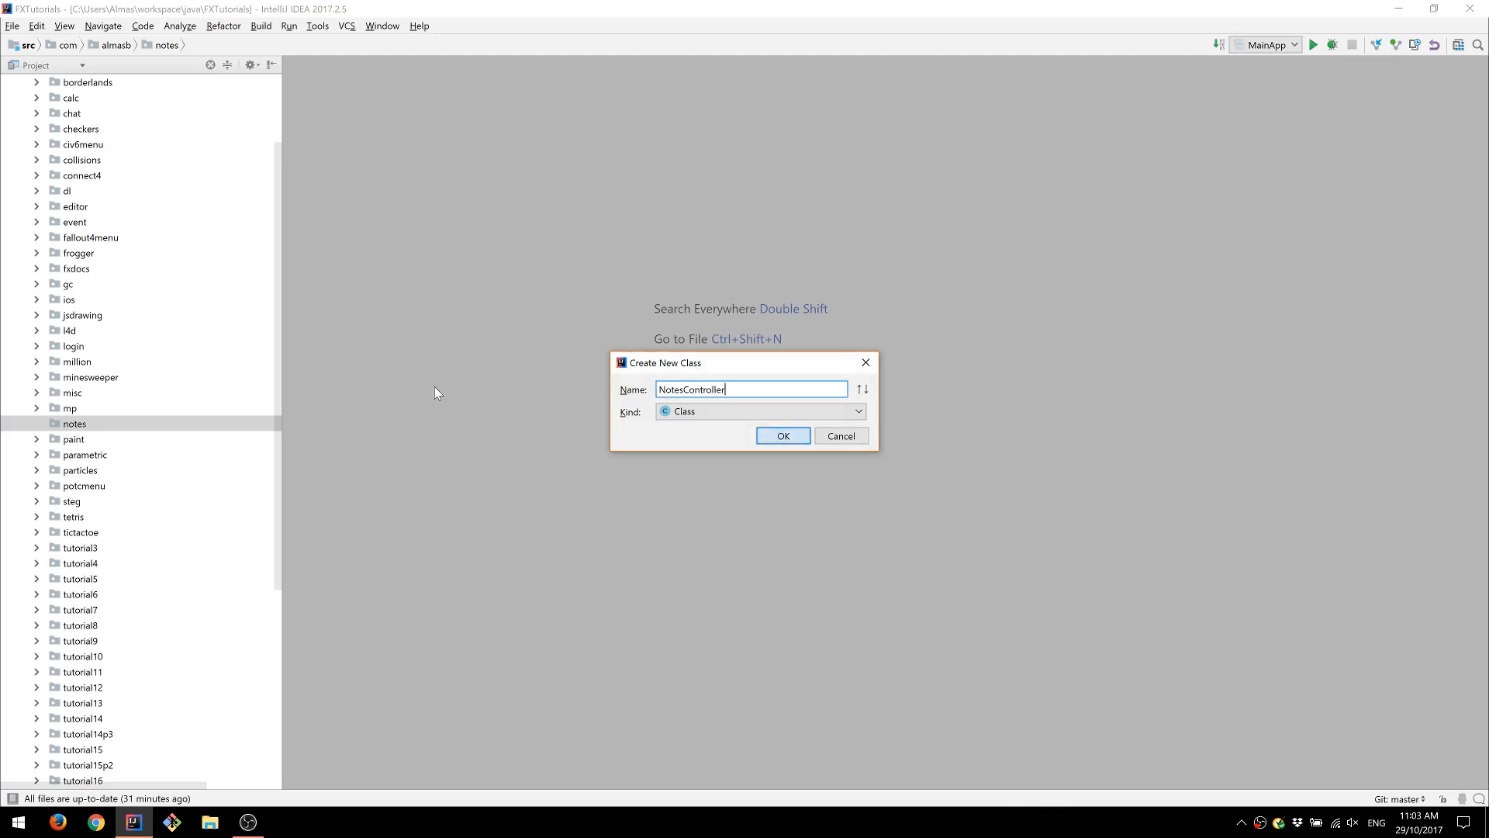
left_click(782, 435)
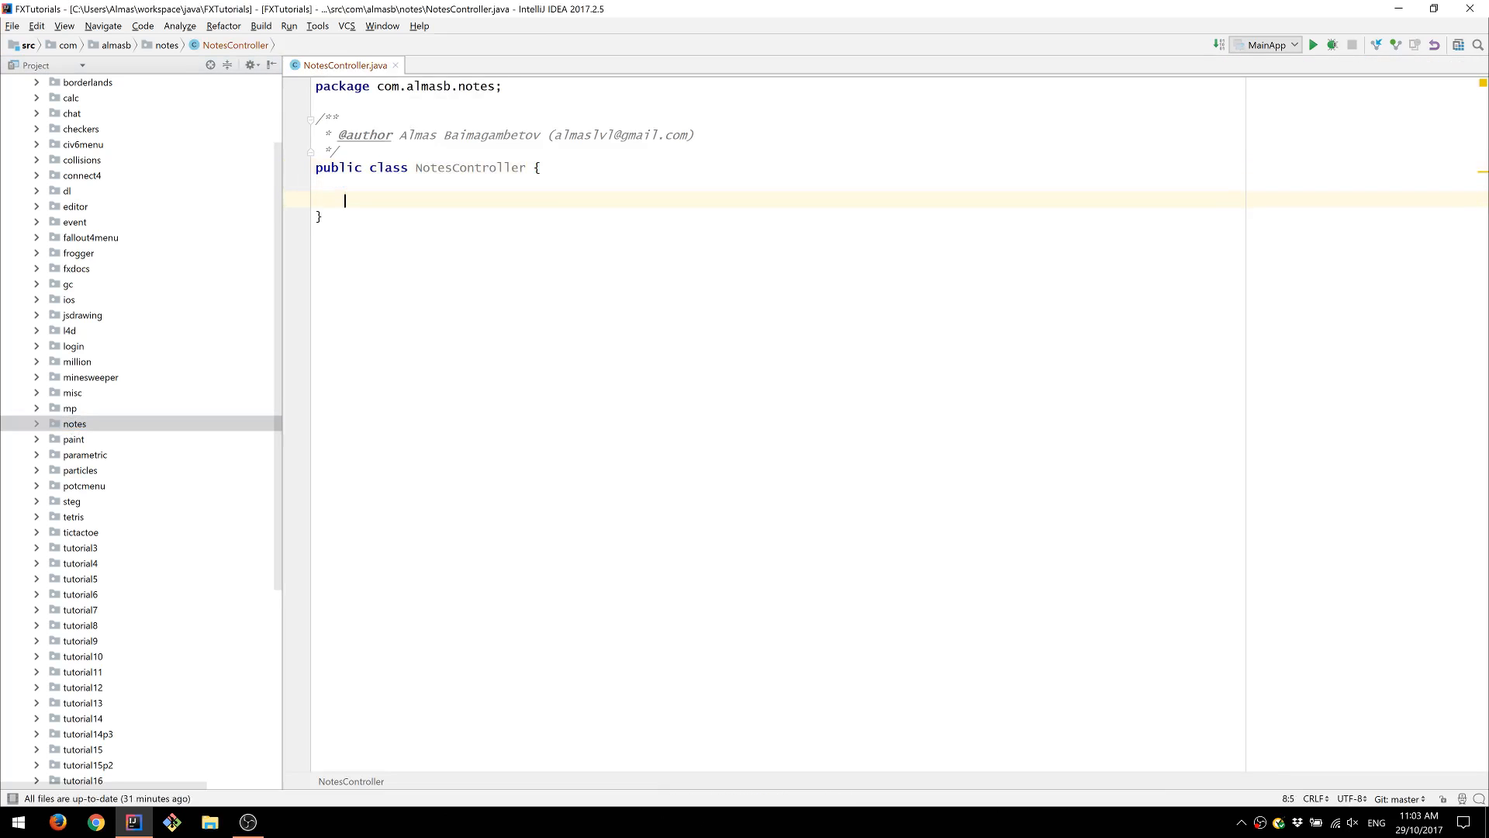
type("private")
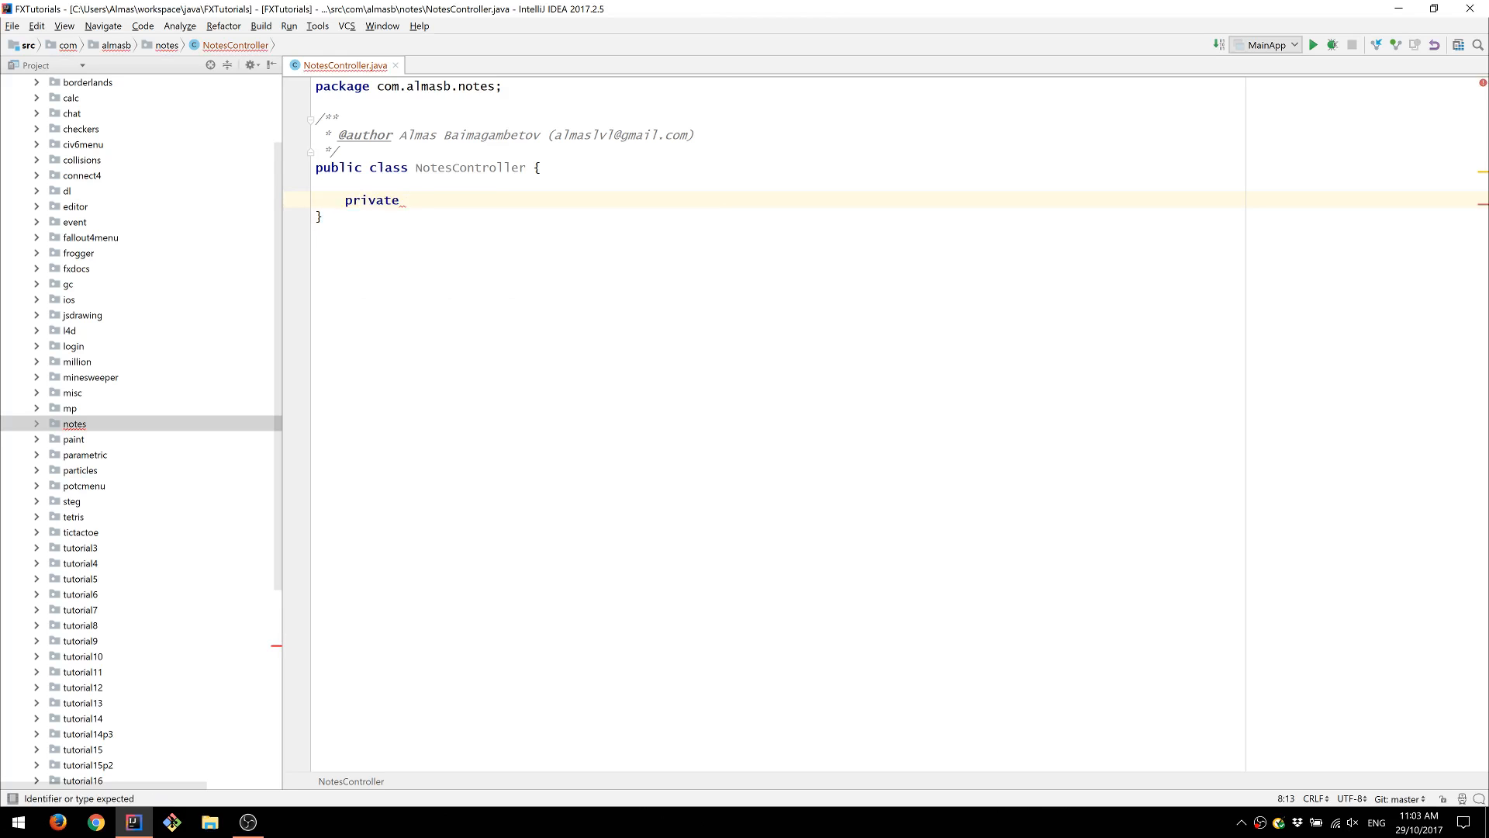
type("DatePicker picker;")
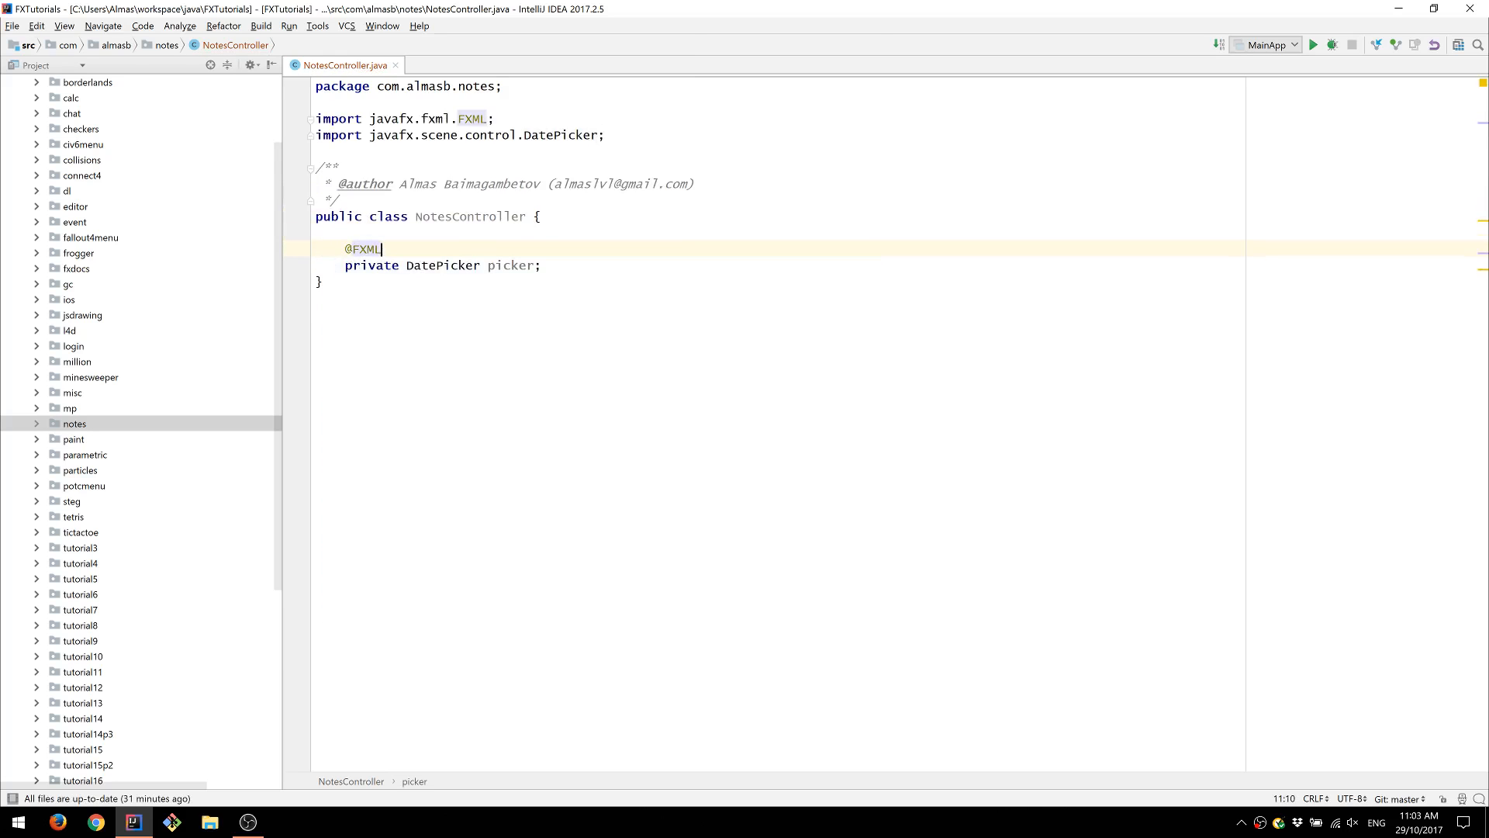
type("@FXML")
type("private")
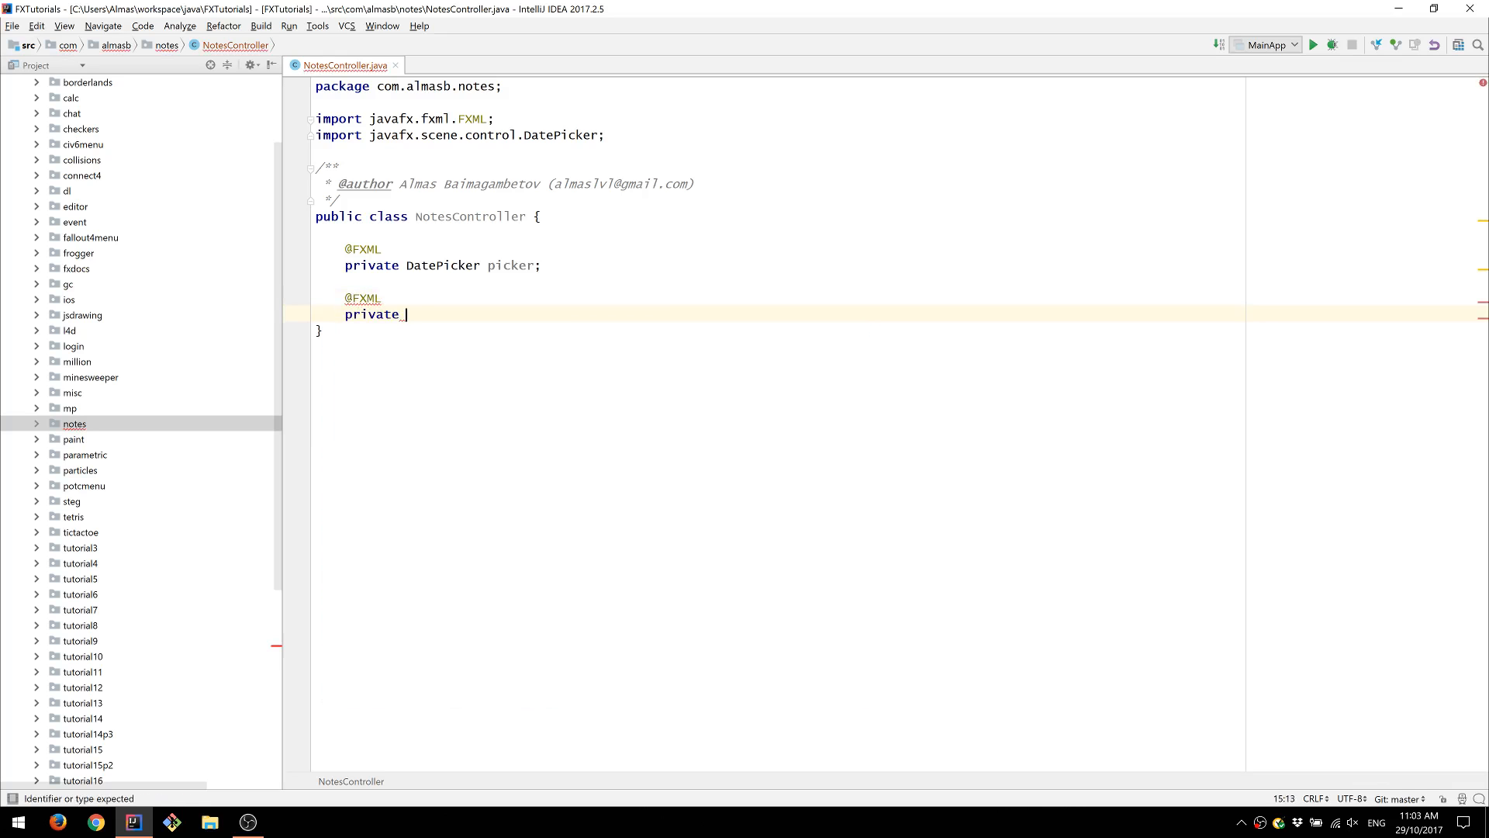
type("TextArea a")
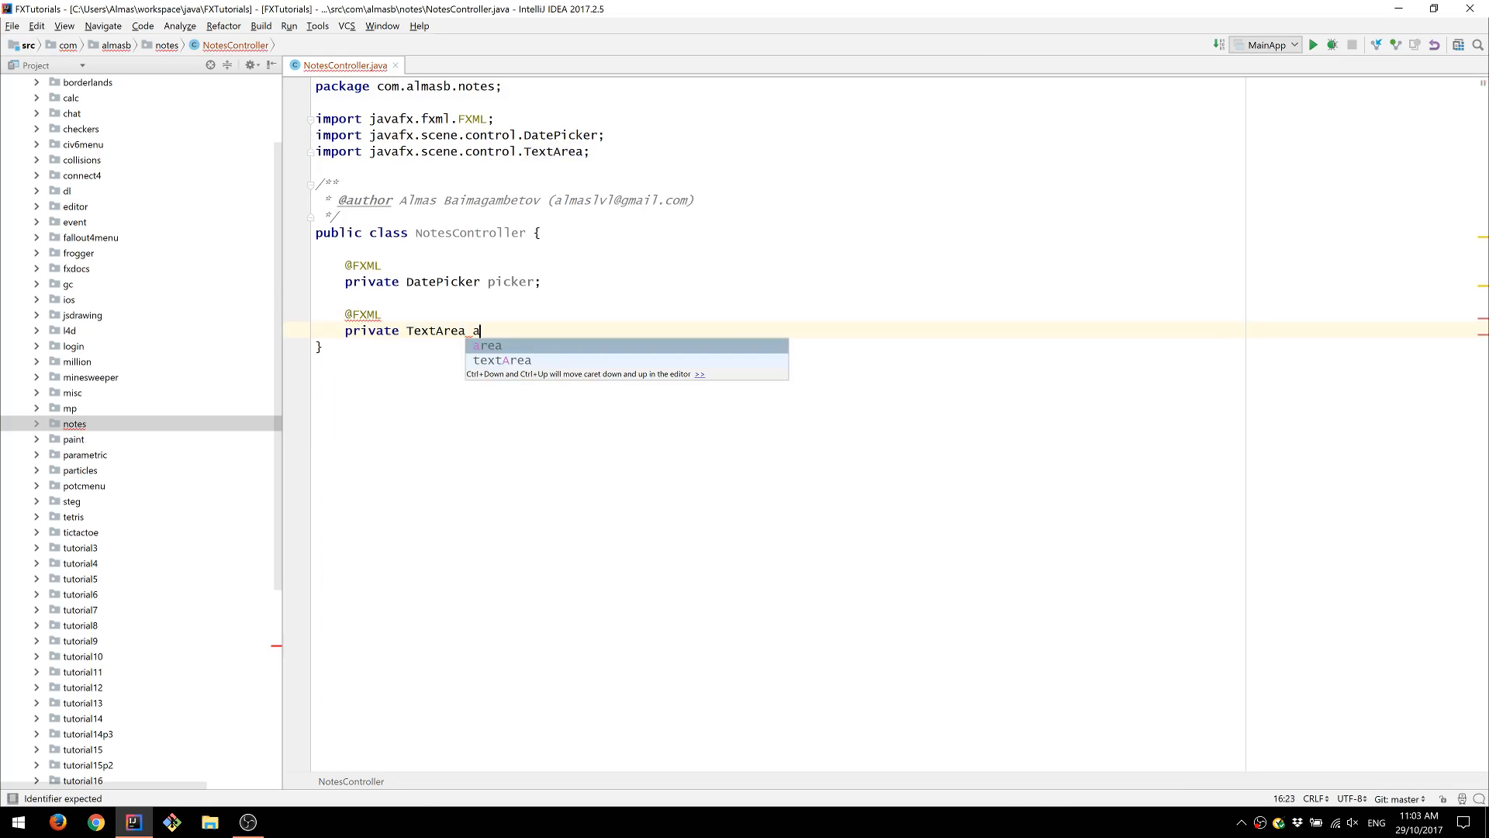
type("notes;")
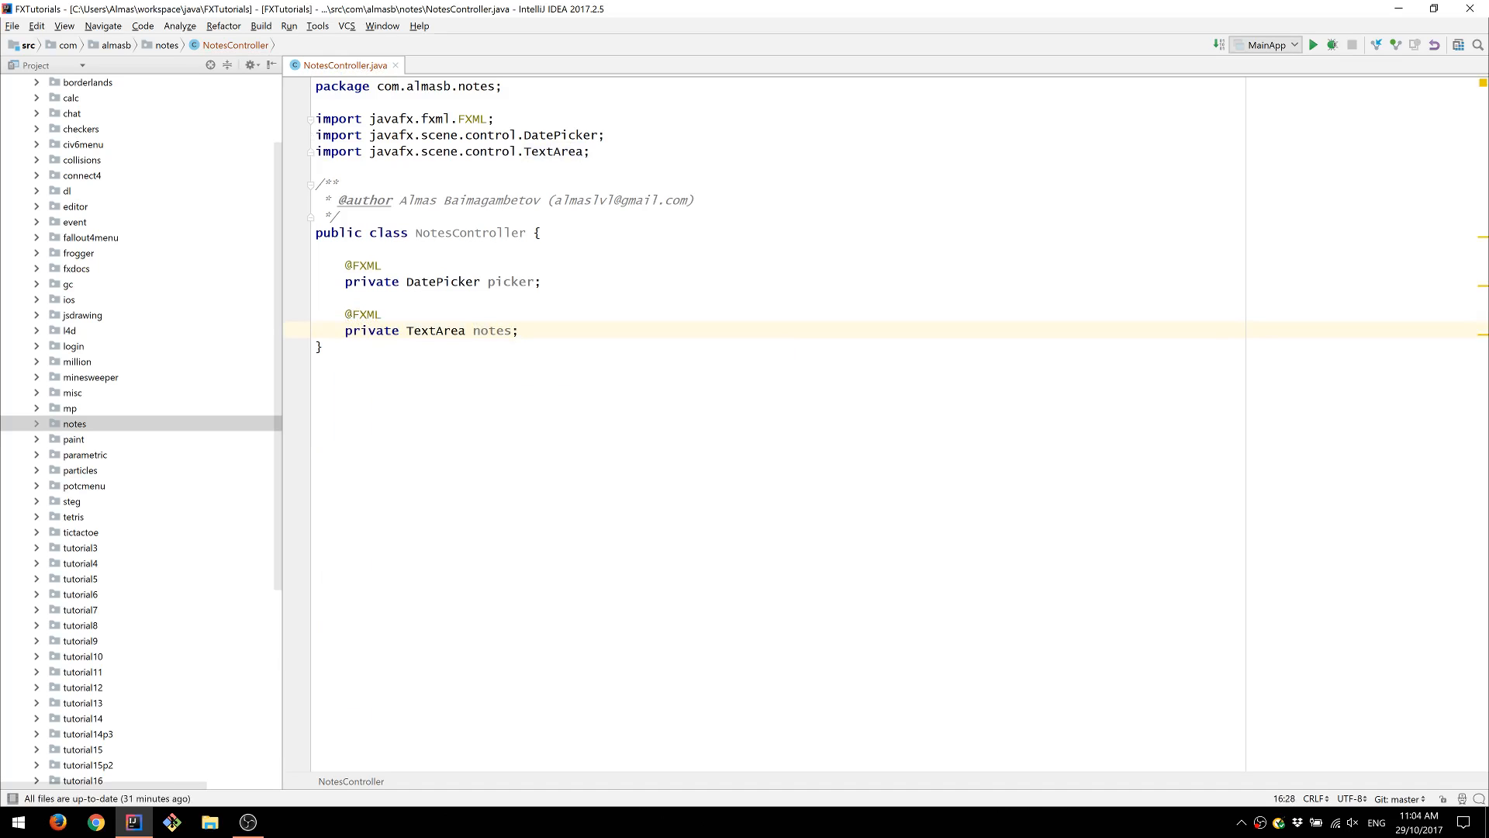
left_click(73, 423)
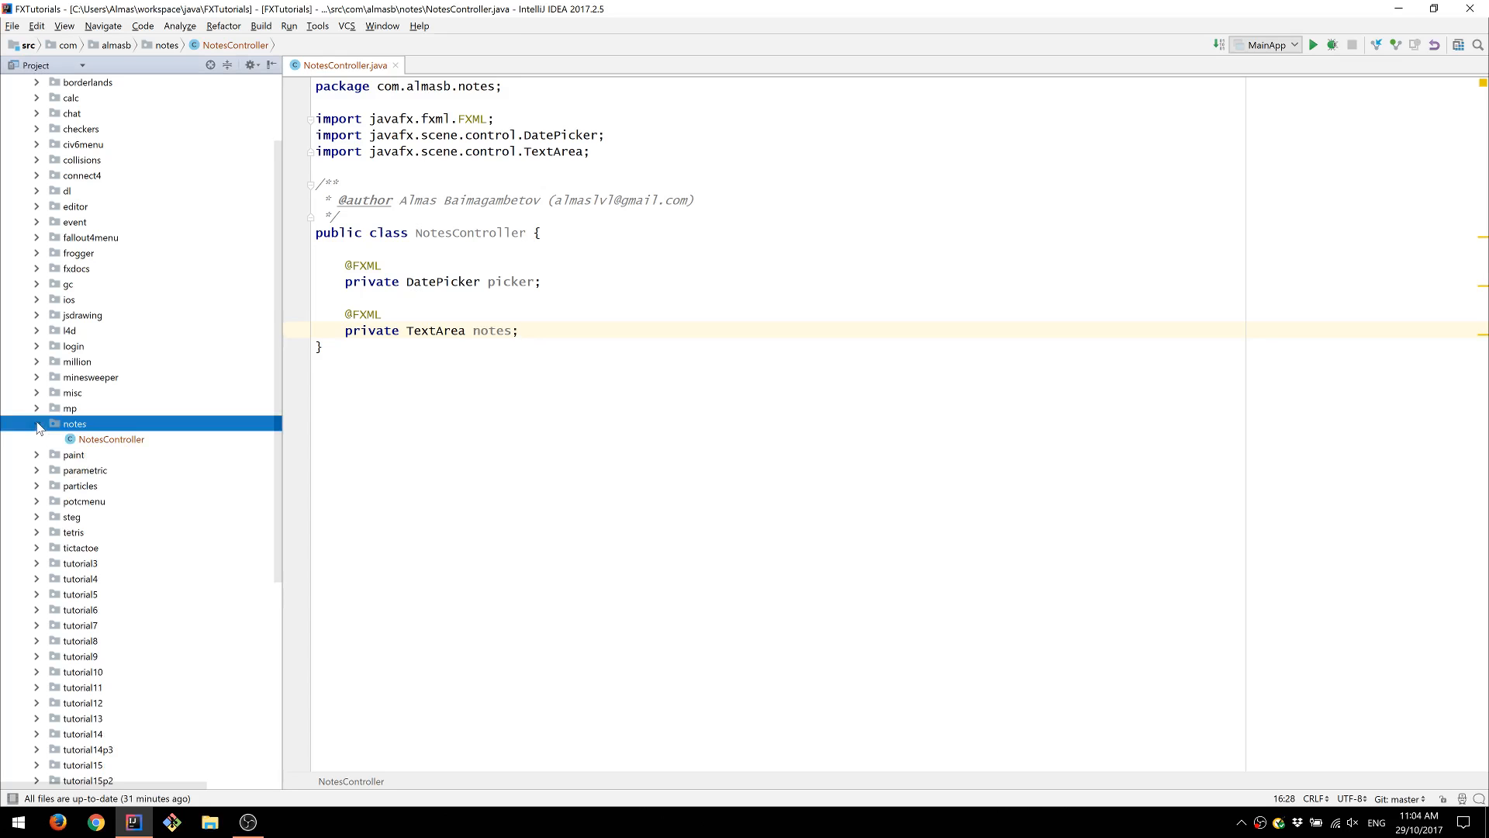
- Create a notes.fxml file in the notes package with fx:controller NotesController
right_click(73, 423)
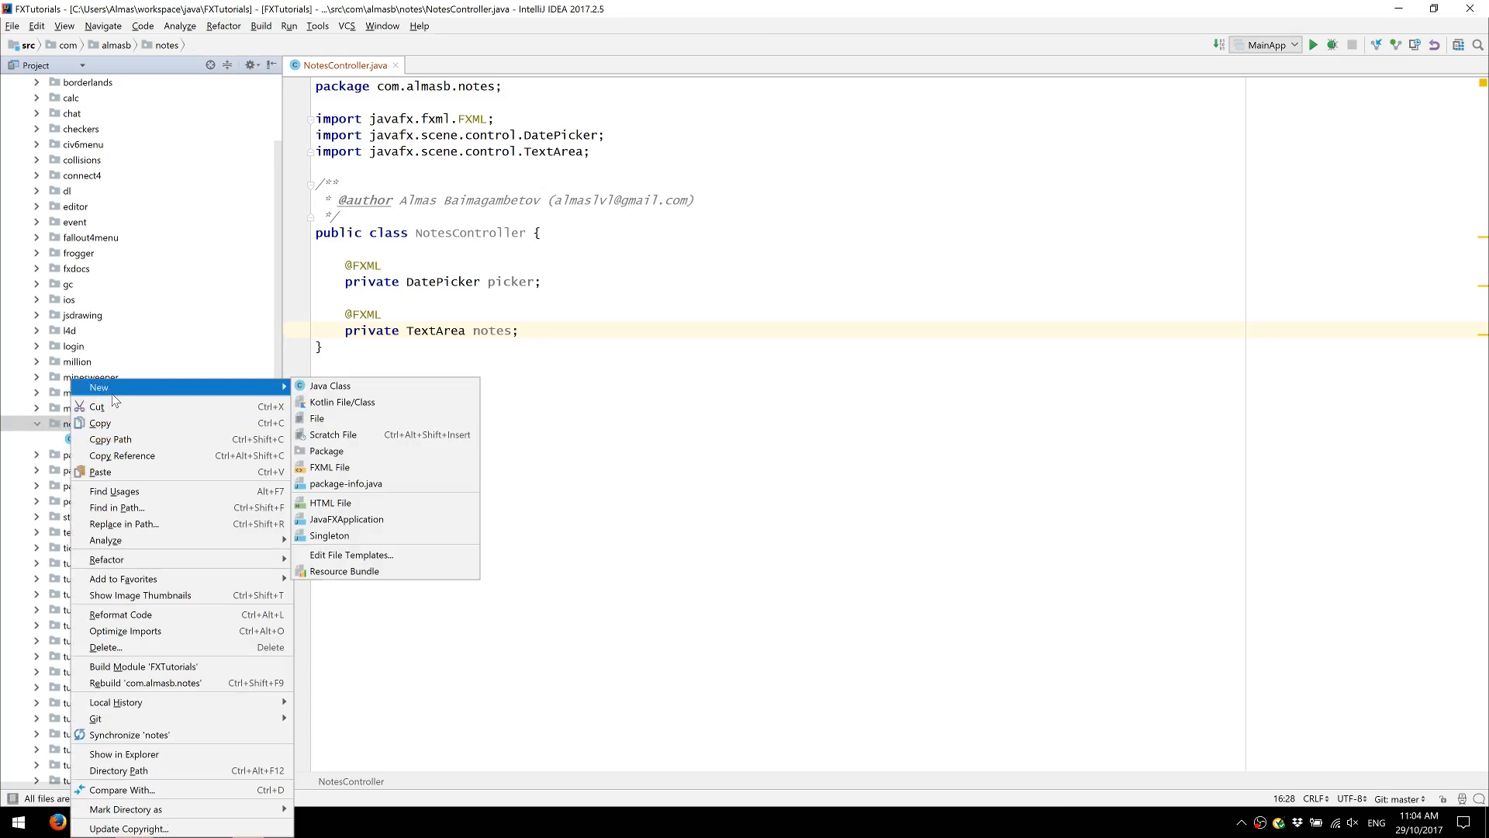
mouse_move(347, 519)
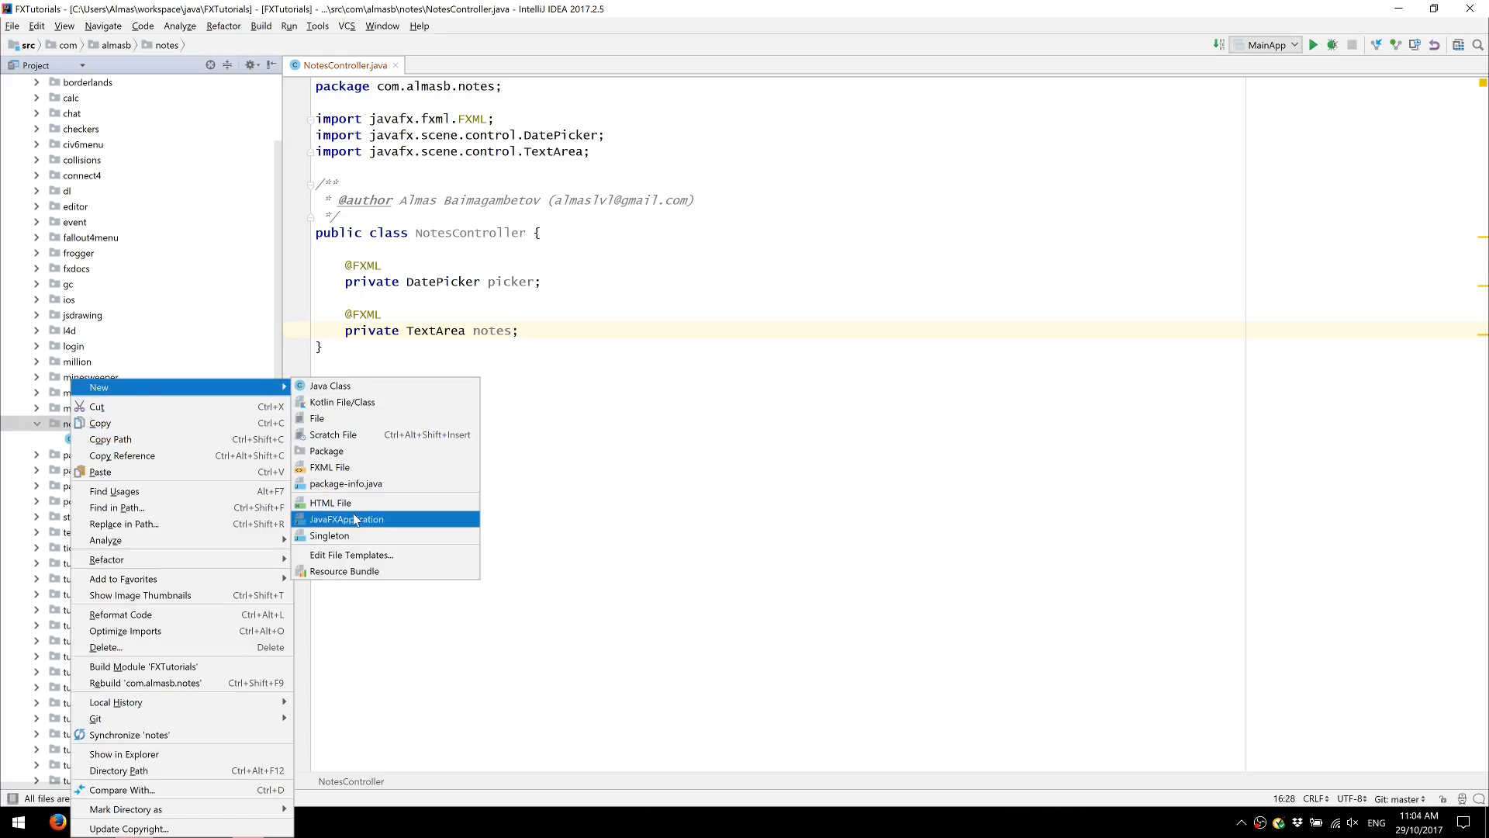
left_click(330, 467)
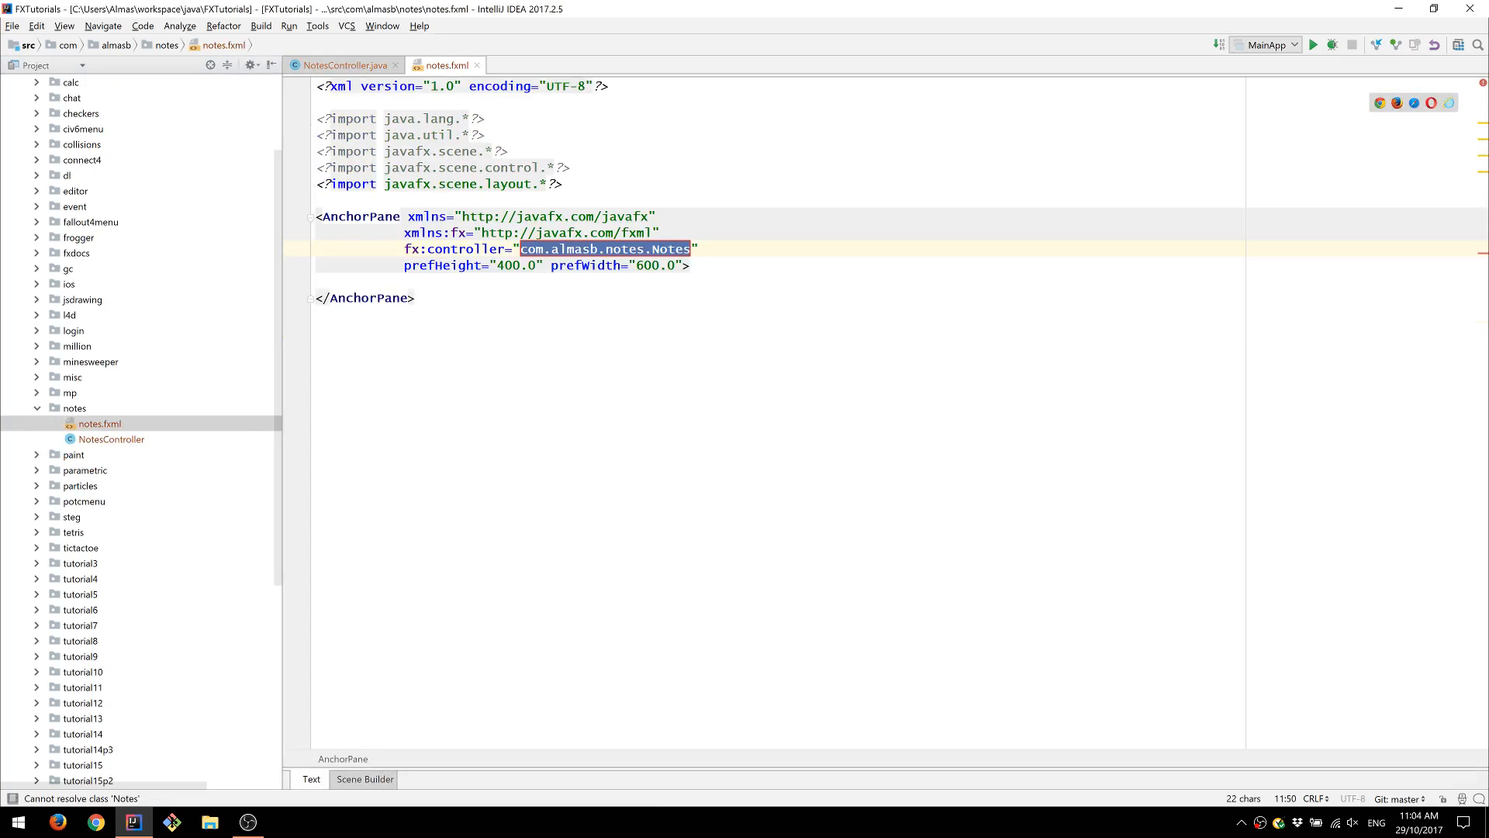
type("Controller")
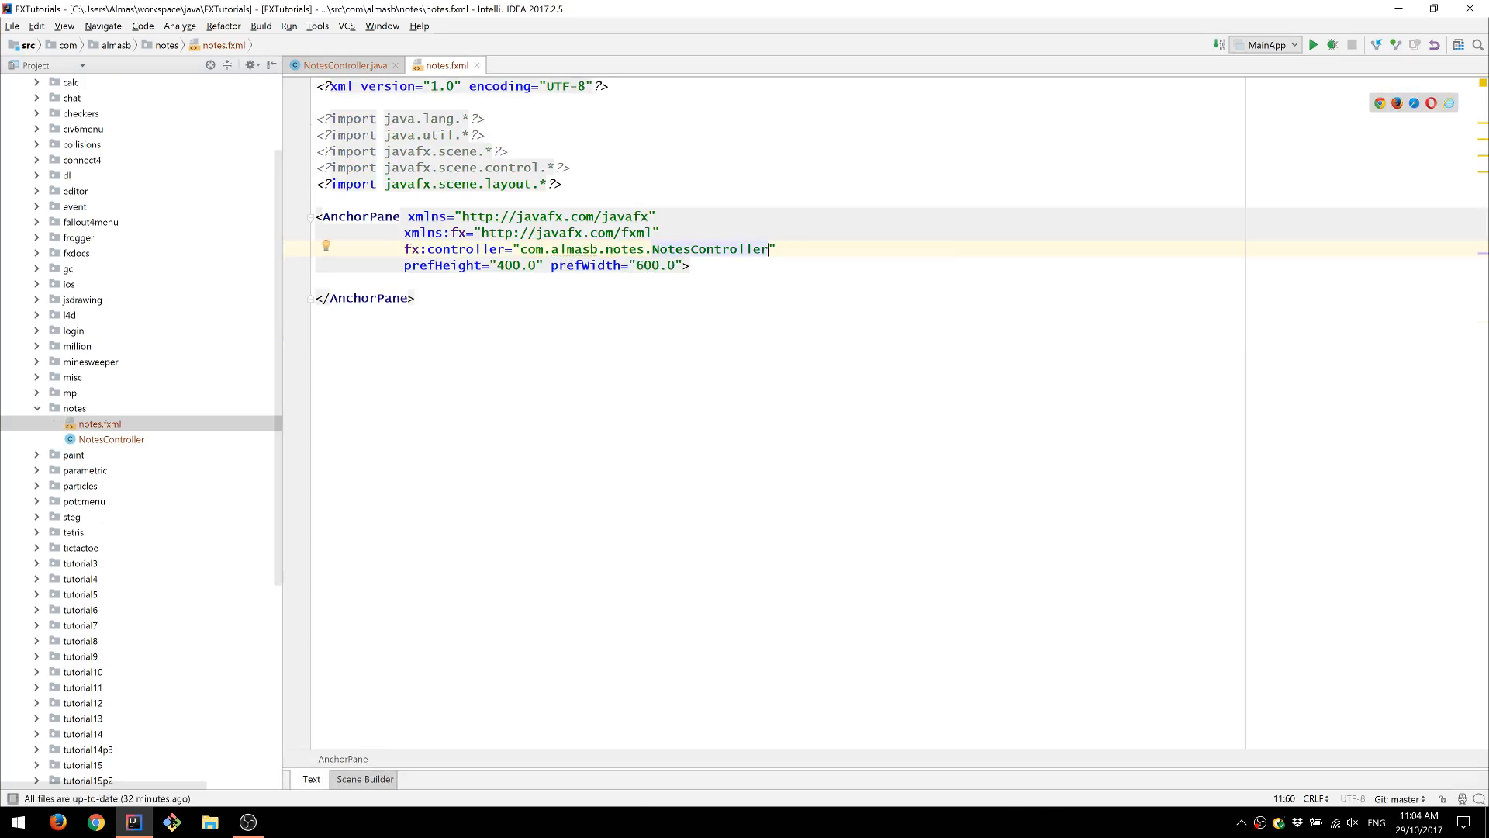
- Change the root to a VBox with spacing 15 and CENTER alignment
double_click(646, 249)
type("VBox")
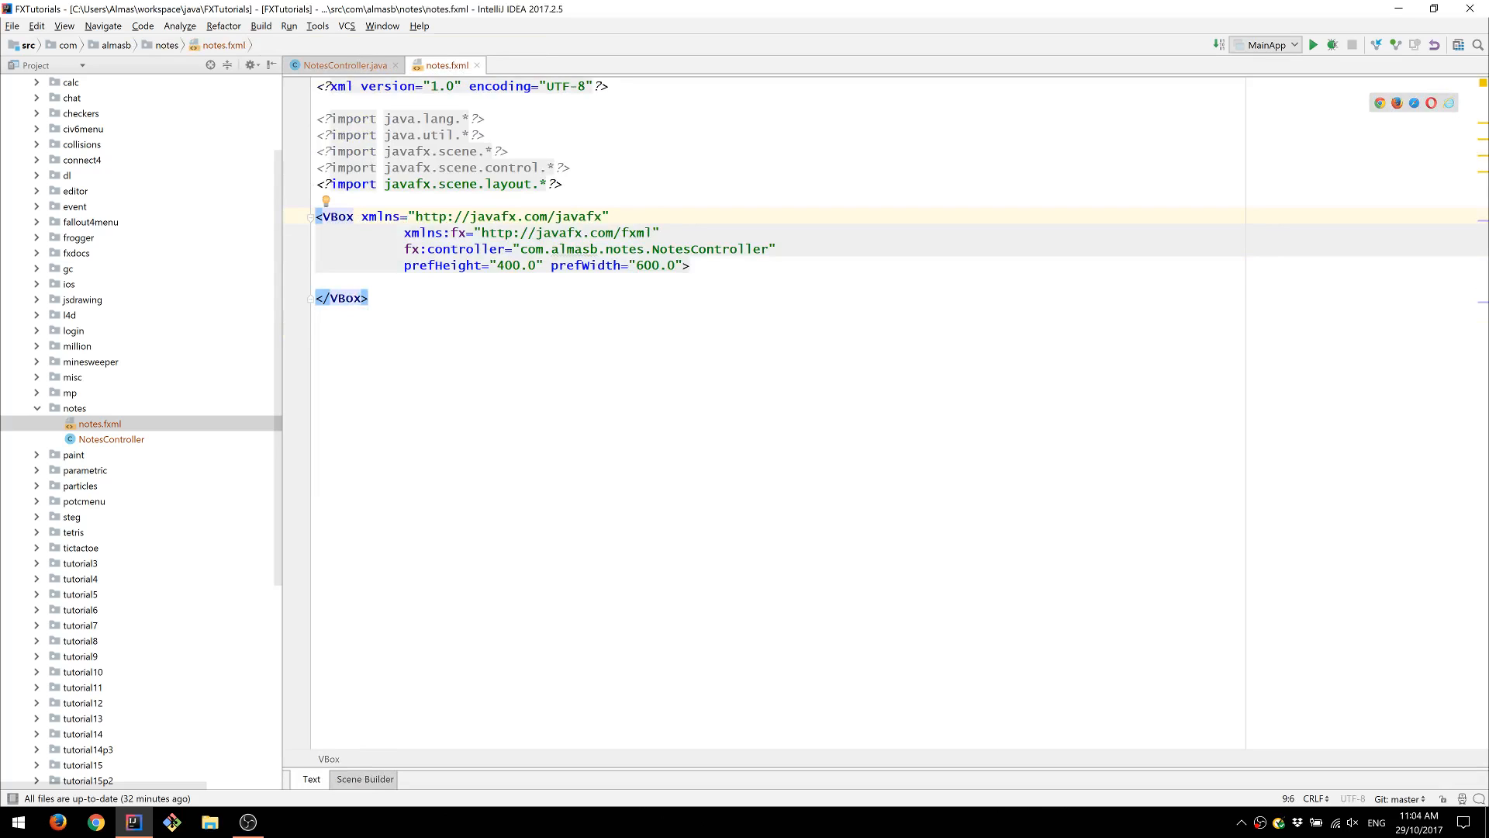
type("spacing=\"\"")
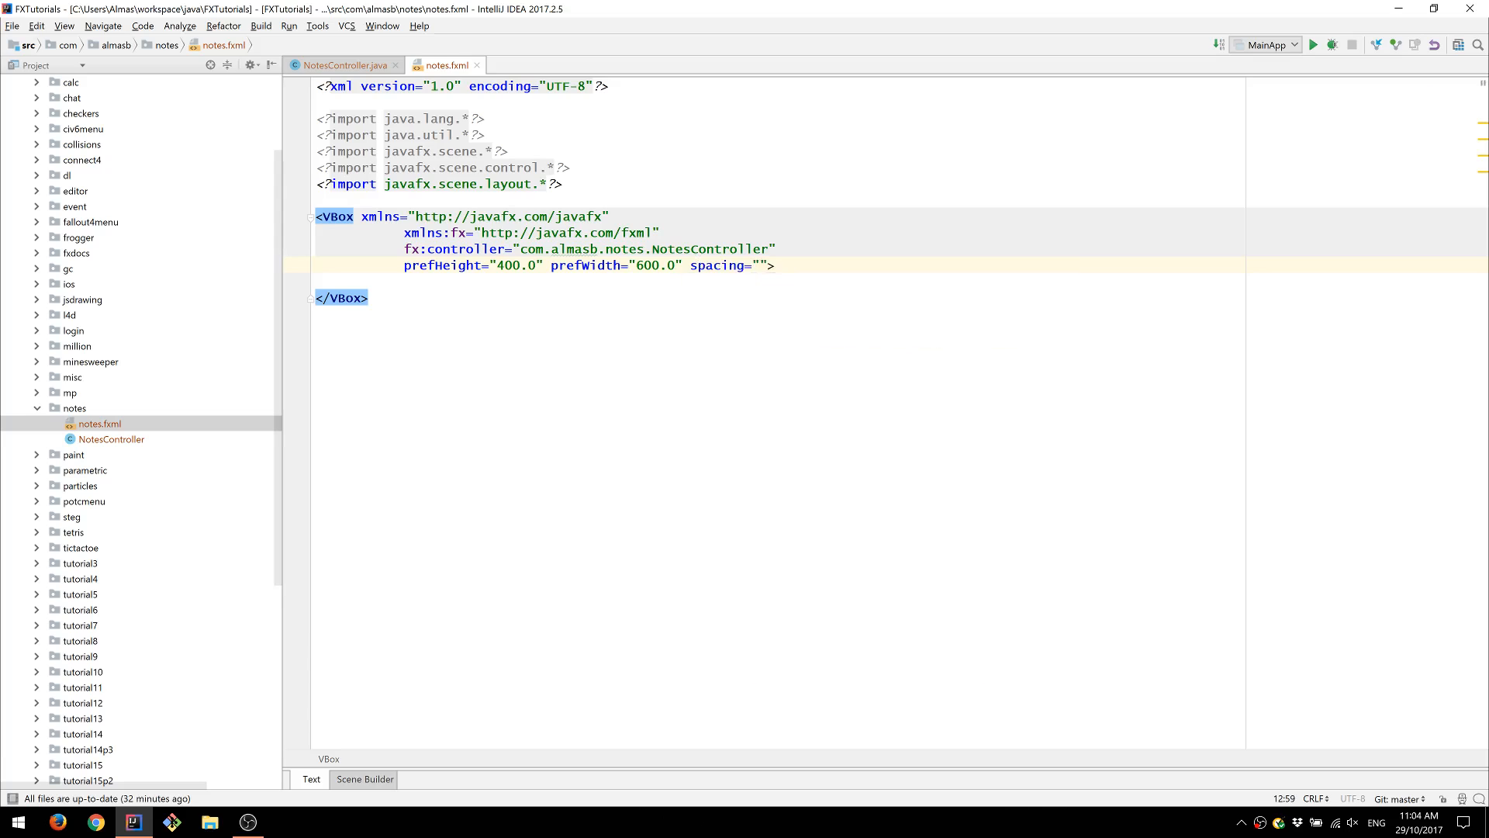
type("15")
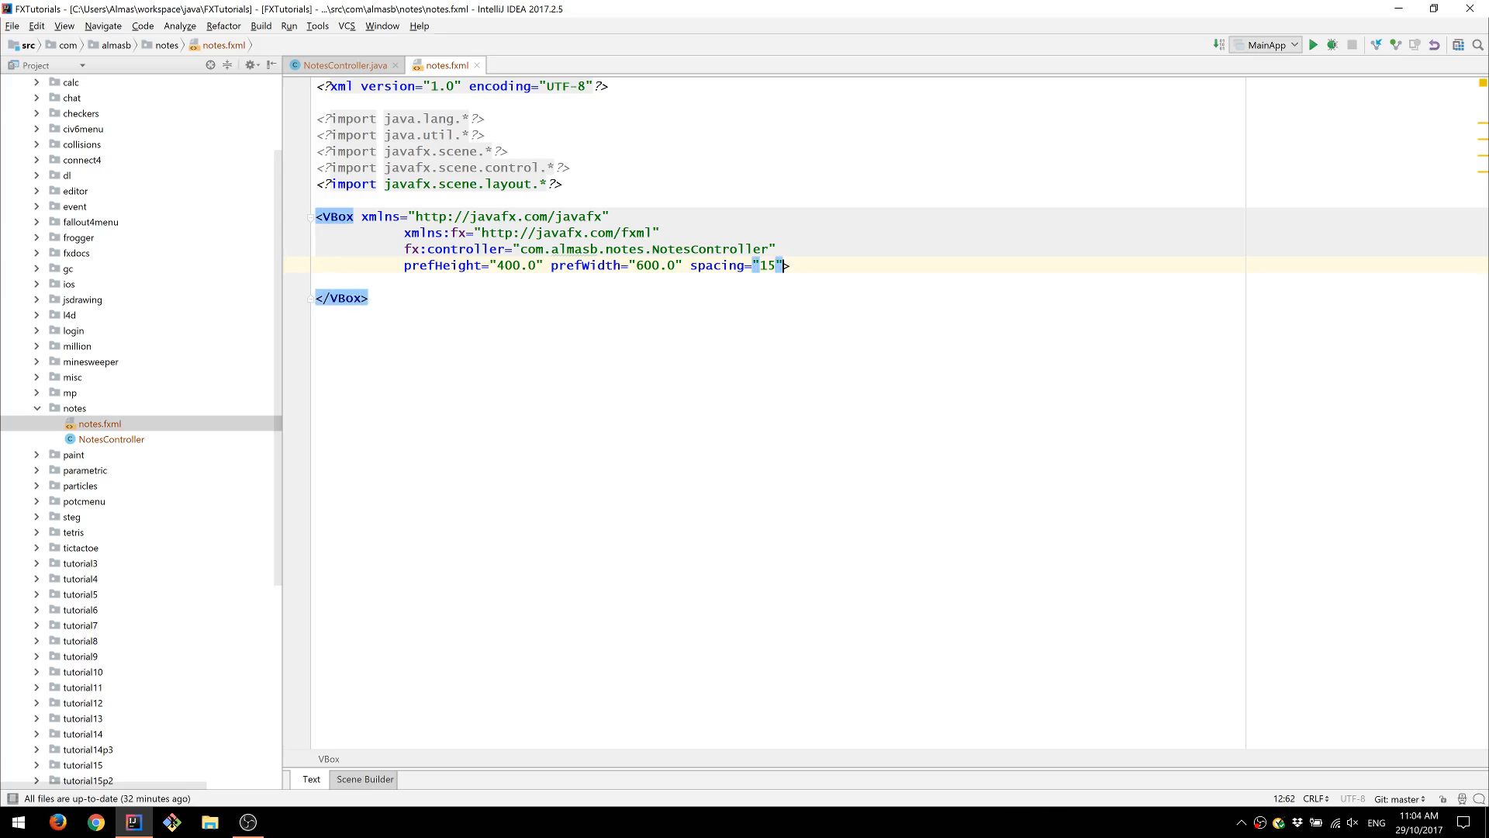
type("alignment=\"\"")
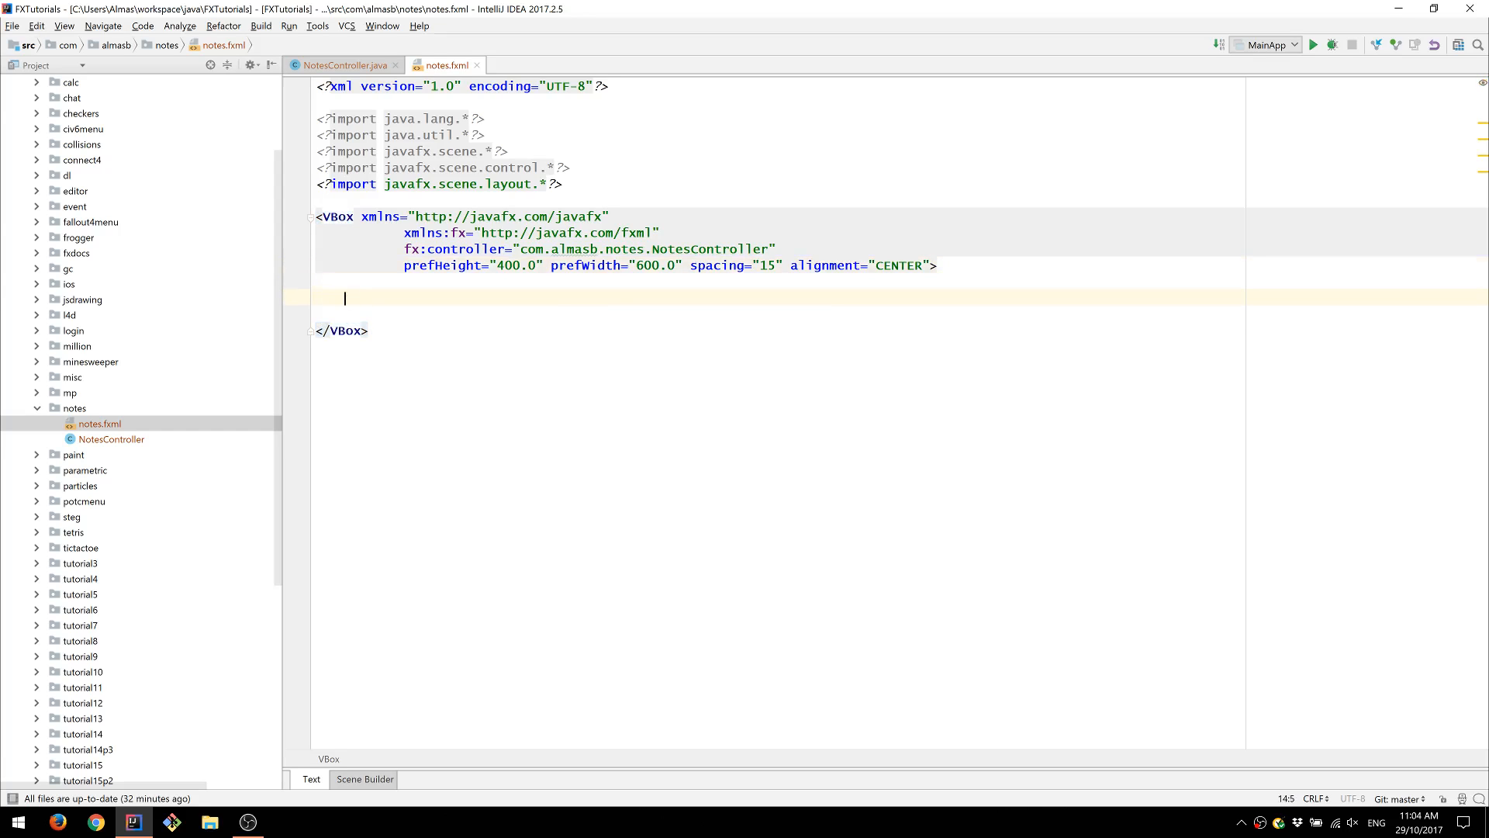
- Add a padding block with Insets topRightBottomLeft 15 inside the VBox
type("<padding")
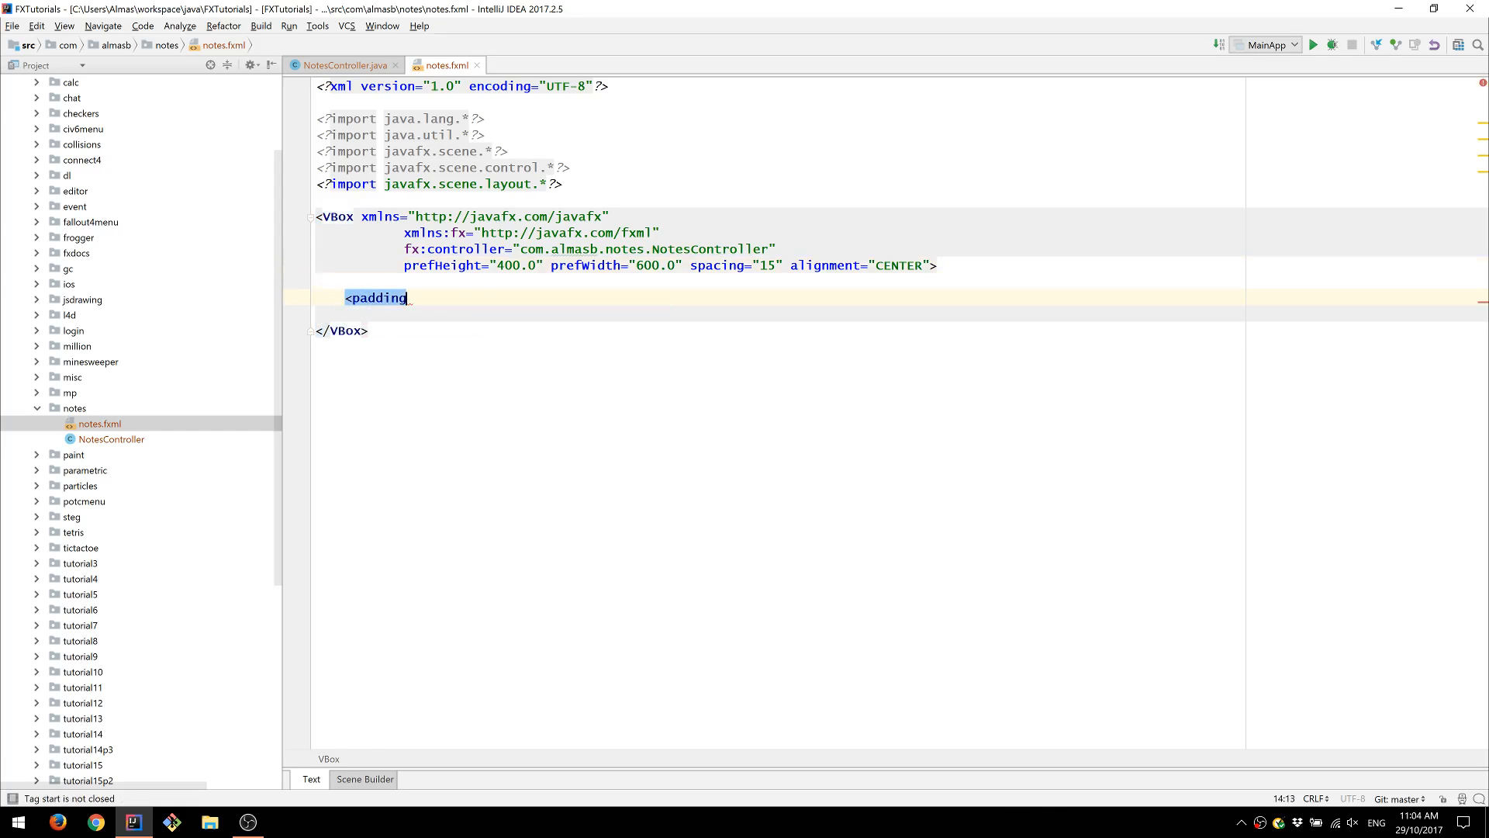
type(">")
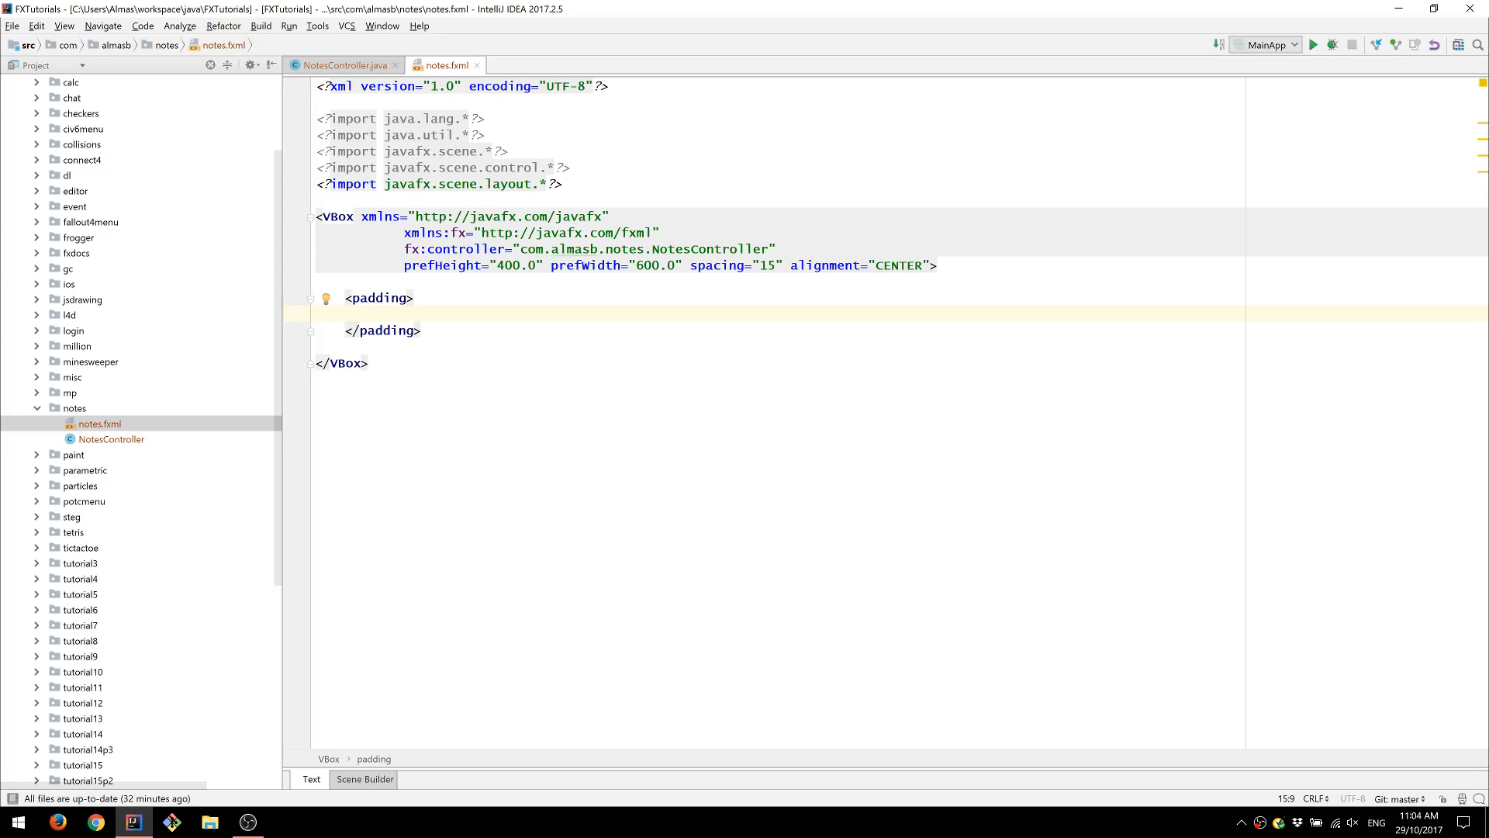
type("<")
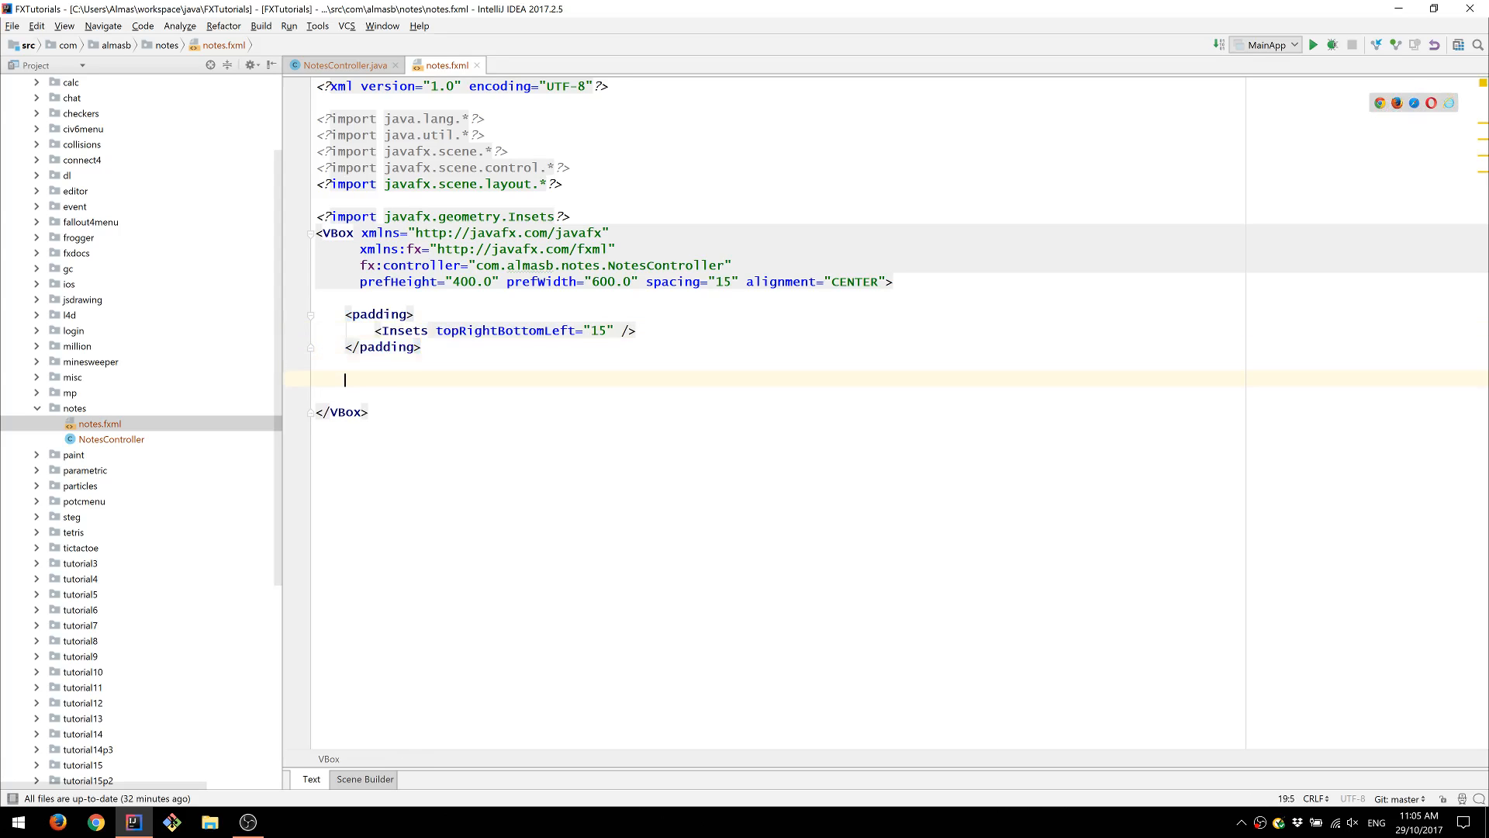
- Add a DatePicker with fx:id picker, checking NotesController's field names
type("<")
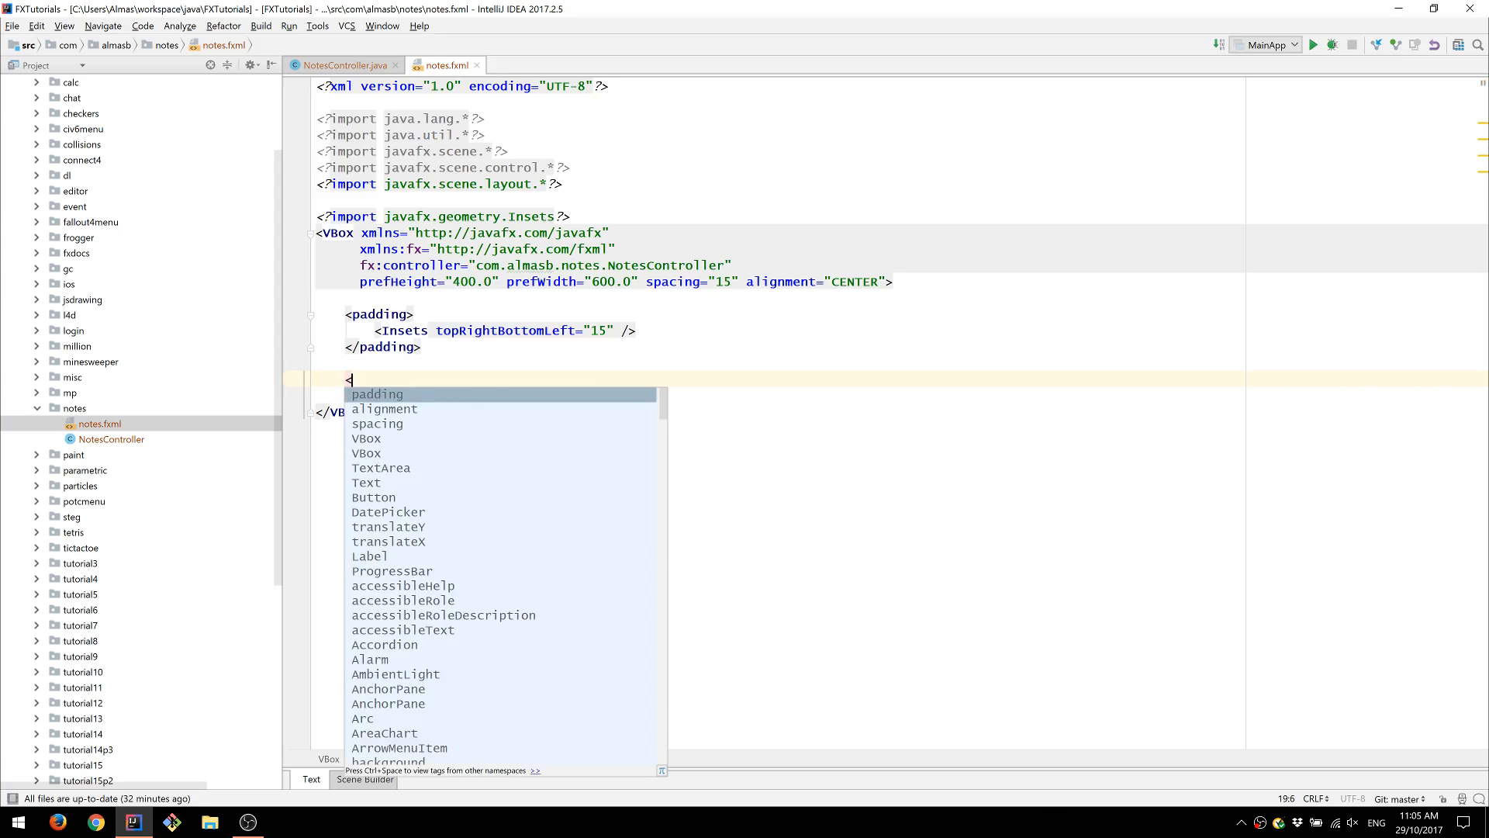
type("DatePicker")
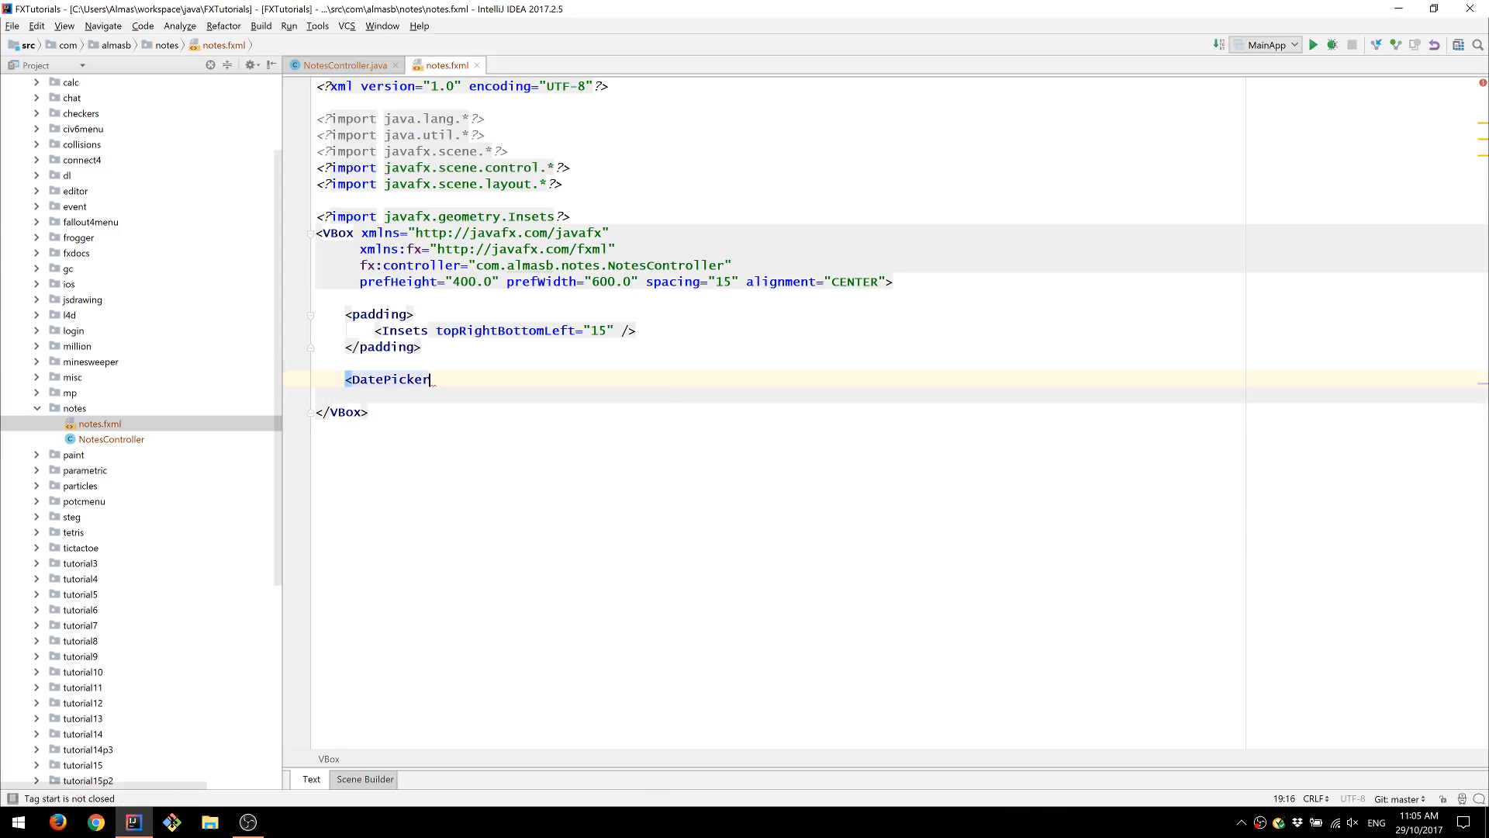
type("fx:id=\"")
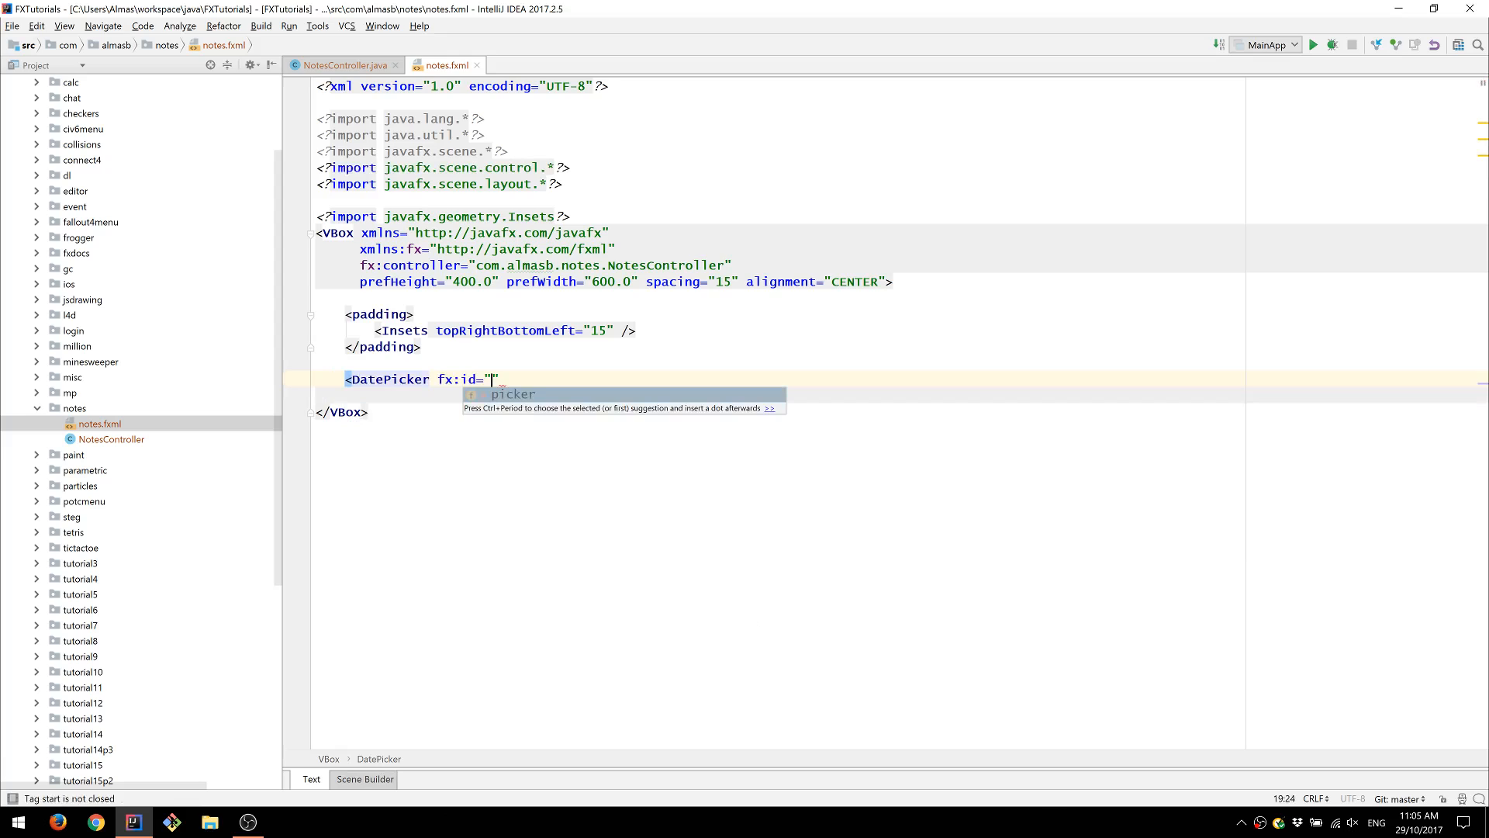
type("picker")
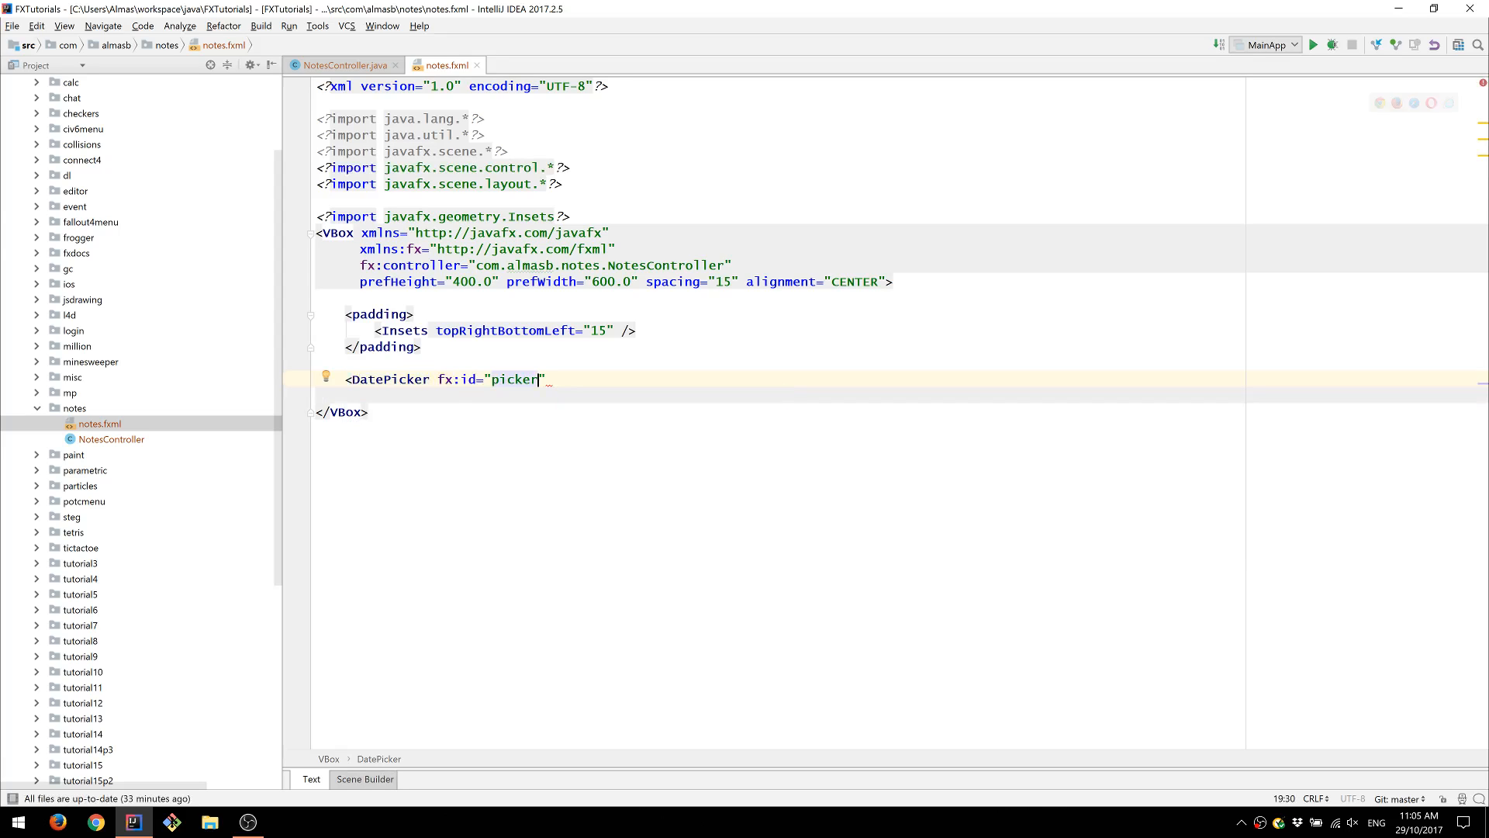
left_click(344, 64)
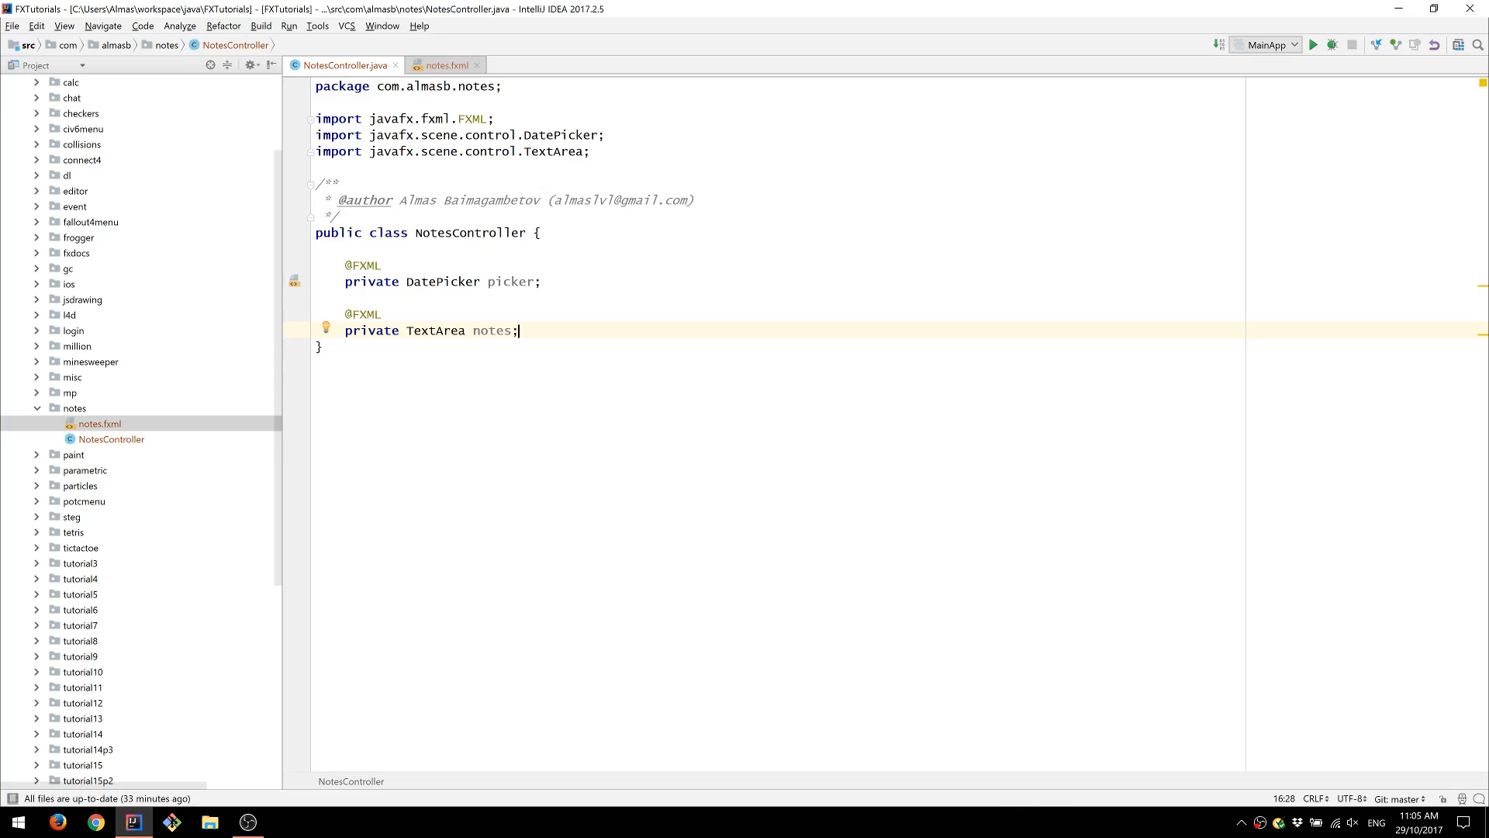
left_click(443, 64)
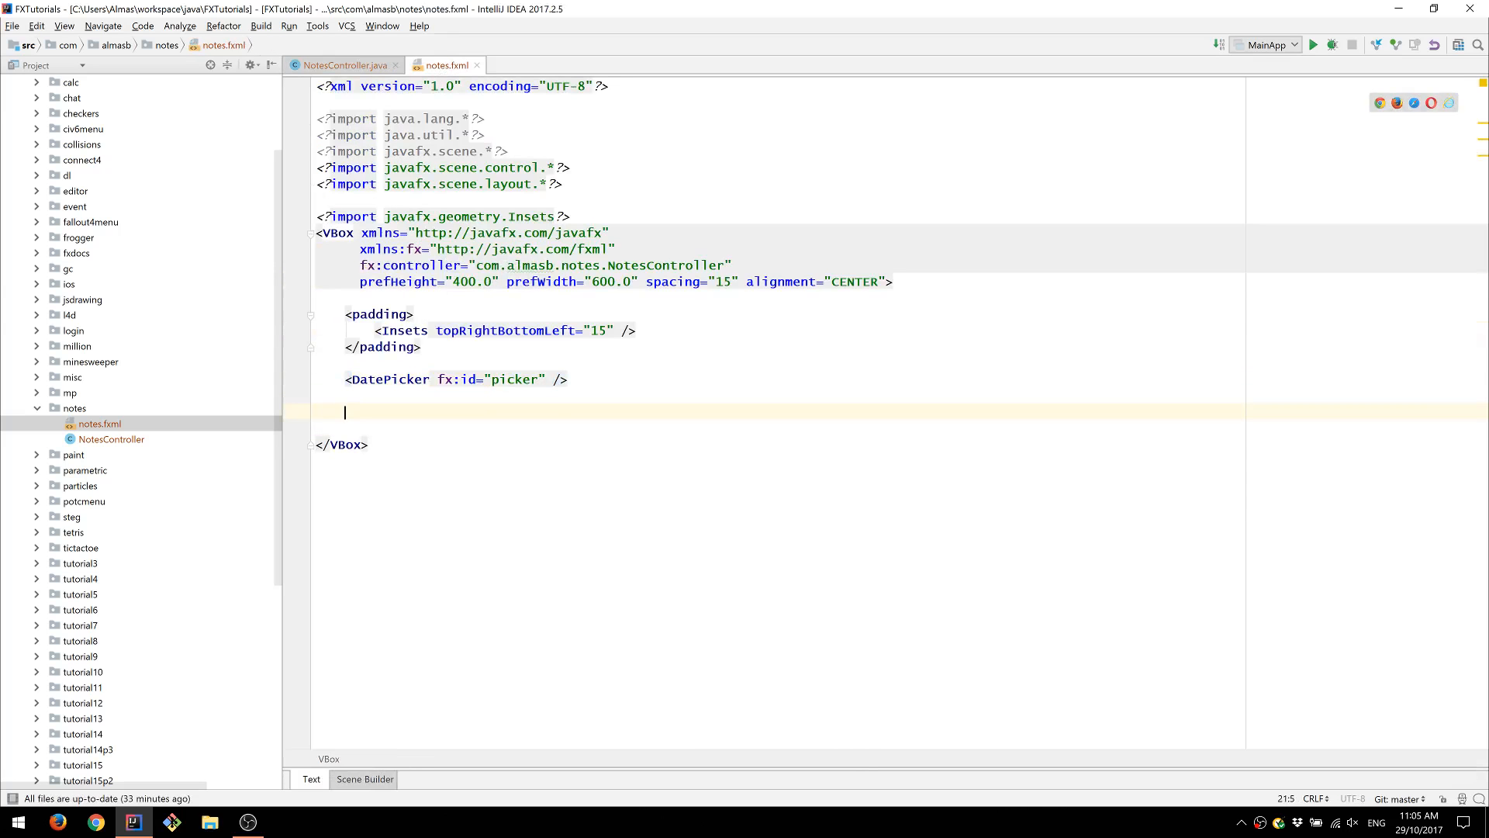
- Add an 'Update Notes' Button whose onAction calls the update handler
type("<Button")
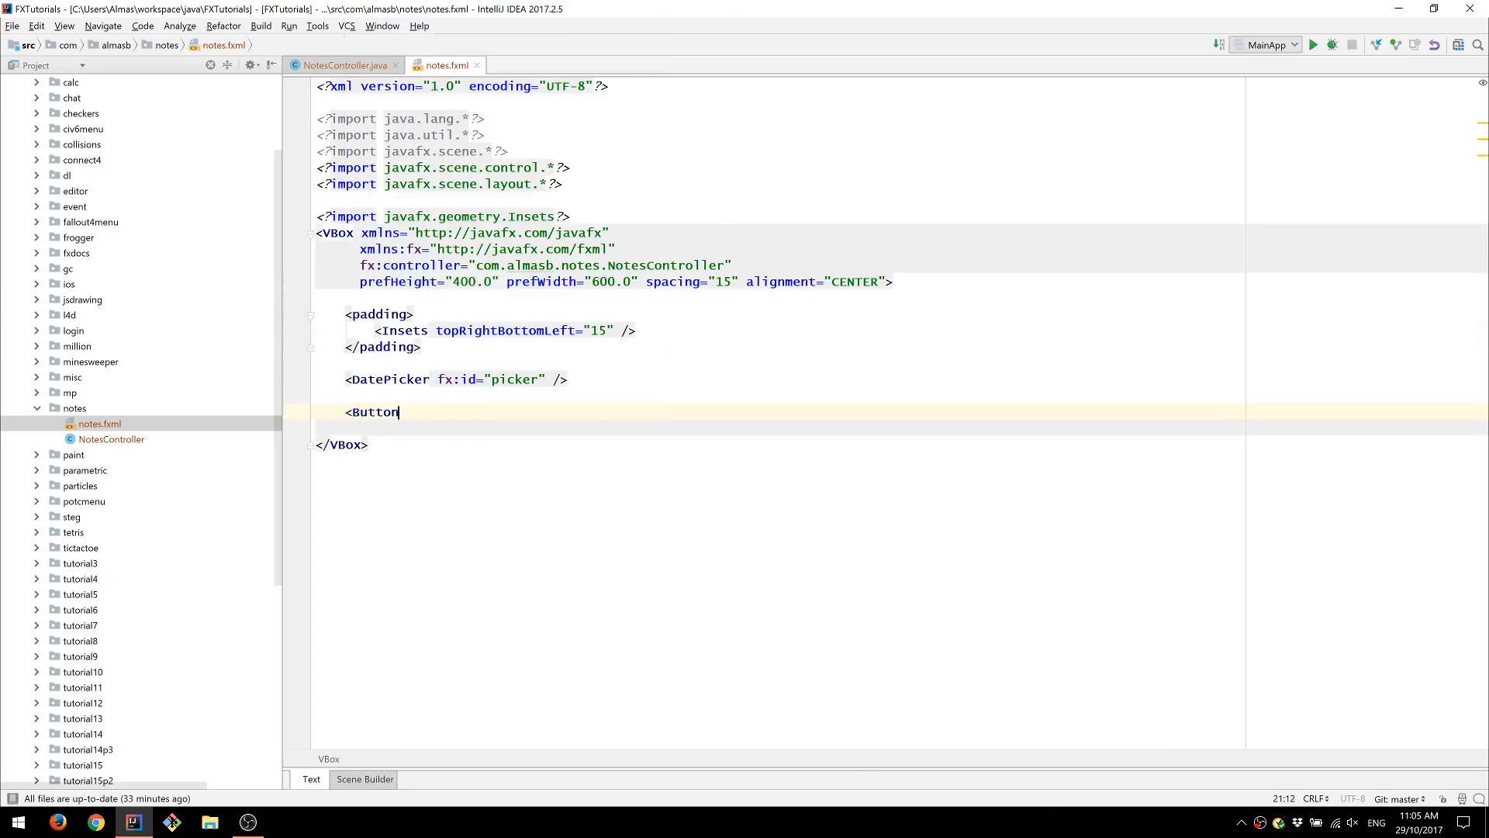
type("text=\"\"")
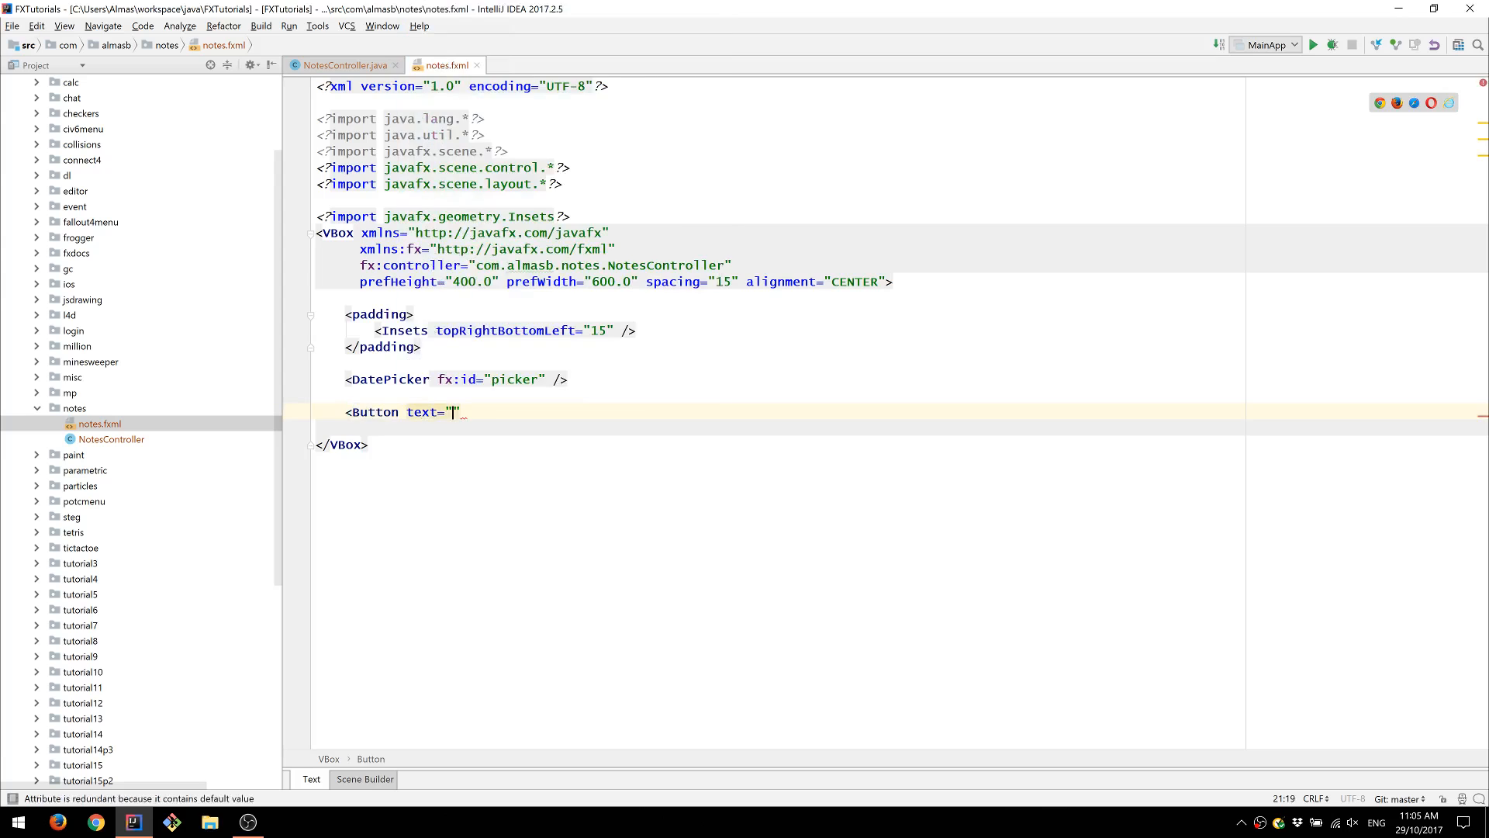
type("Update N")
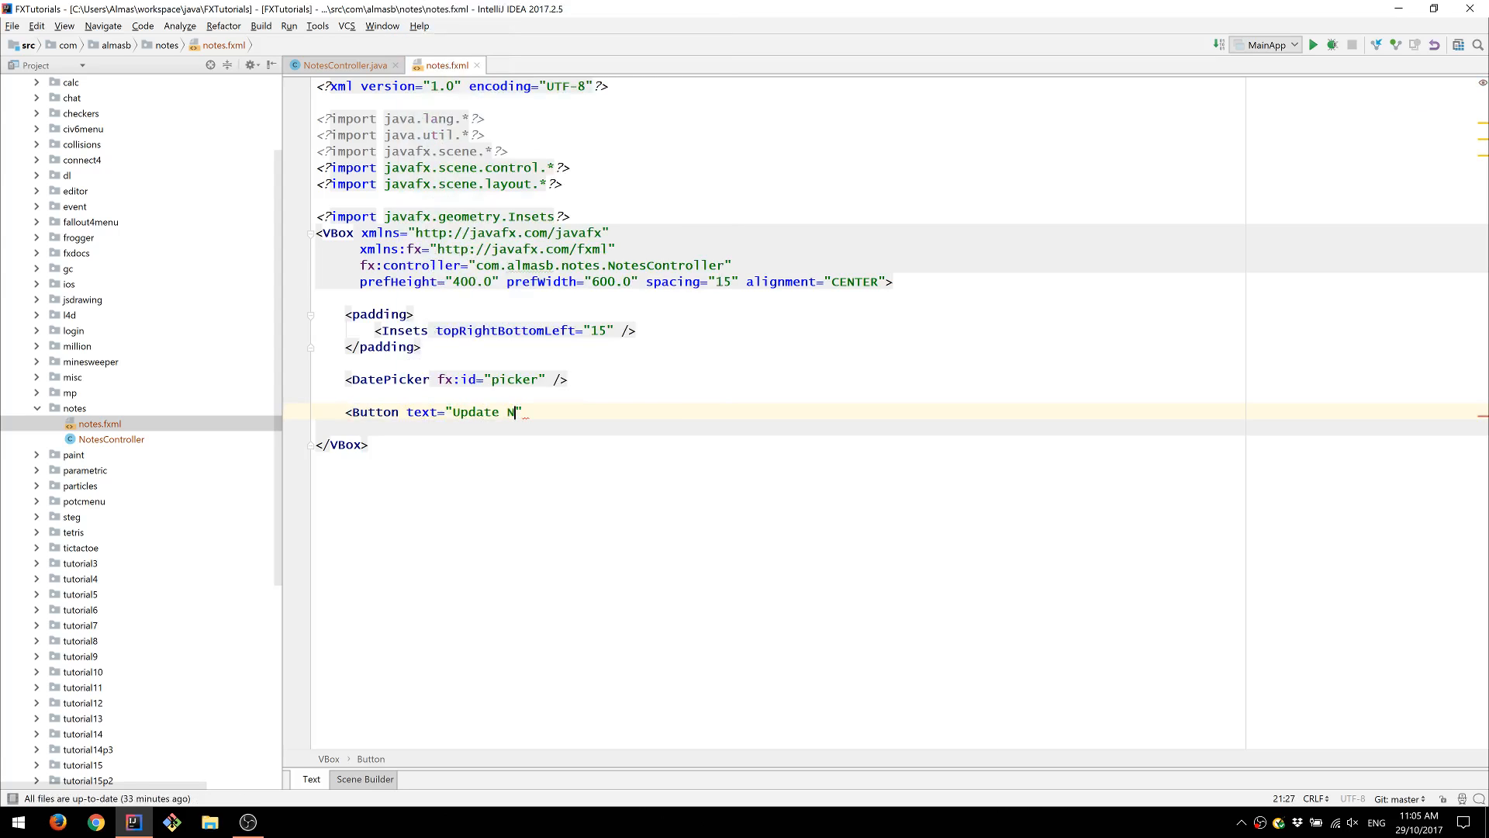
type("otes")
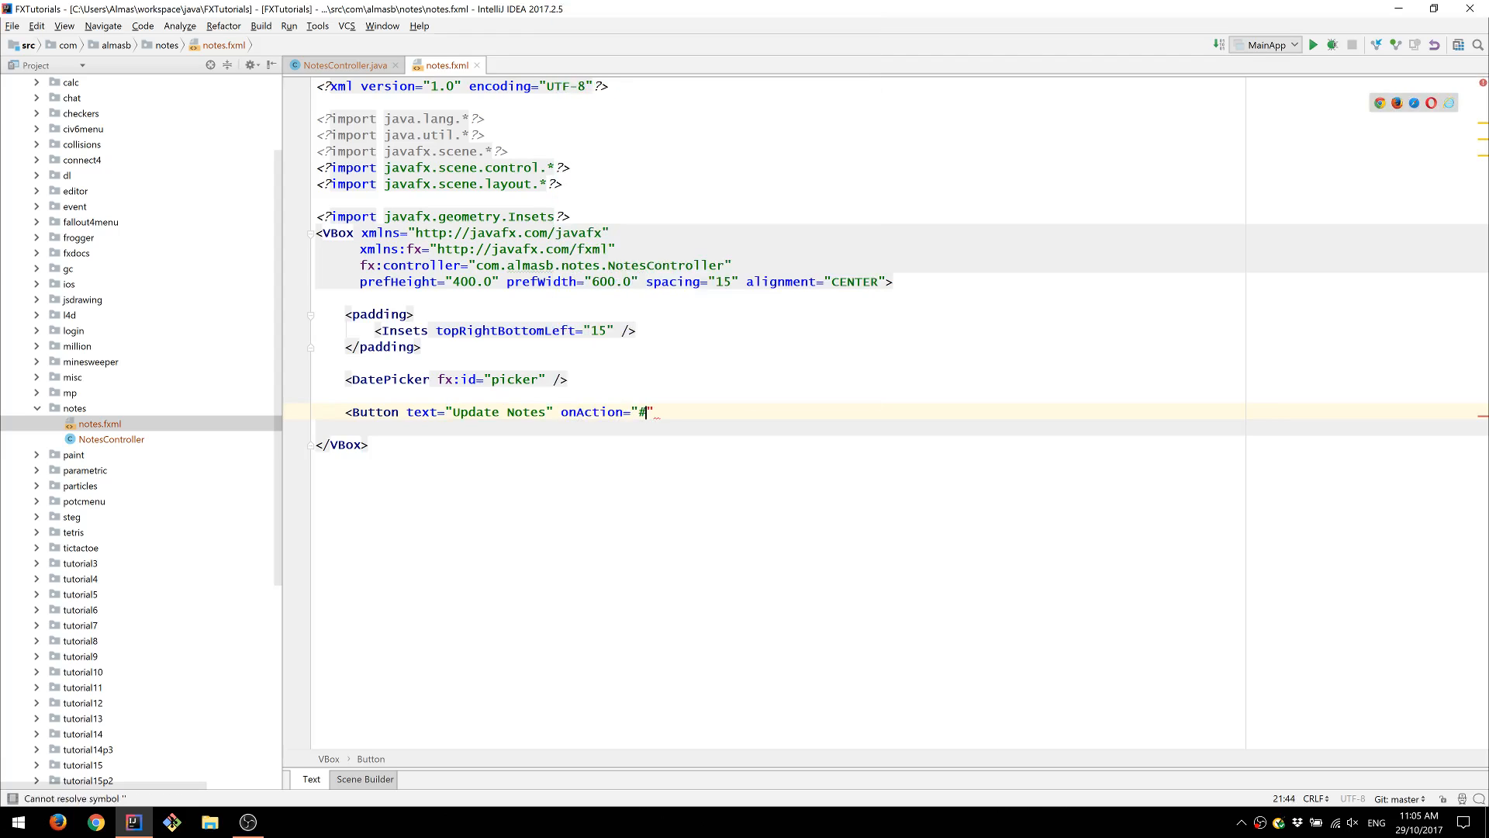
type("upd")
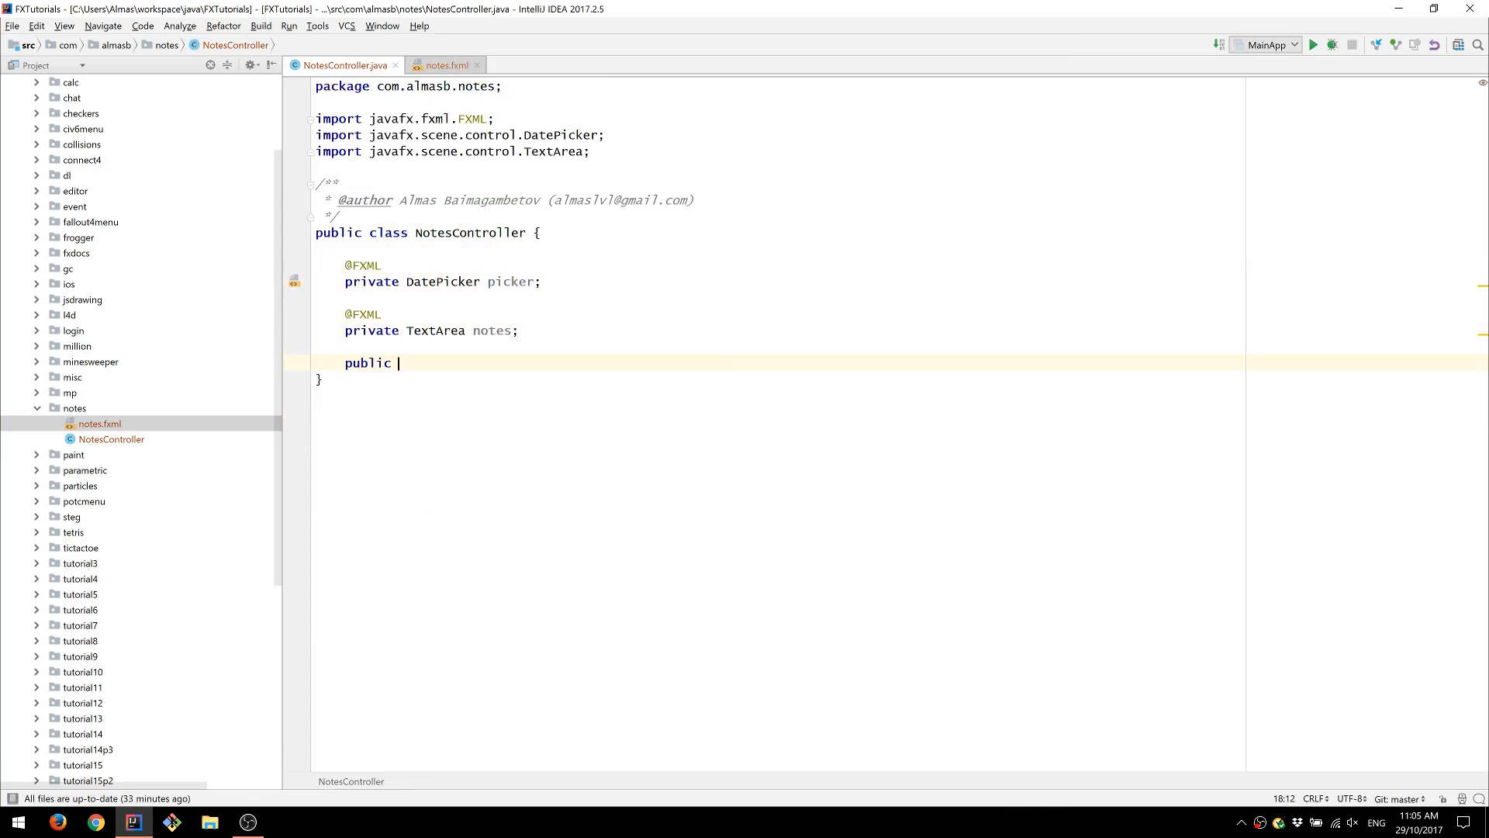
- Add an updateNotes() method to NotesController and a TextArea with fx:id notes
type("void updateNotes()")
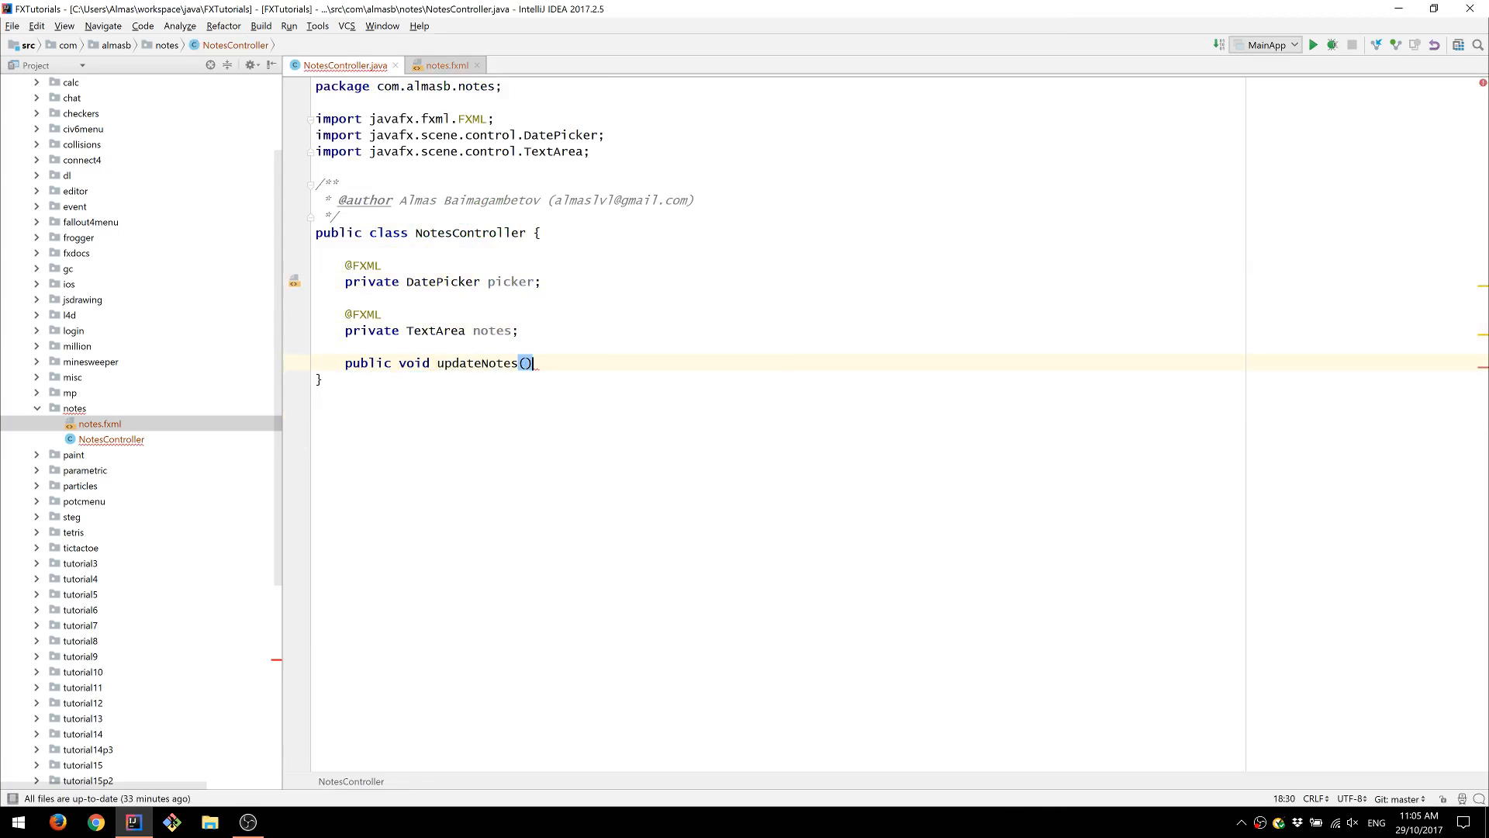
left_click(441, 64)
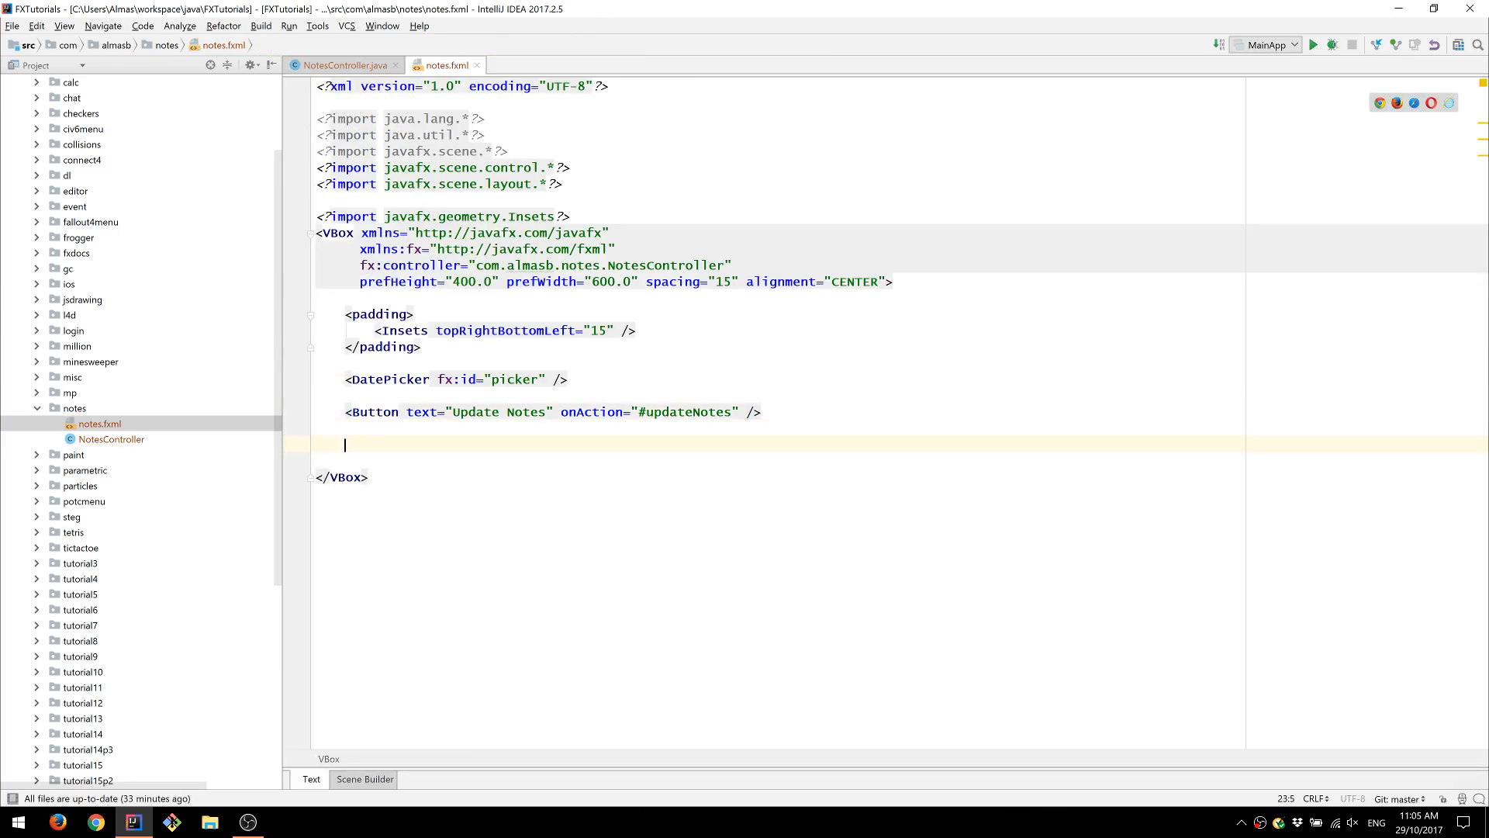
type("<TextArea")
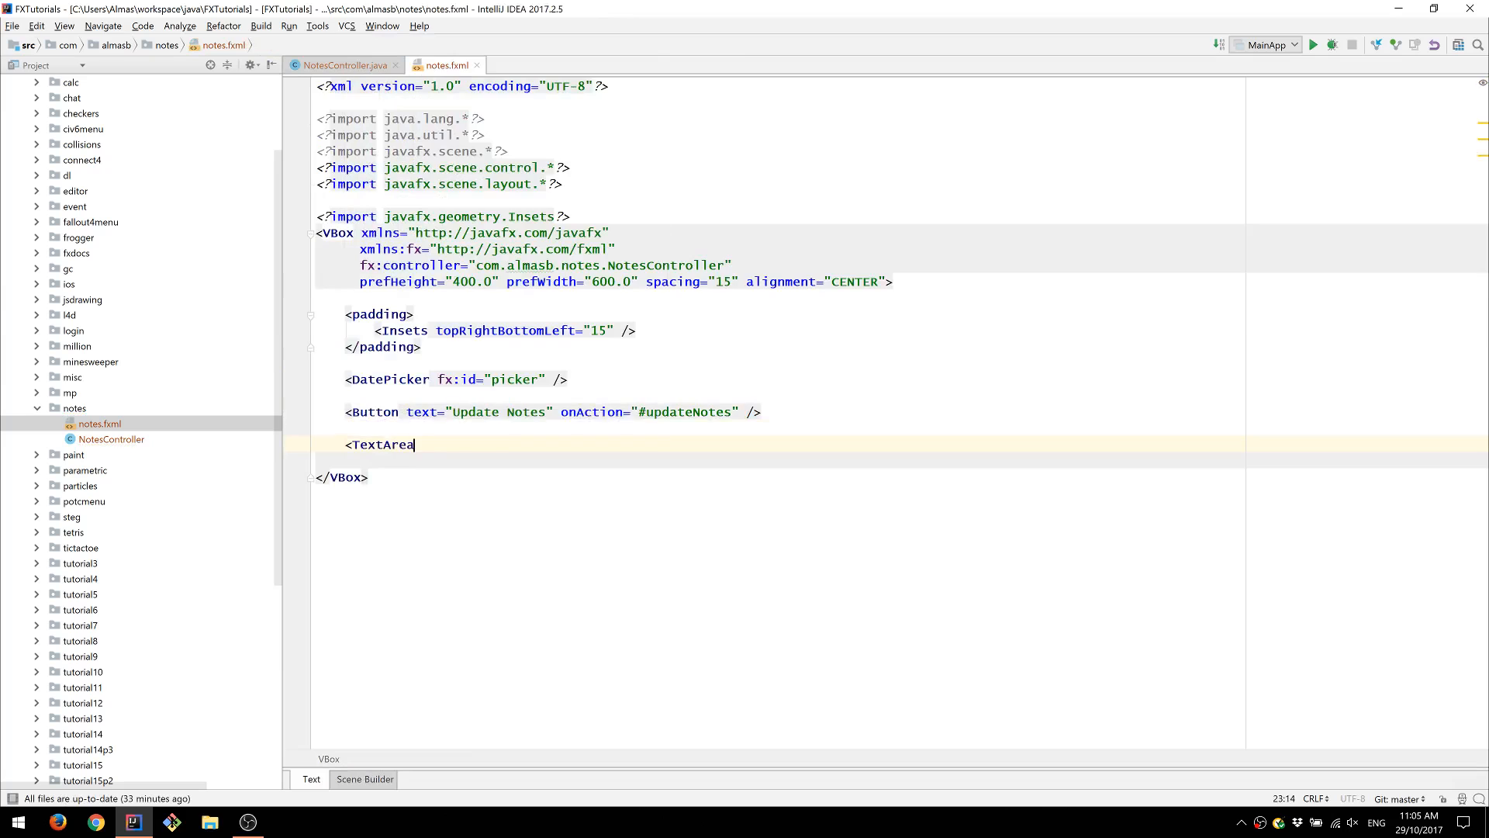
type("fx:id=\"notes\" />")
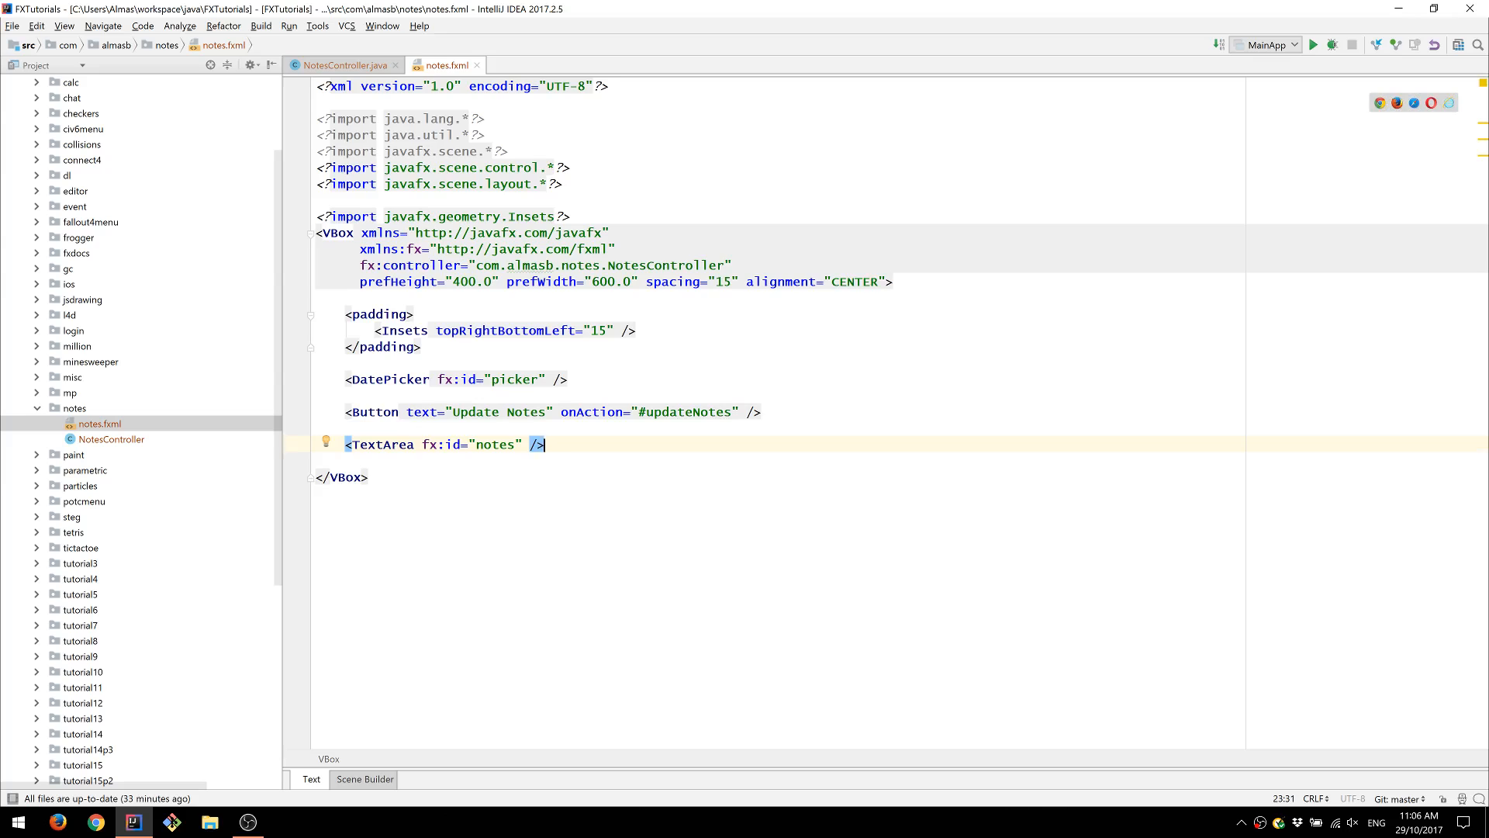
- Write public void initialize() adding a listener on picker.valueProperty()
left_click(342, 64)
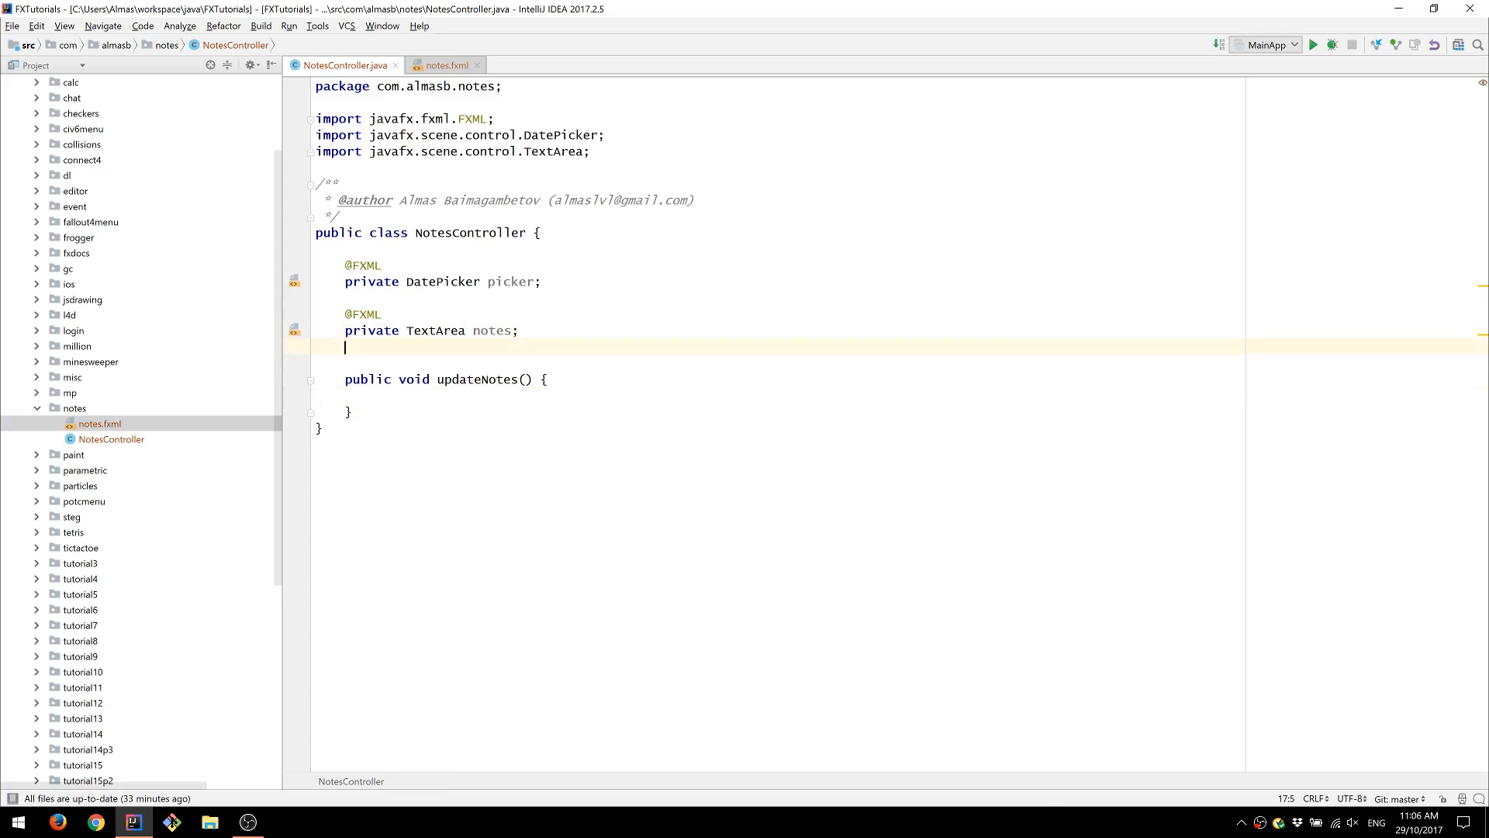
type("p")
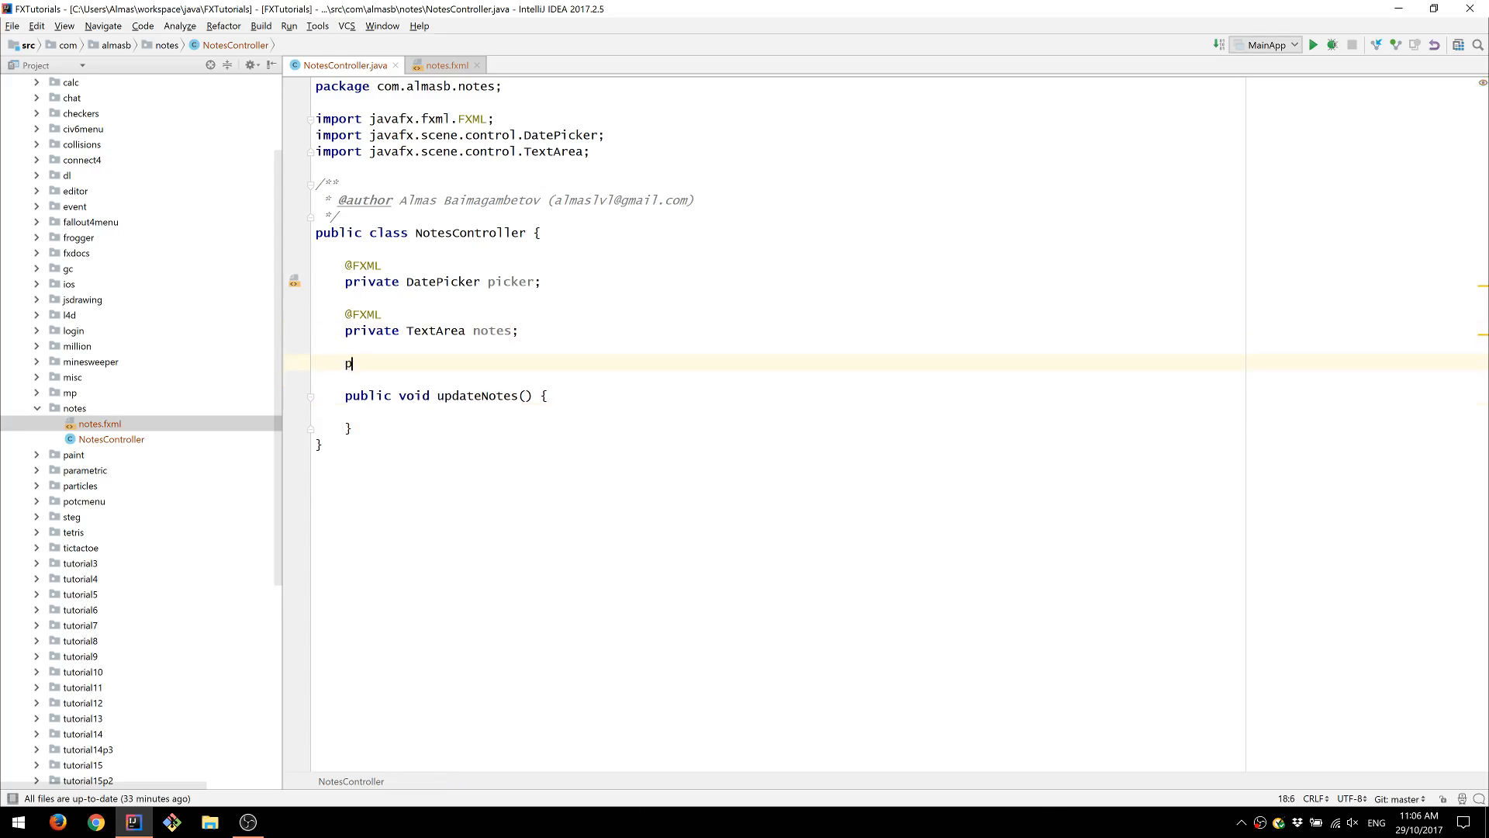
type("ublic void initializ")
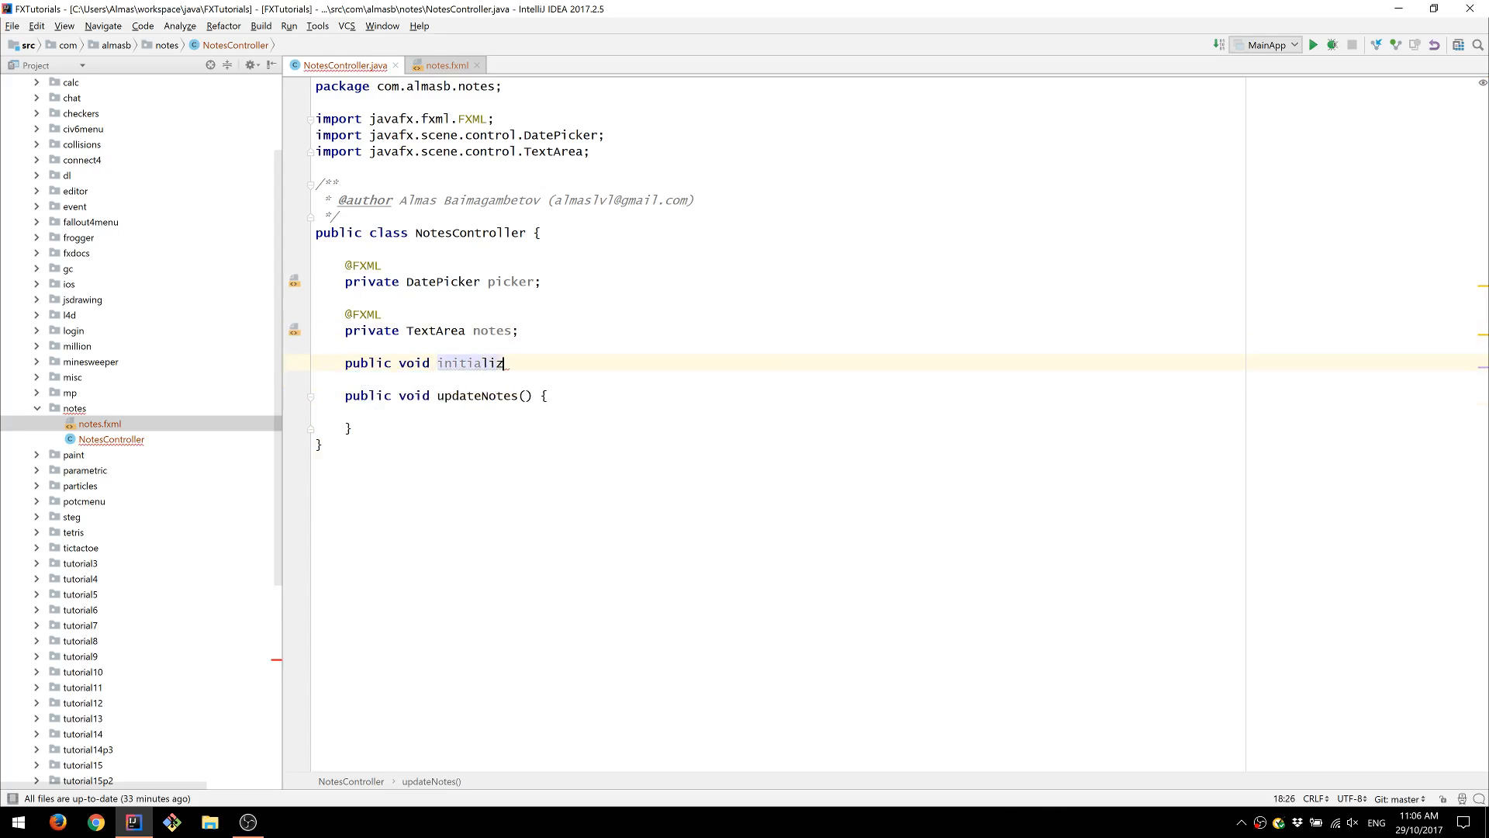
type("e() {")
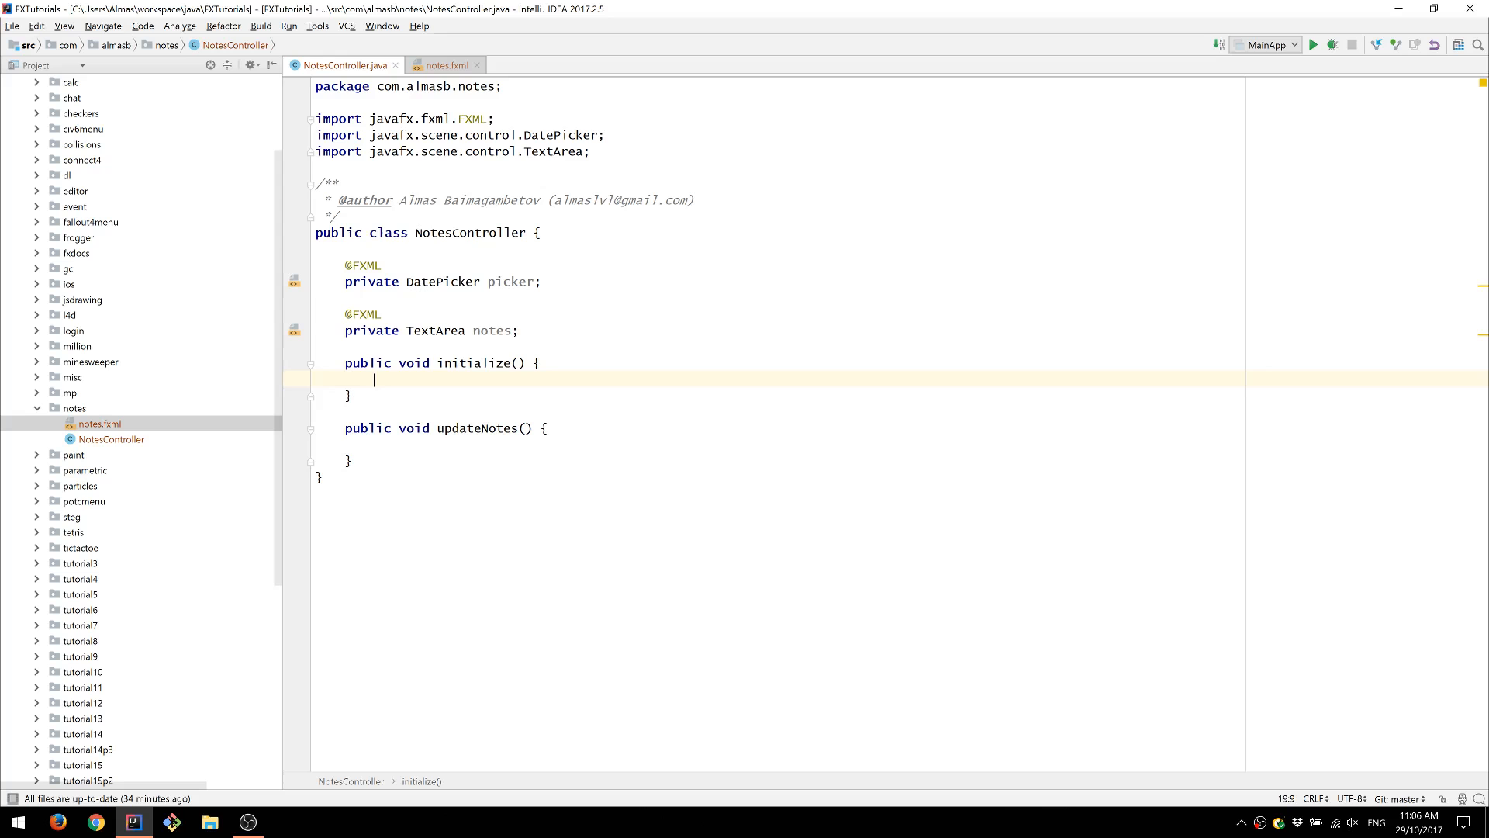
type("p")
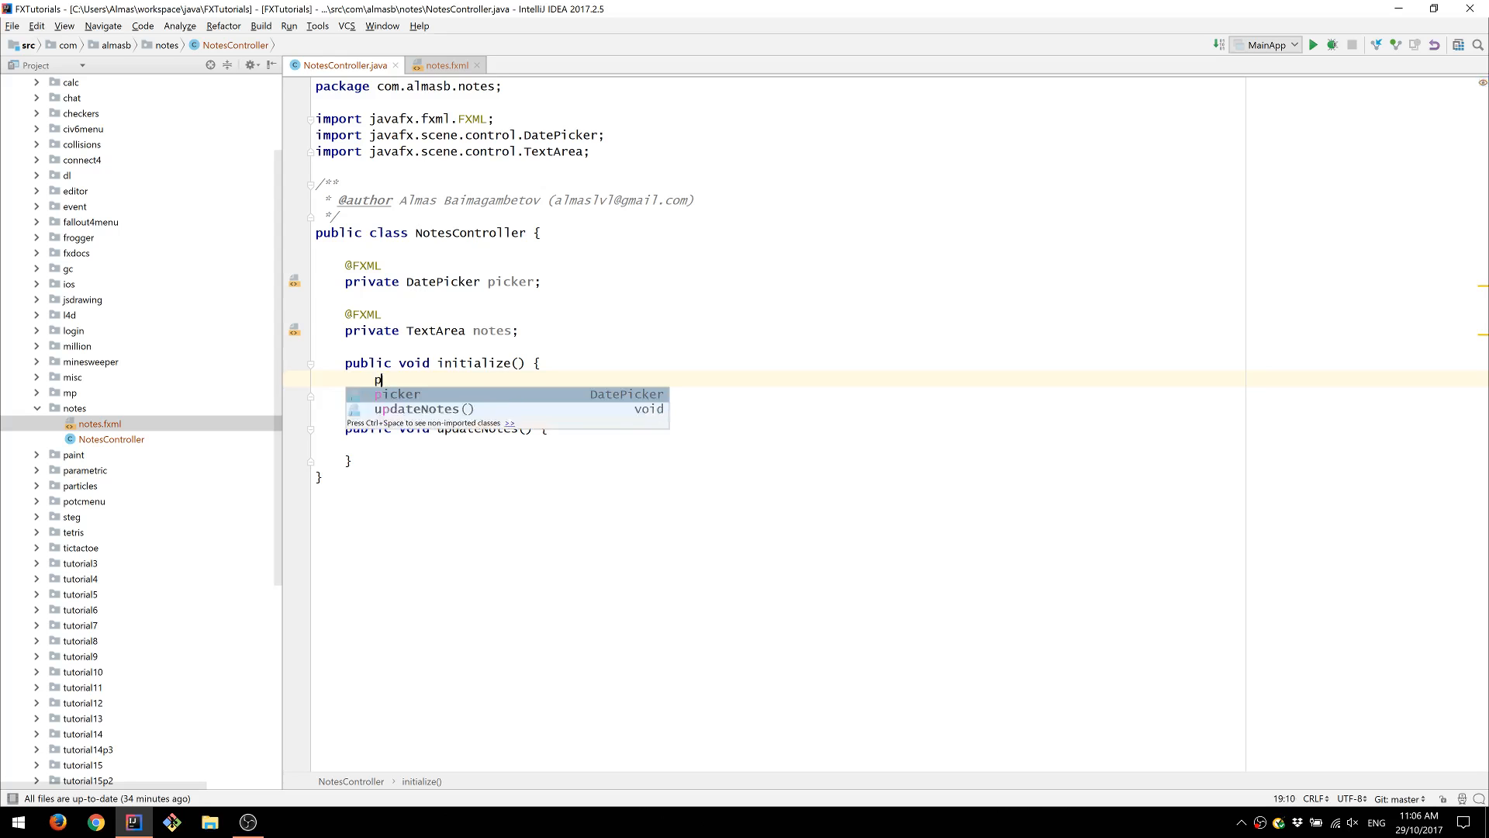
type("icker.")
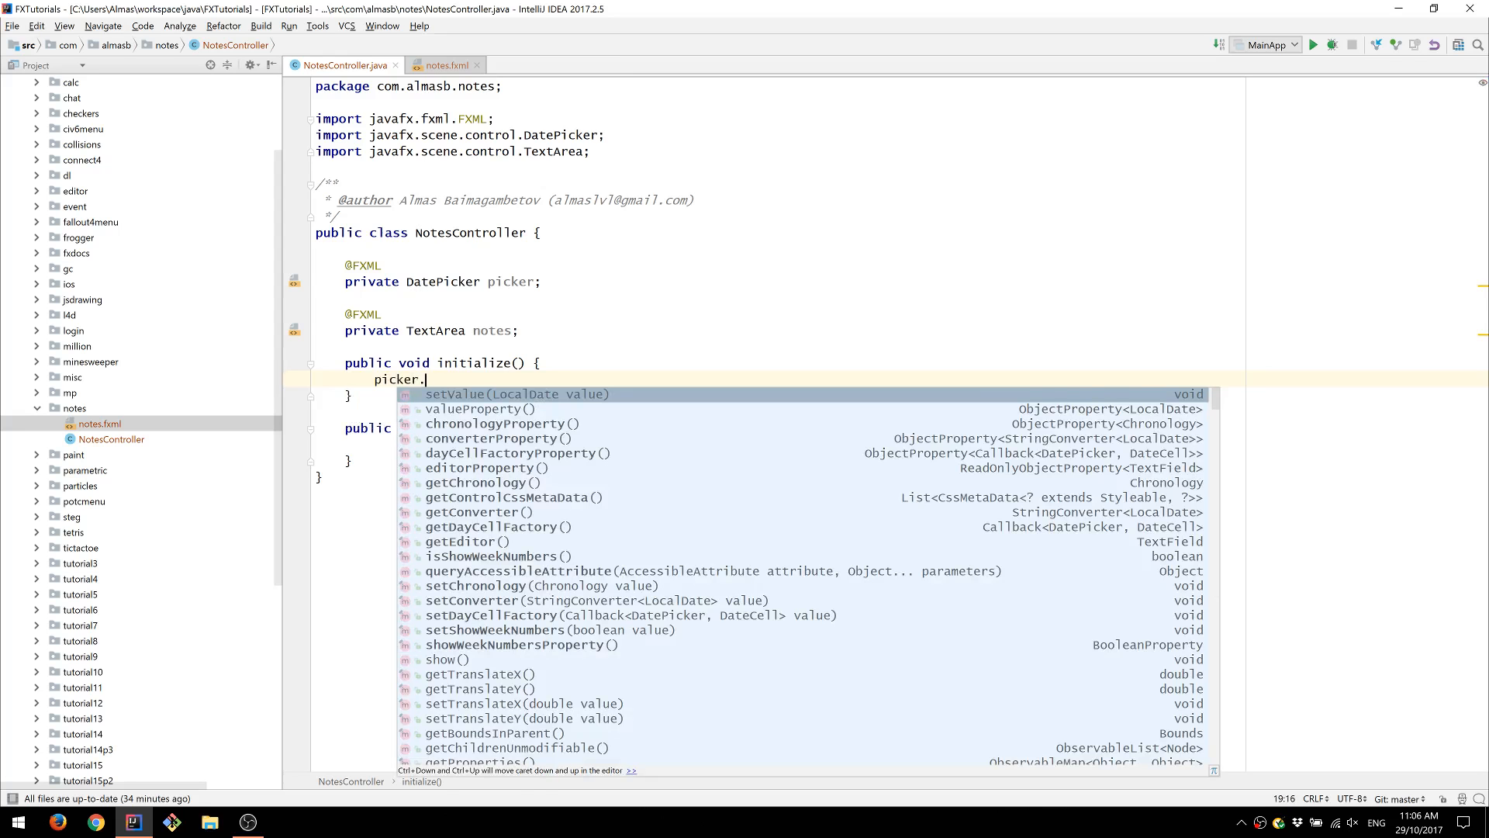
type("valueProperty().addListener((o, oldDate, date) -> {")
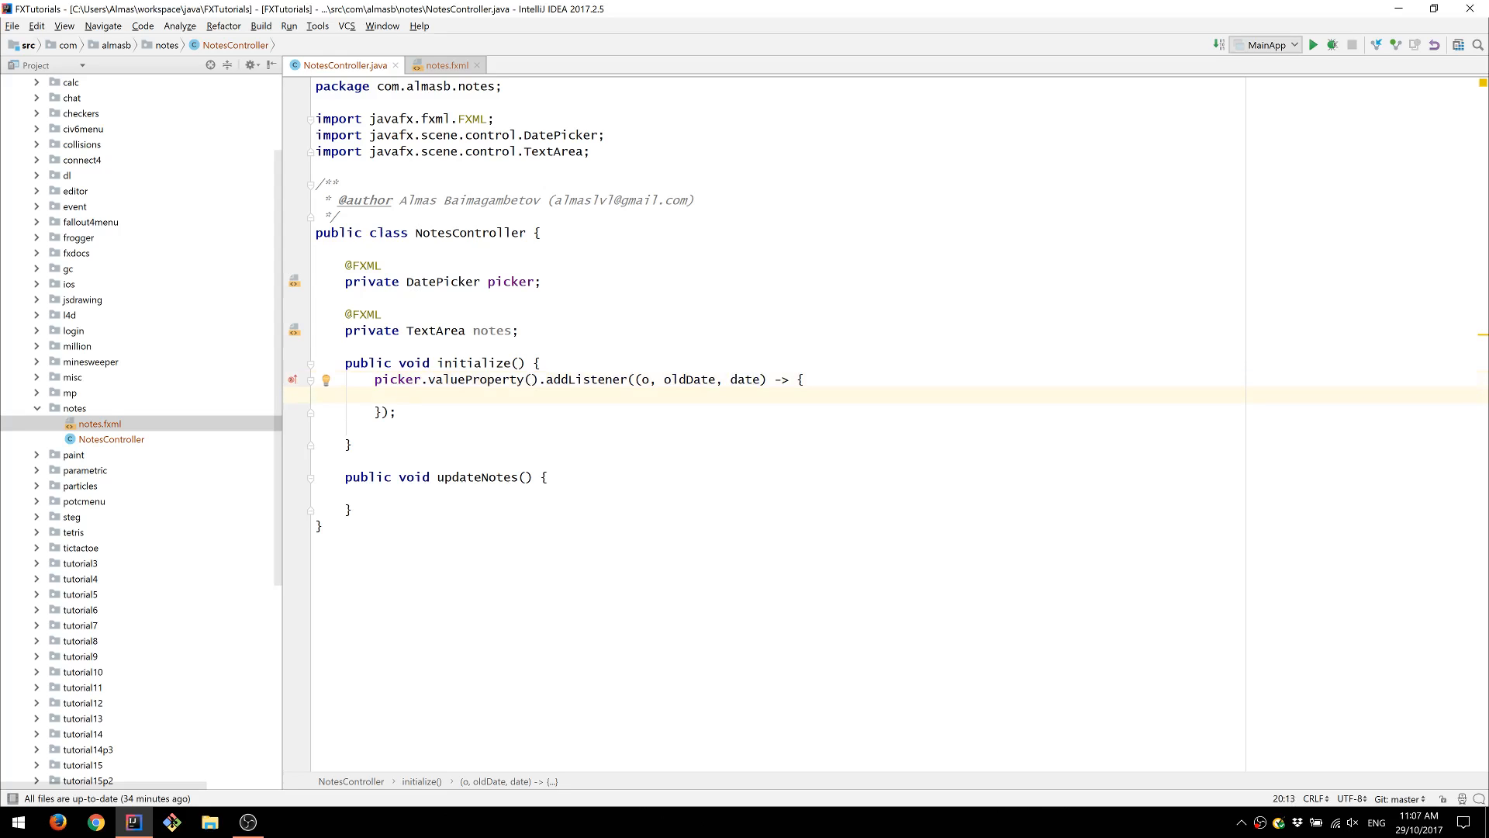
- Add private Map<LocalDate, String> data = new HashMap<>() with its imports
type("p")
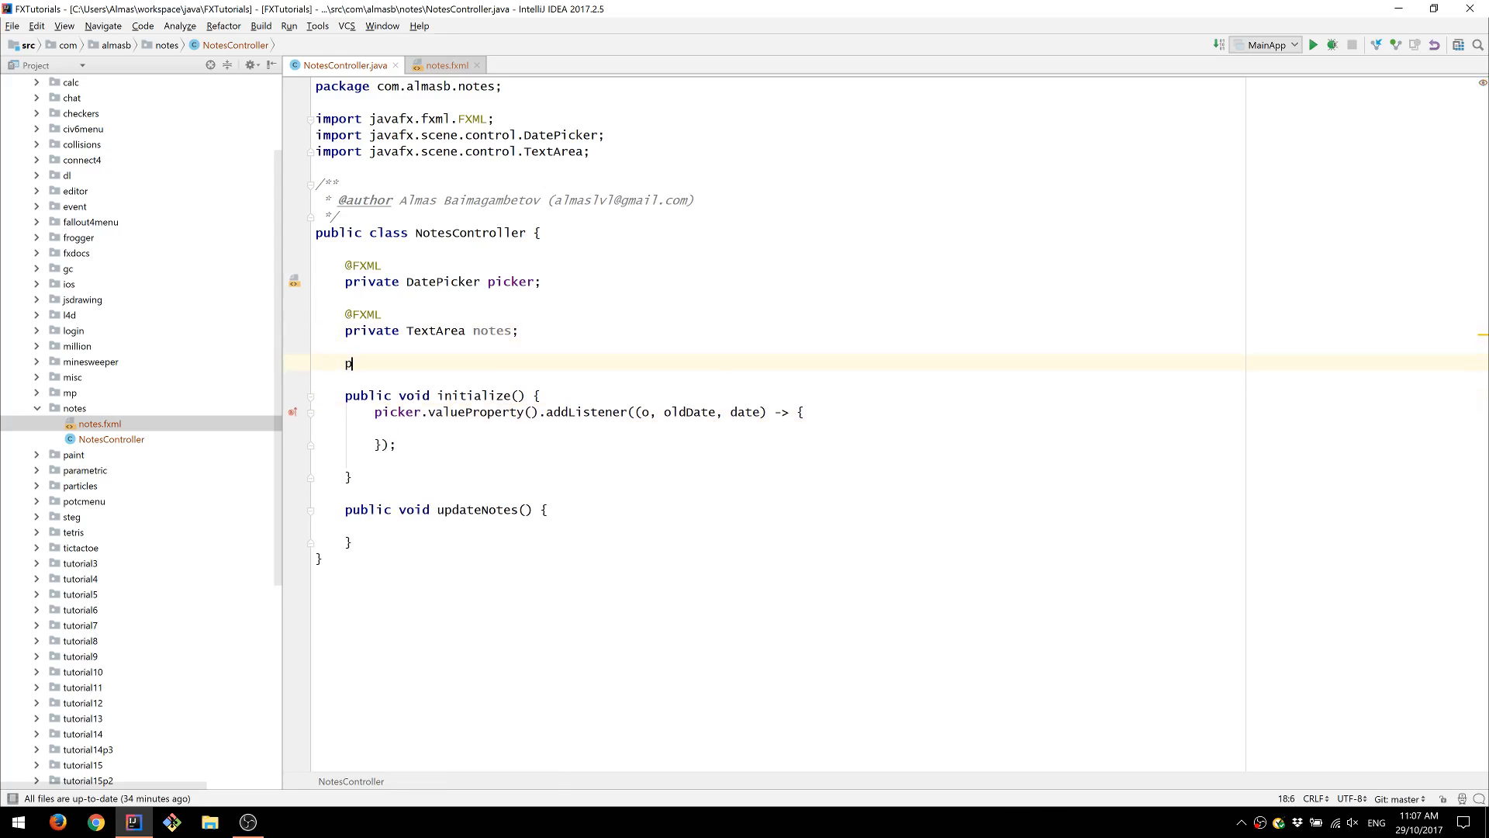
type("rivate")
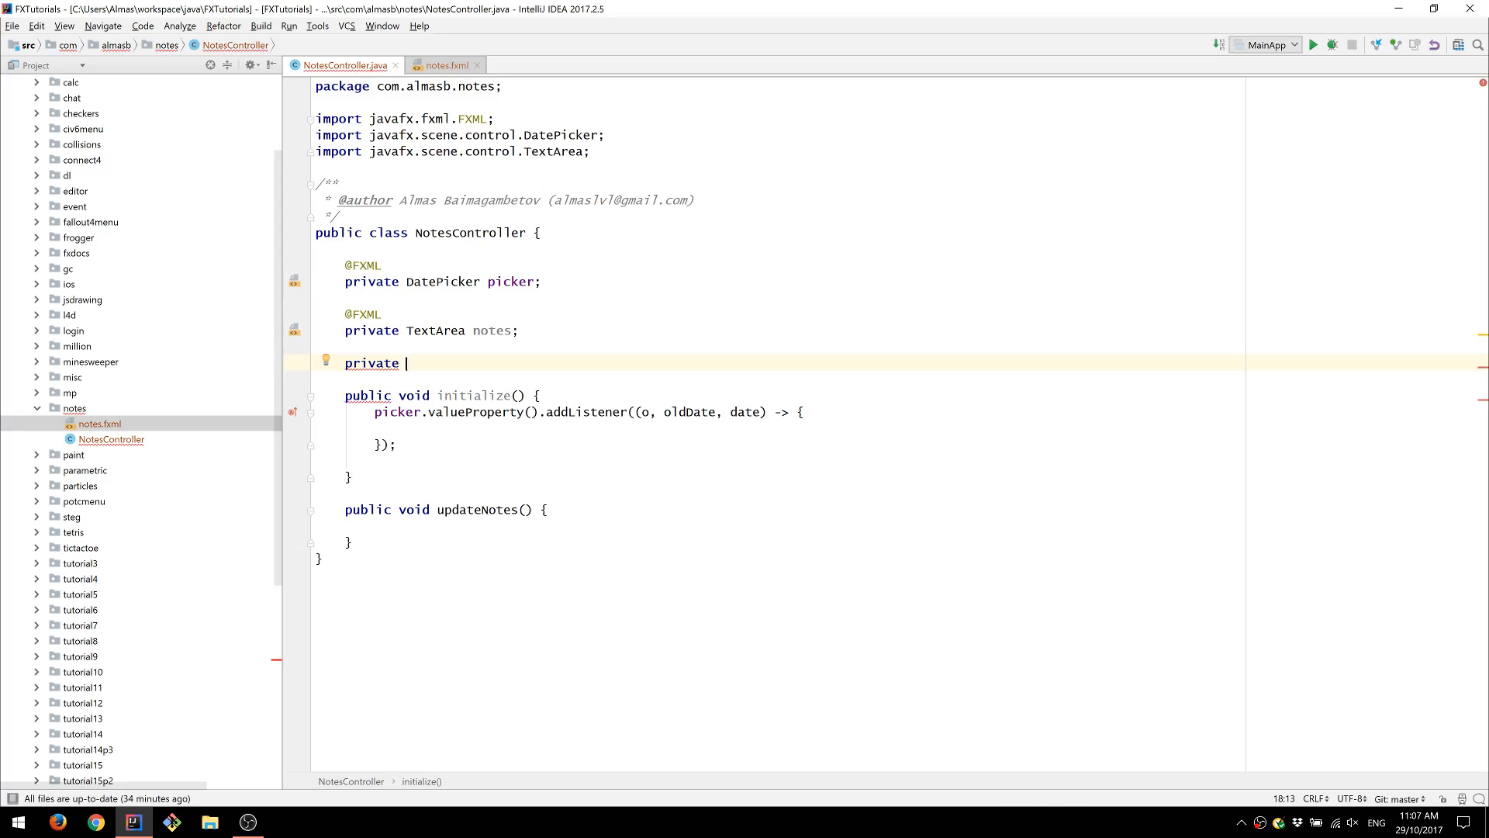
type("Map<>")
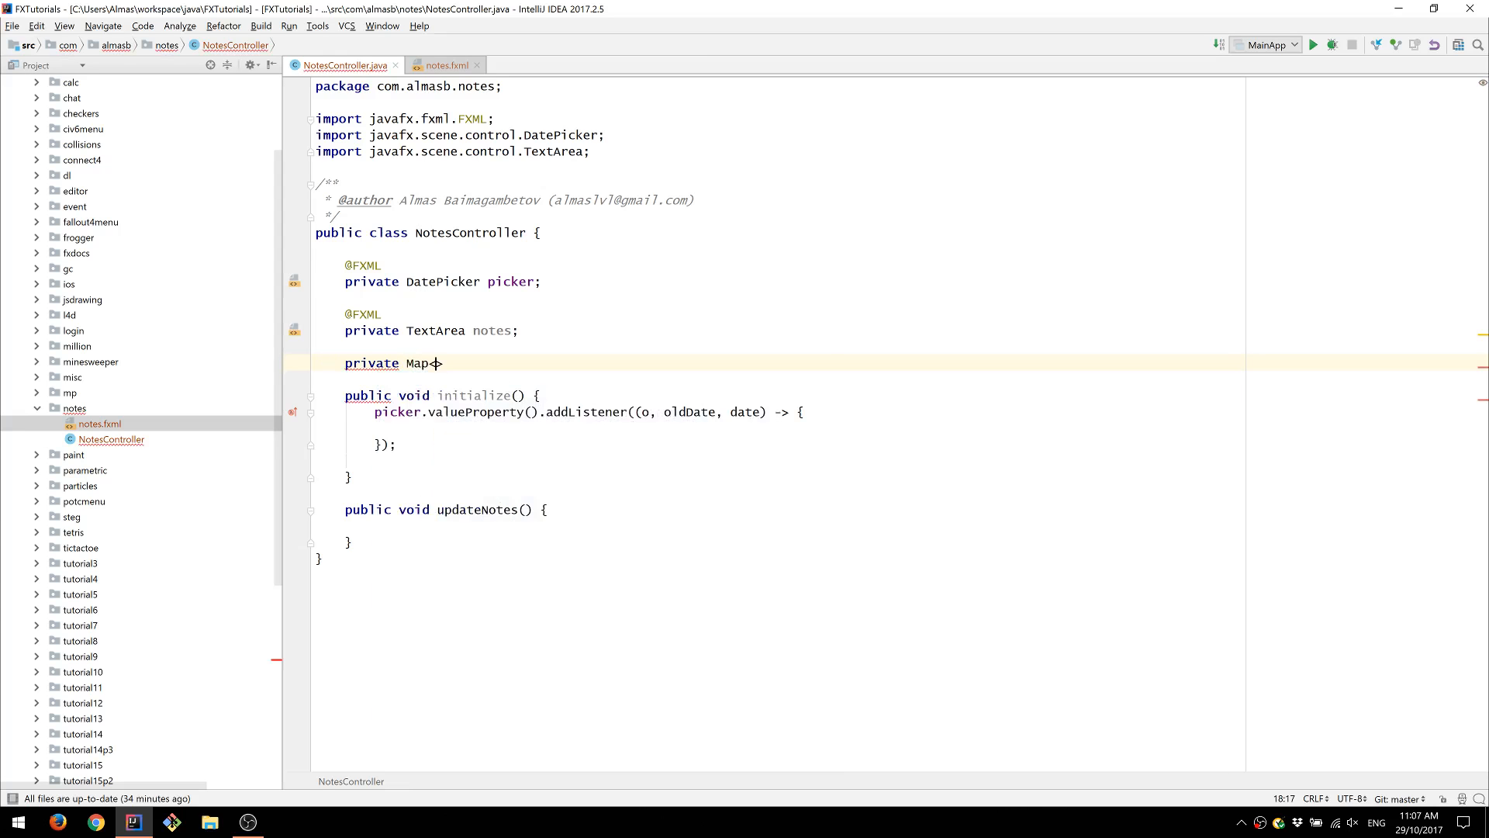
type("<")
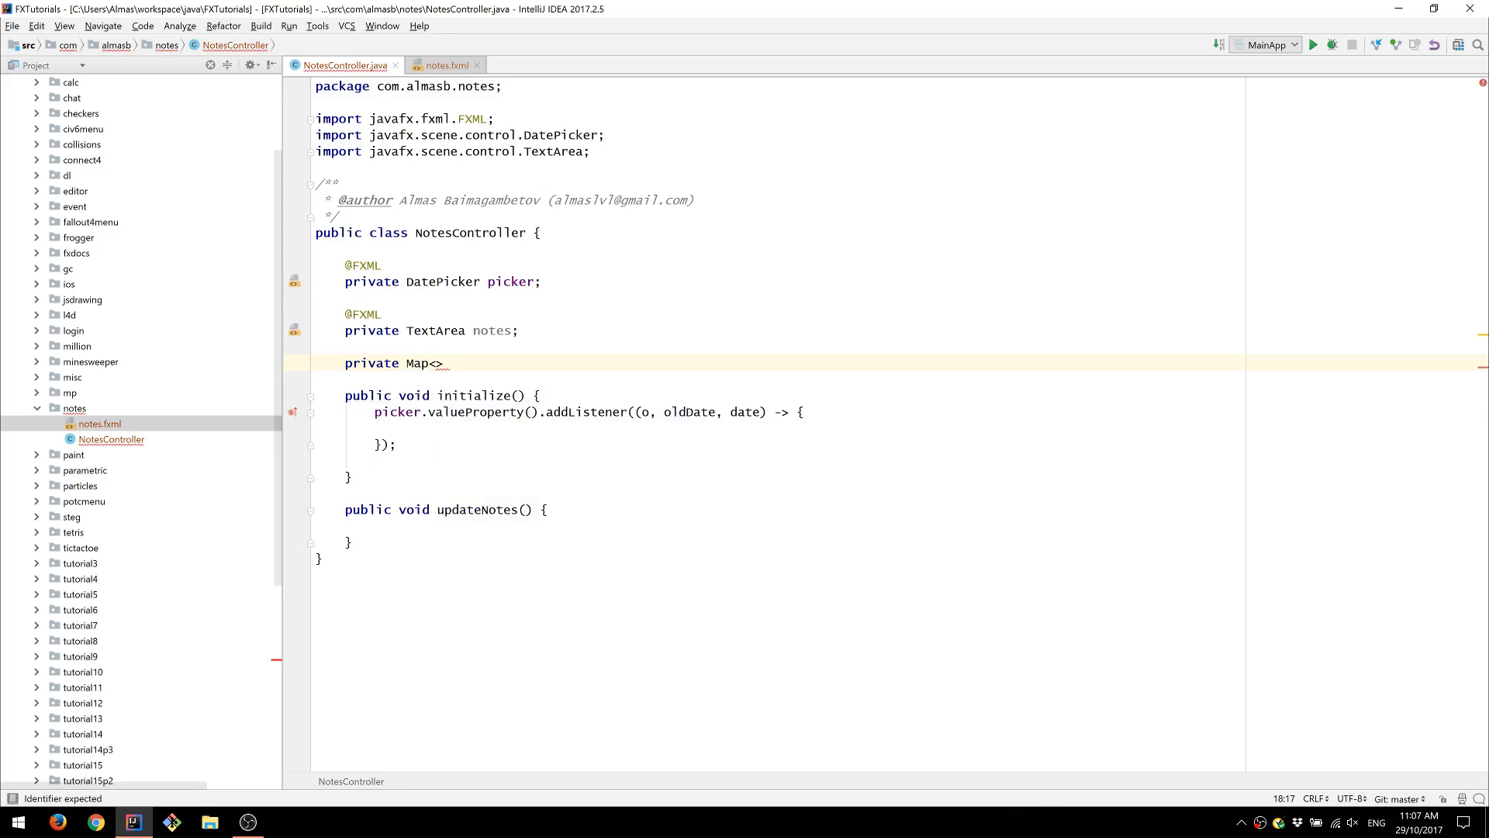
type("LocalDate, S")
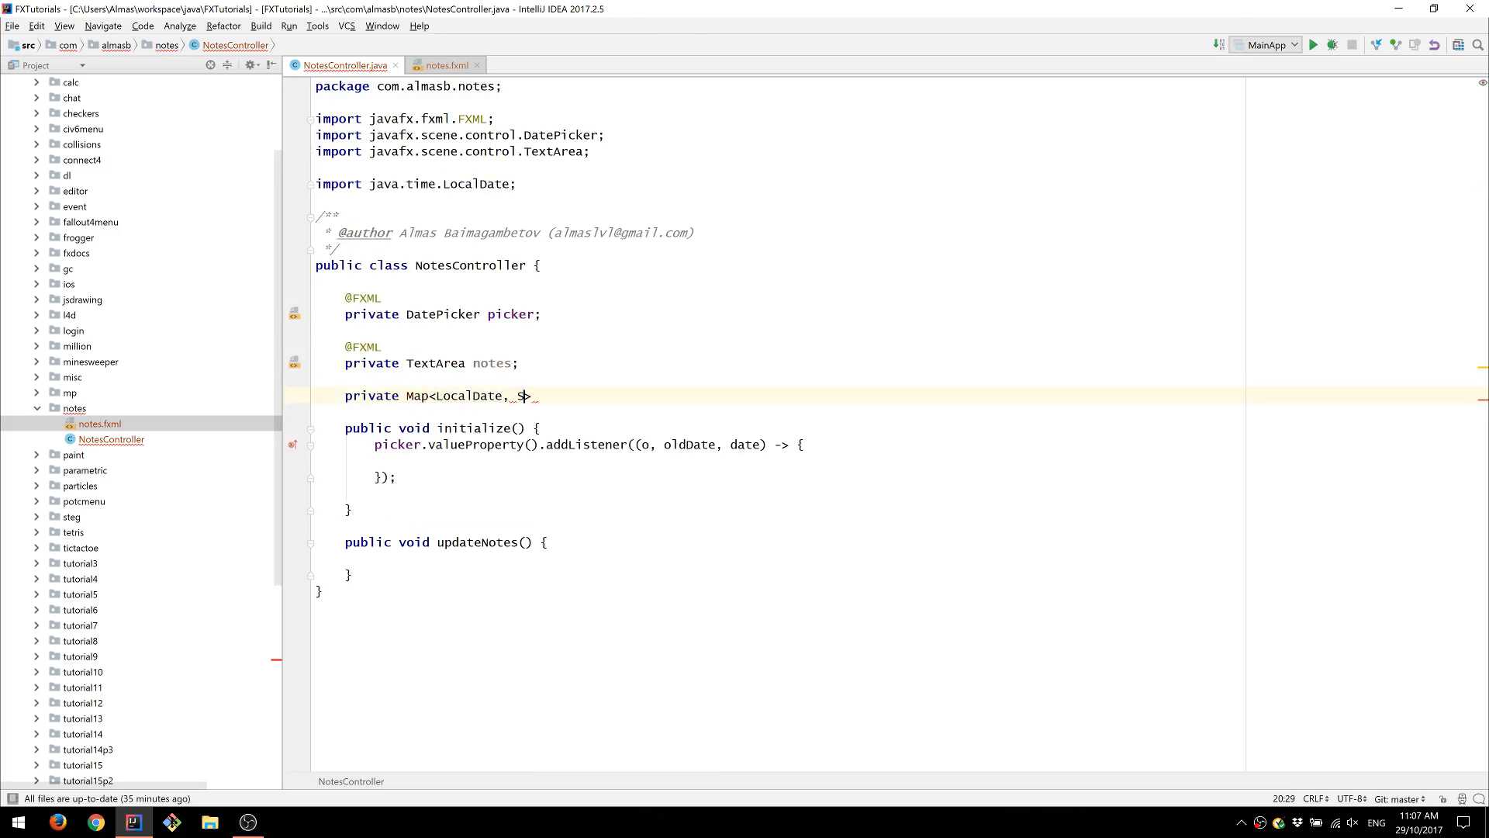
type("tring")
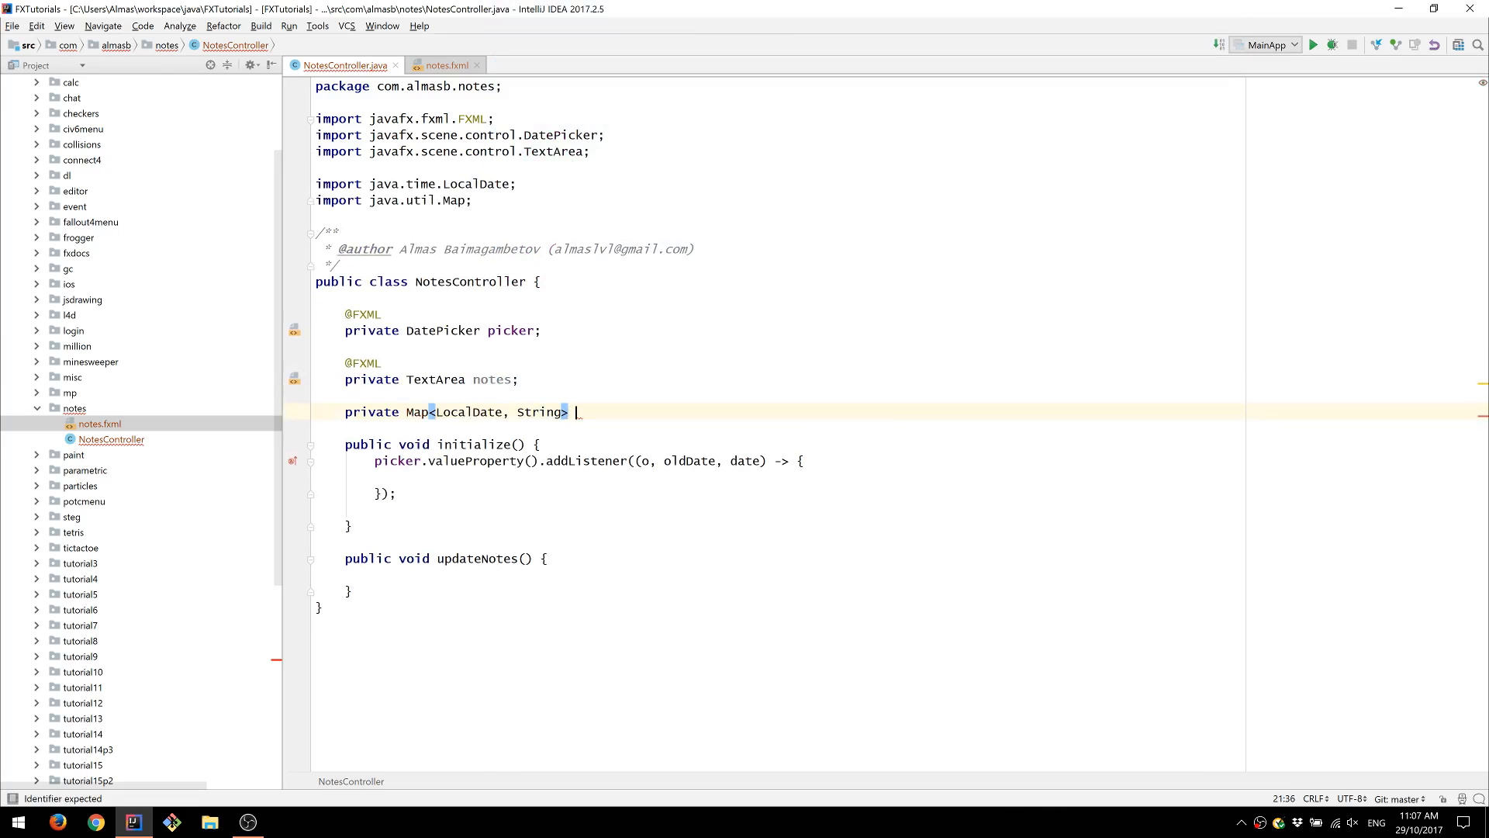
type("data = new HashMap<>();")
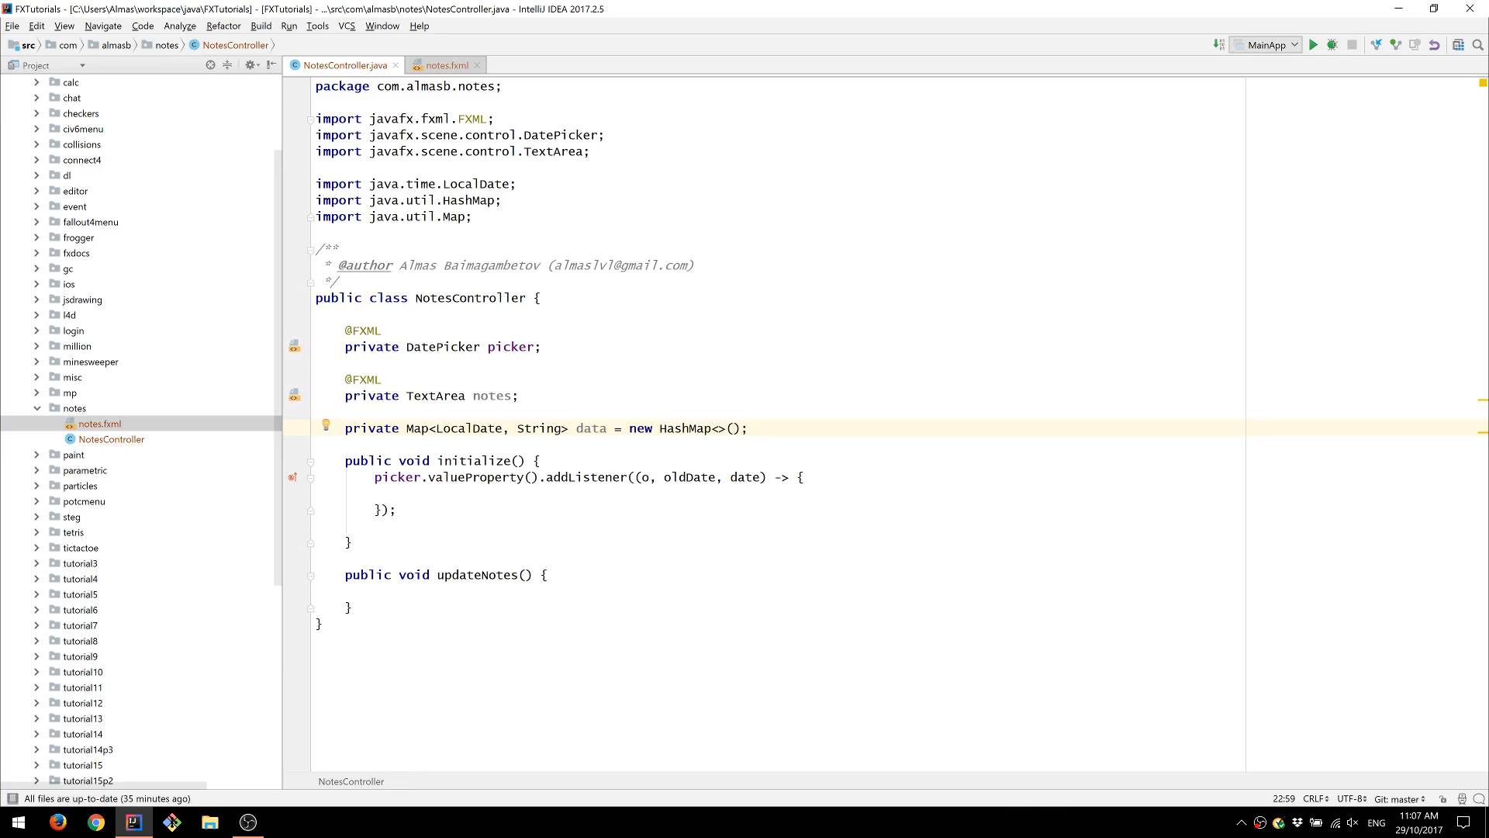
- Make the date listener call notes.setText(data.getOrDefault(date, ""))
left_click(403, 493)
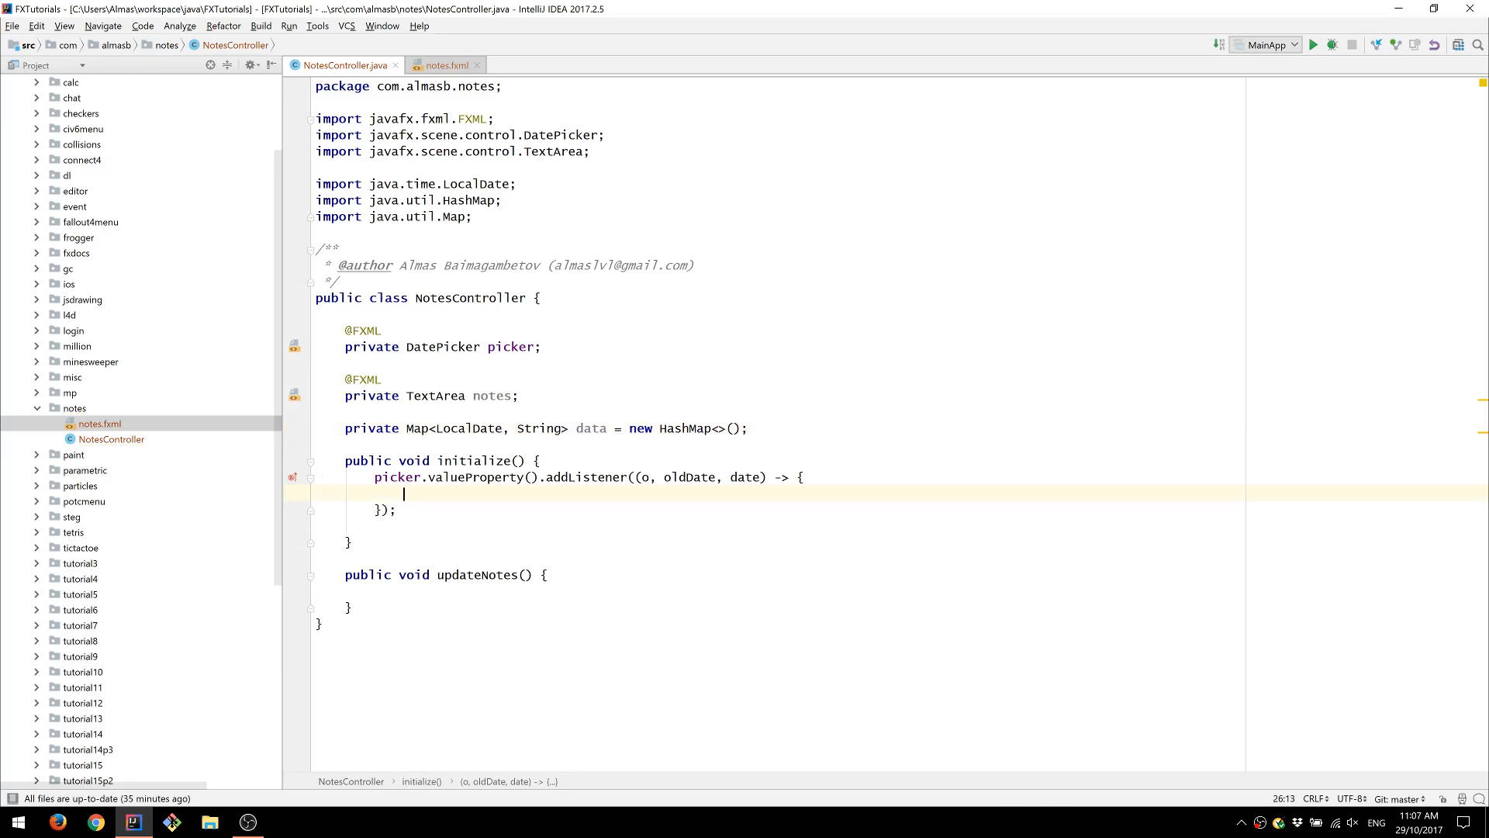
left_click(464, 428)
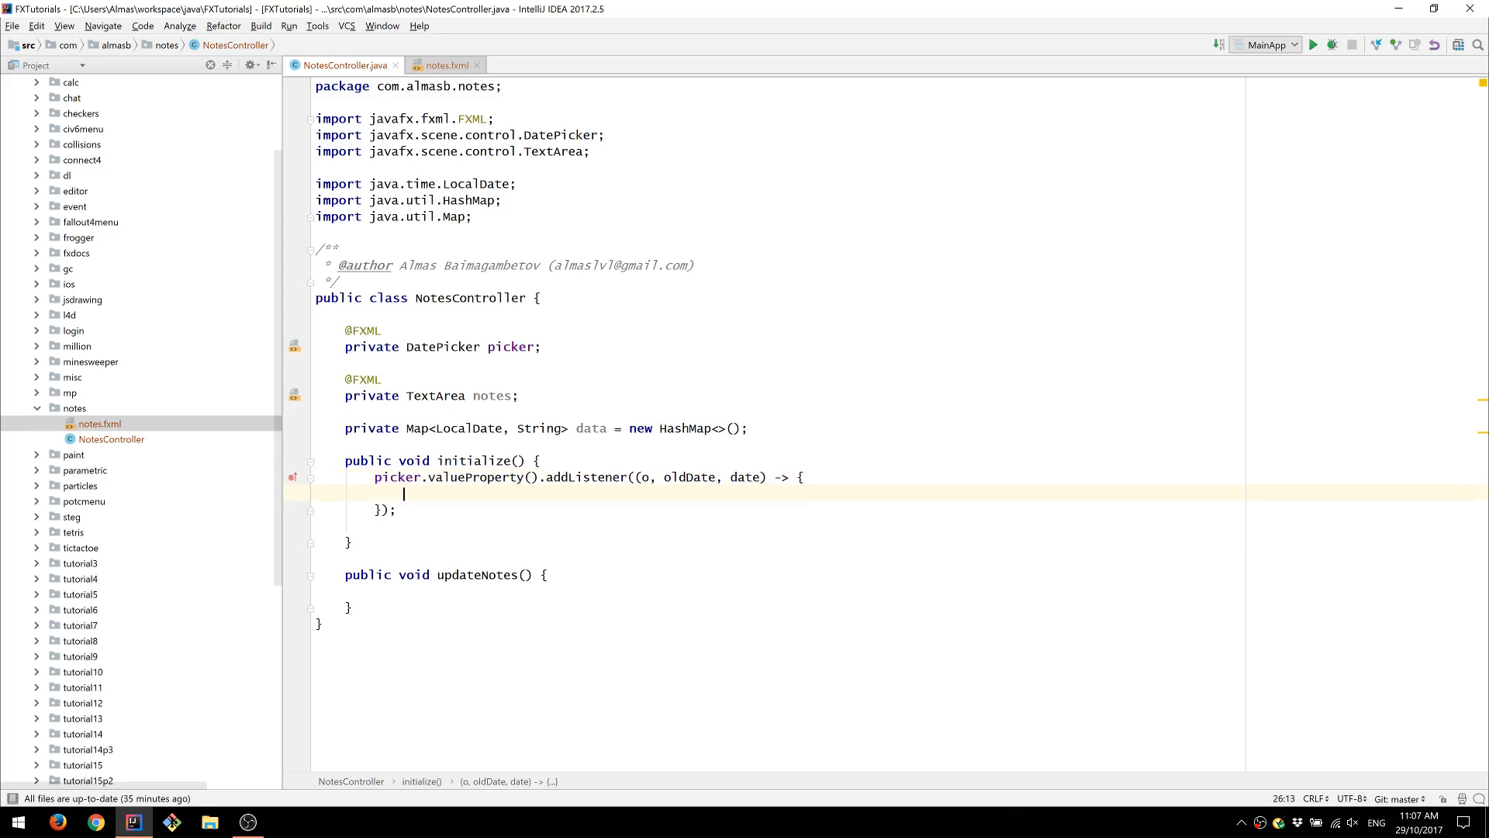
double_click(744, 477)
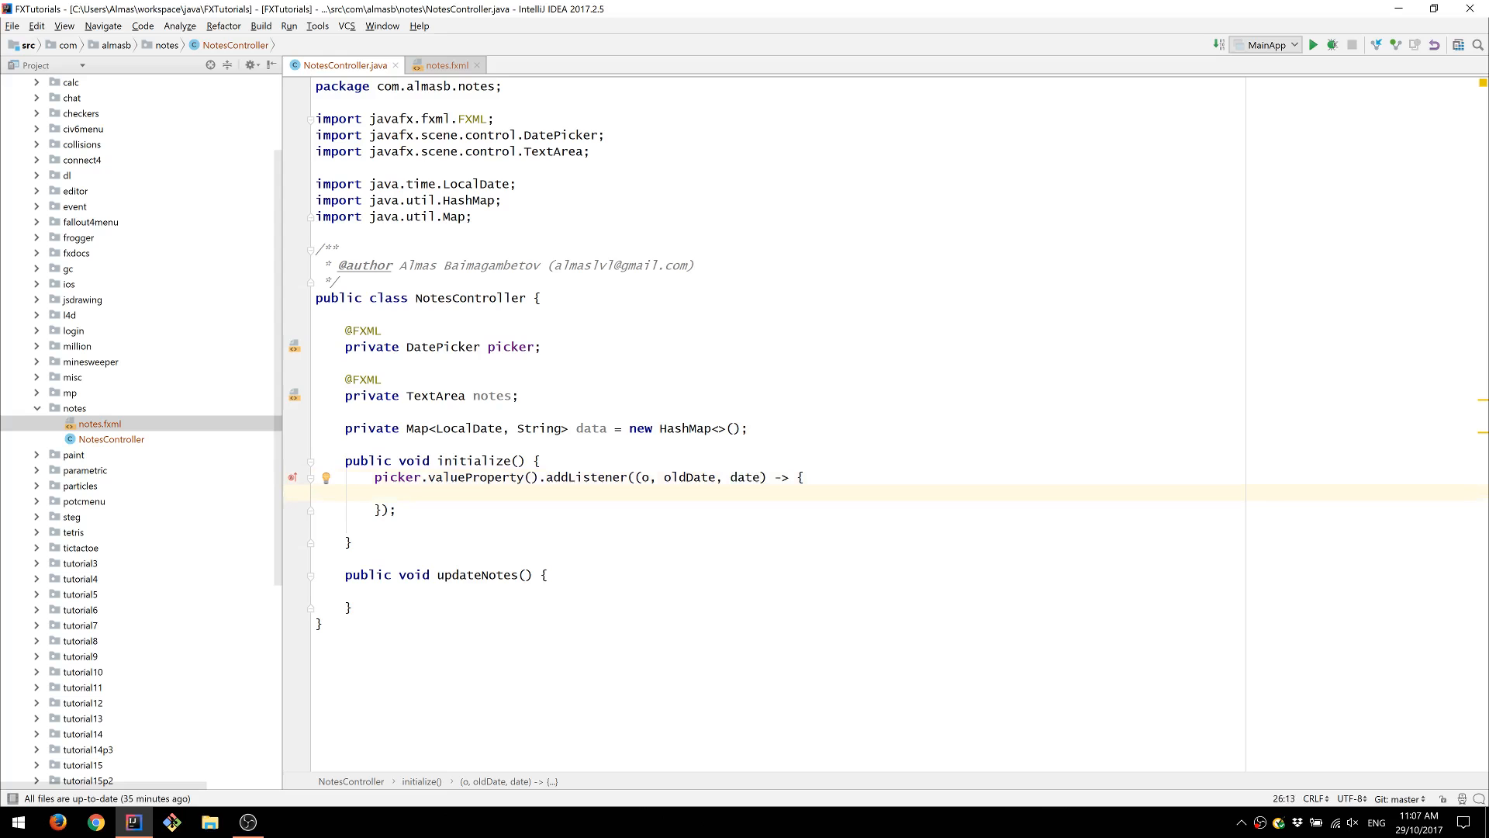
type("notes.setText();")
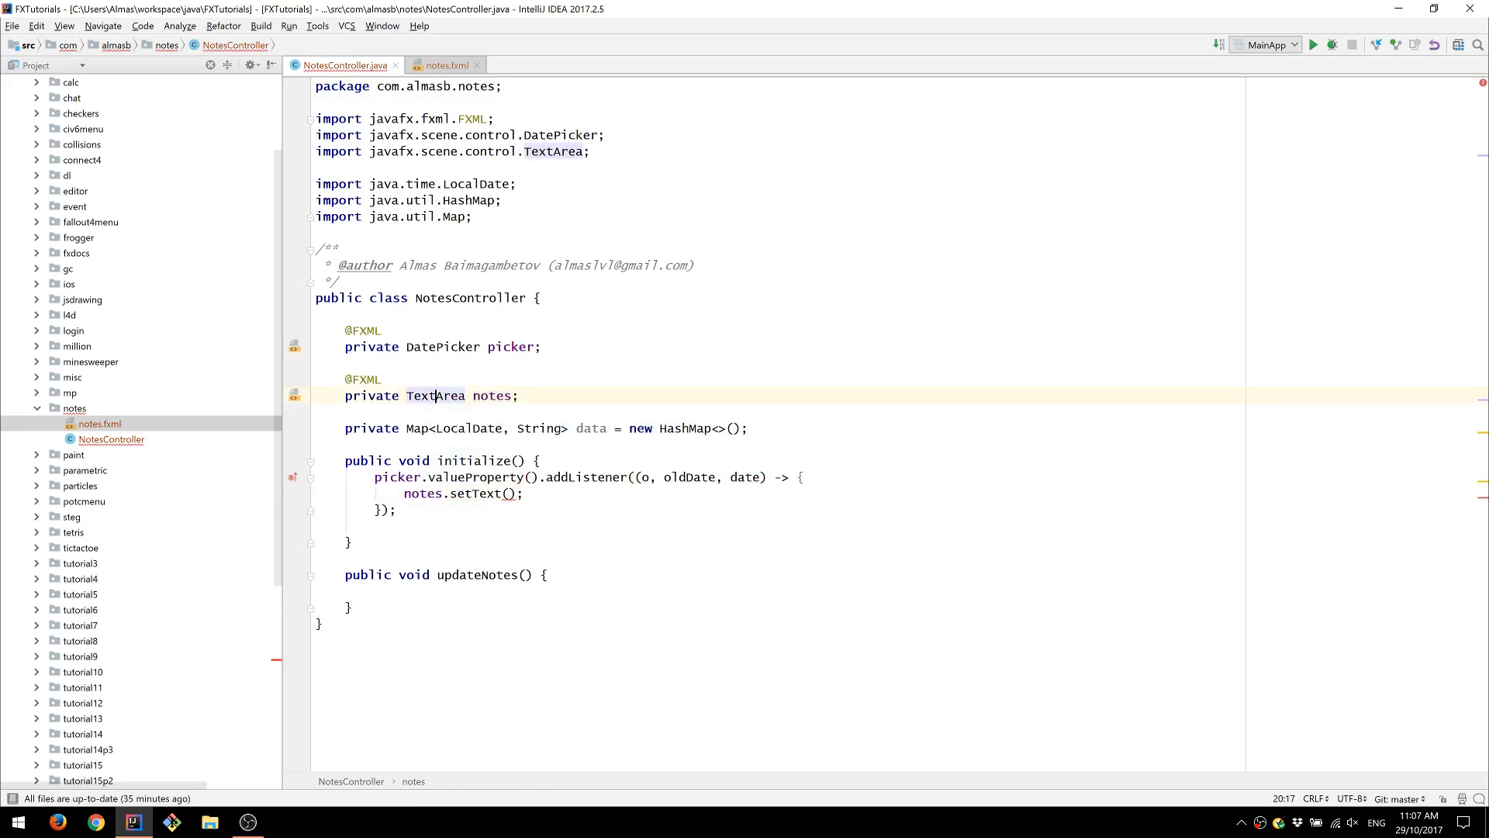
type("data.getOrDefault(date,")
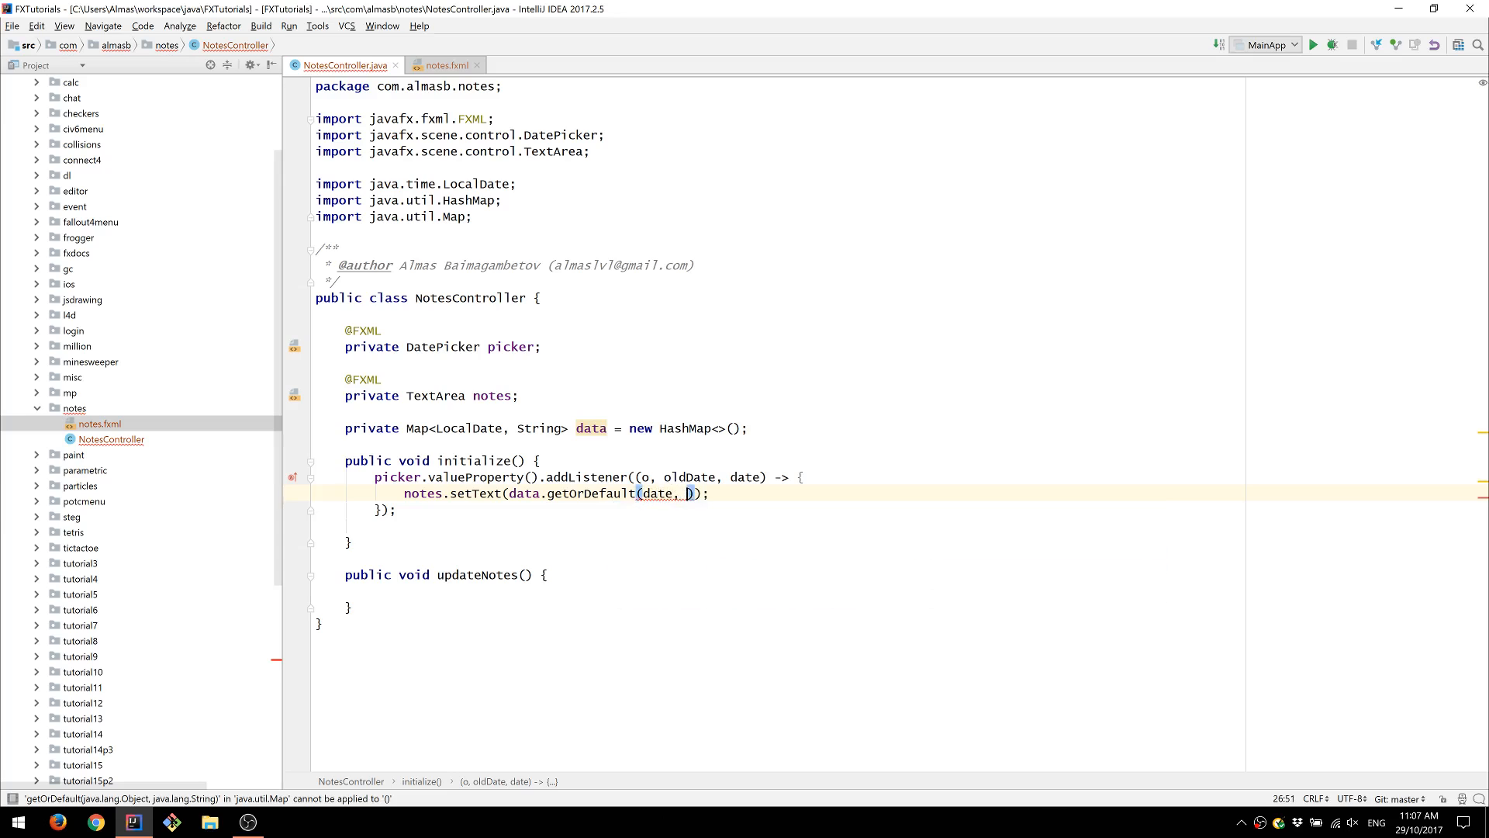
type("\"\"")
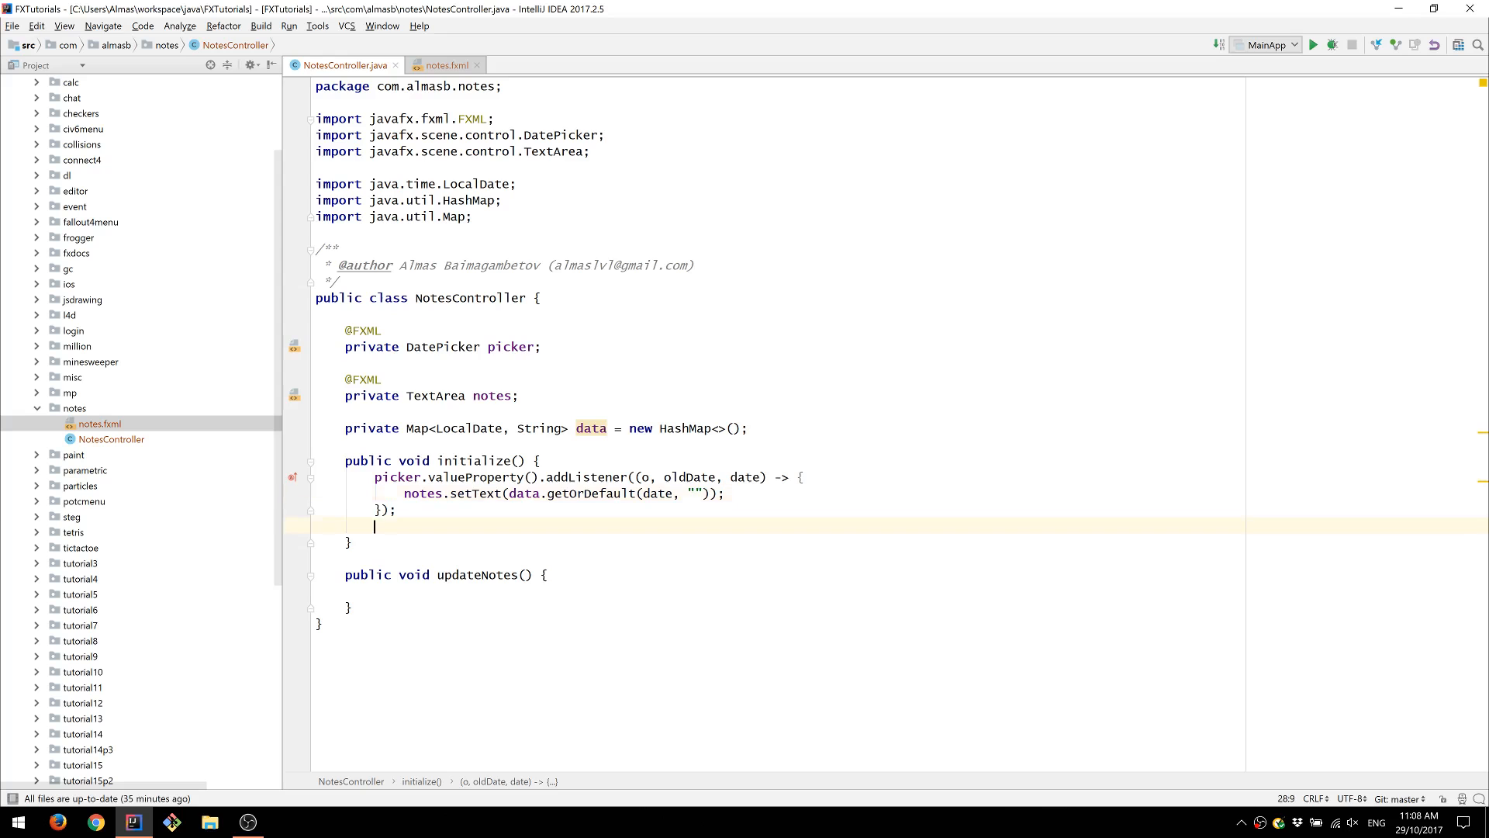
- End initialize() with picker.setValue(LocalDate.now())
type("p")
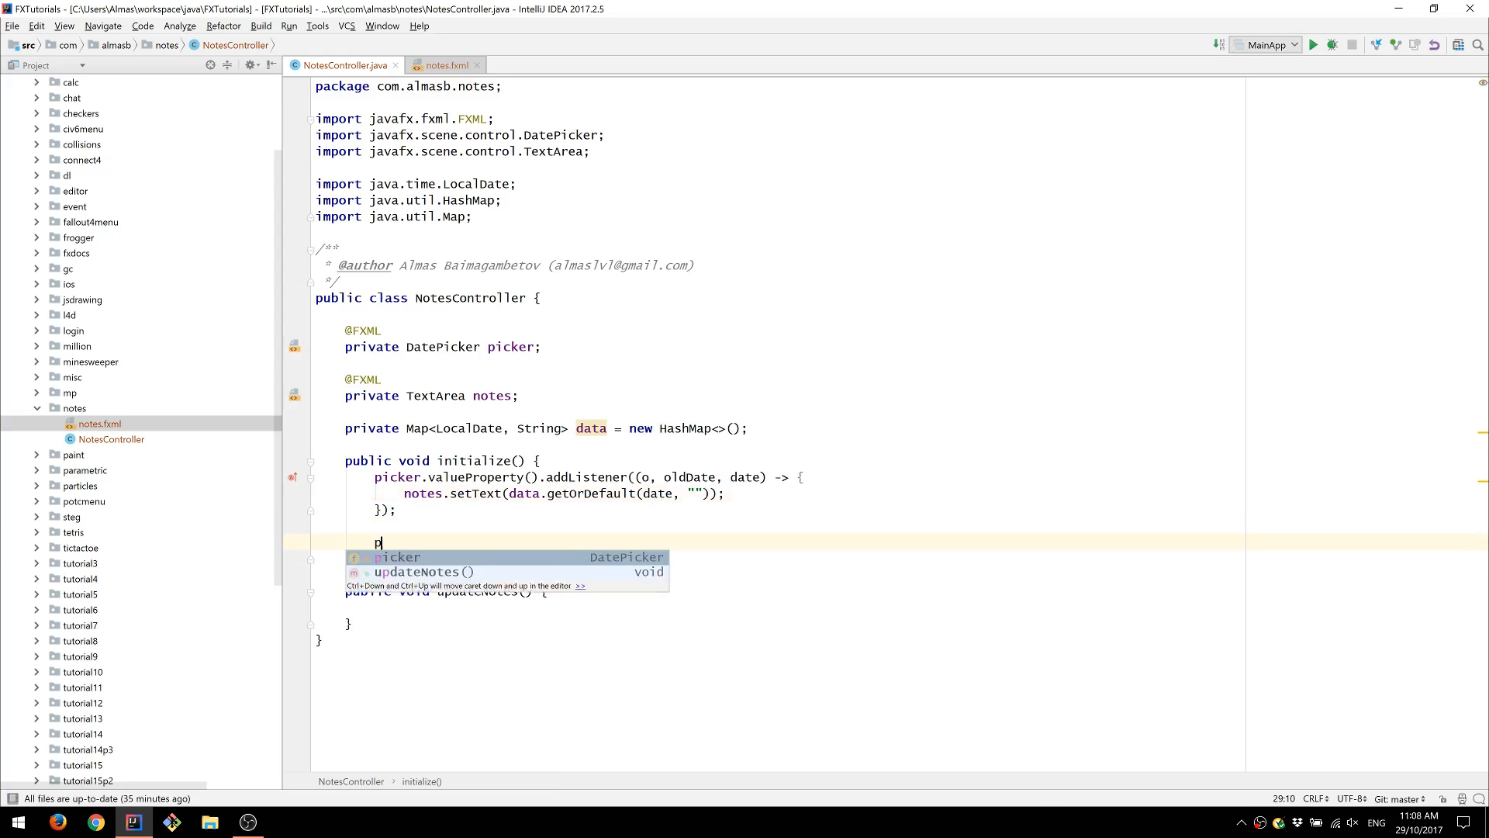
type("icker.setValue();")
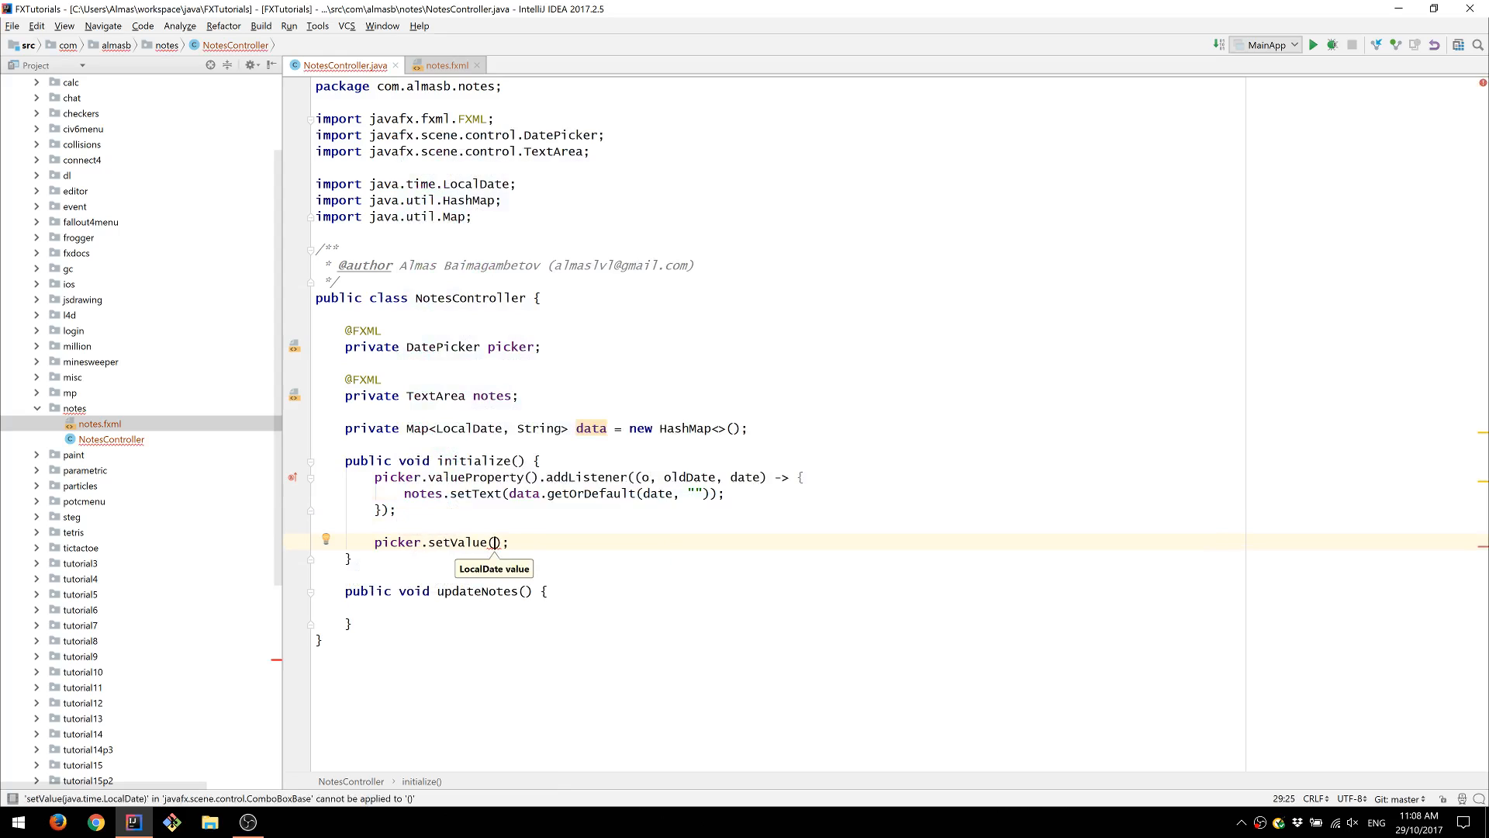
type("LocalDate.now()")
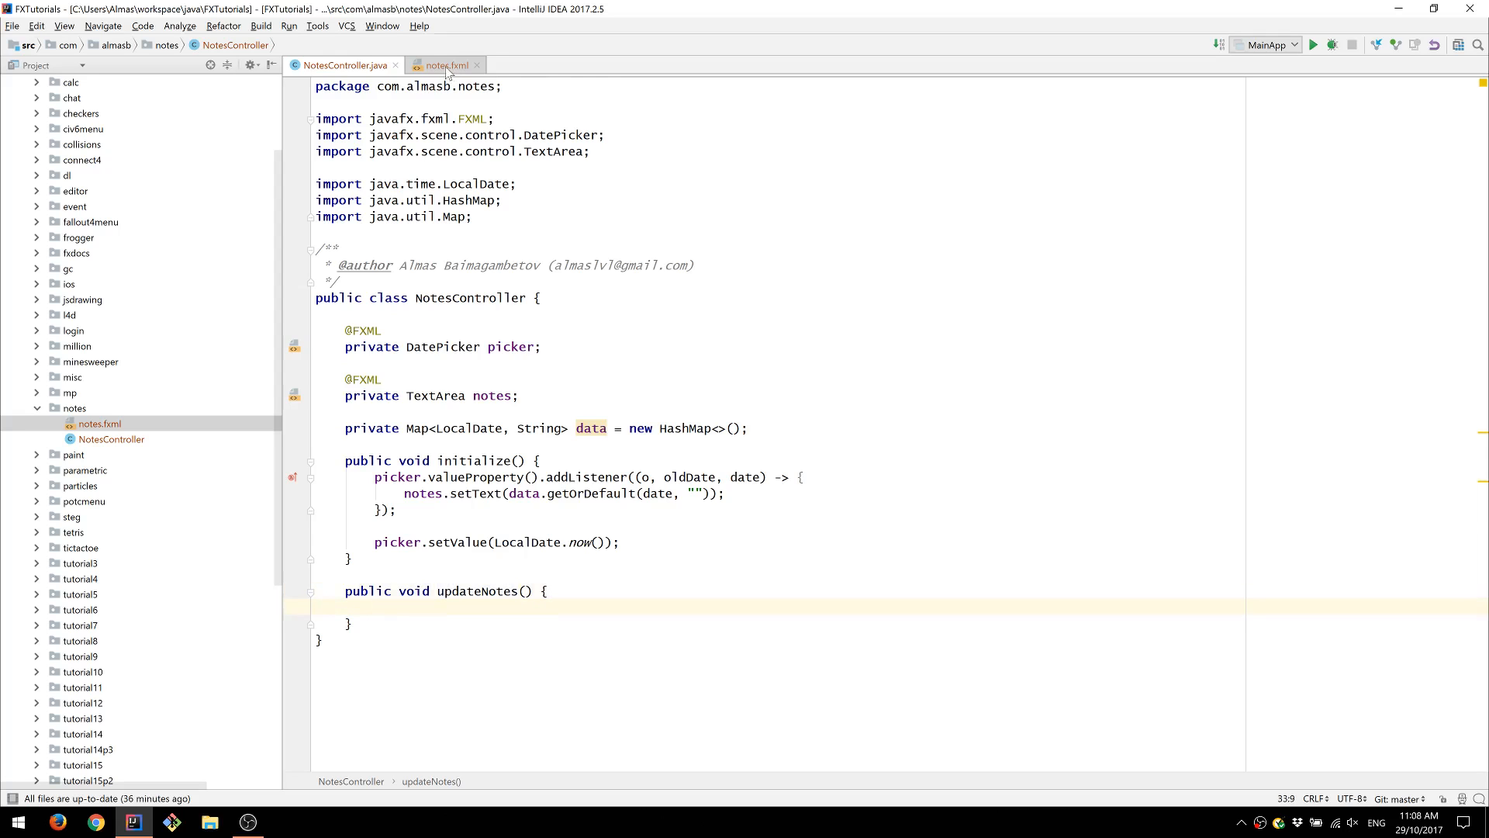
- Write data.put(picker.getValue(), notes.getText()) in updateNotes() after checking the handler name
left_click(446, 65)
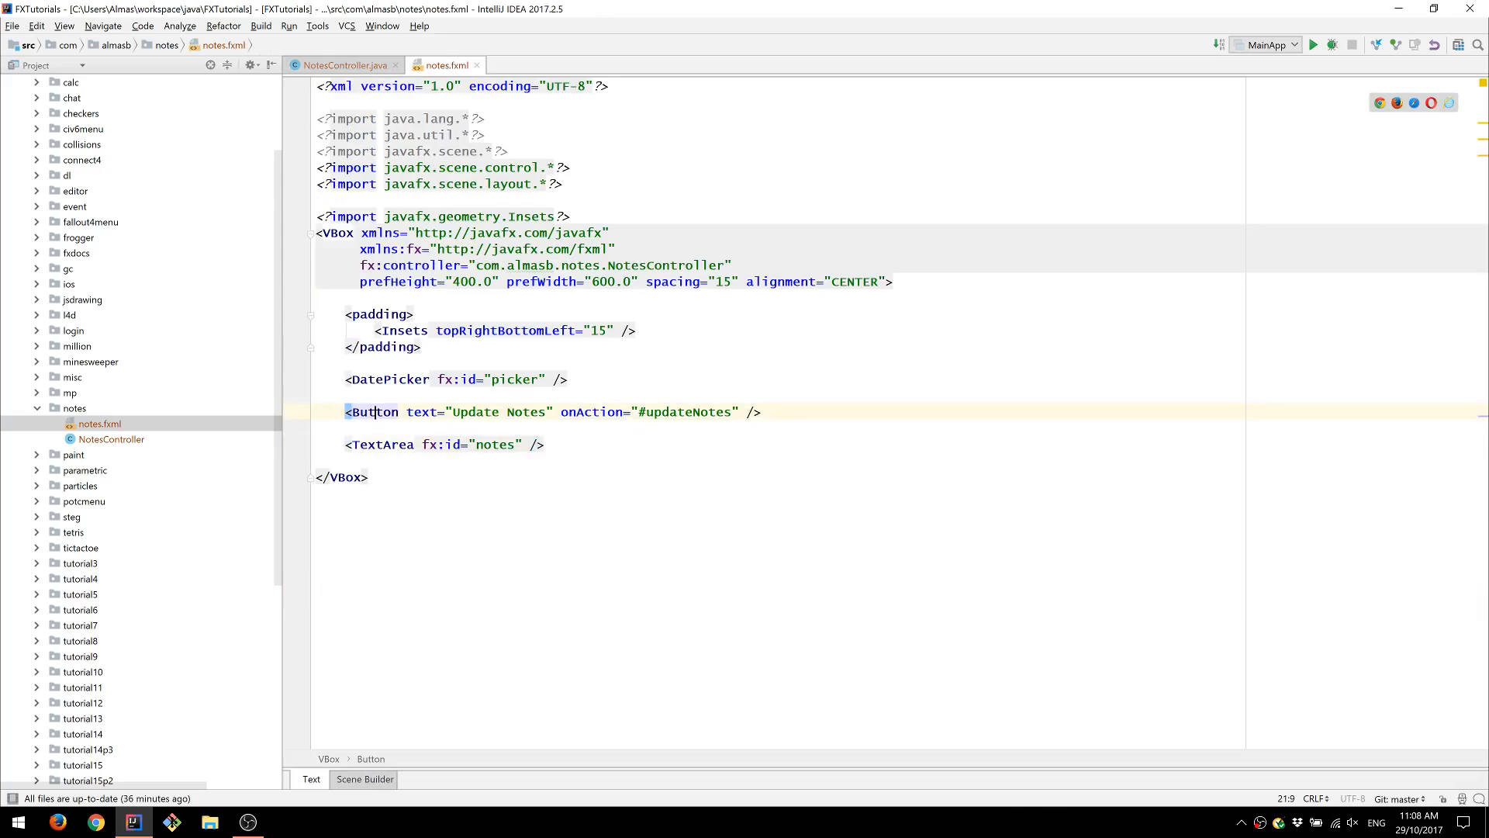
left_click(343, 64)
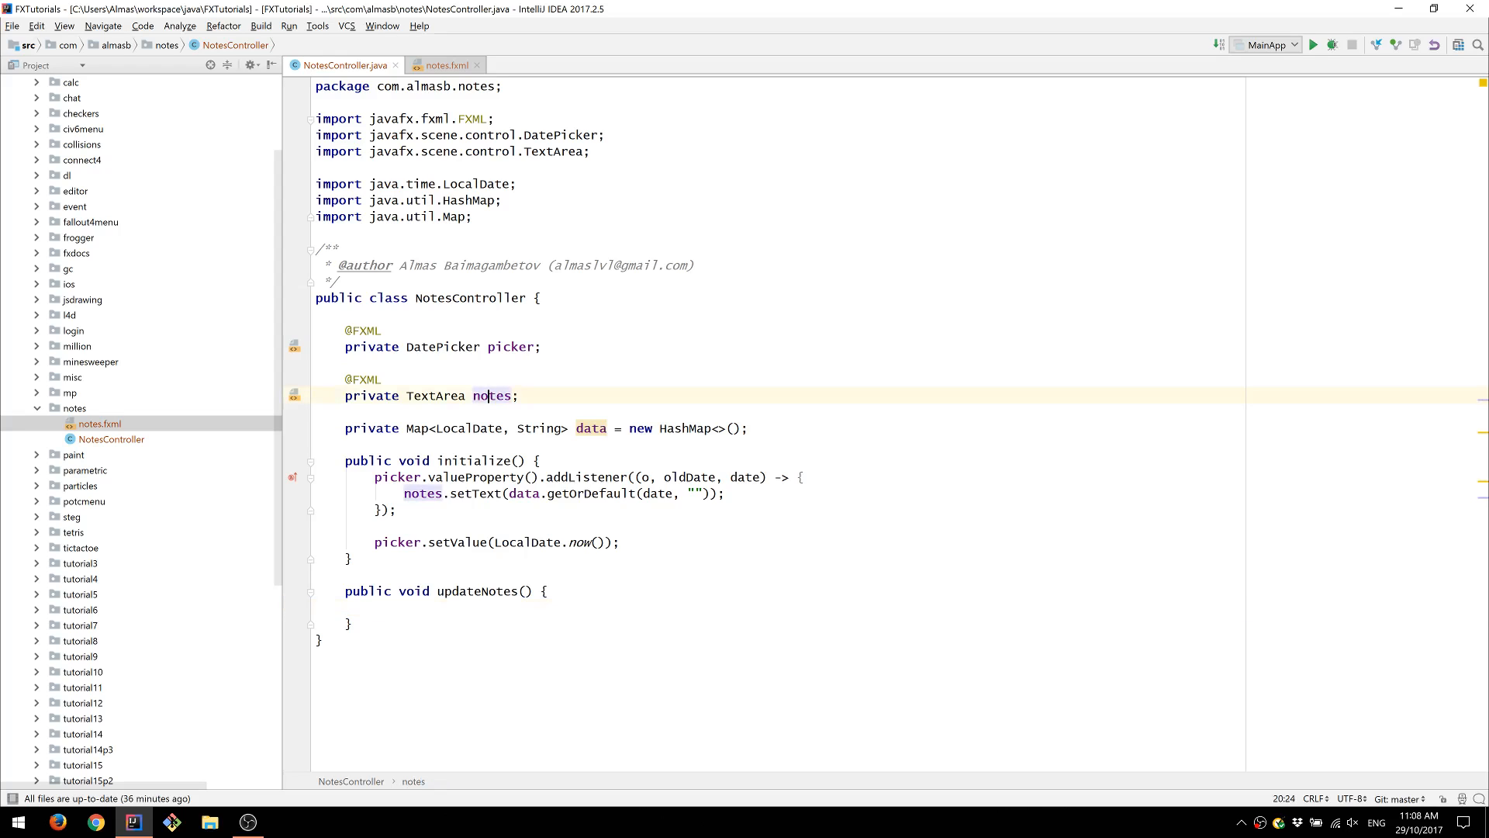
type("data.")
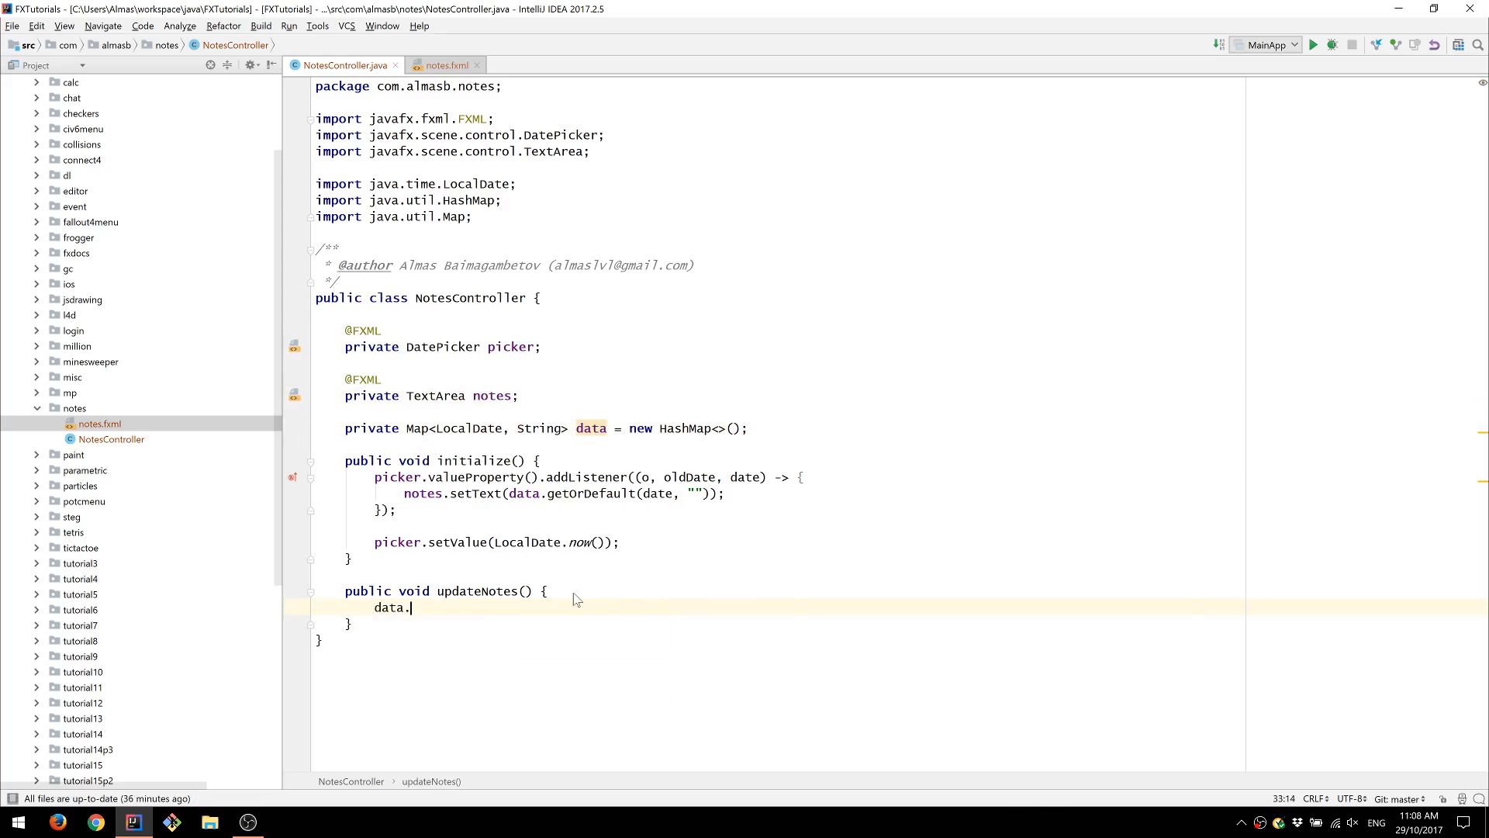
type("put()")
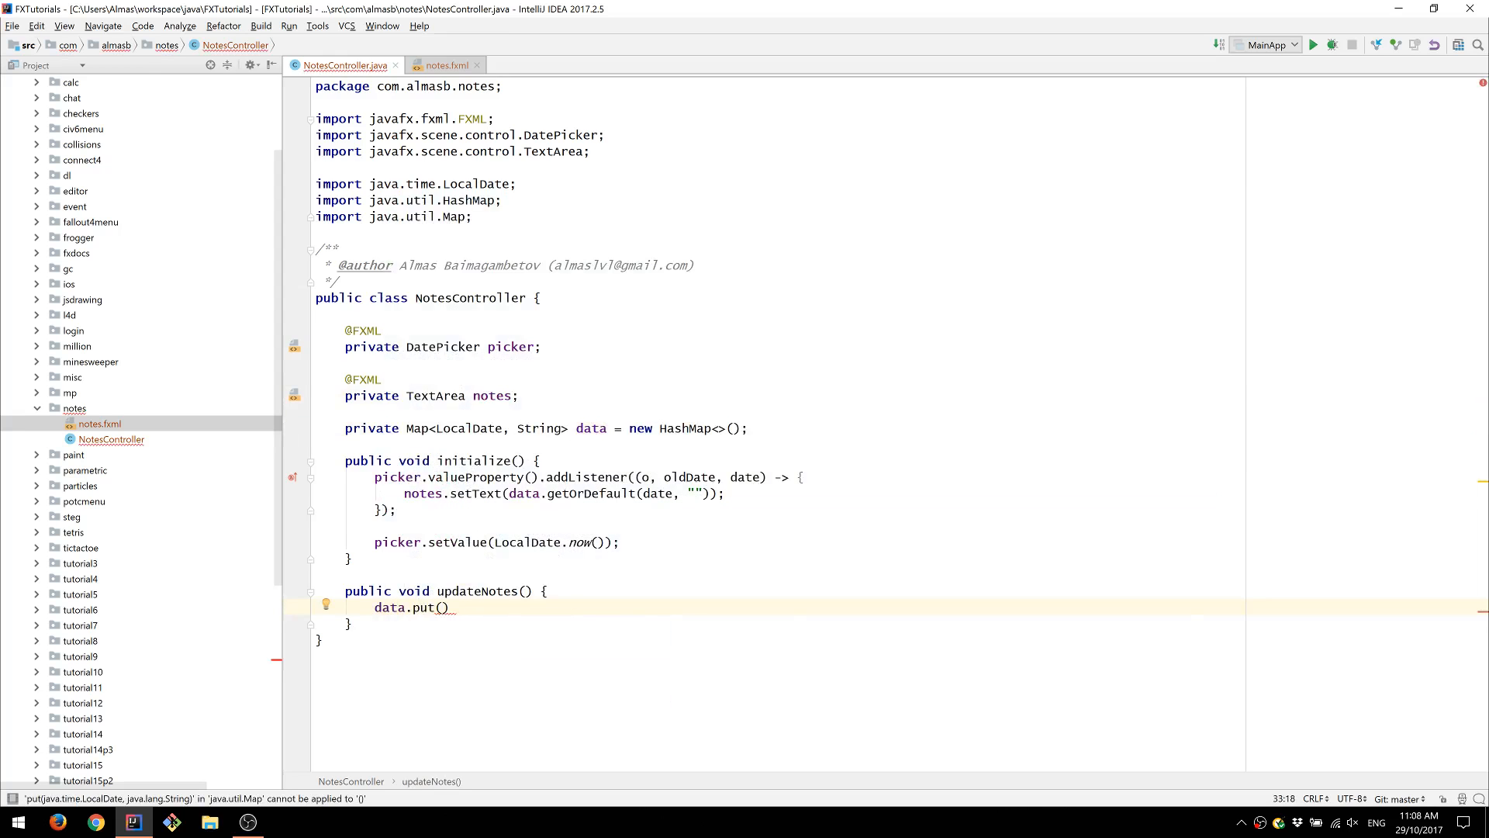
type("picker.d")
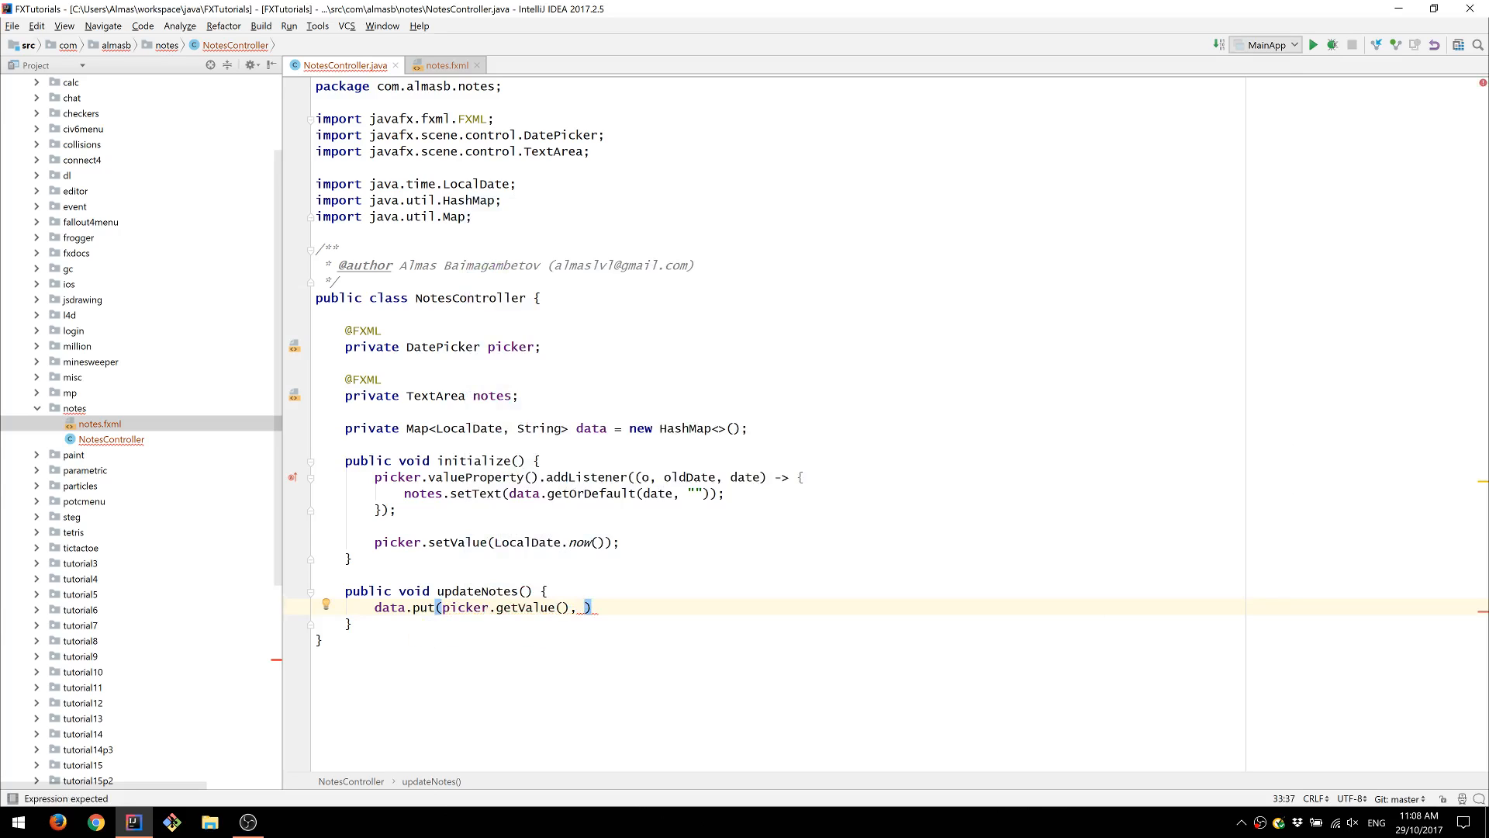
type("notes.getText(")
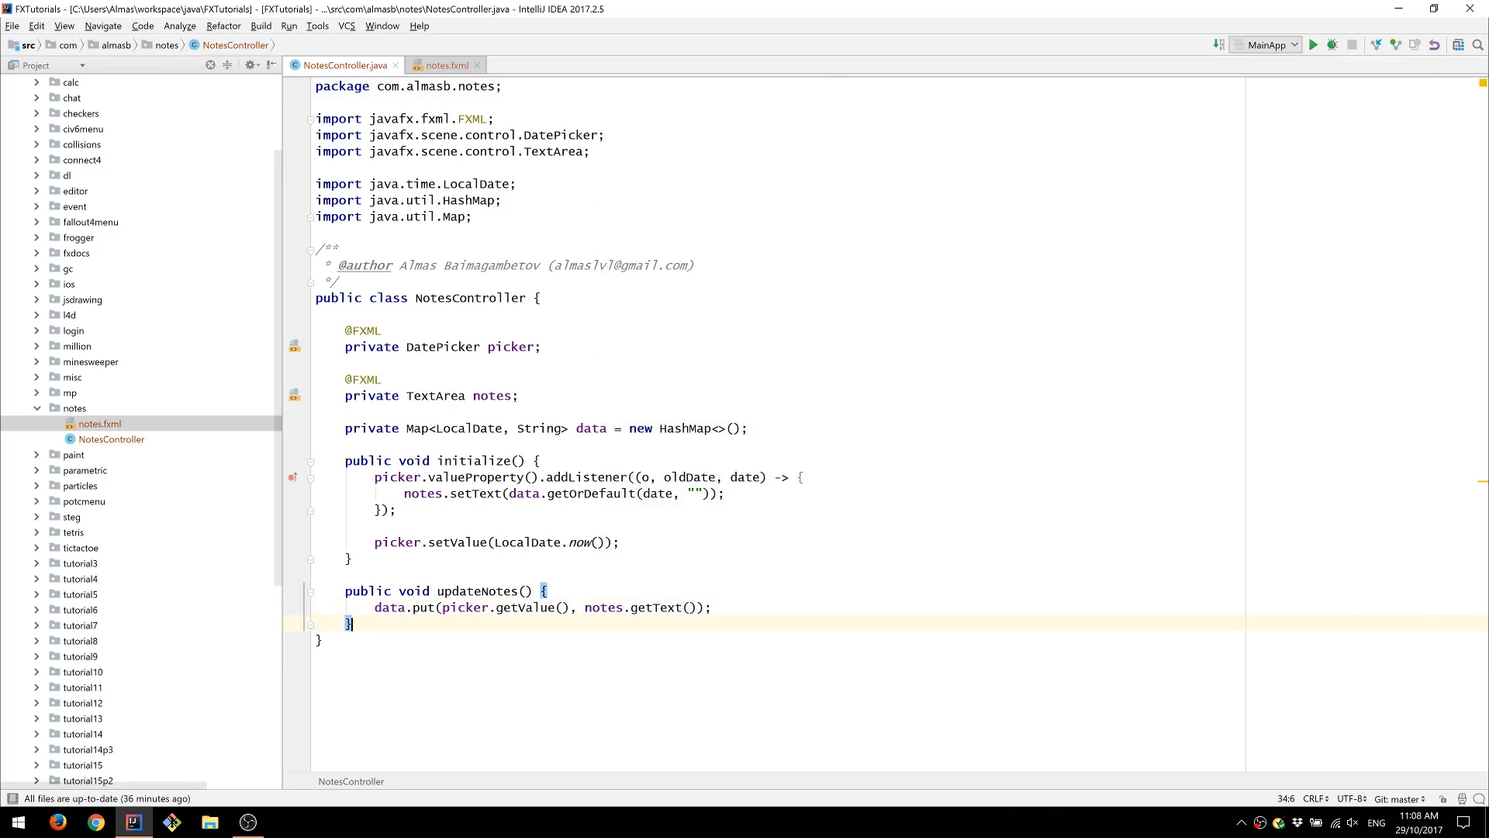
- Add empty private void save() and load() stubs below updateNotes()
key("enter")
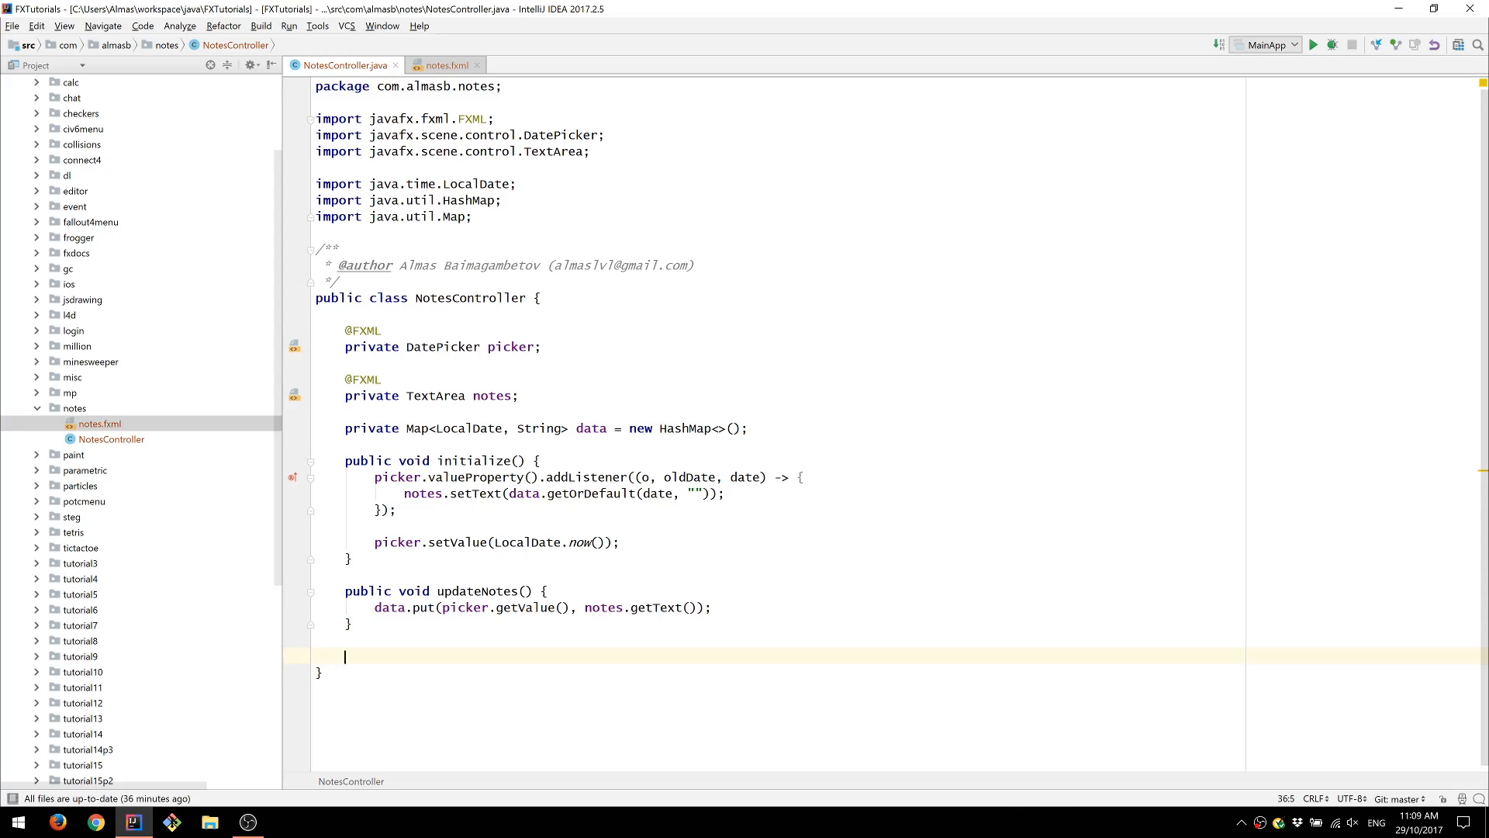
type("private void l")
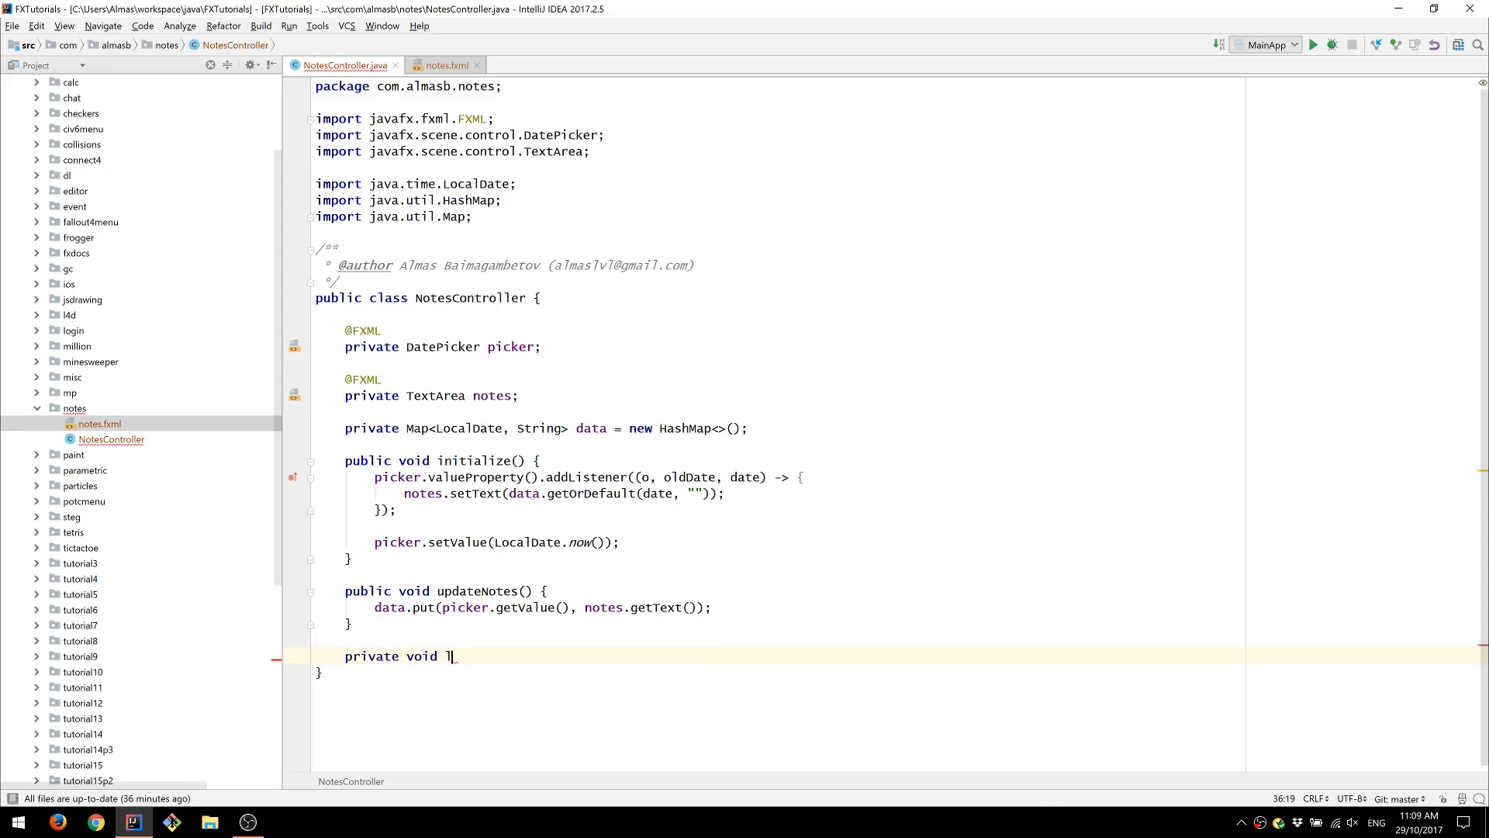
type("save() {")
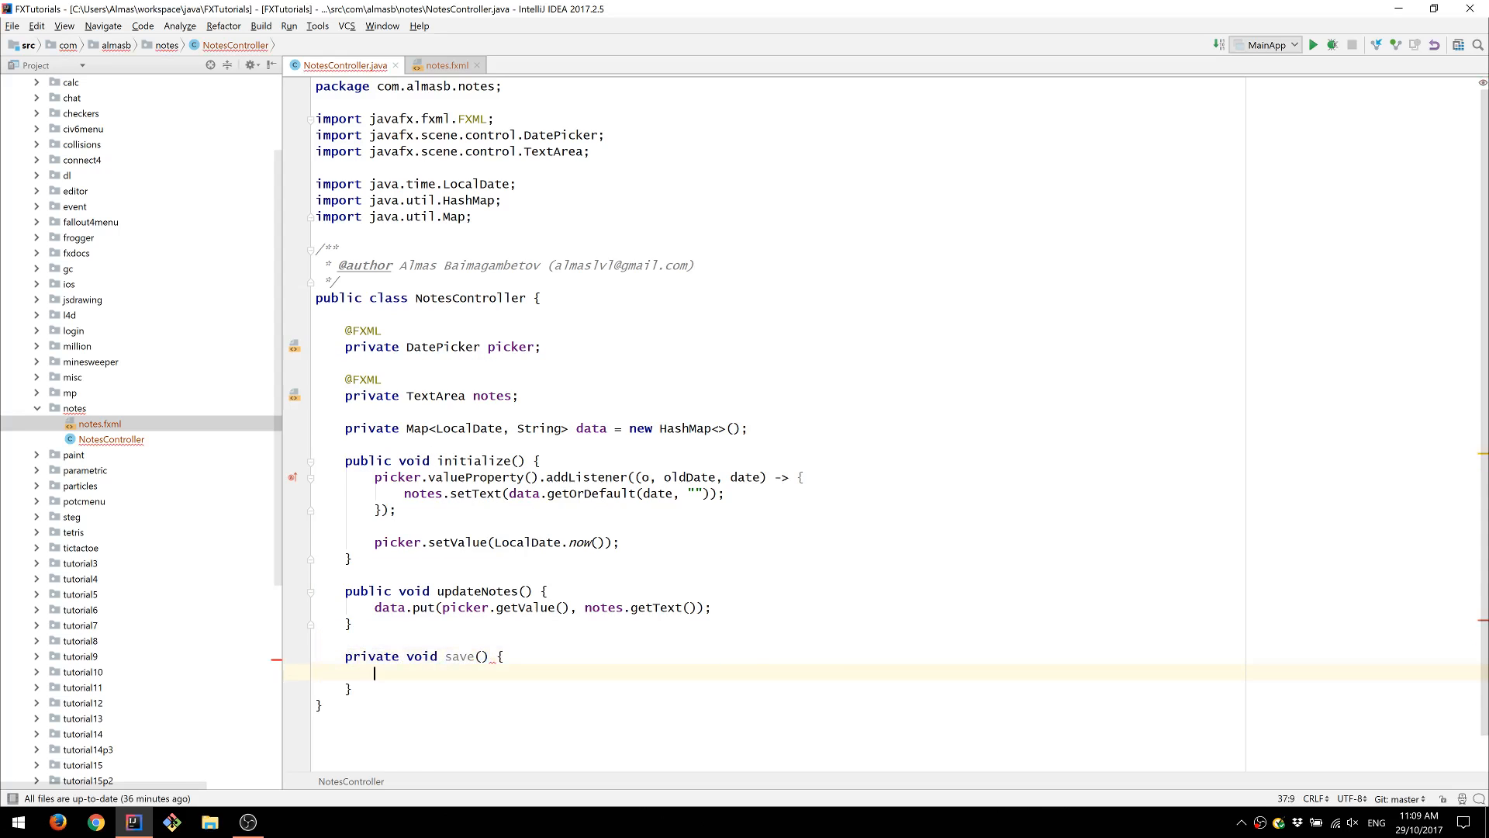
type("private")
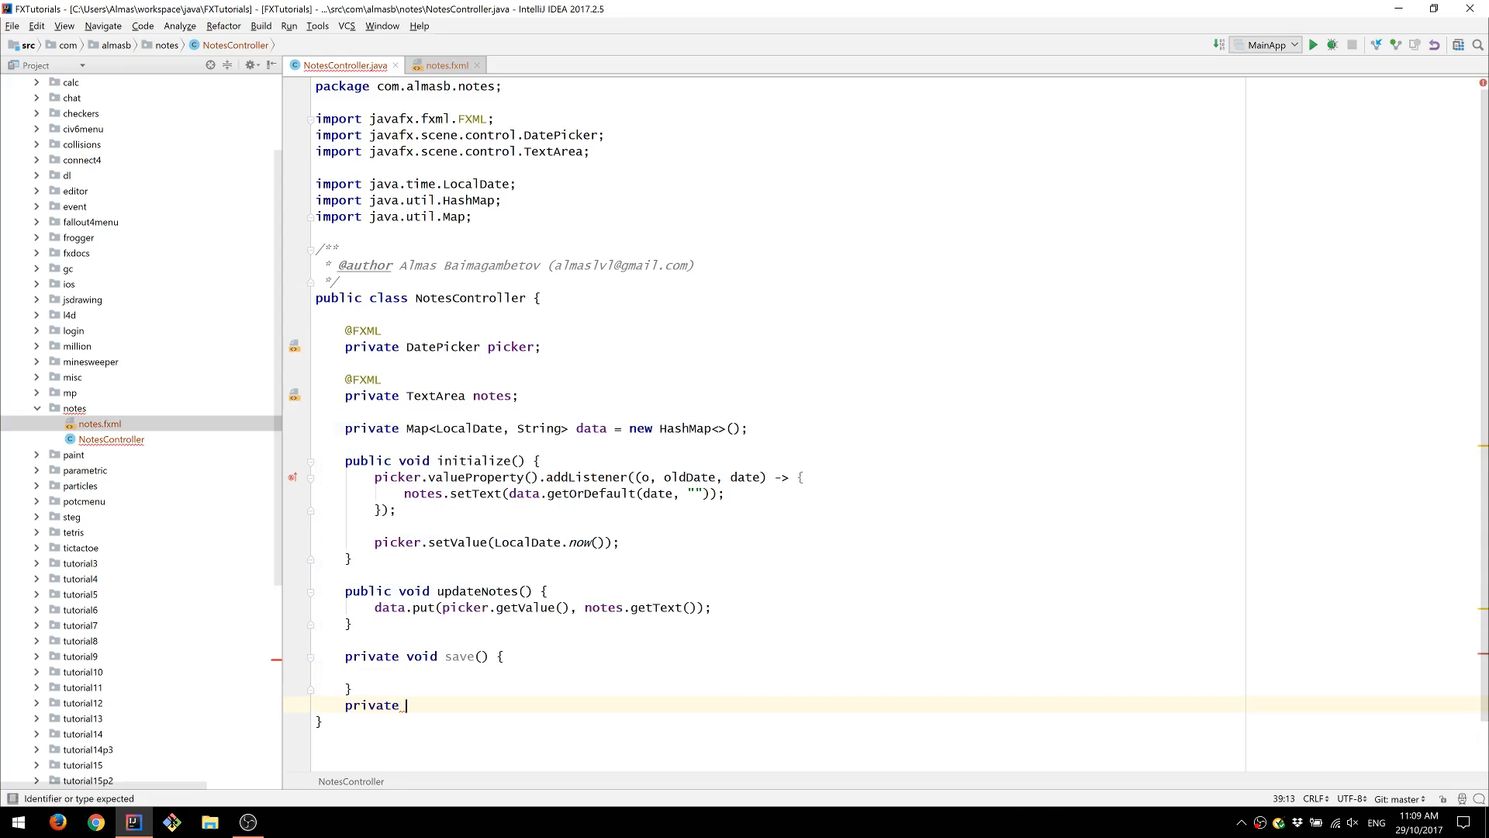
type("void load() {")
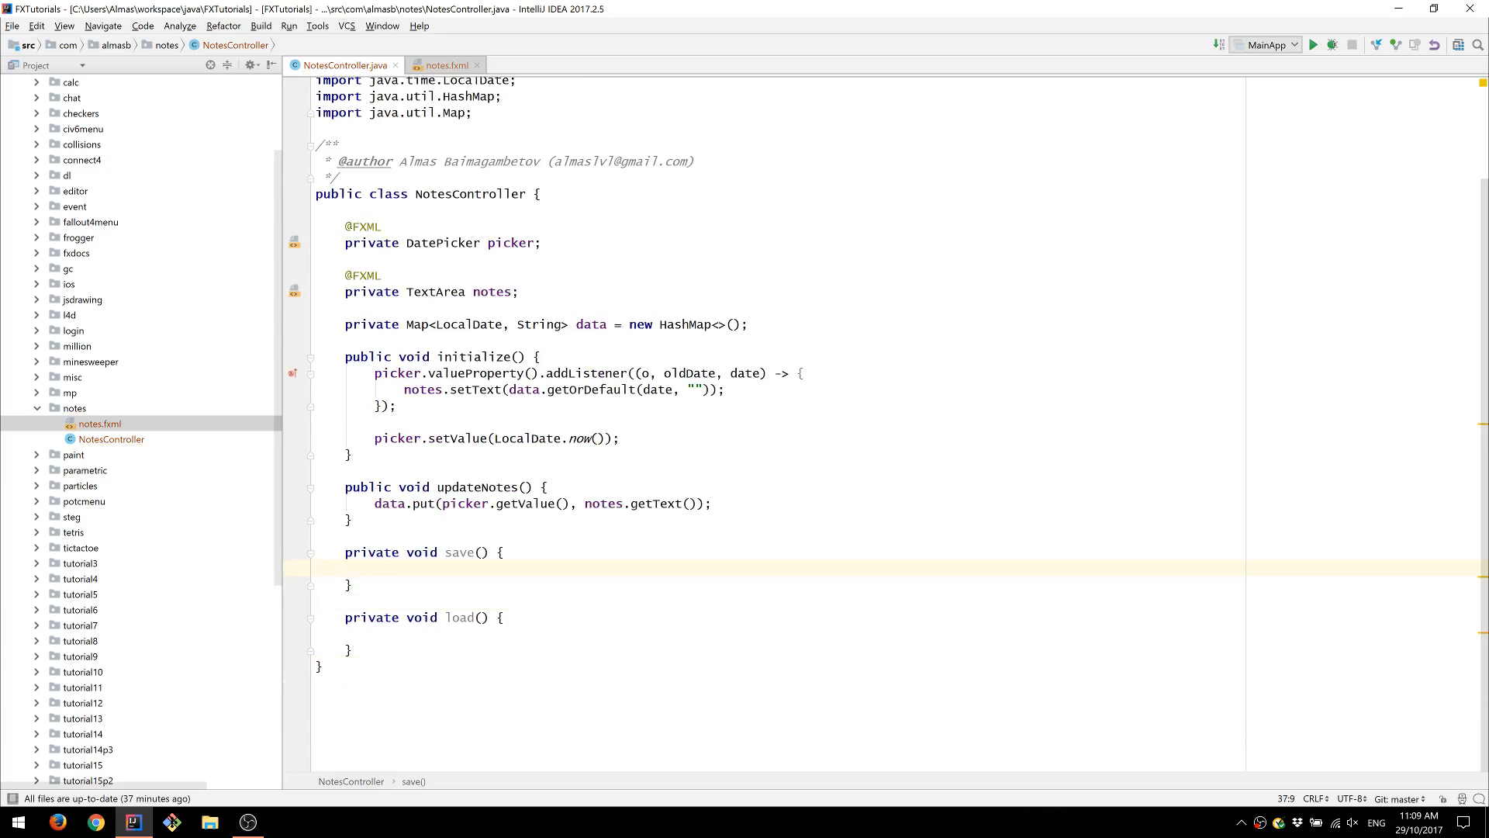
- Wrap the write in a try block using an ObjectOutputStream to notes.data, printing 'Failed' on error
double_click(590, 324)
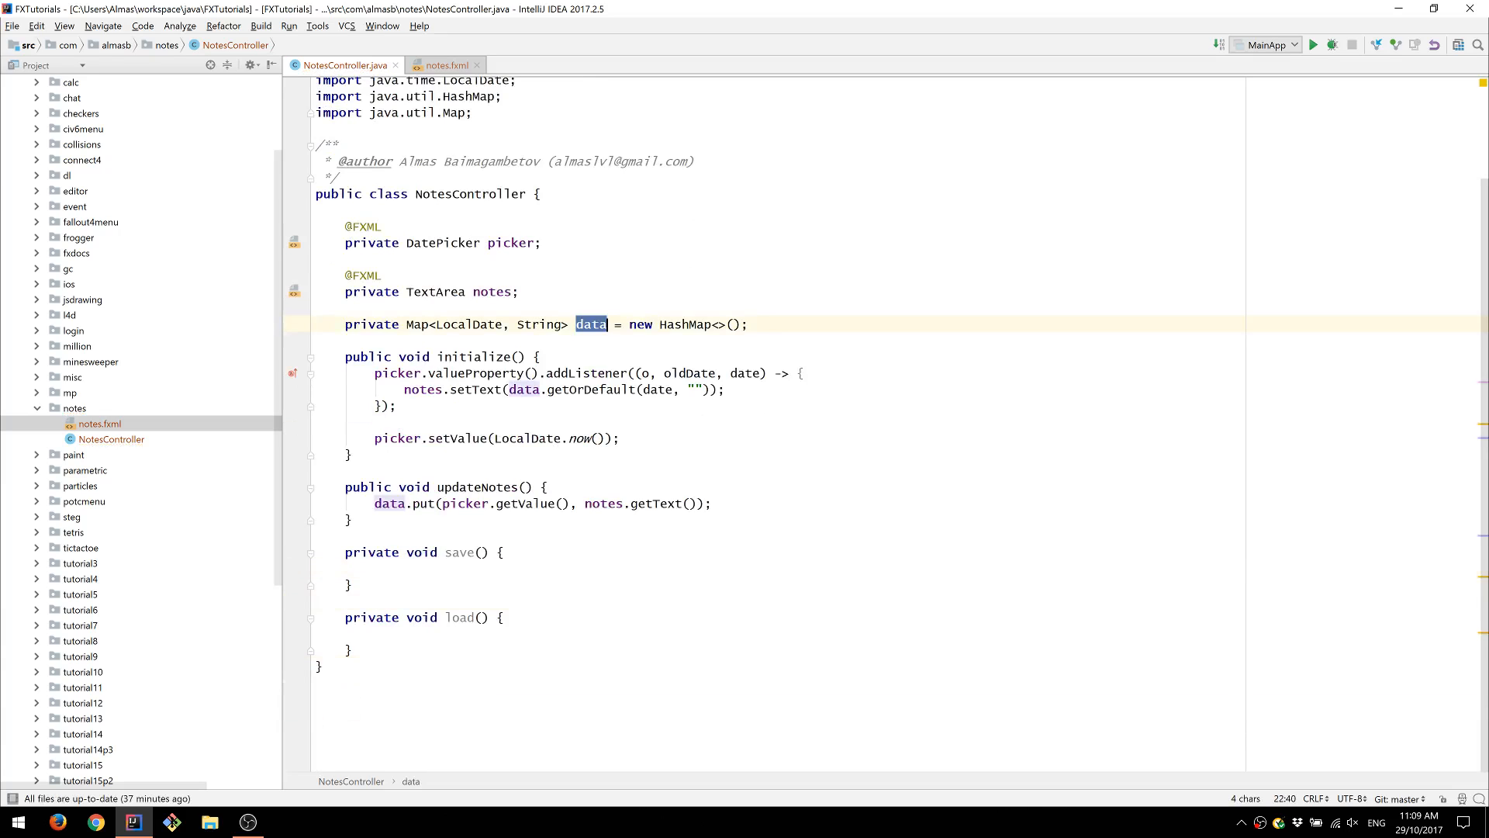
type("try")
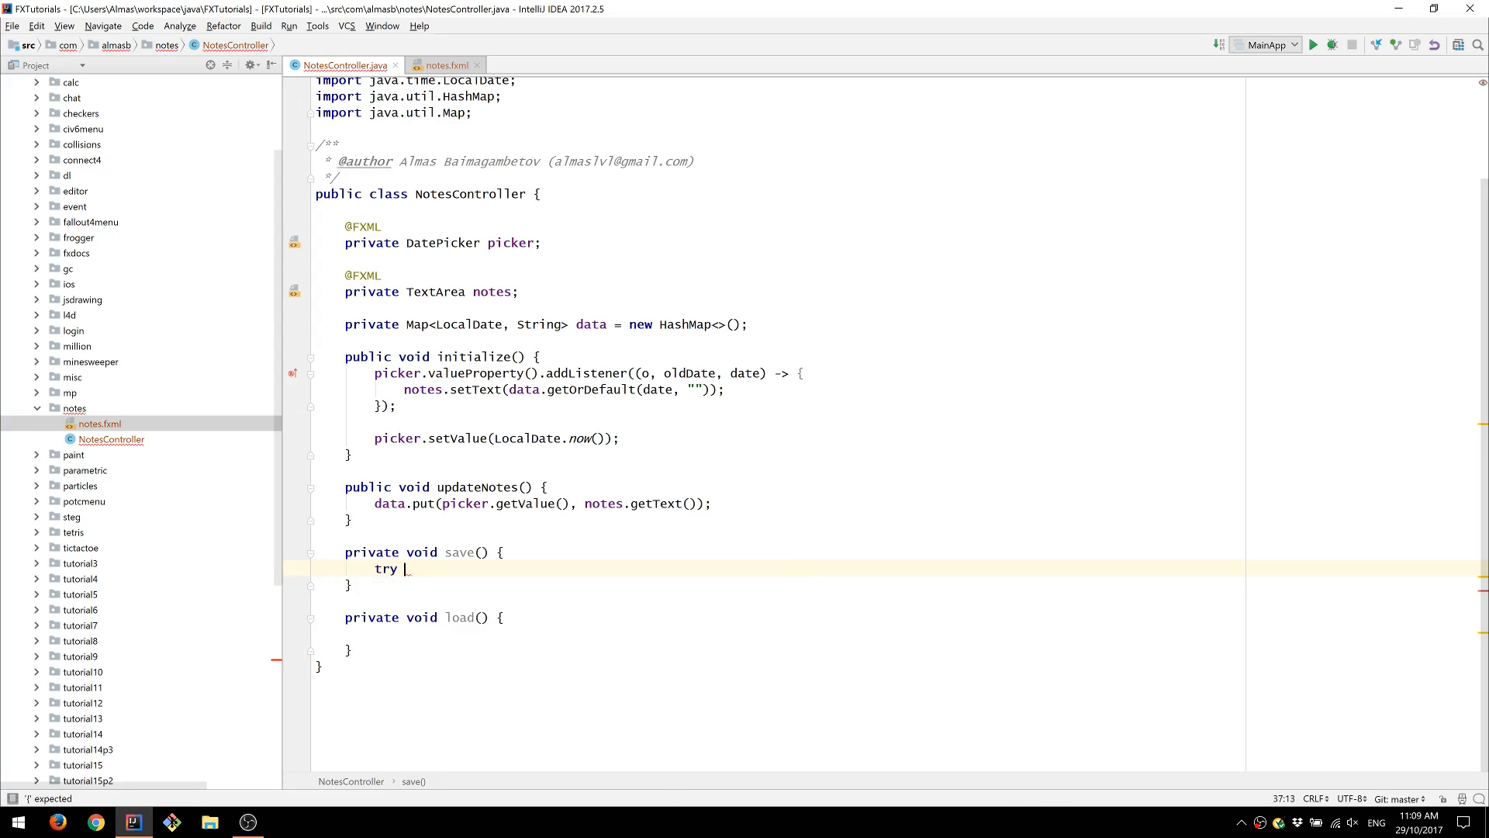
type("(ObjectOutputStream stream")
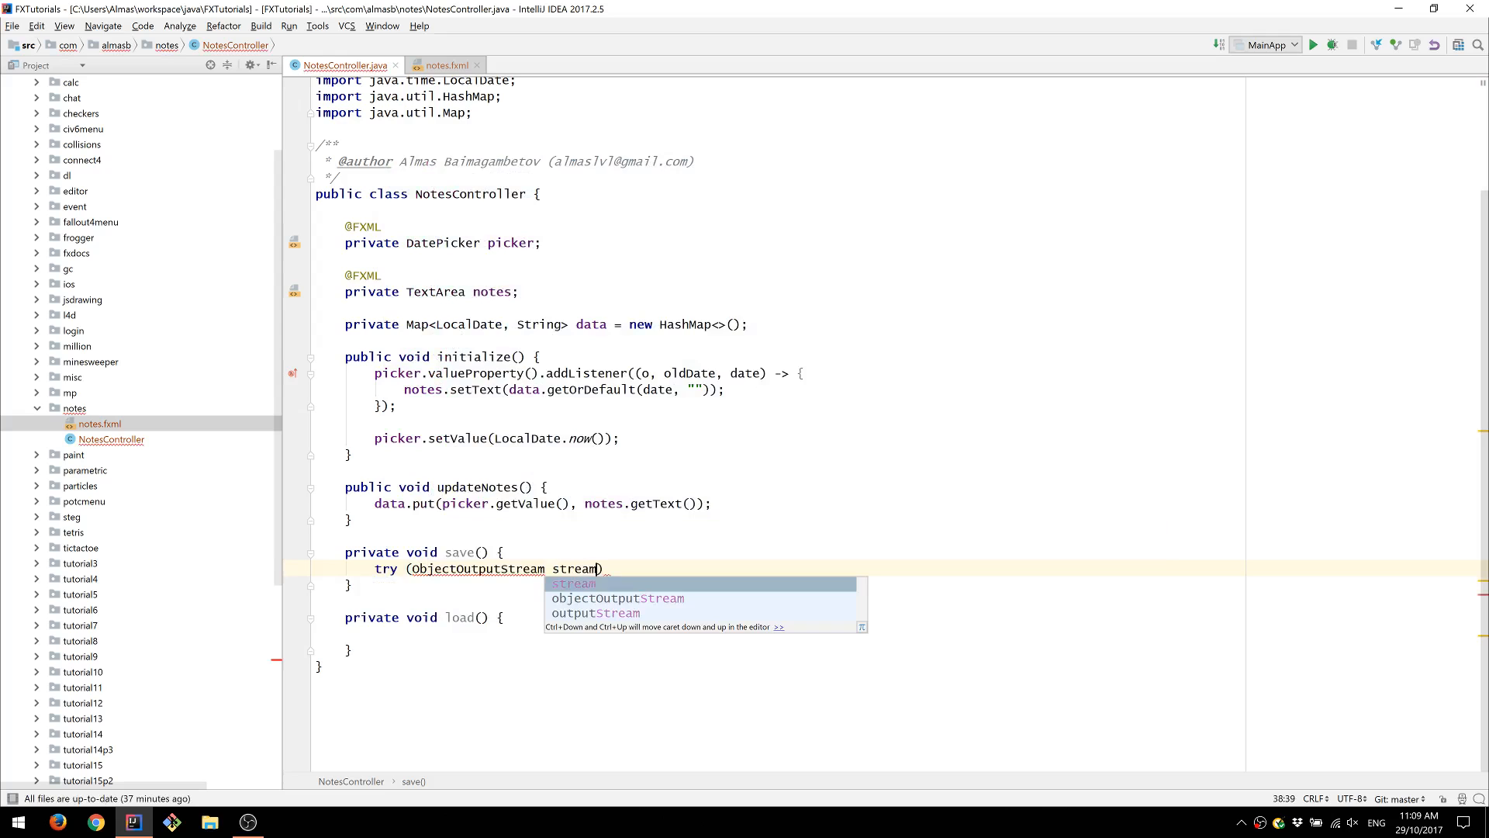
type("= new")
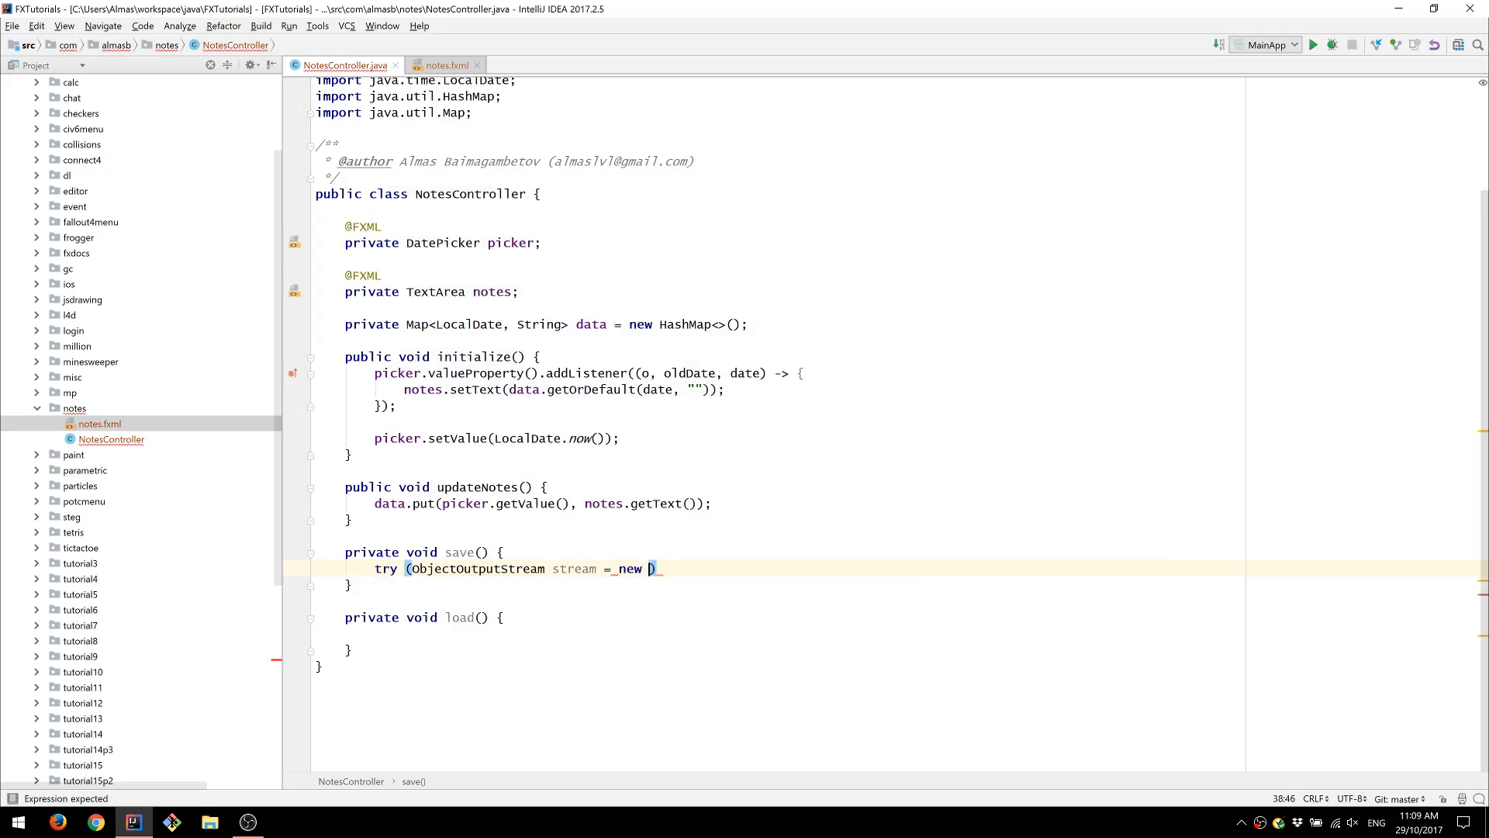
type("ObjectOutputStream(Files.newOutputStream(Paths.ge(")
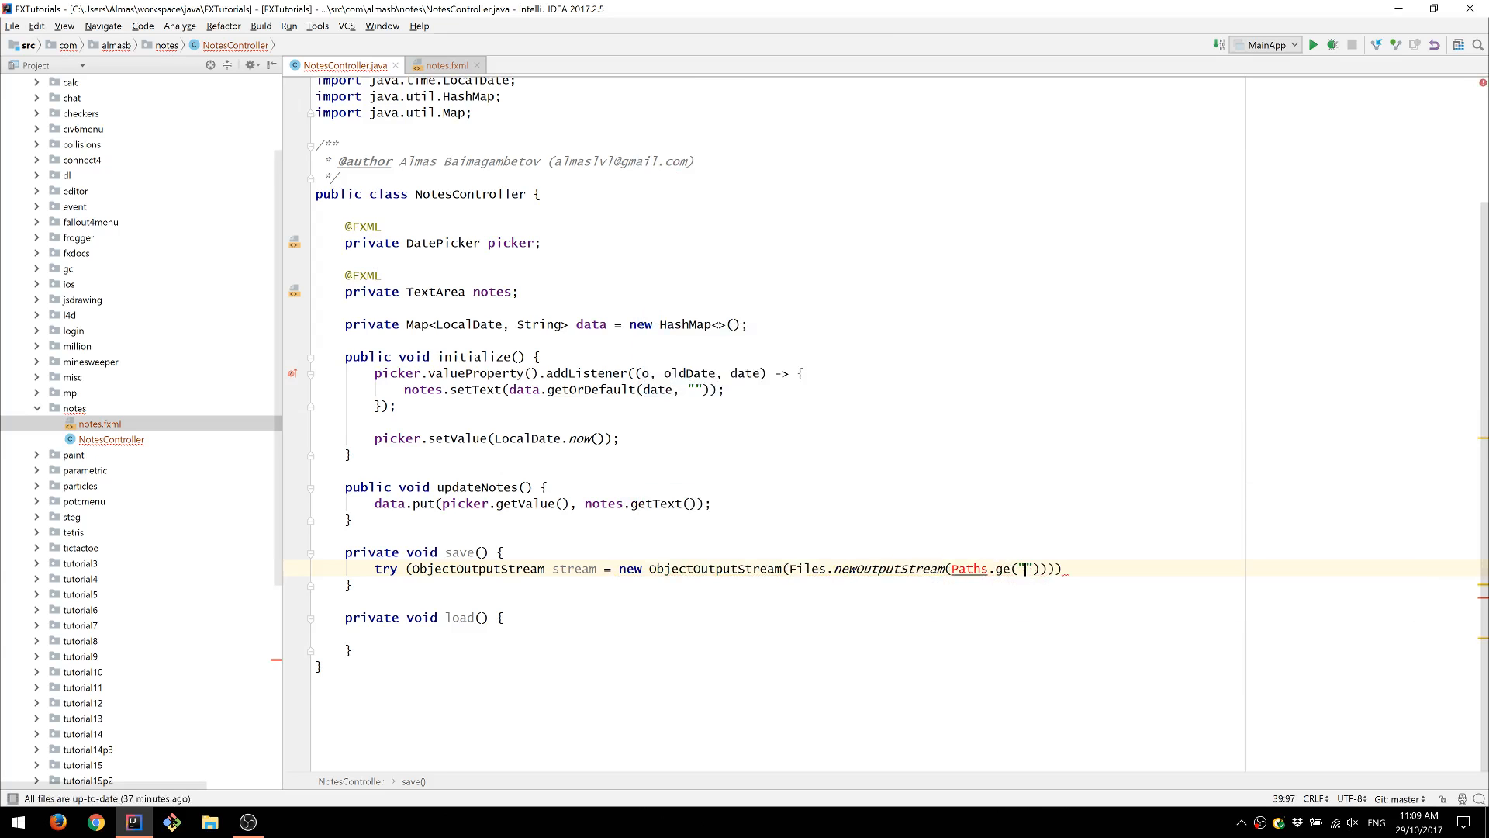
type("\"\"")
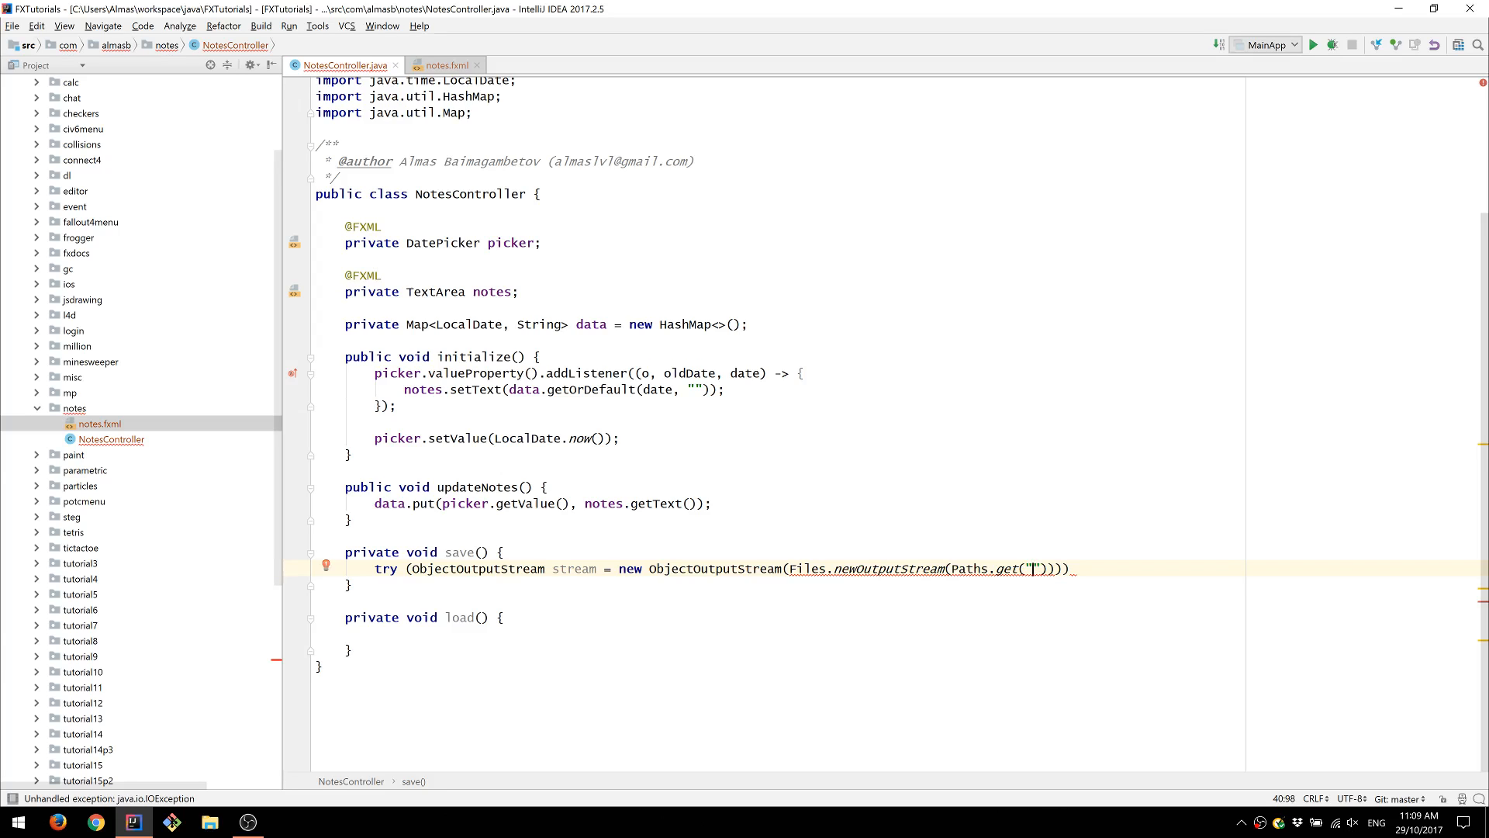
type("notes.data")
type("} catch (Exception e")
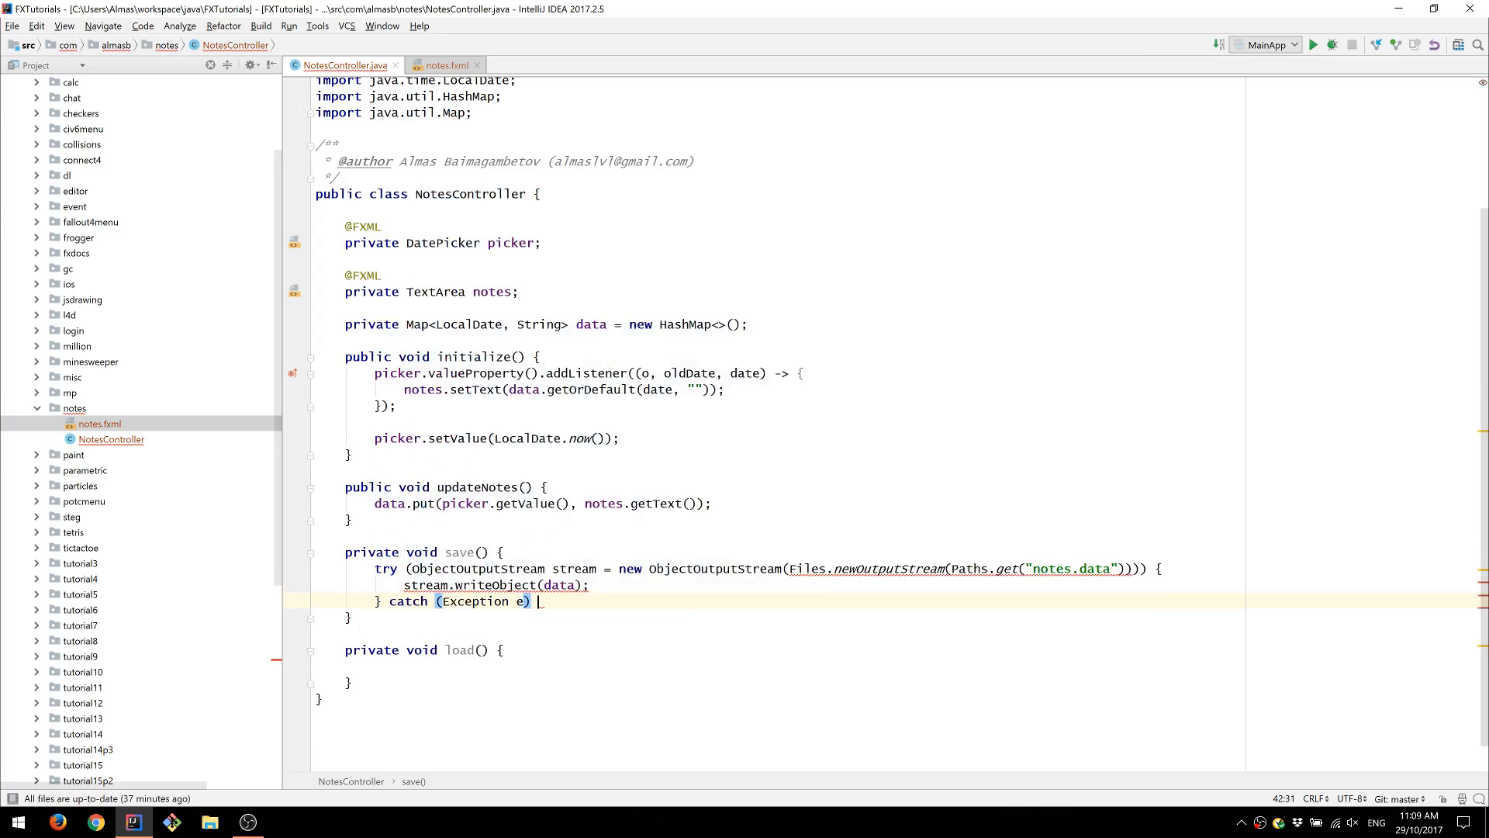
type("System.out.println(\"\");")
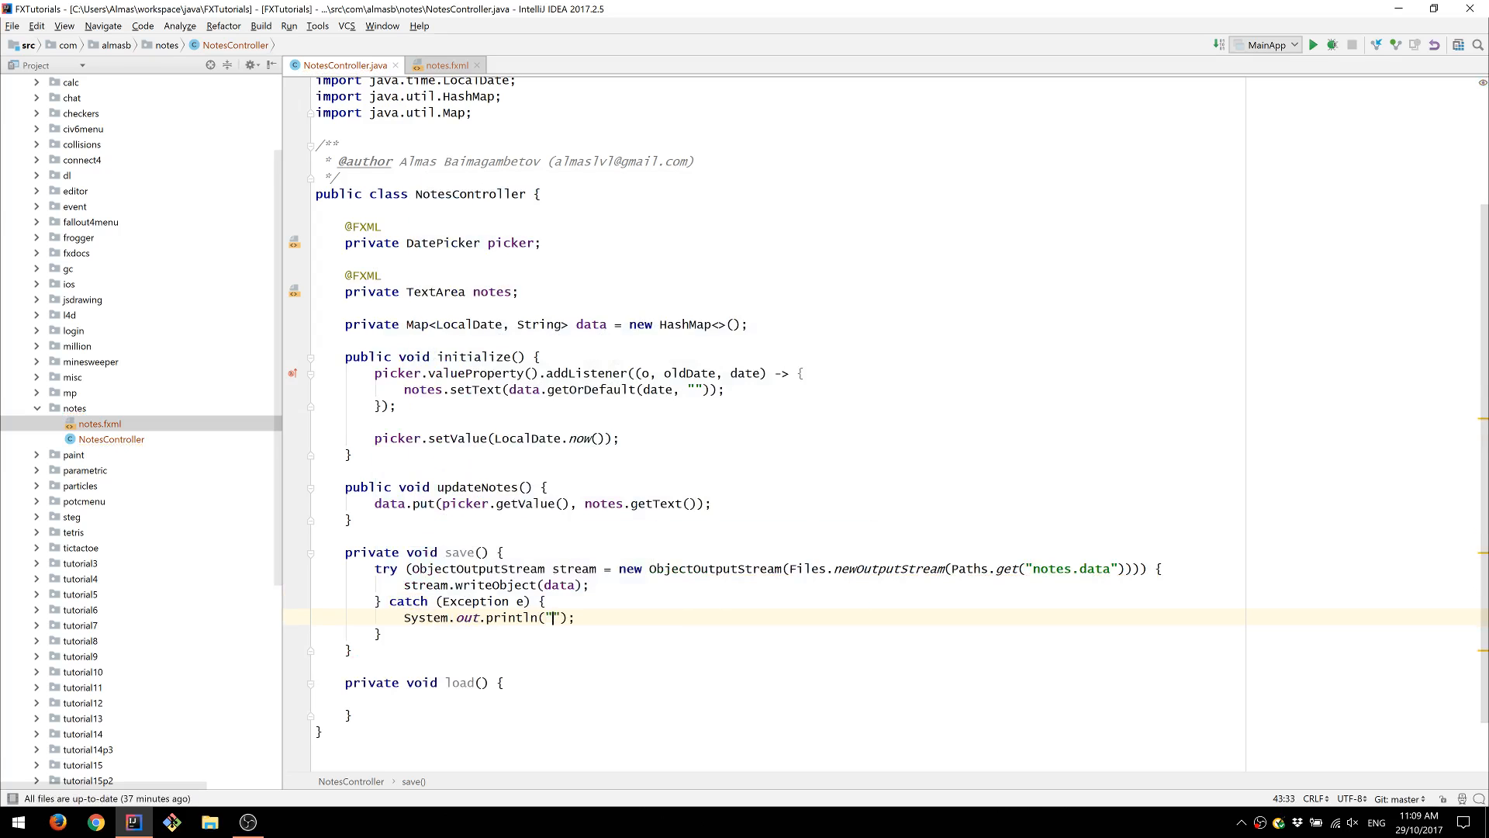
type("Failed to save:")
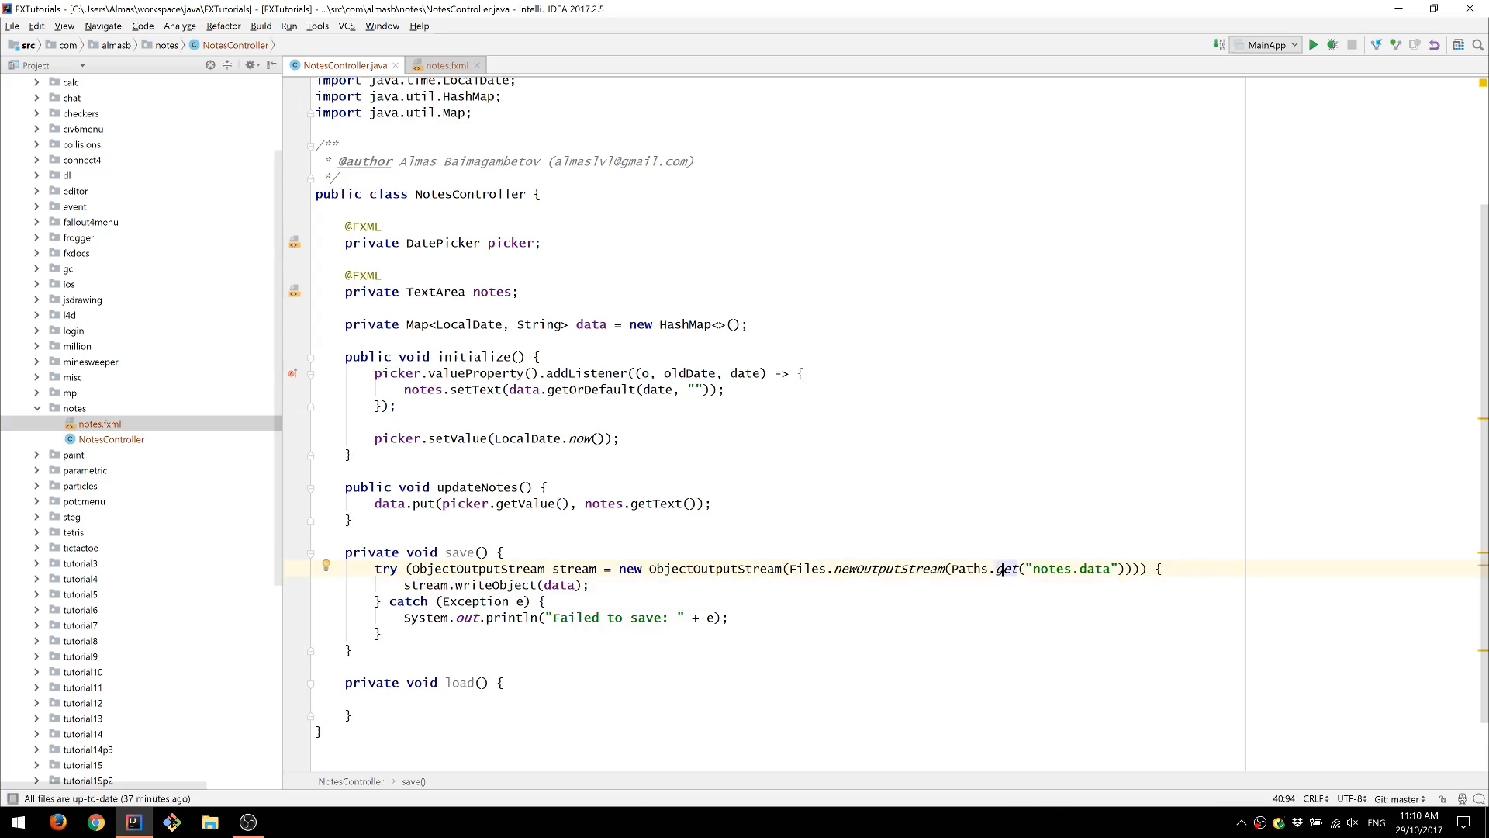
- Print 'Saved!' right after stream.writeObject(data) inside the try block
double_click(560, 584)
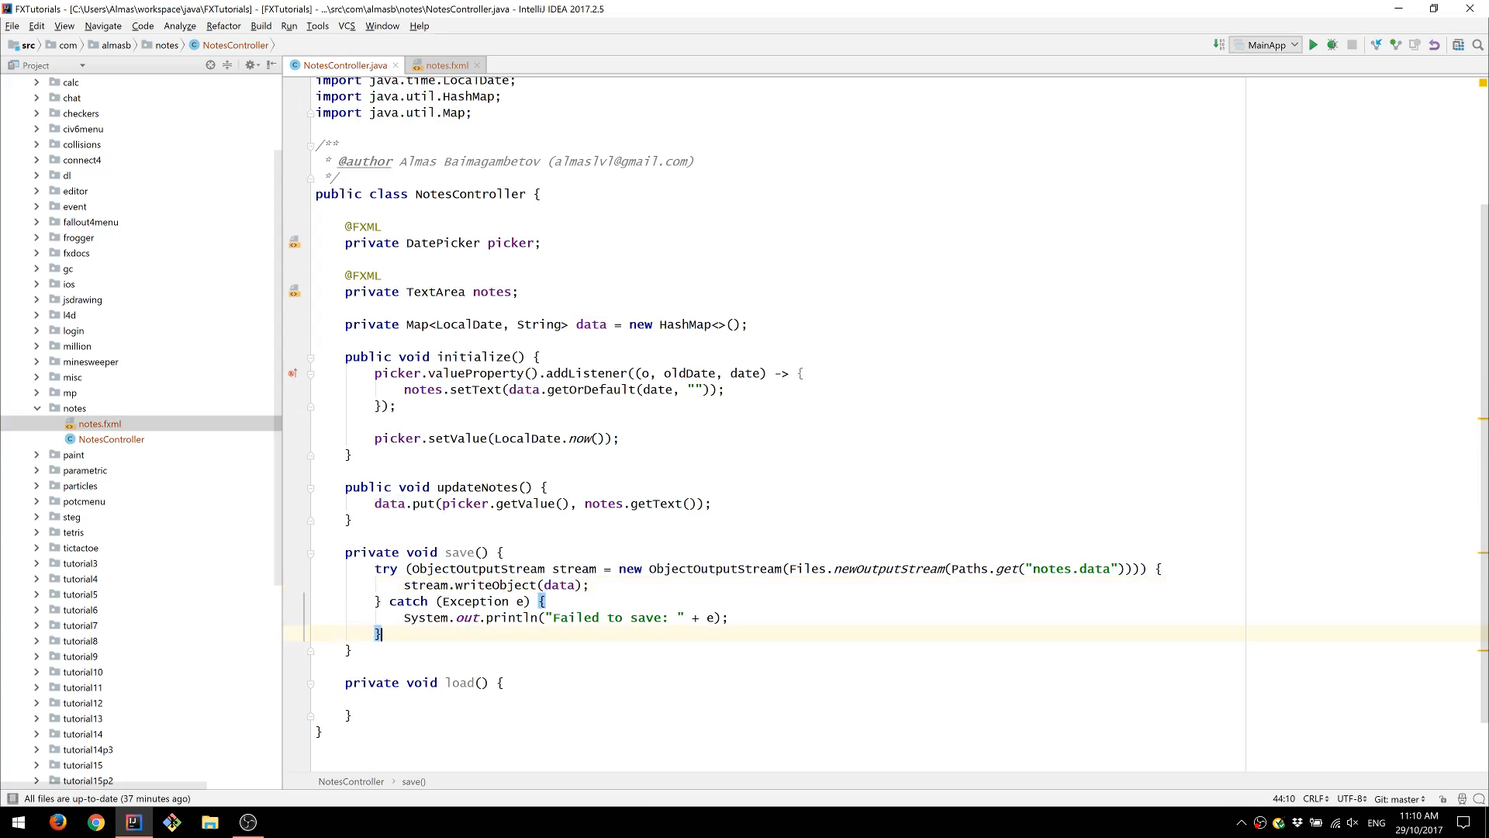
double_click(386, 567)
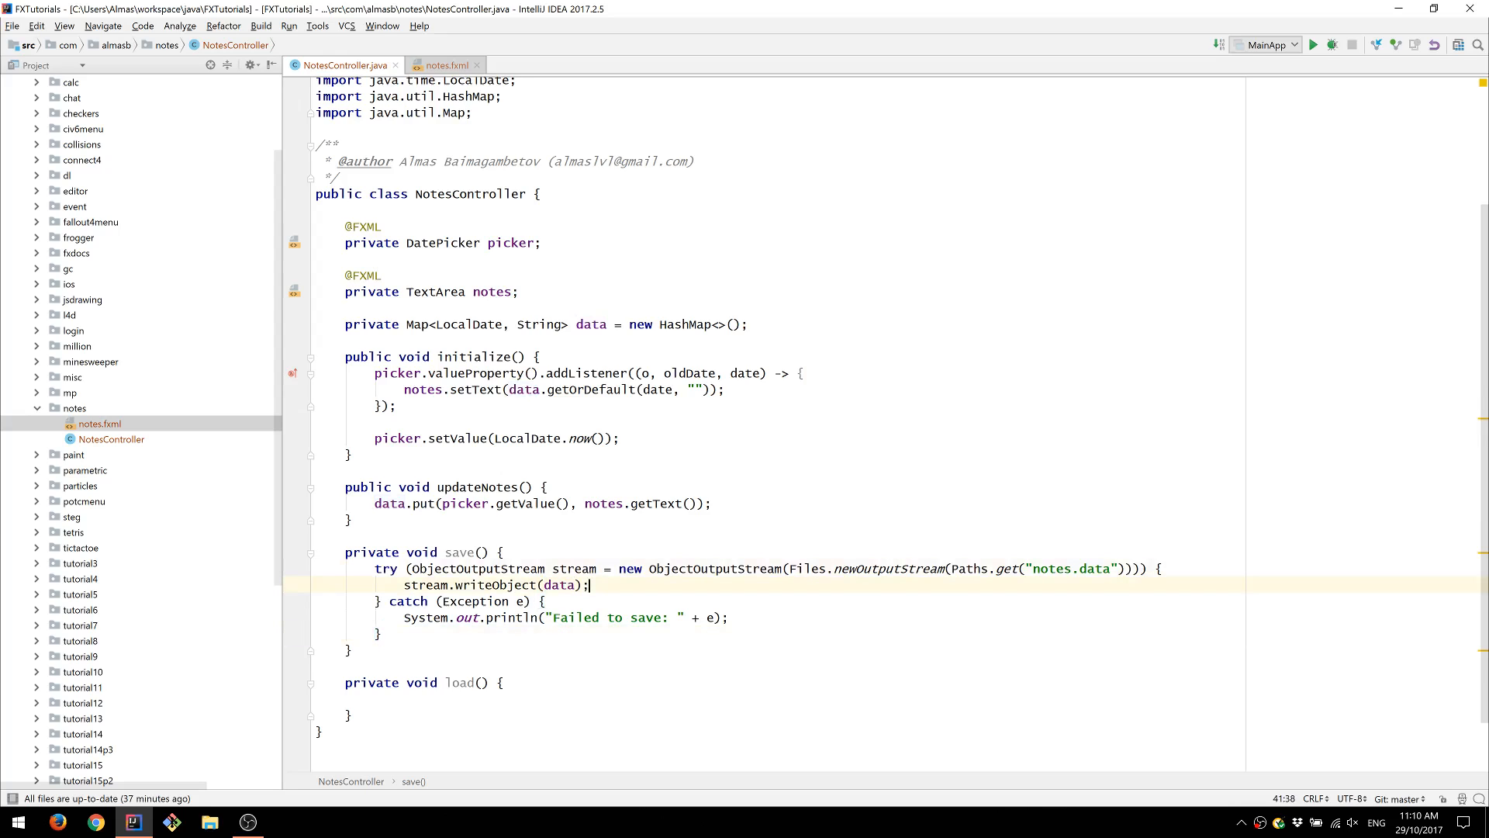
type("System.out.println();")
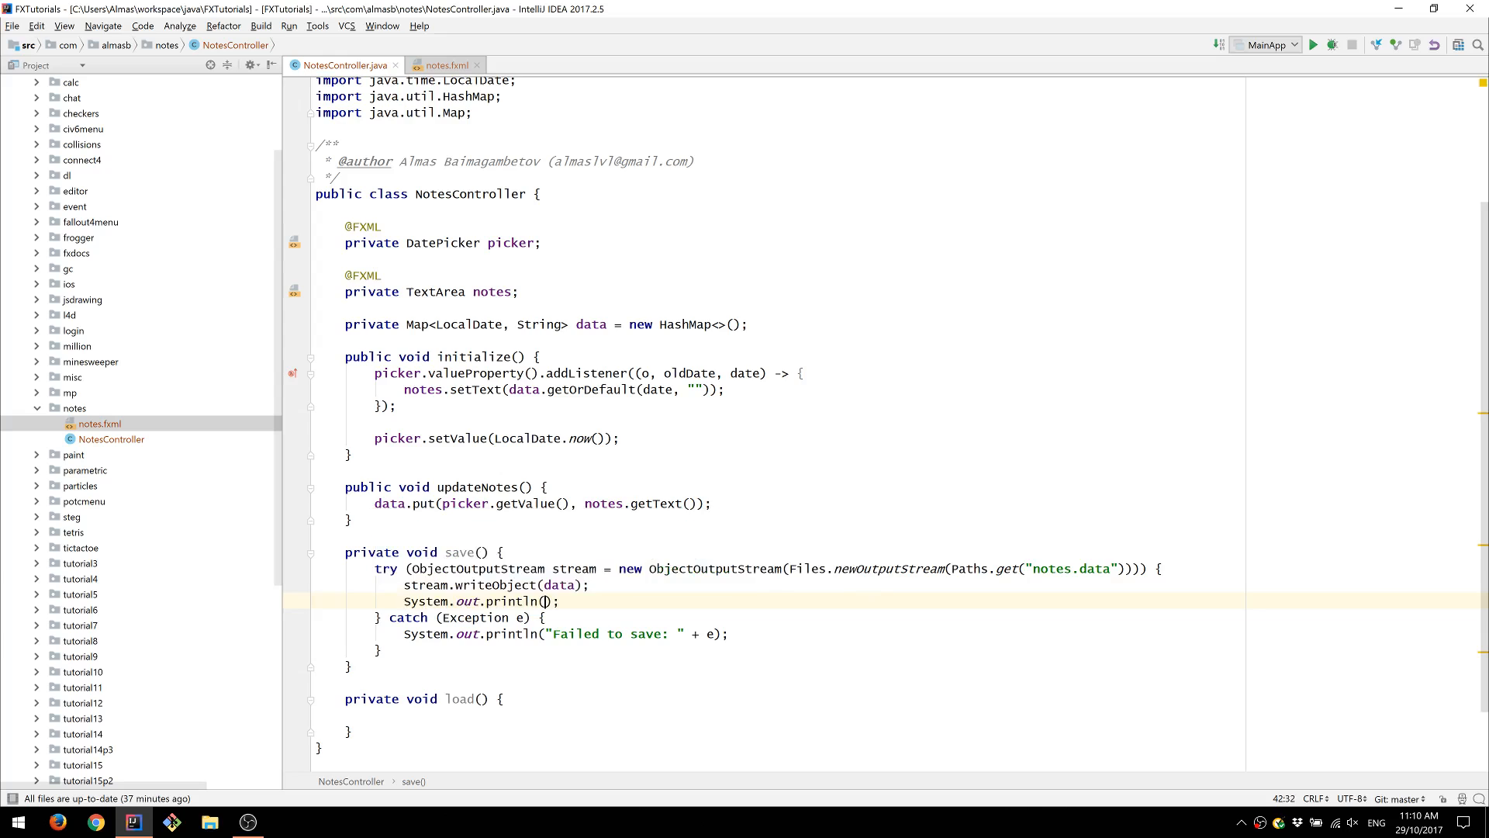
type("\"\"")
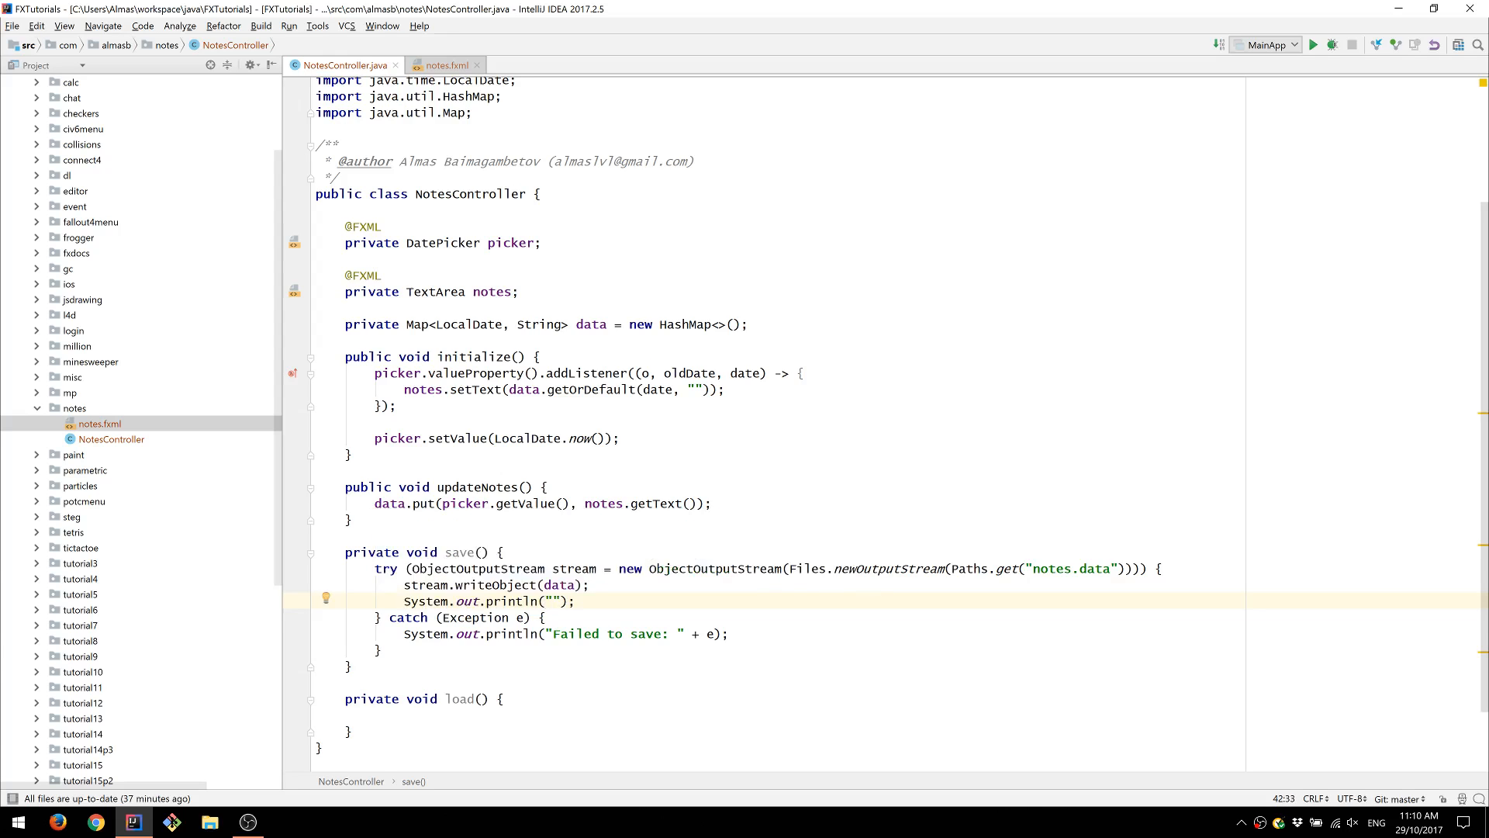
type("Saved!")
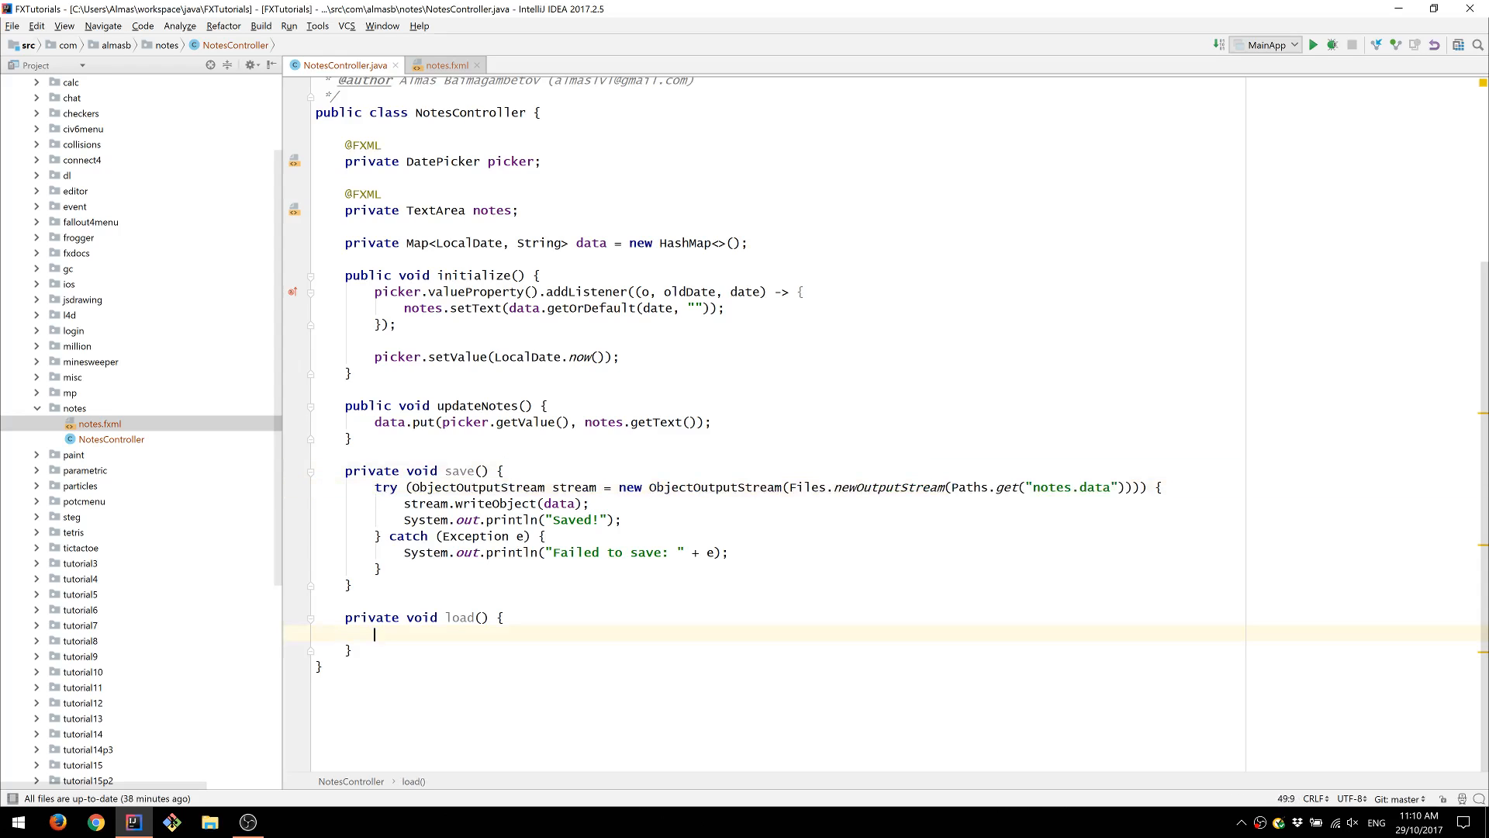
- Get the notes.data Path, check Files.exists, and open an ObjectInputStream in try/catch printing 'Failed ' + e
type("Path files = Paths.get(\"notes.data\");")
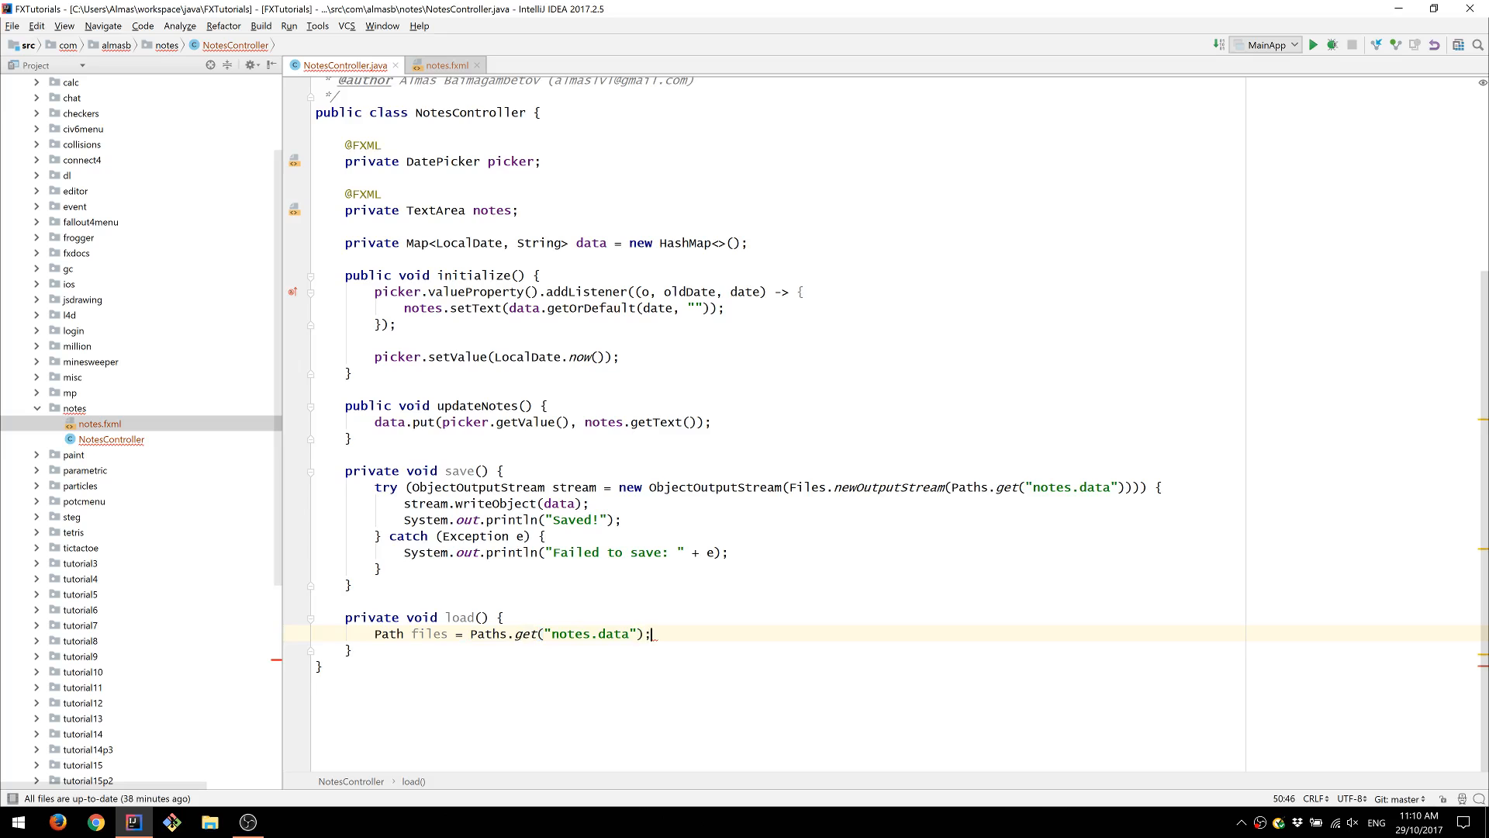
type("if (Files.exists(file")
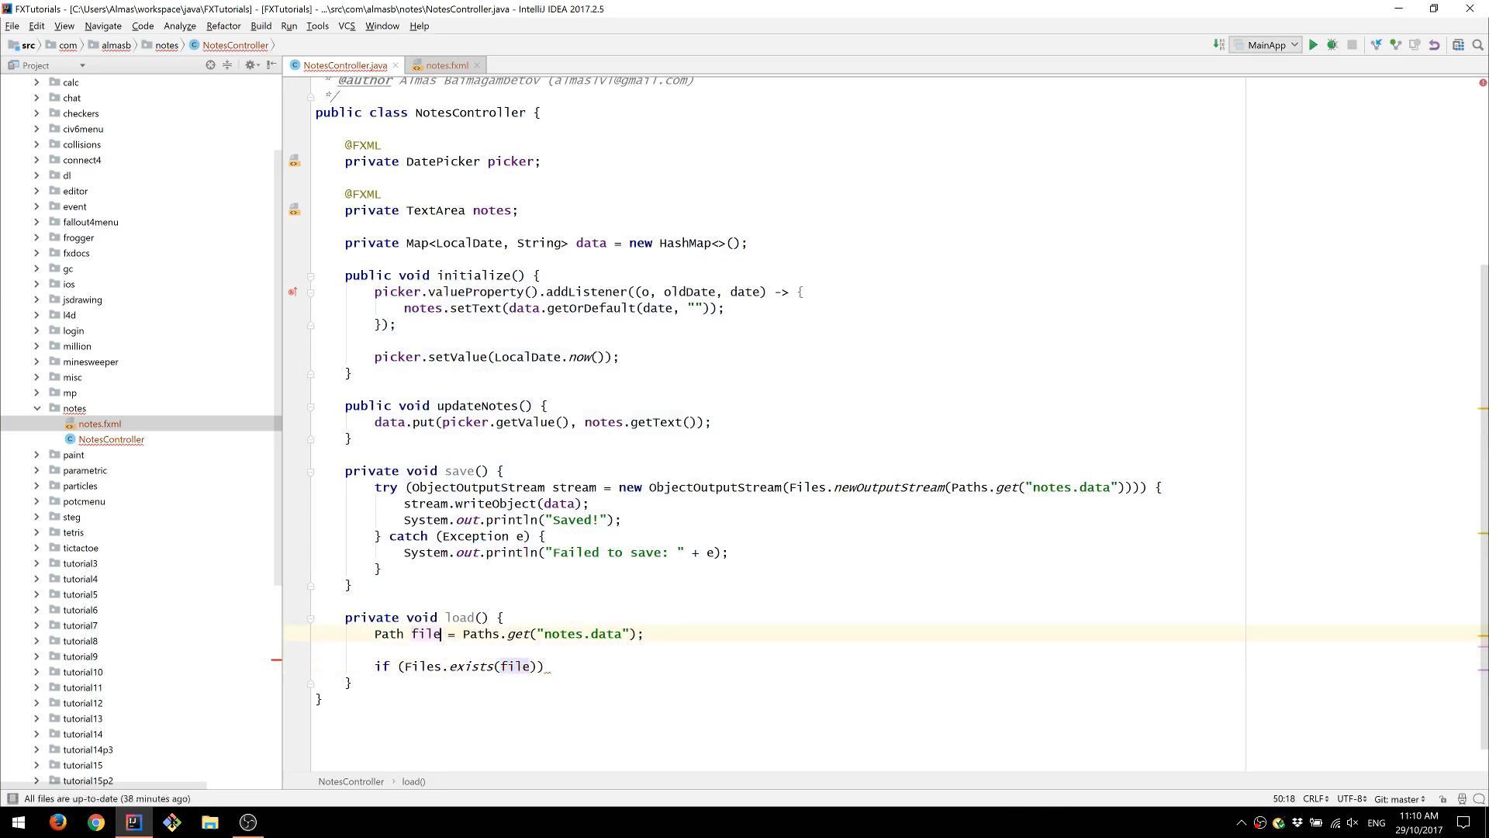
type("{")
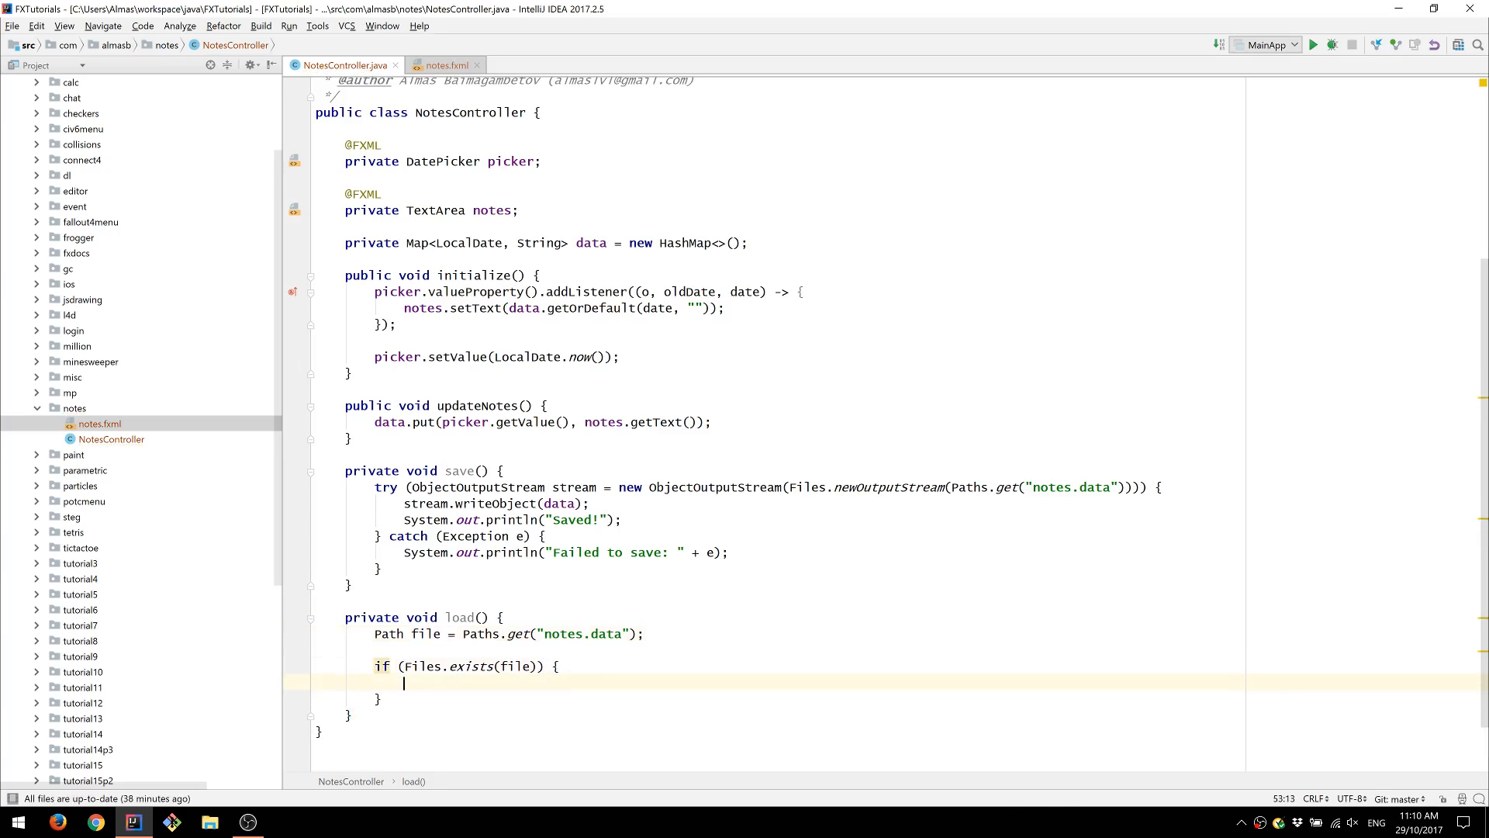
type("try () {")
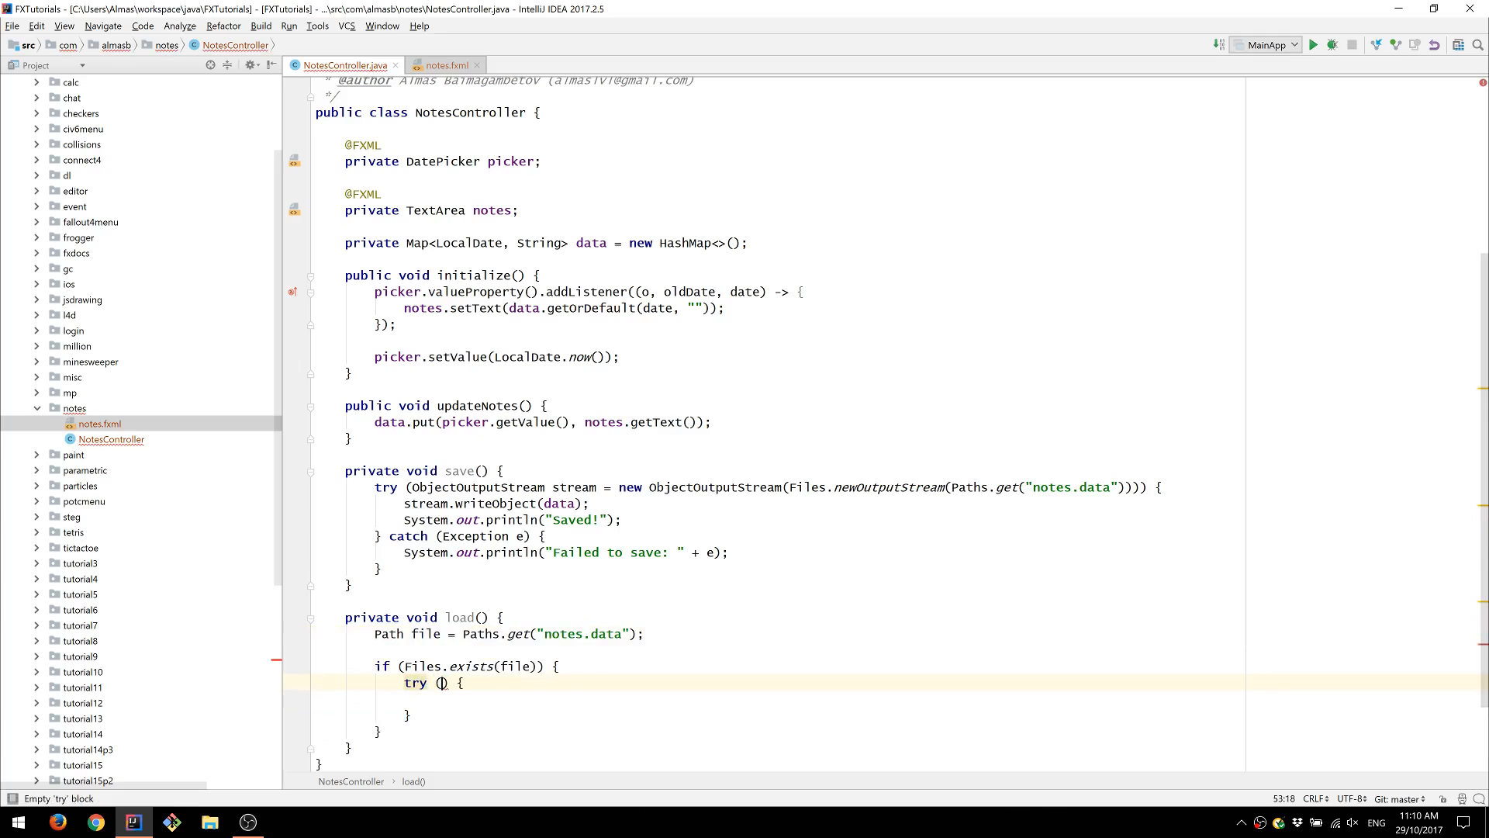
type("O")
left_click(442, 714)
type(" catch (")
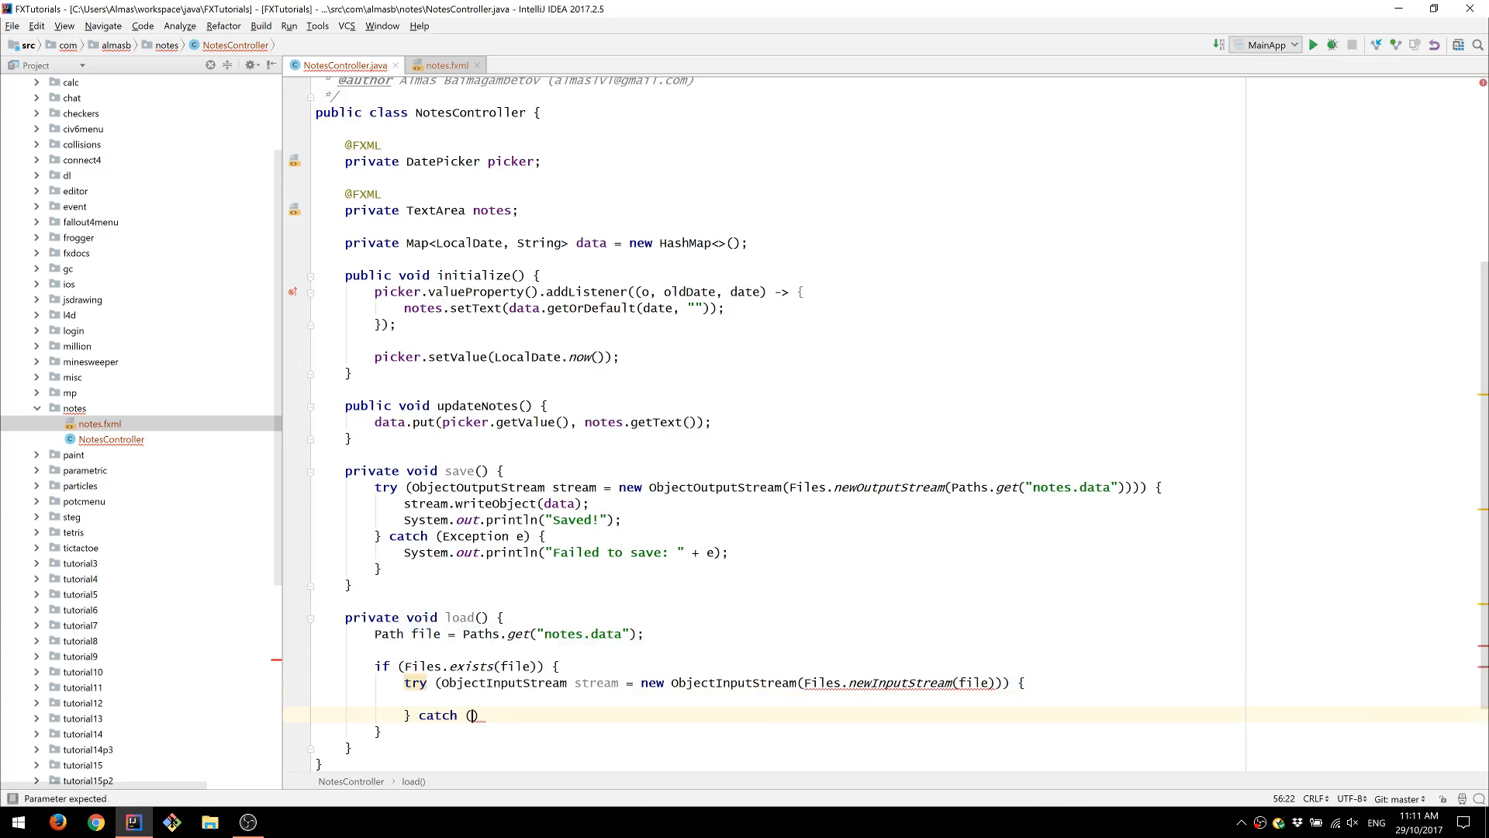
type("Exception e")
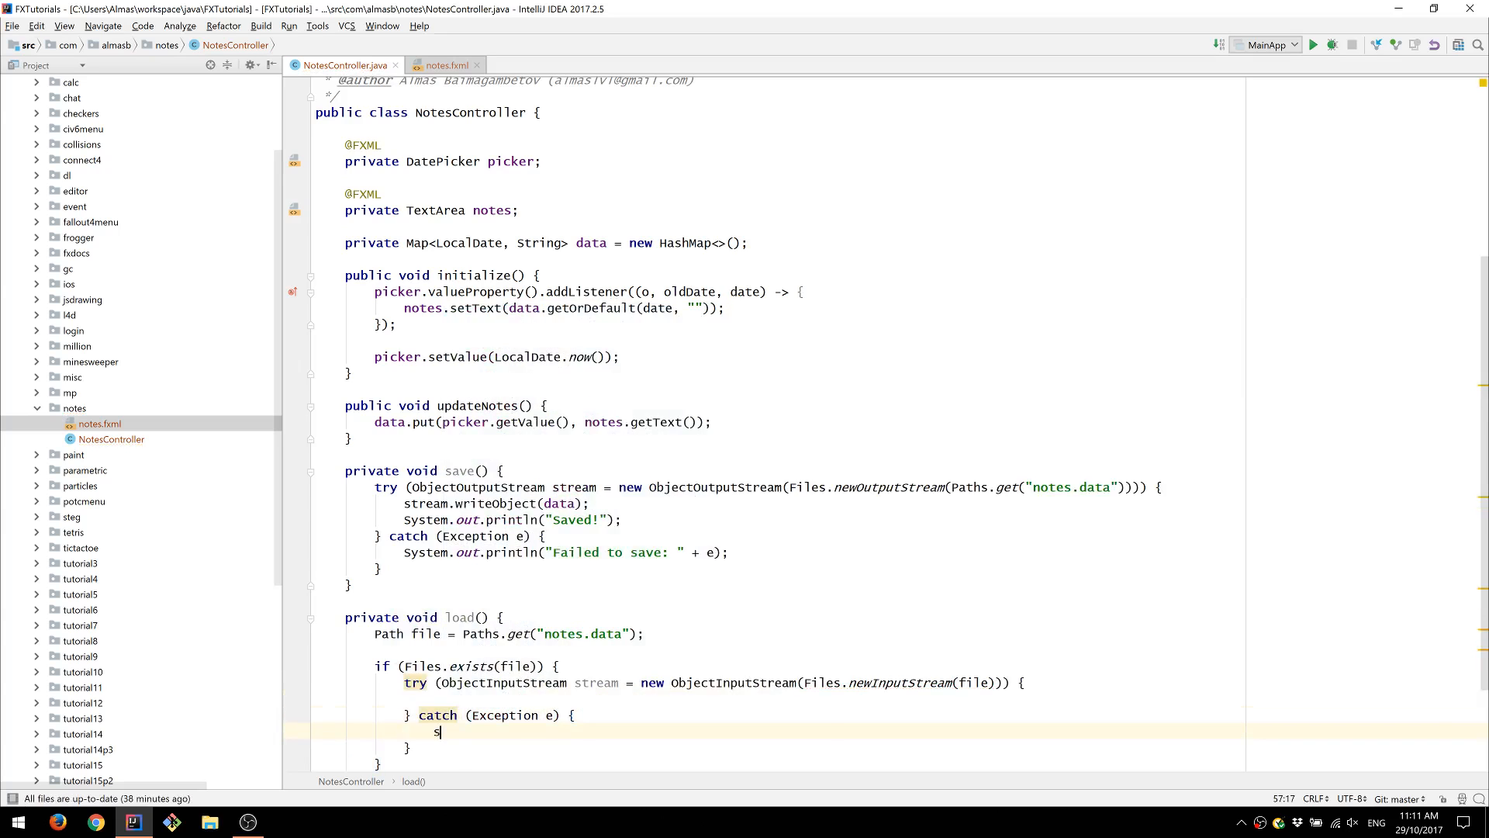
type("System.out.println(\"Failed \");")
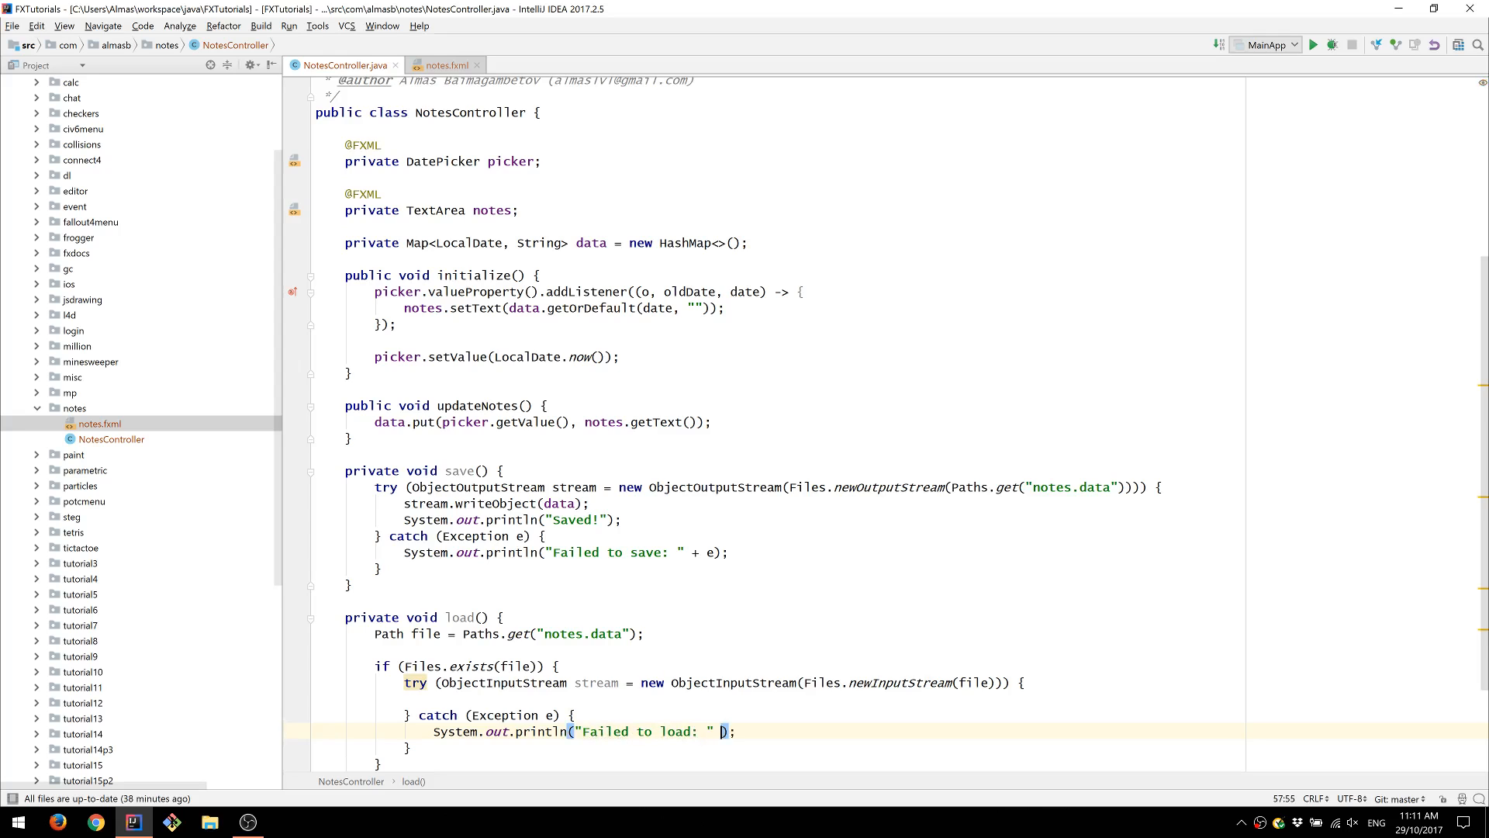
type("+ e")
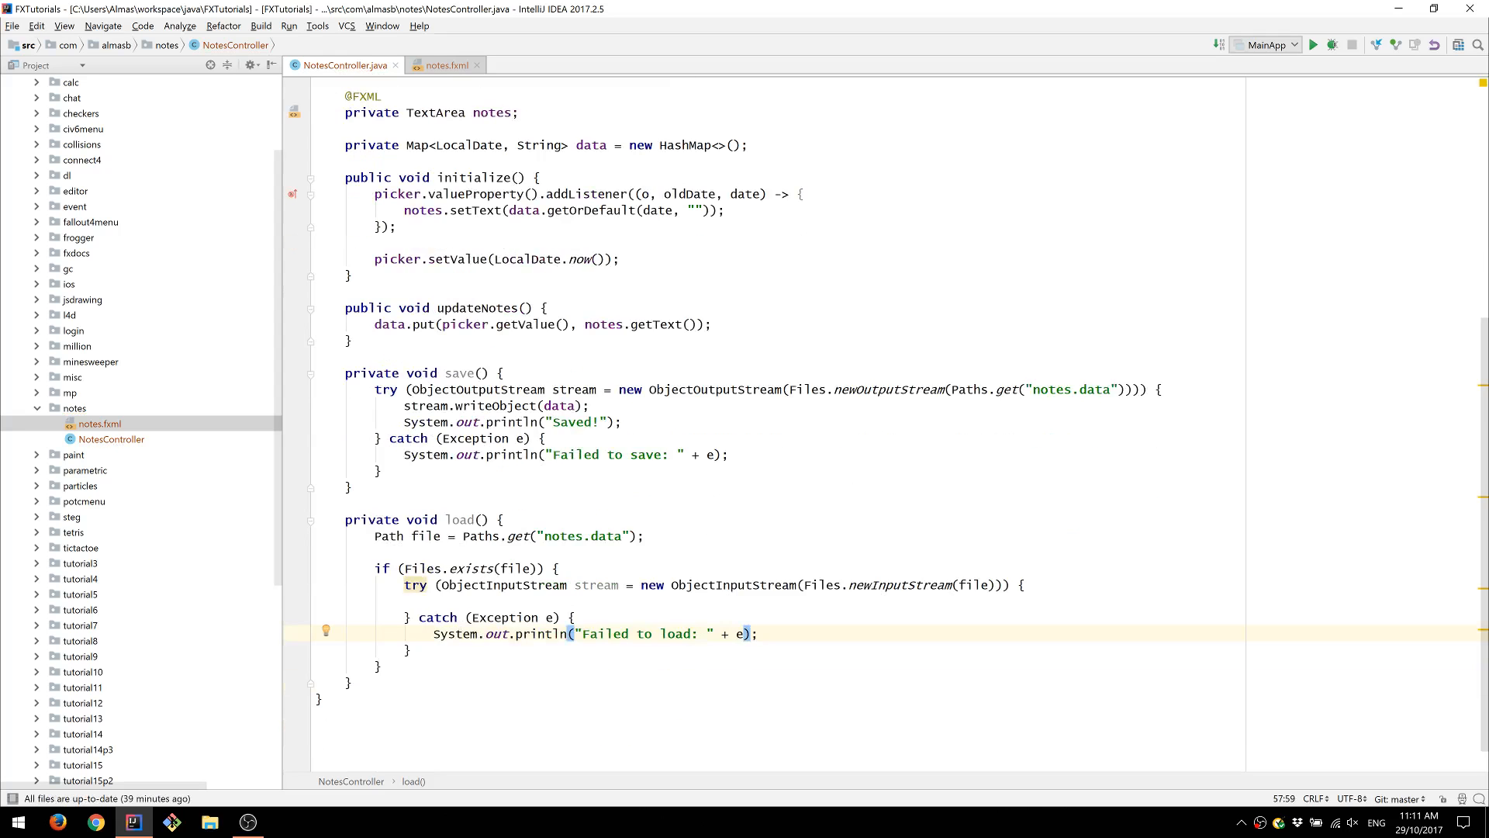
- Assign data from stream.readObject() cast to Map<LocalDate, String> and print 'Loaded!'
type("data =")
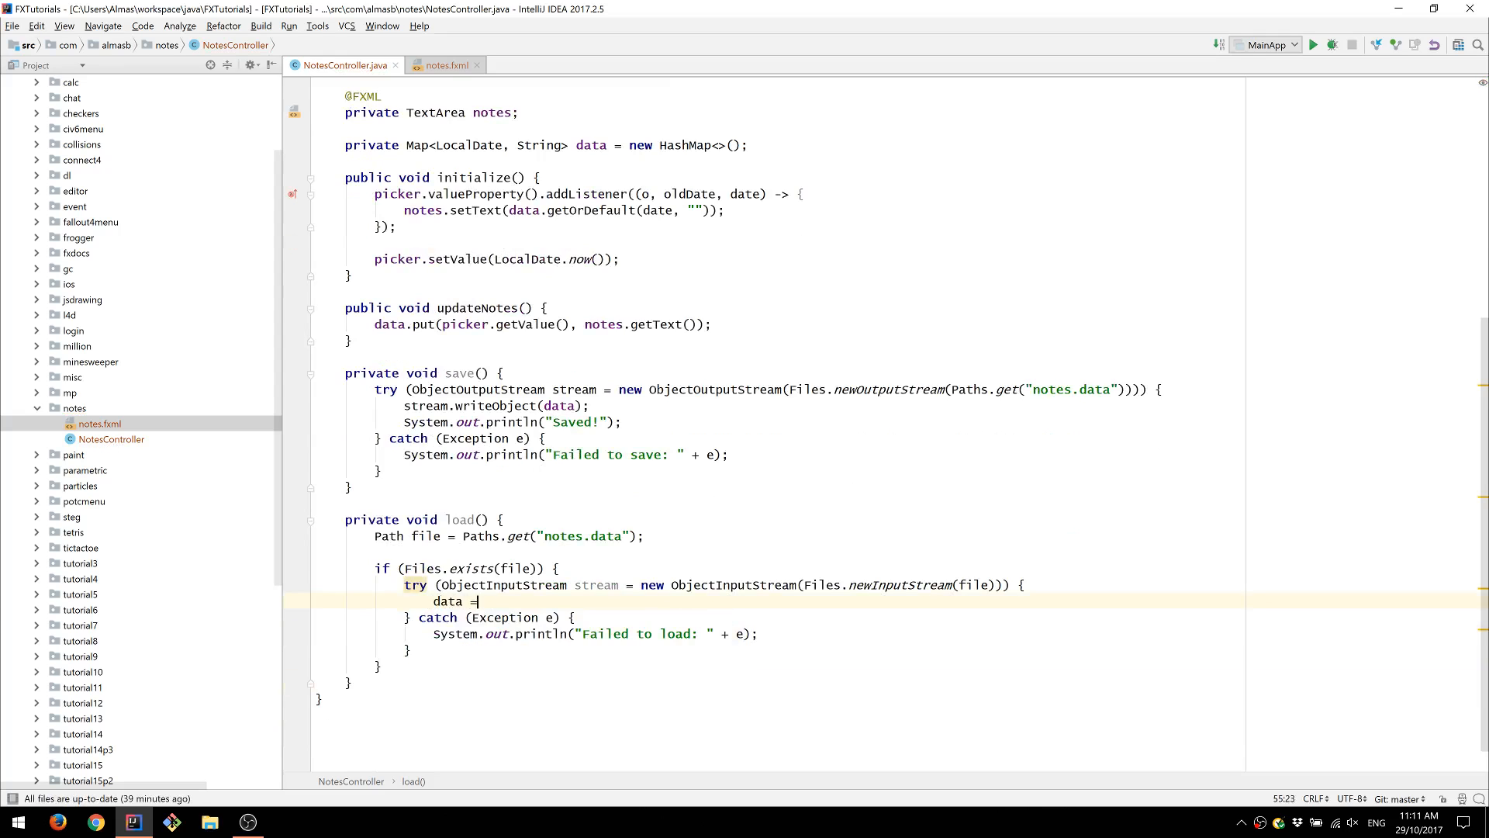
type("stream.readObject();")
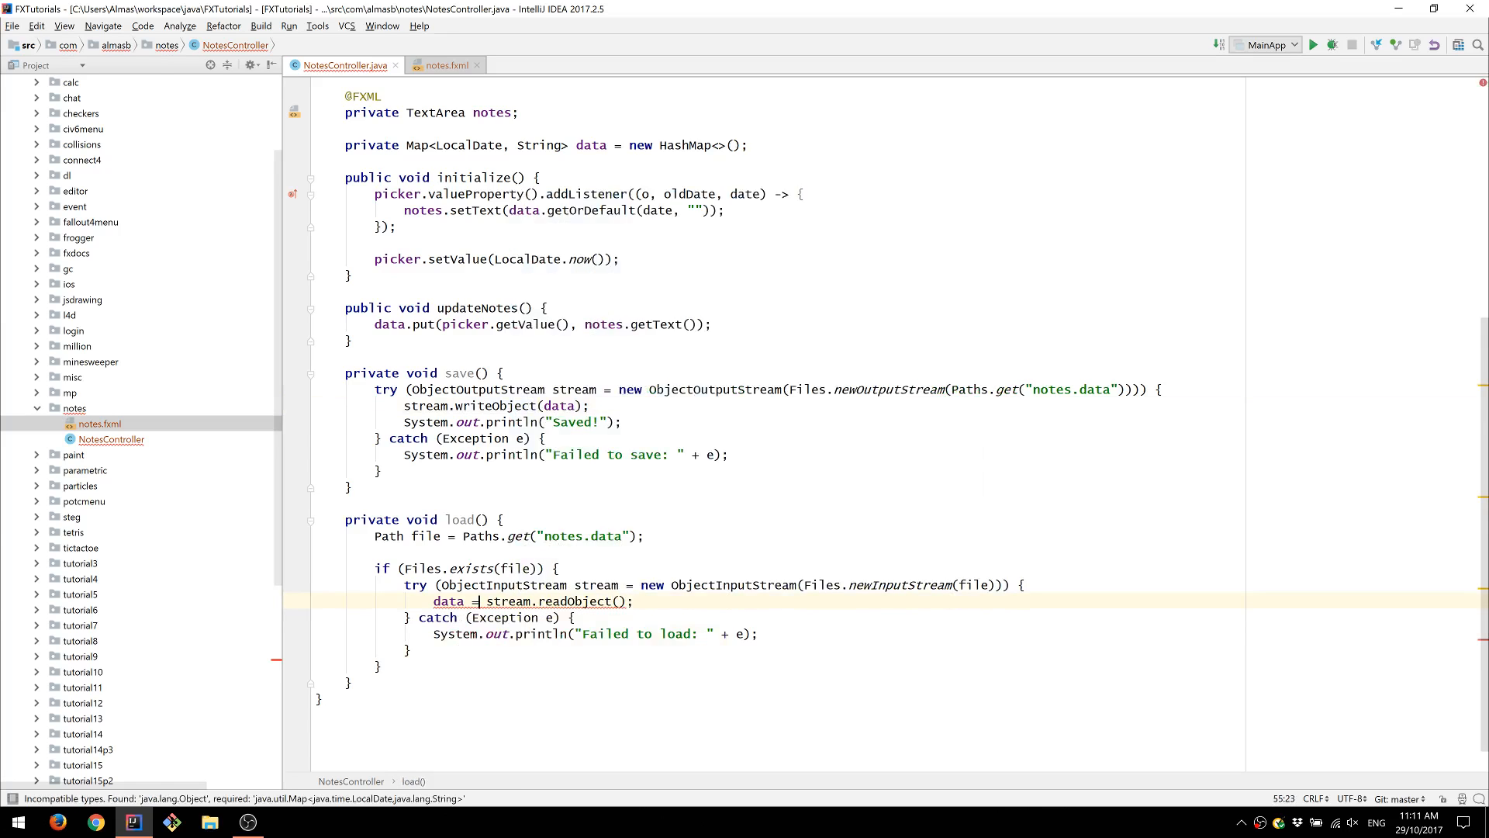
type("(Map<LocalDate, String>)")
type("System.out.println(\"lo\");")
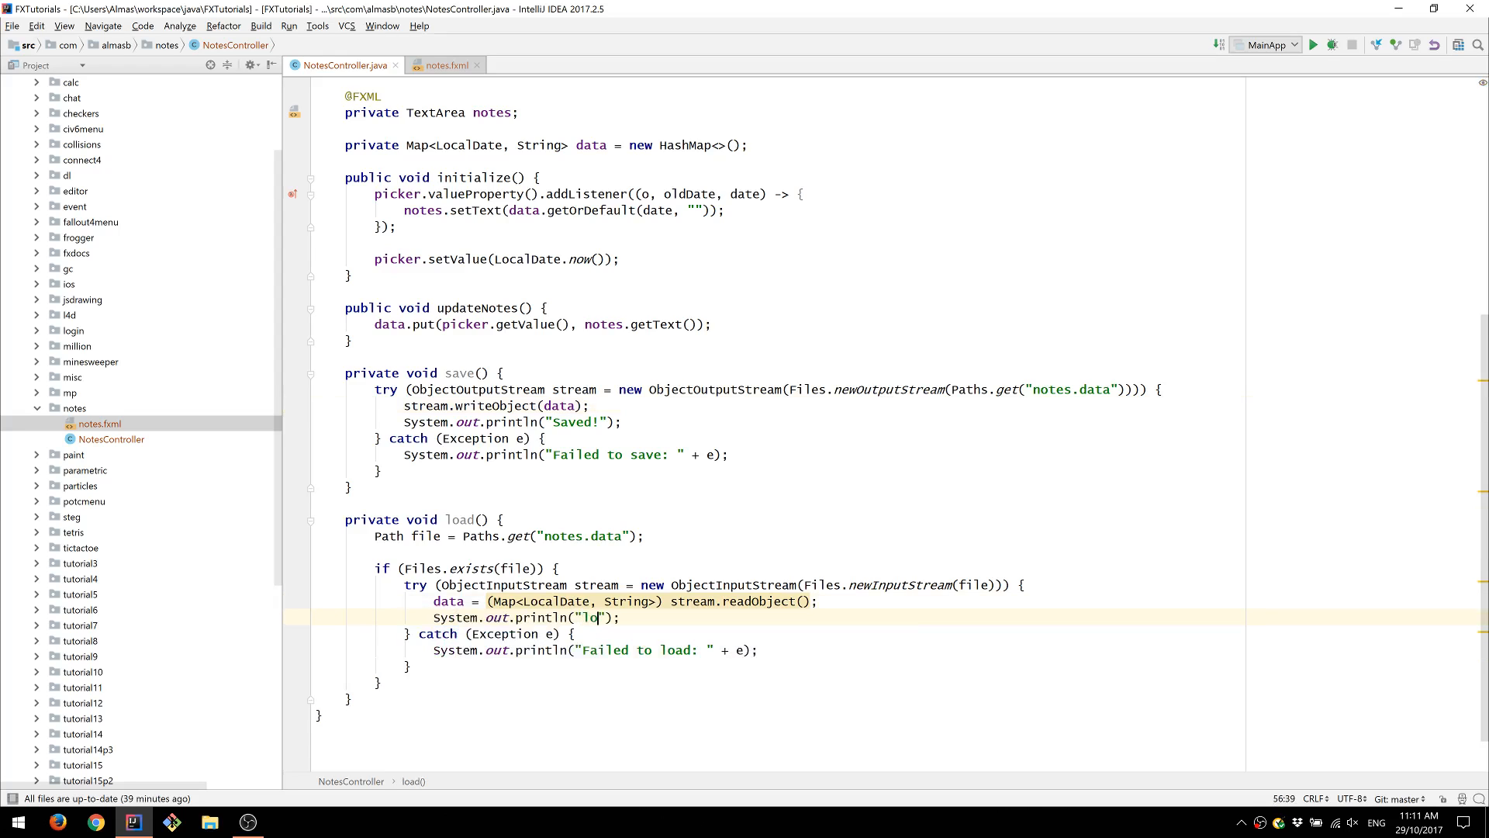
type("ad")
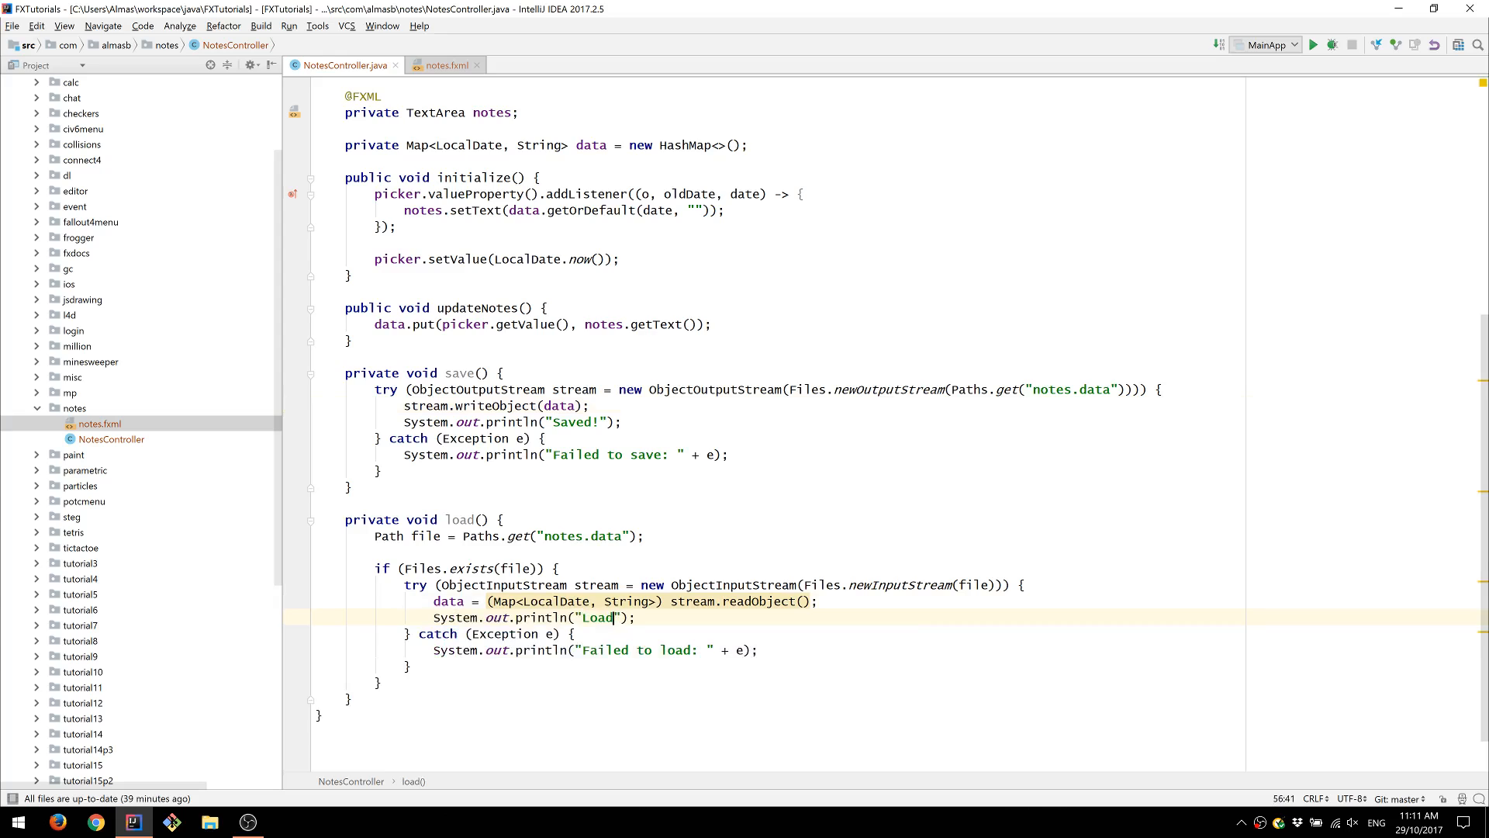
type("ed!")
left_click(778, 356)
type("public boid se")
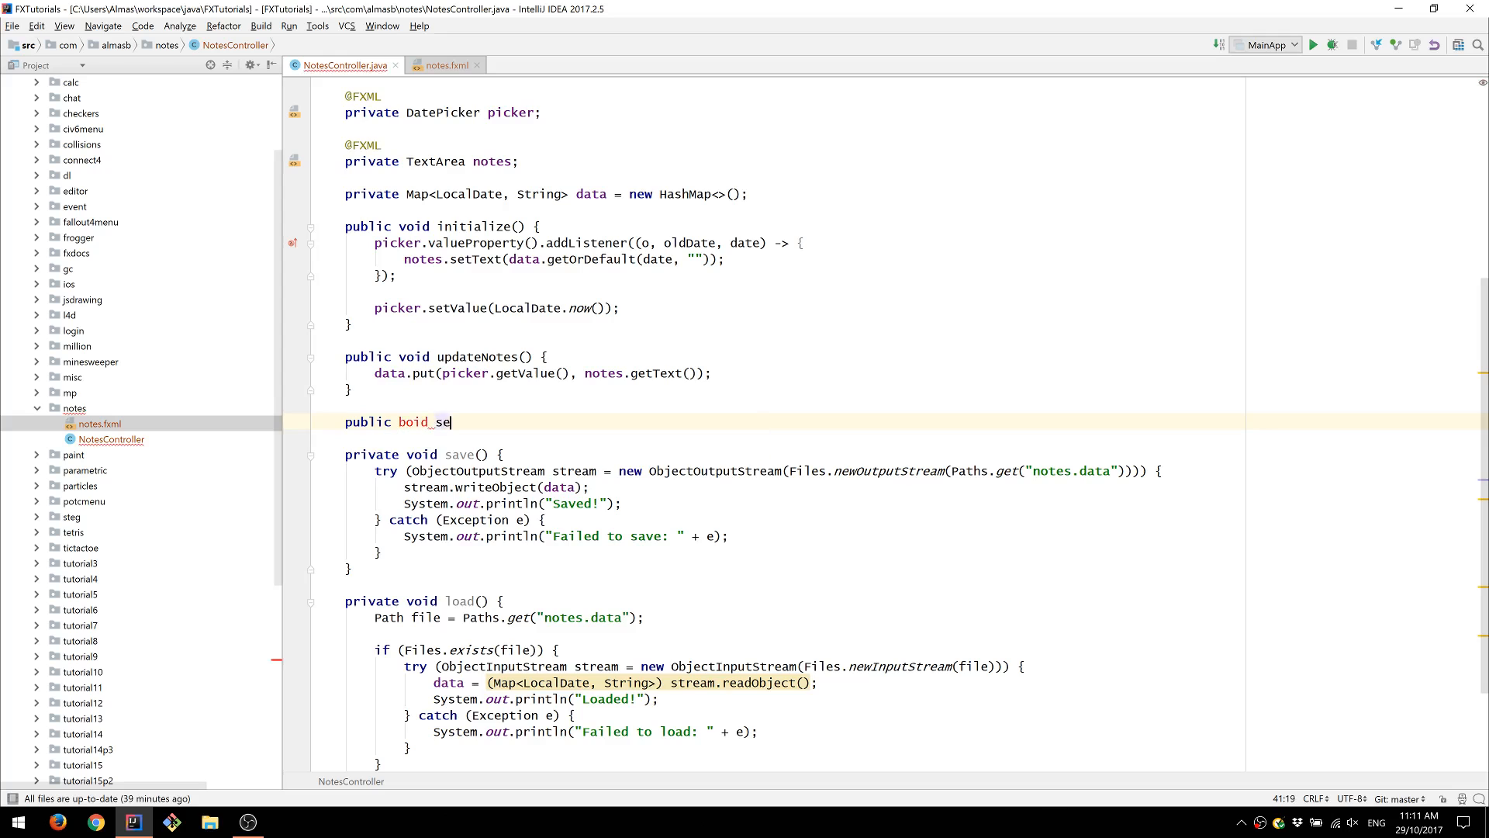
- Add public void exit() above save(), calling save() then Platform.exit()
type("void exit")
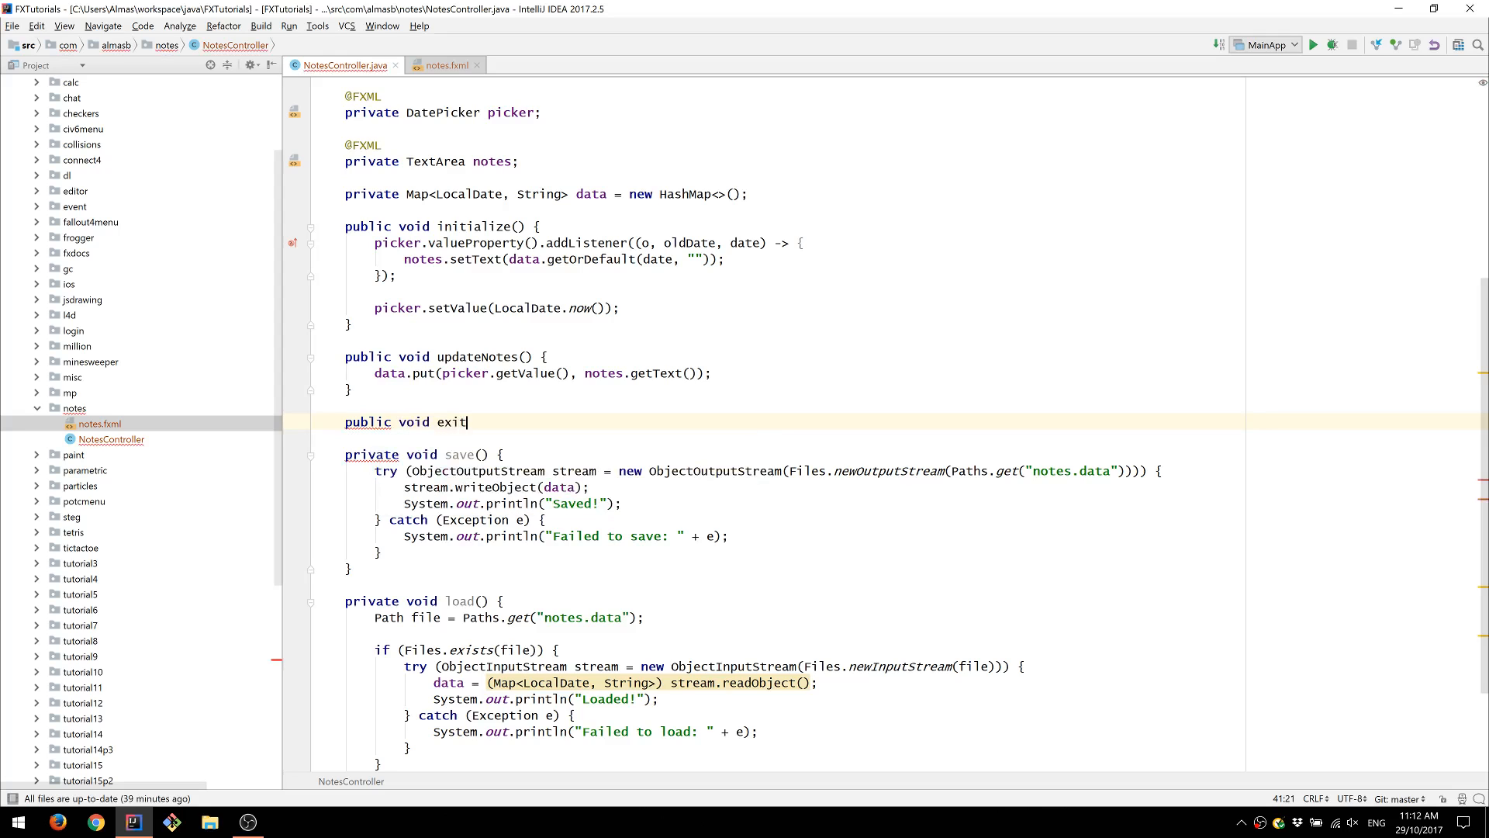
type("() {")
type("Platform.exit();")
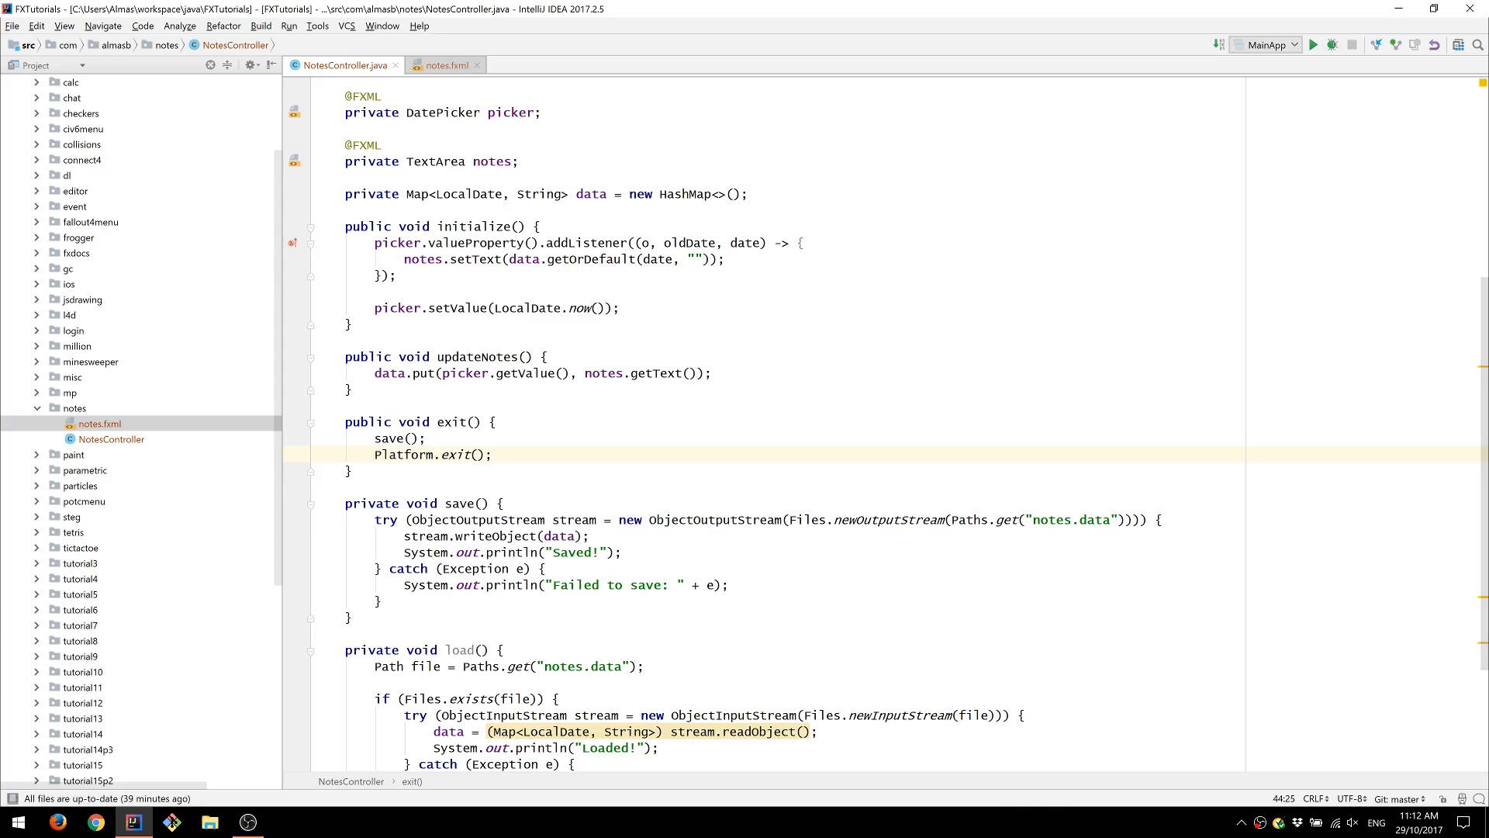
scroll("down", 3)
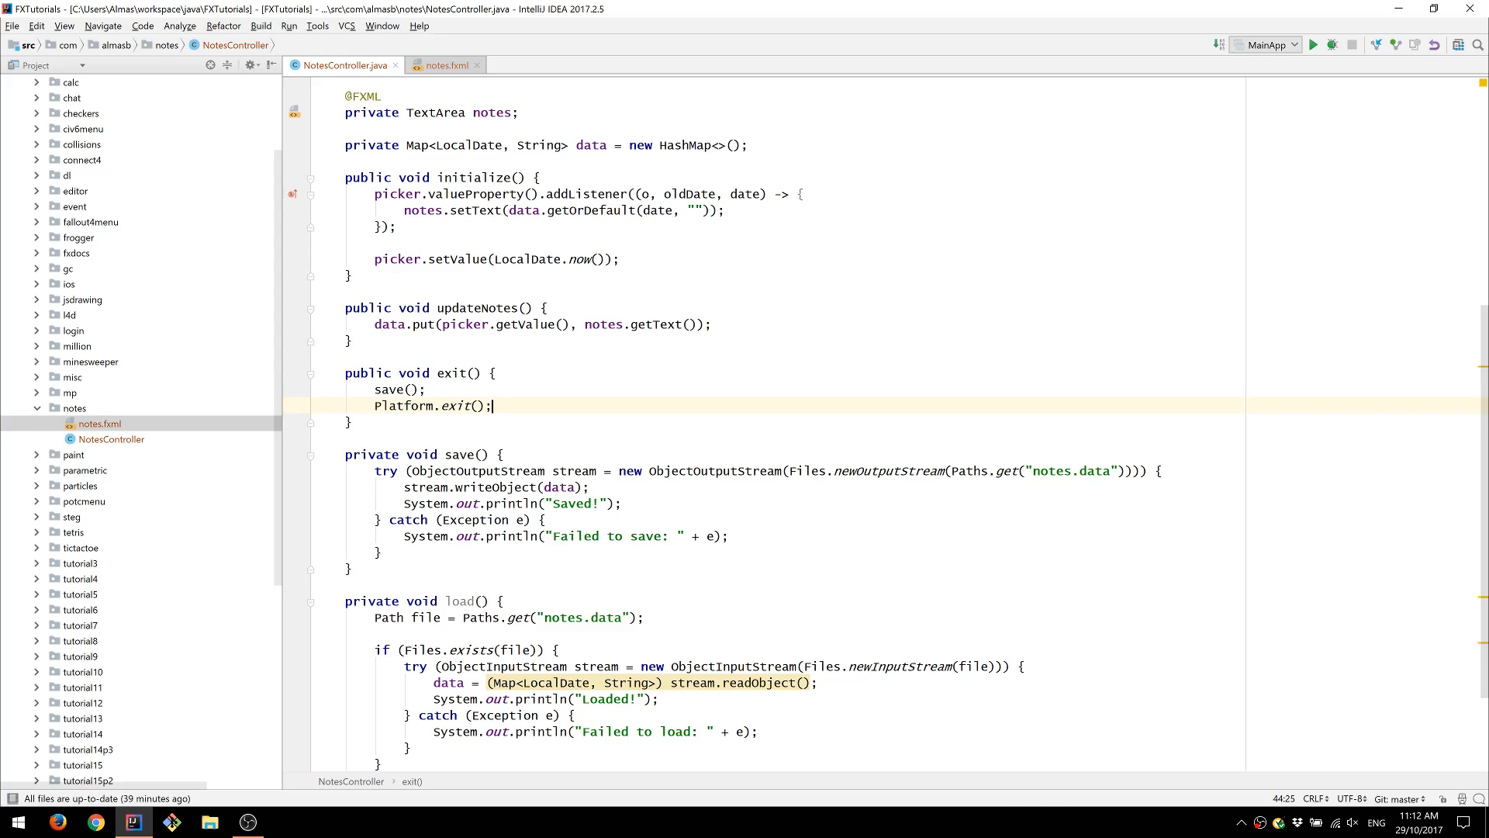
- Create a new NotesApp class in the notes package
right_click(73, 407)
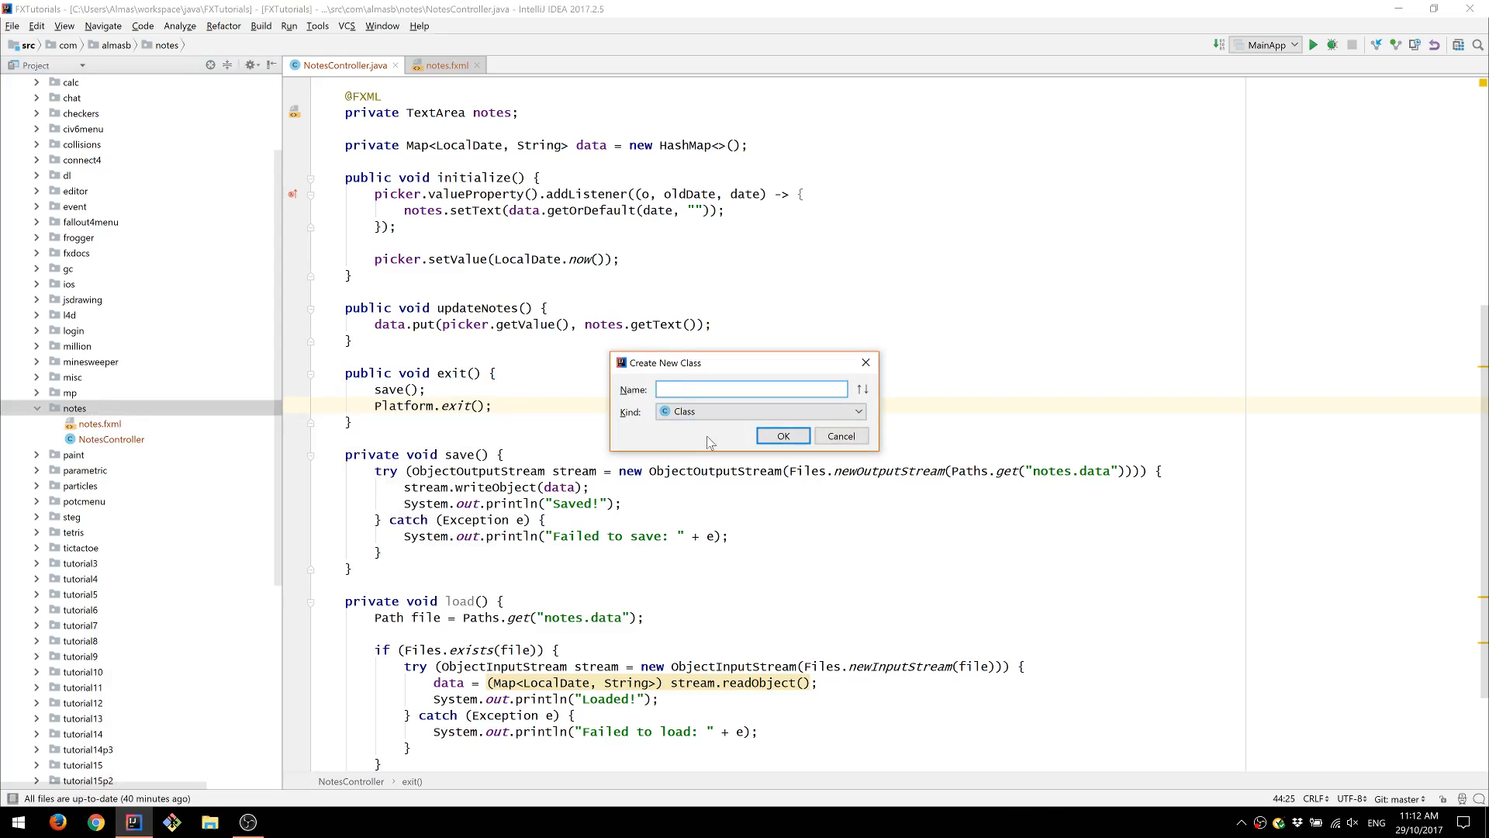
type("NotesAp")
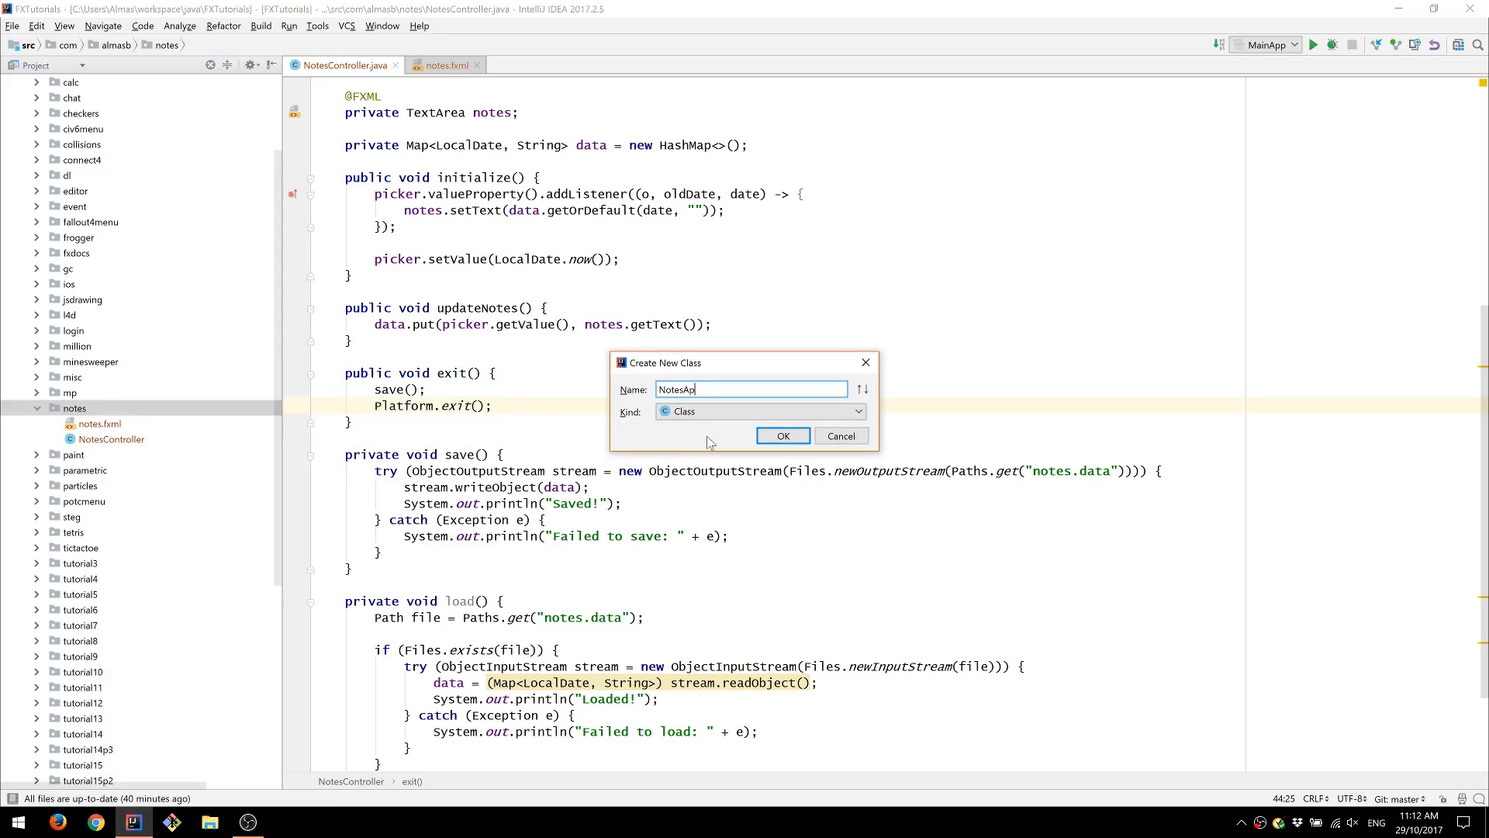
left_click(782, 435)
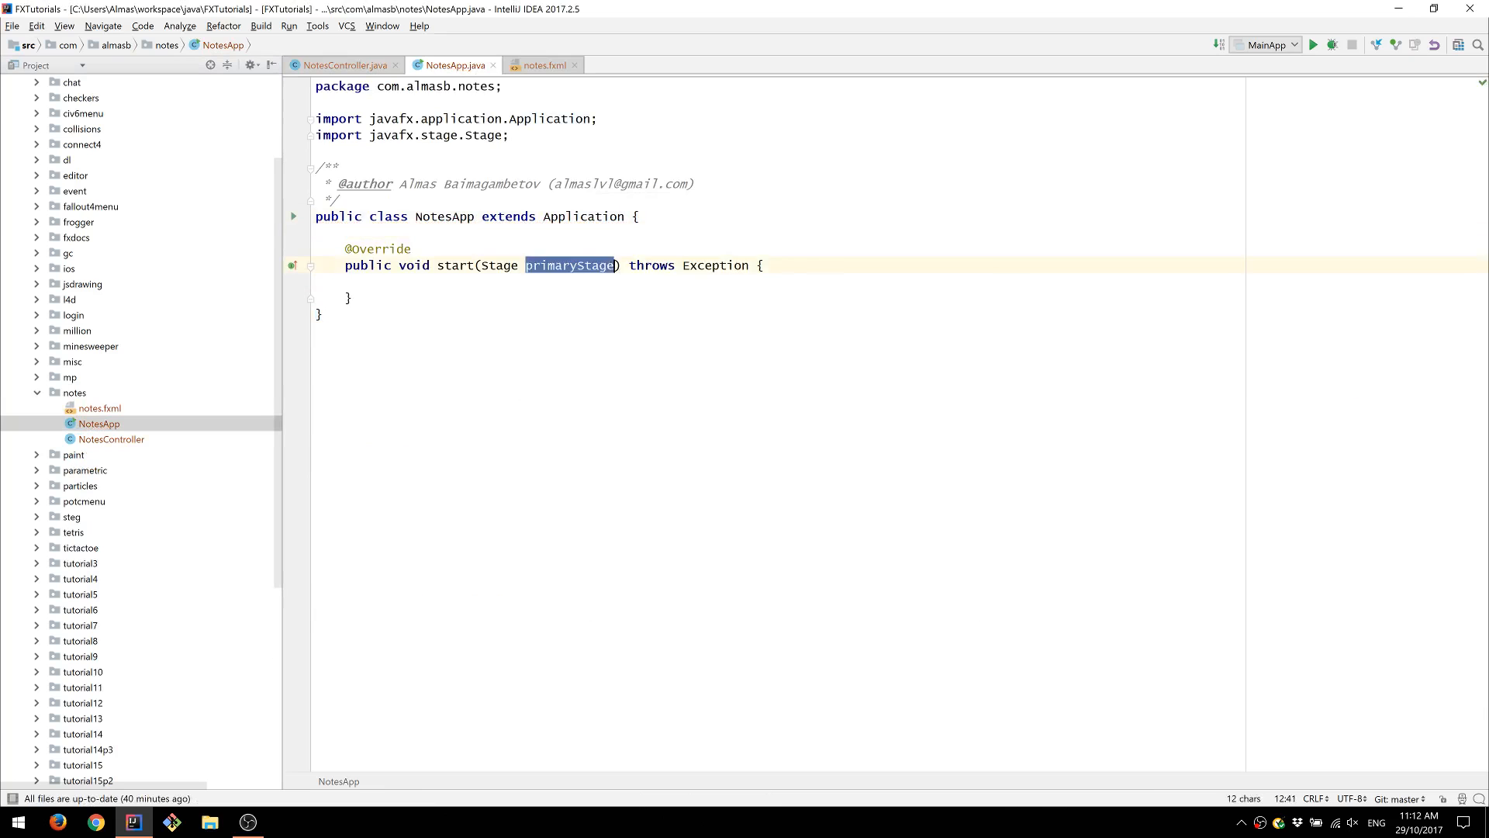
- In start(), add stage.show(), an FXMLLoader for notes.fxml, and start the Parent root line
type("stage.s")
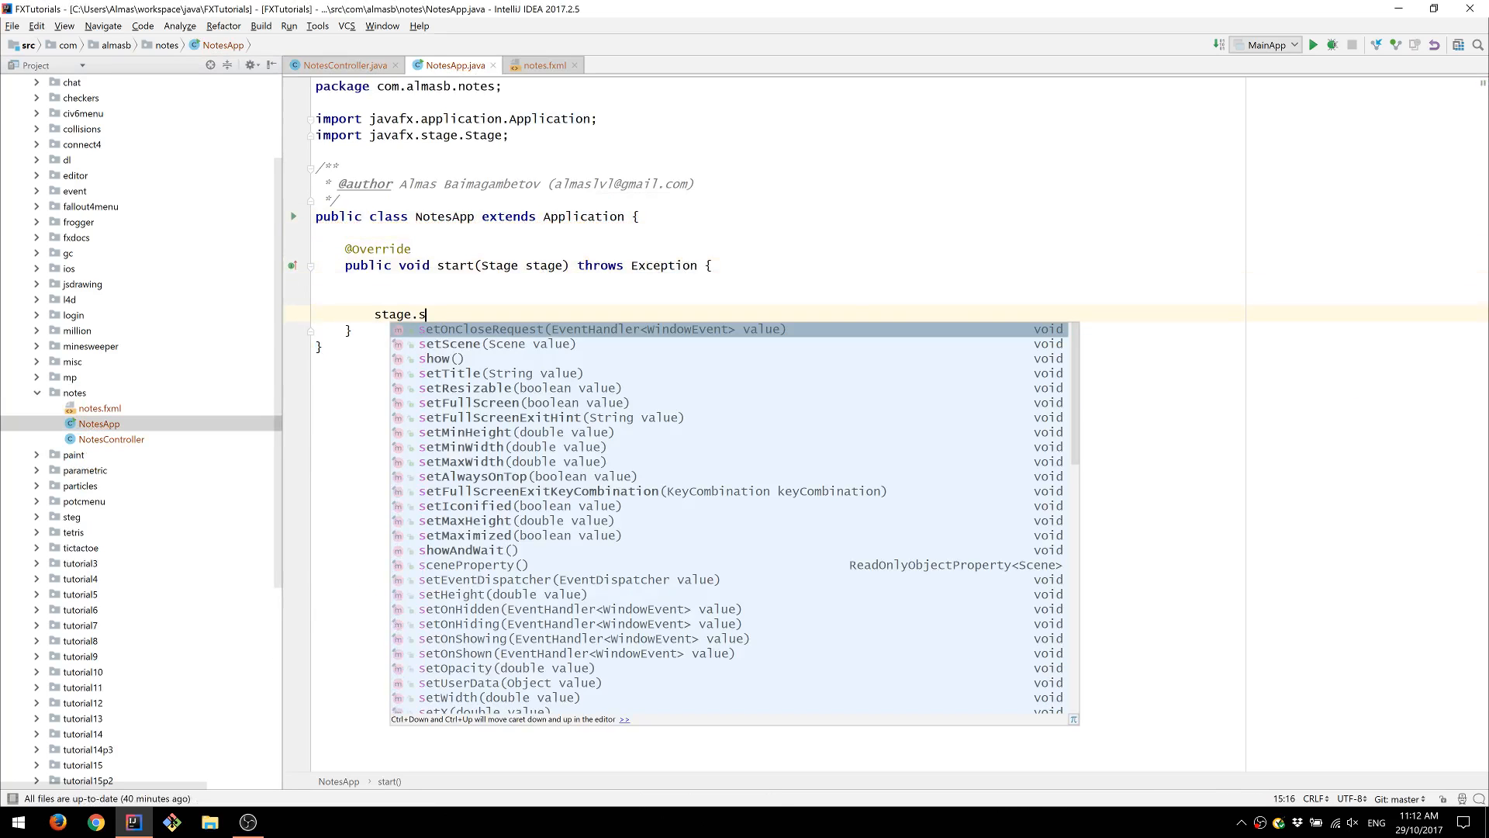
type("how();")
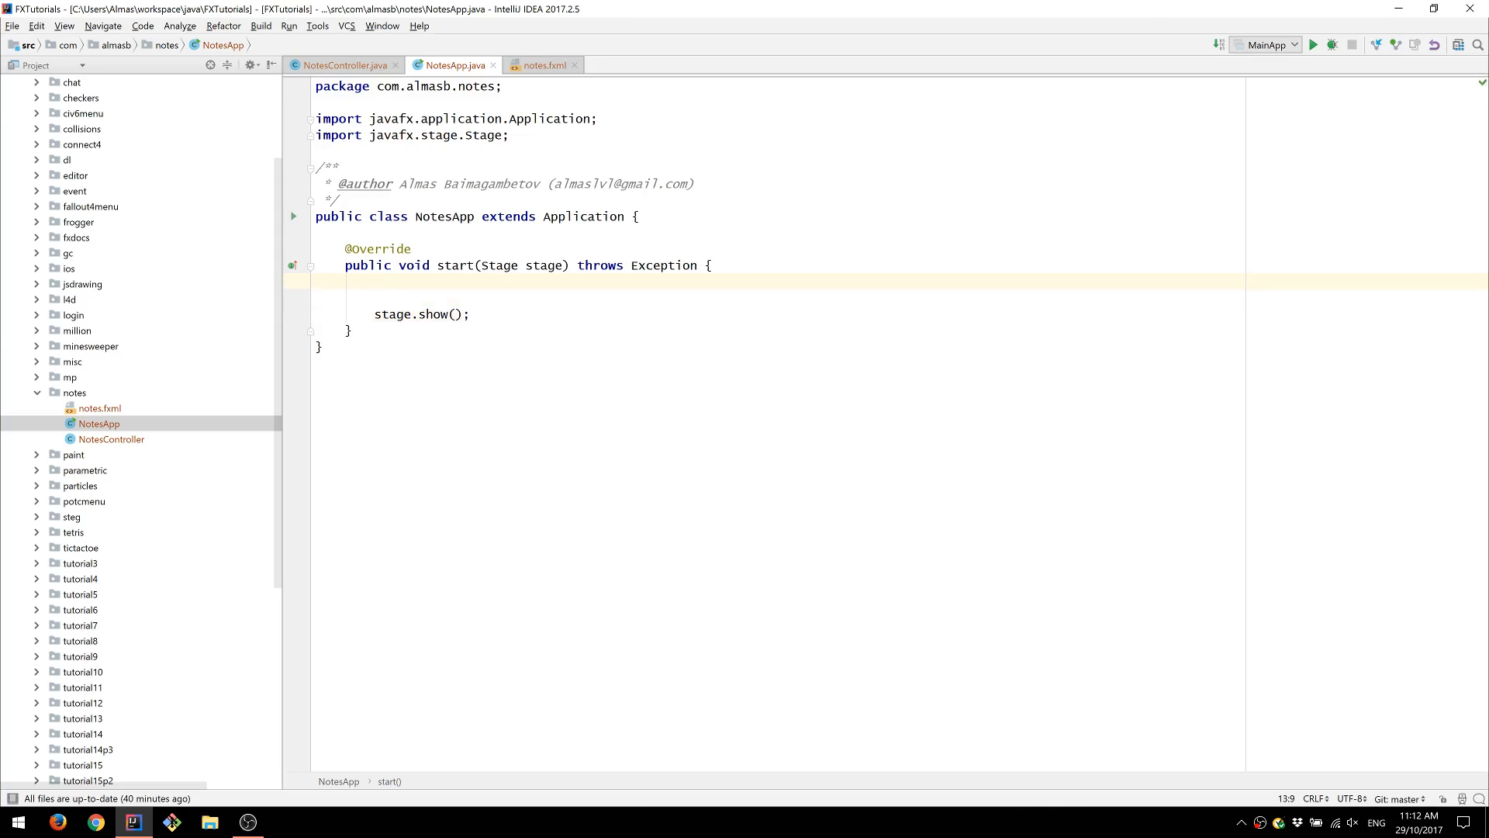
type("FXMLLoader")
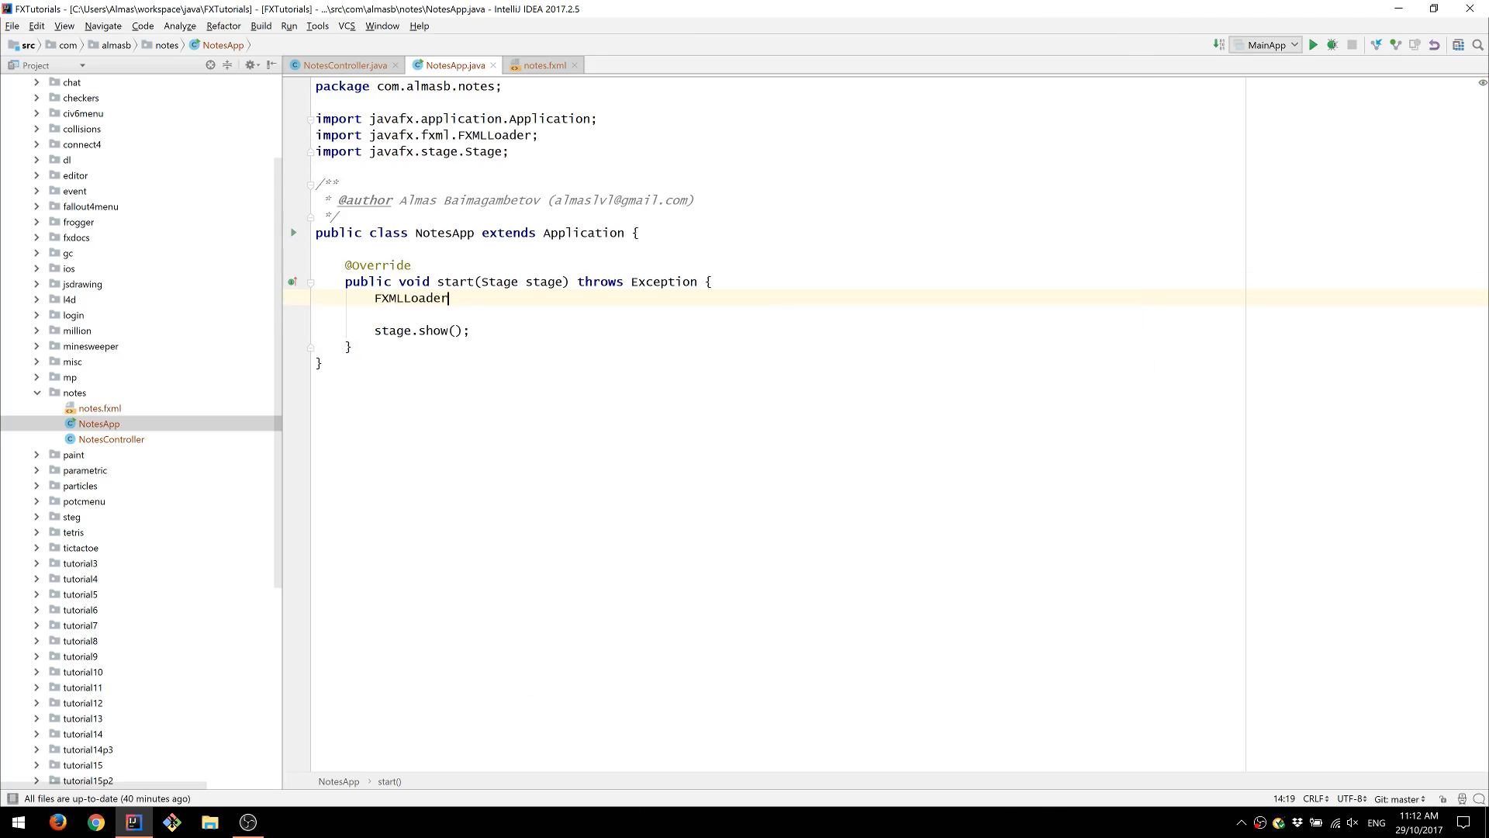
type("loader = ne_F")
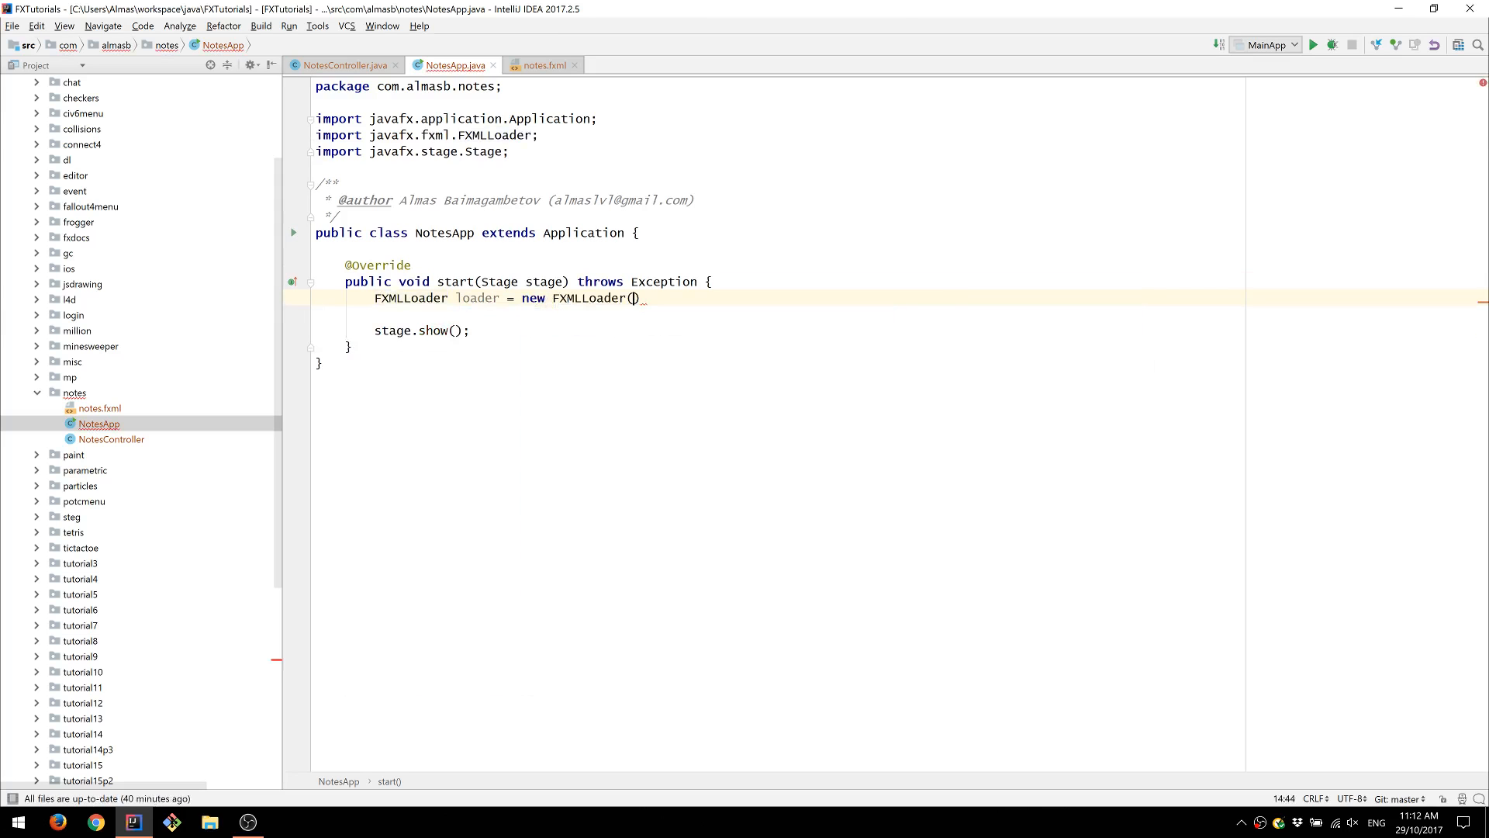
type("getClass().getResource(\"\"))")
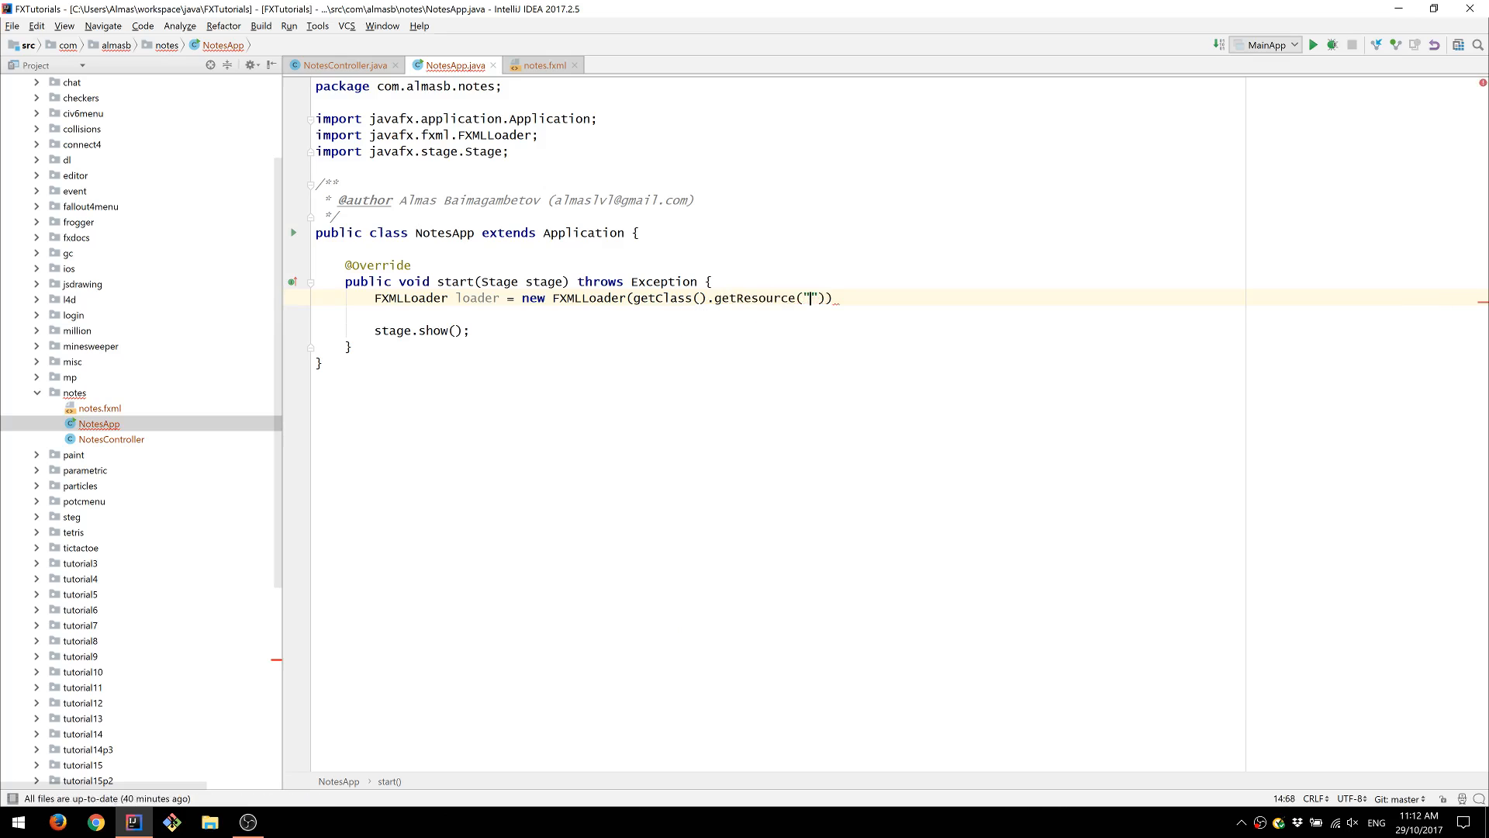
type("notes.fxml")
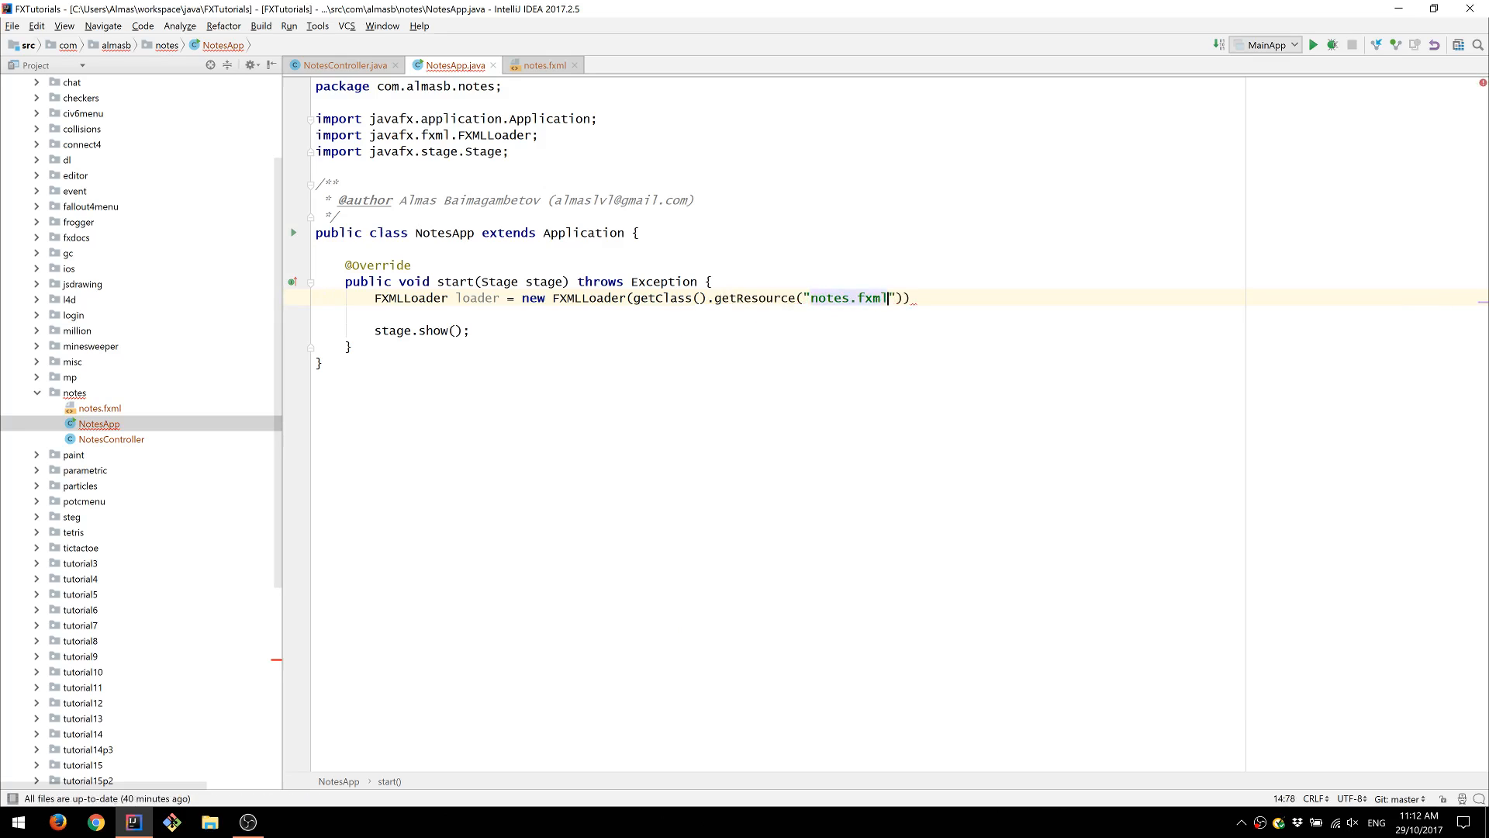
type(";")
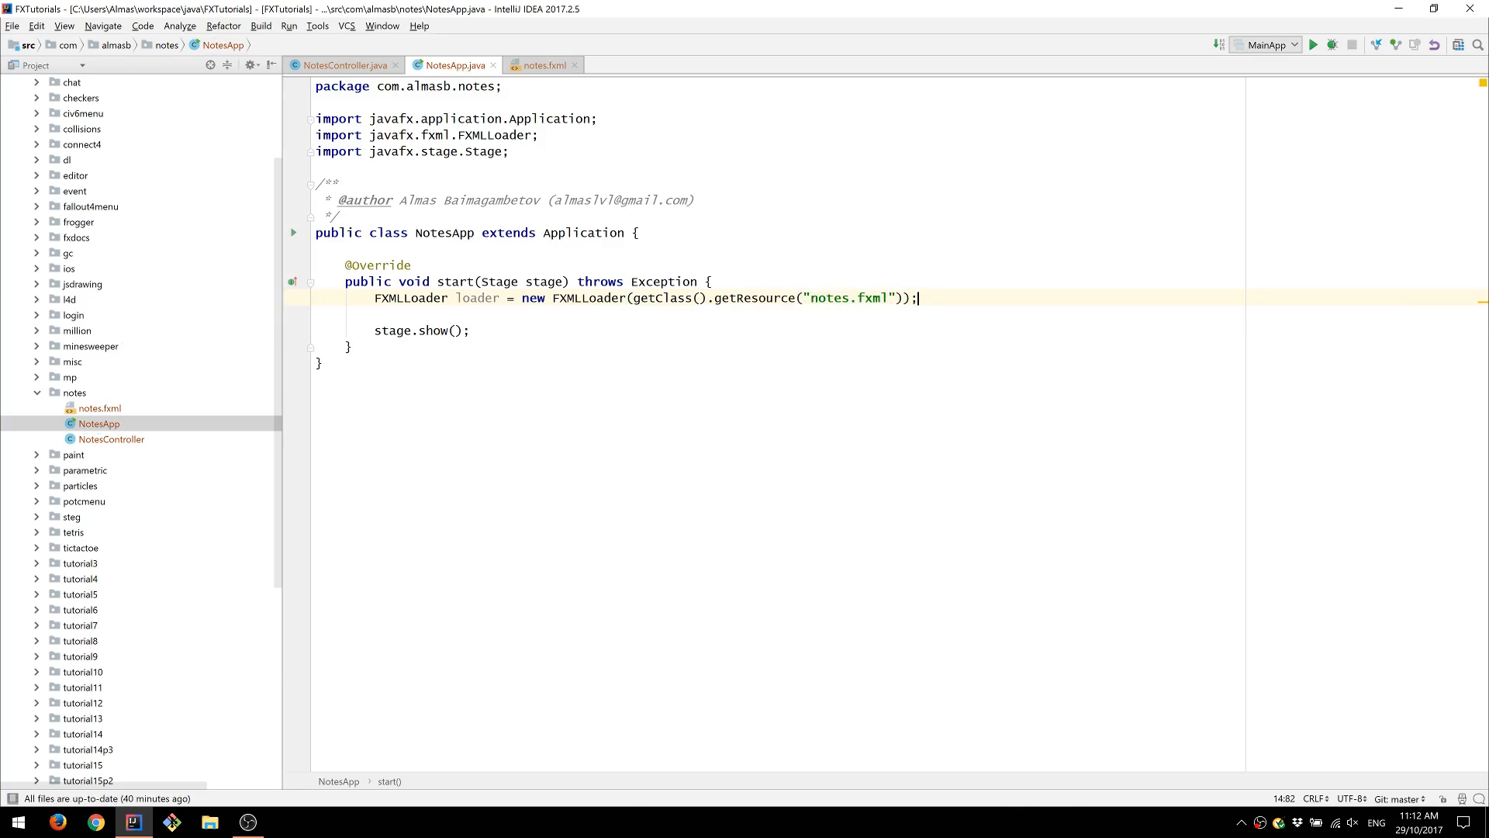
type("Parent root = loader.load();")
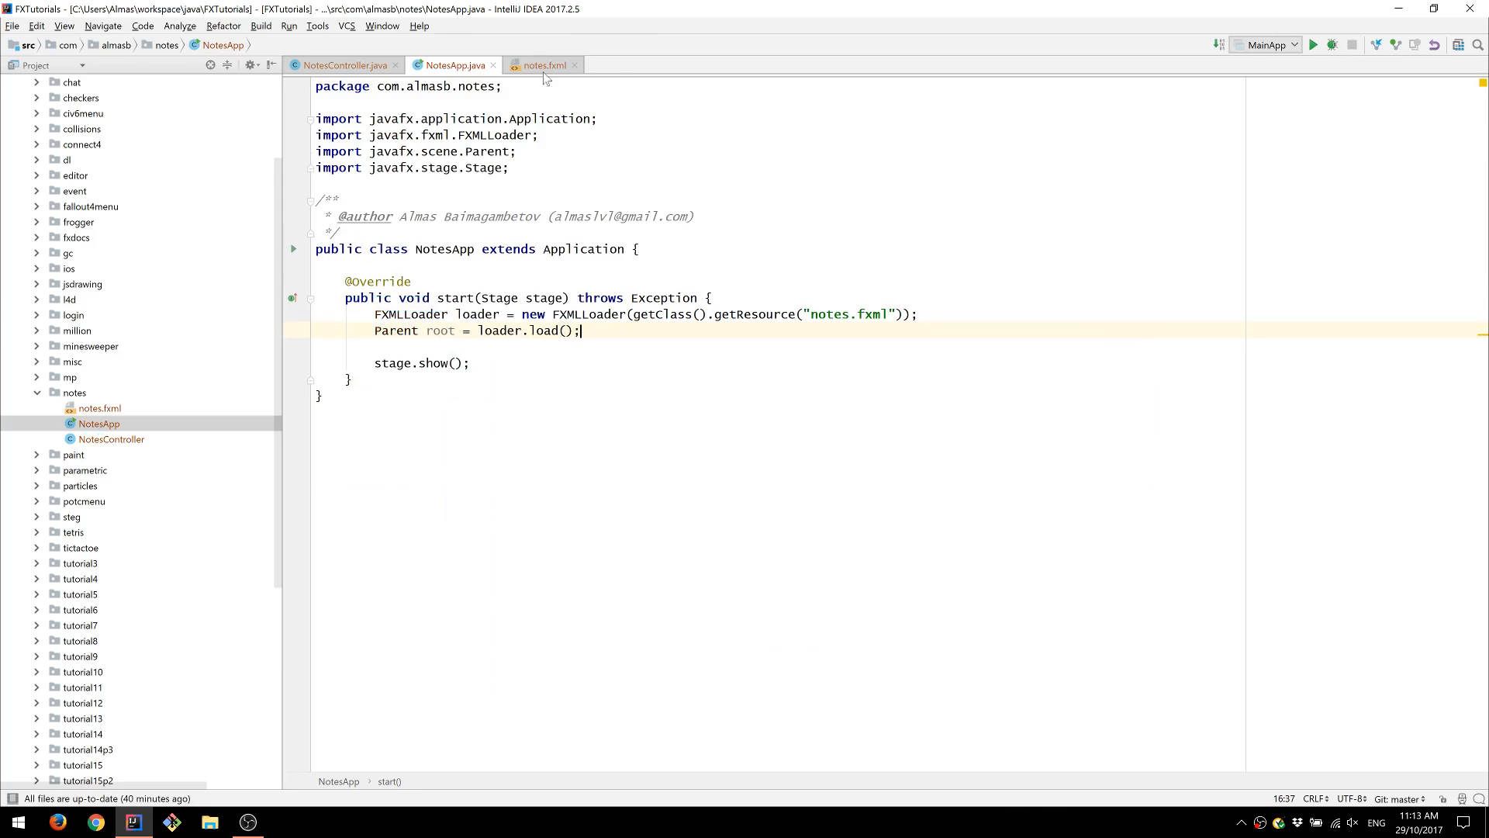
- Check notes.fxml, then set the stage scene to new Scene(root) in NotesApp
left_click(545, 64)
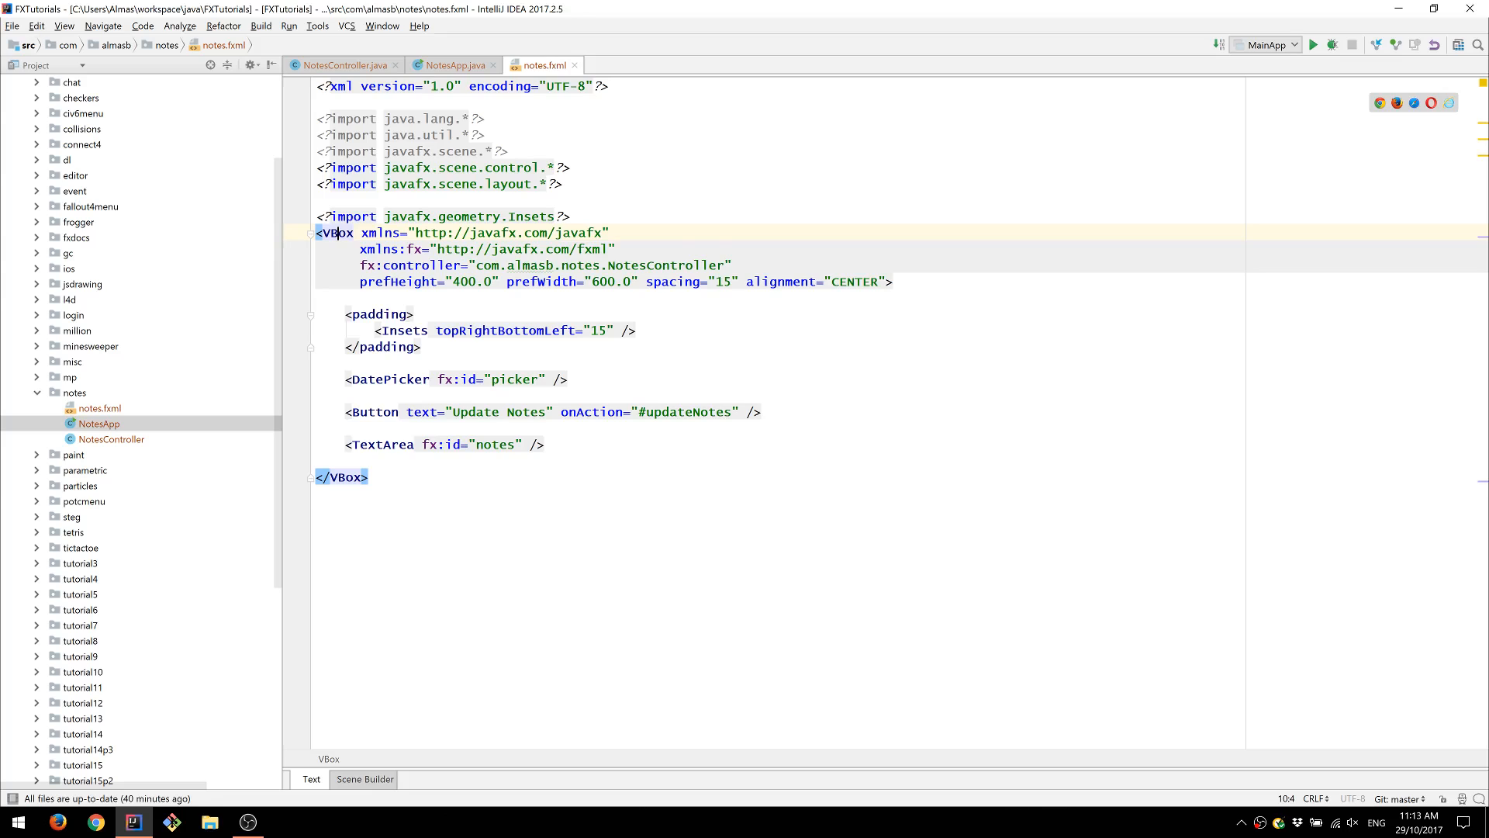
left_click(454, 64)
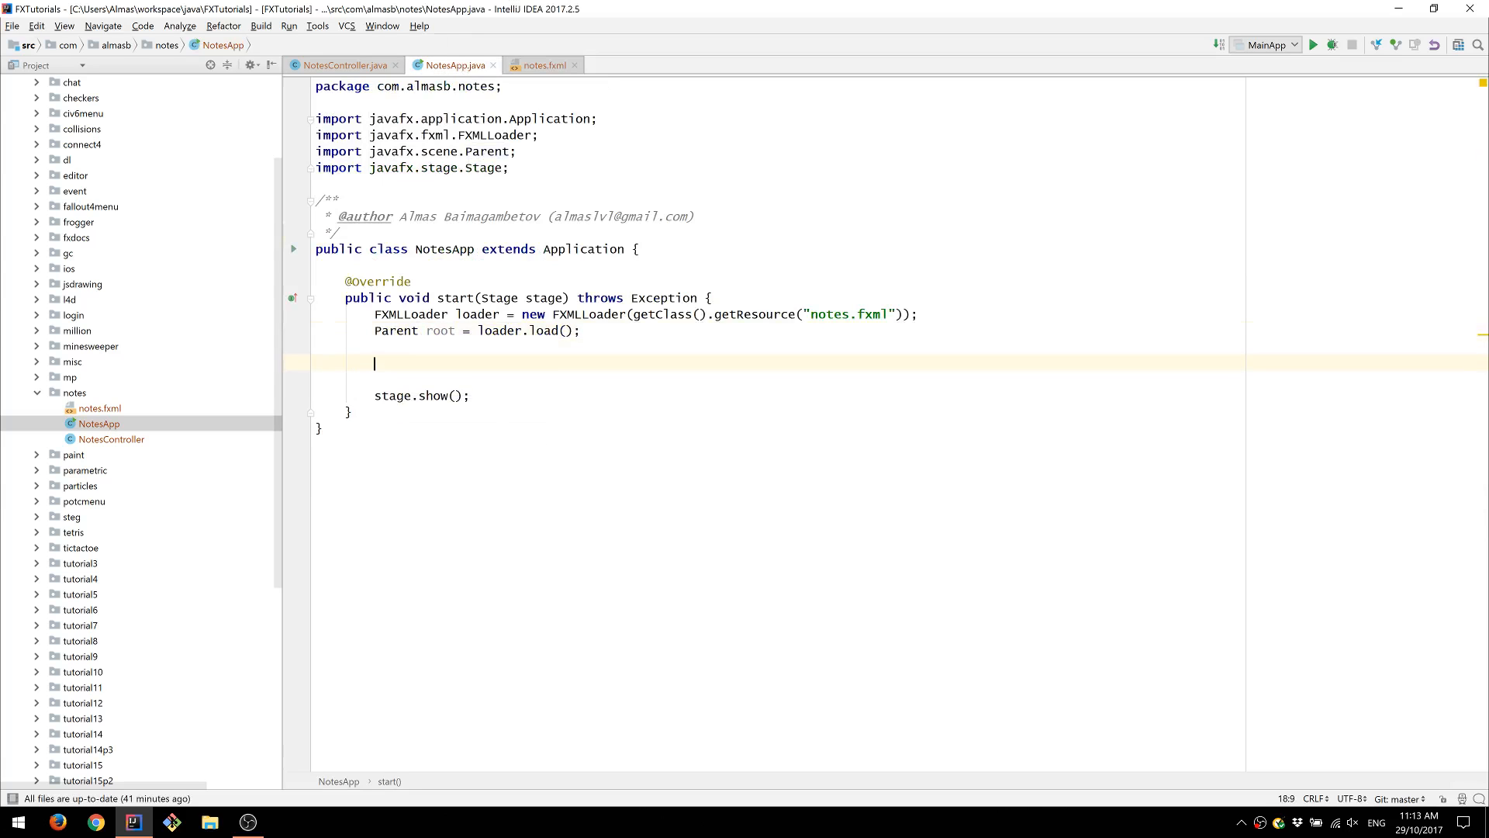
type("stage.setScene();")
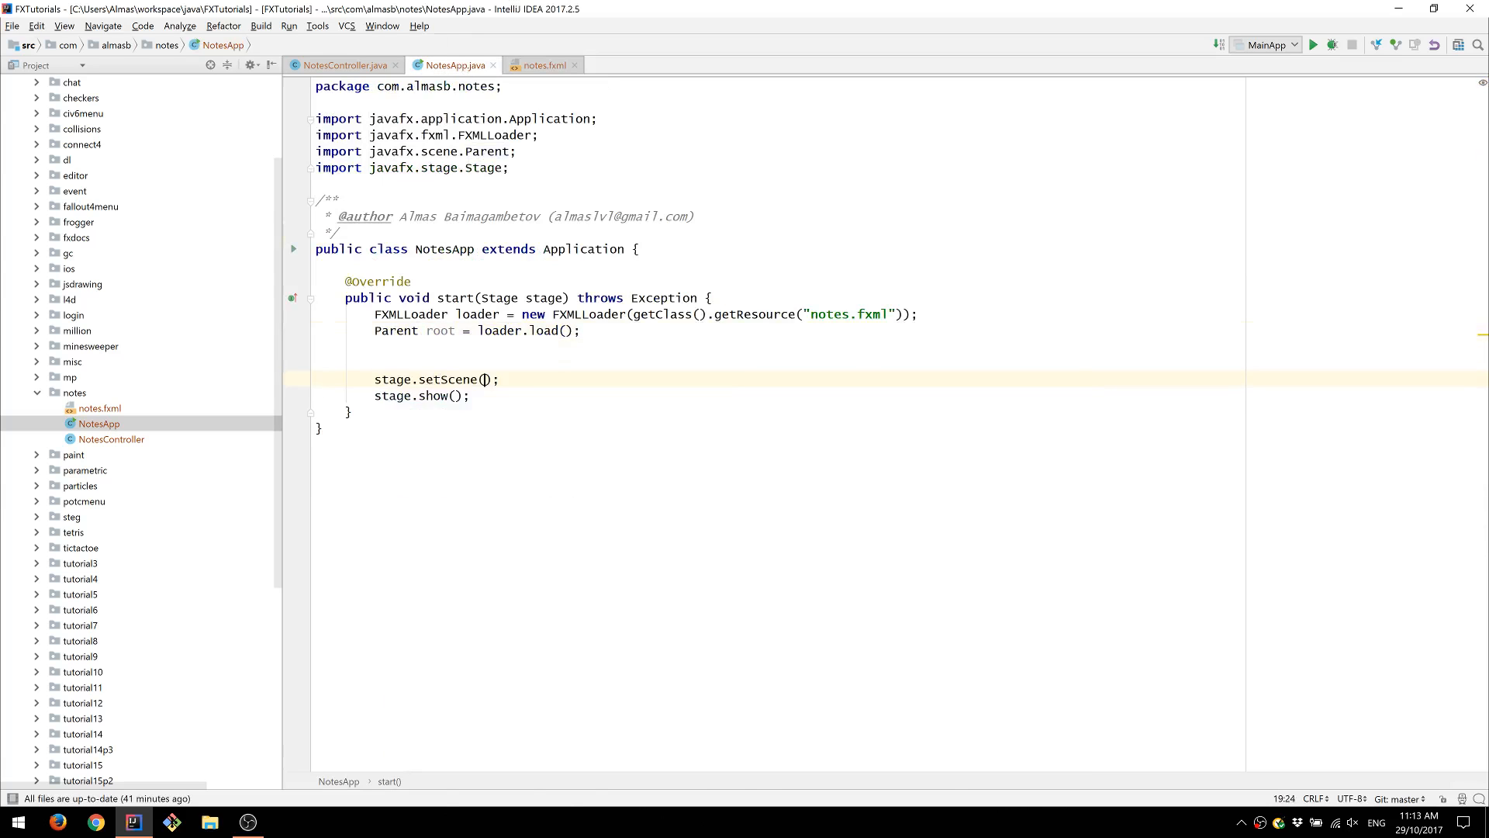
type("new Scene(root")
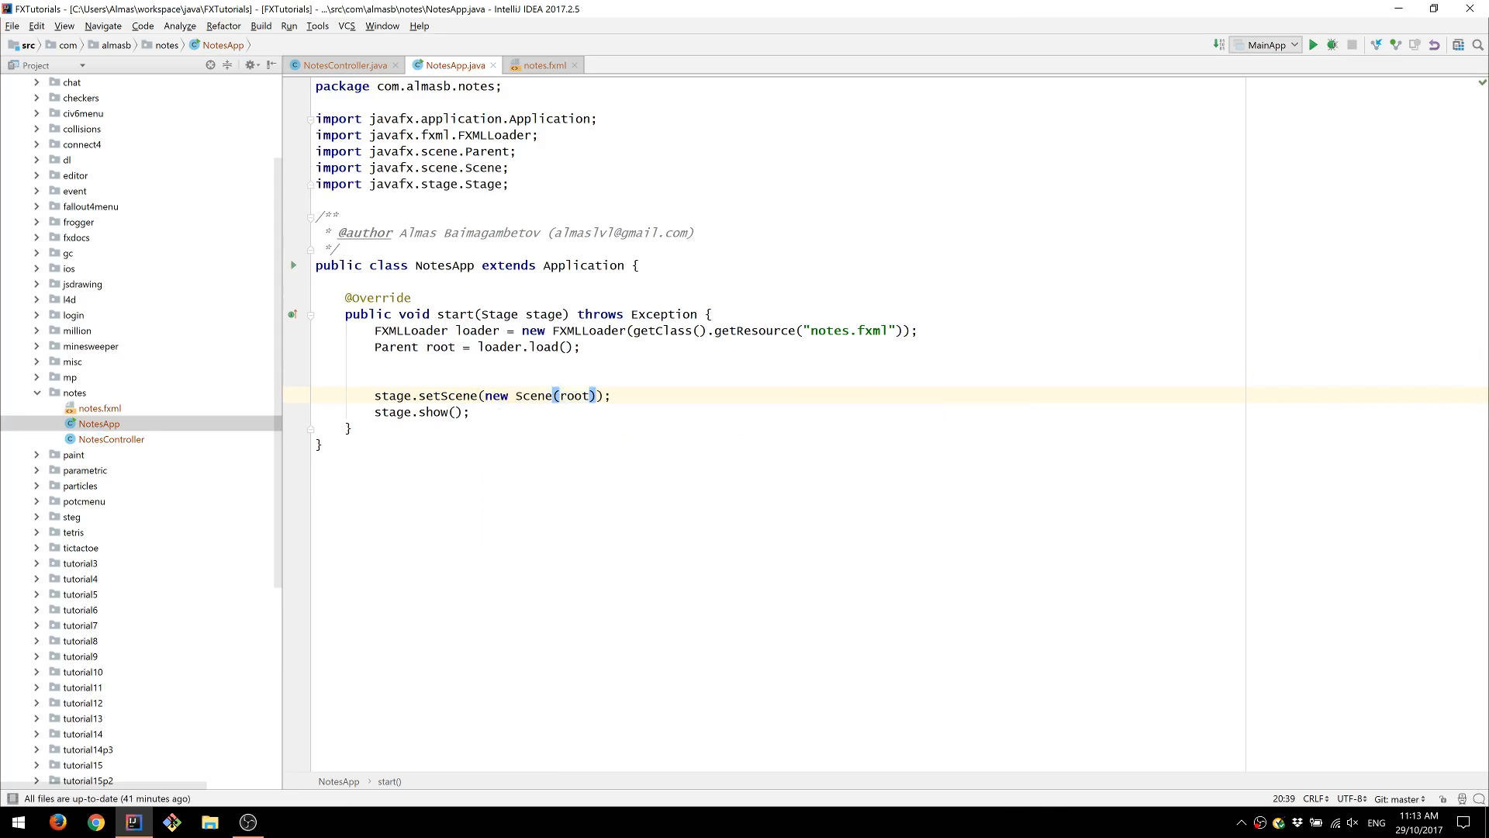
- Add a setOnCloseRequest lambda that consumes the event and calls the controller's exit(), then view exit()
left_click(534, 395)
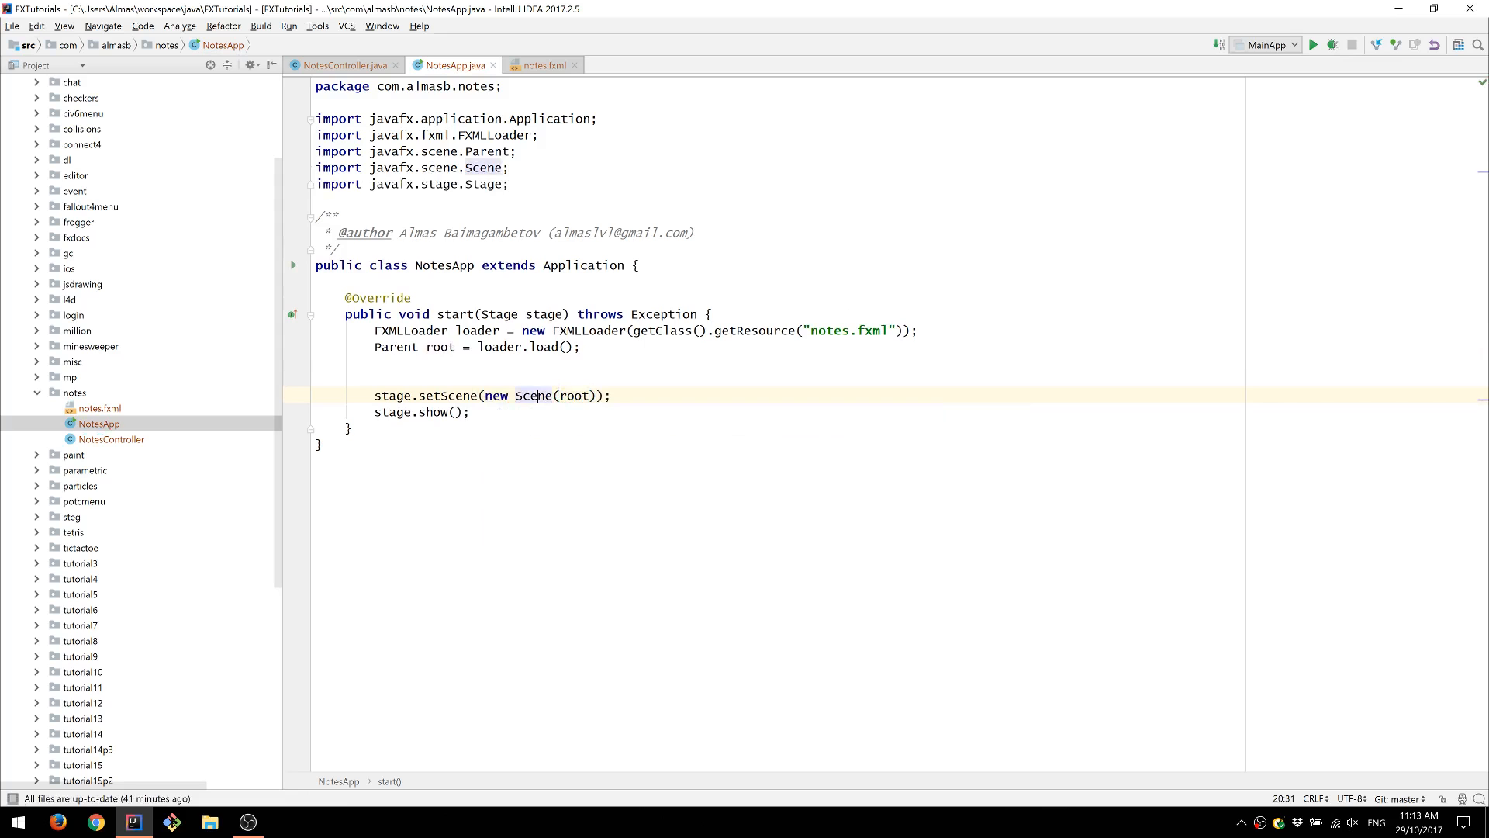
type("stage.setOnCloseRequest();")
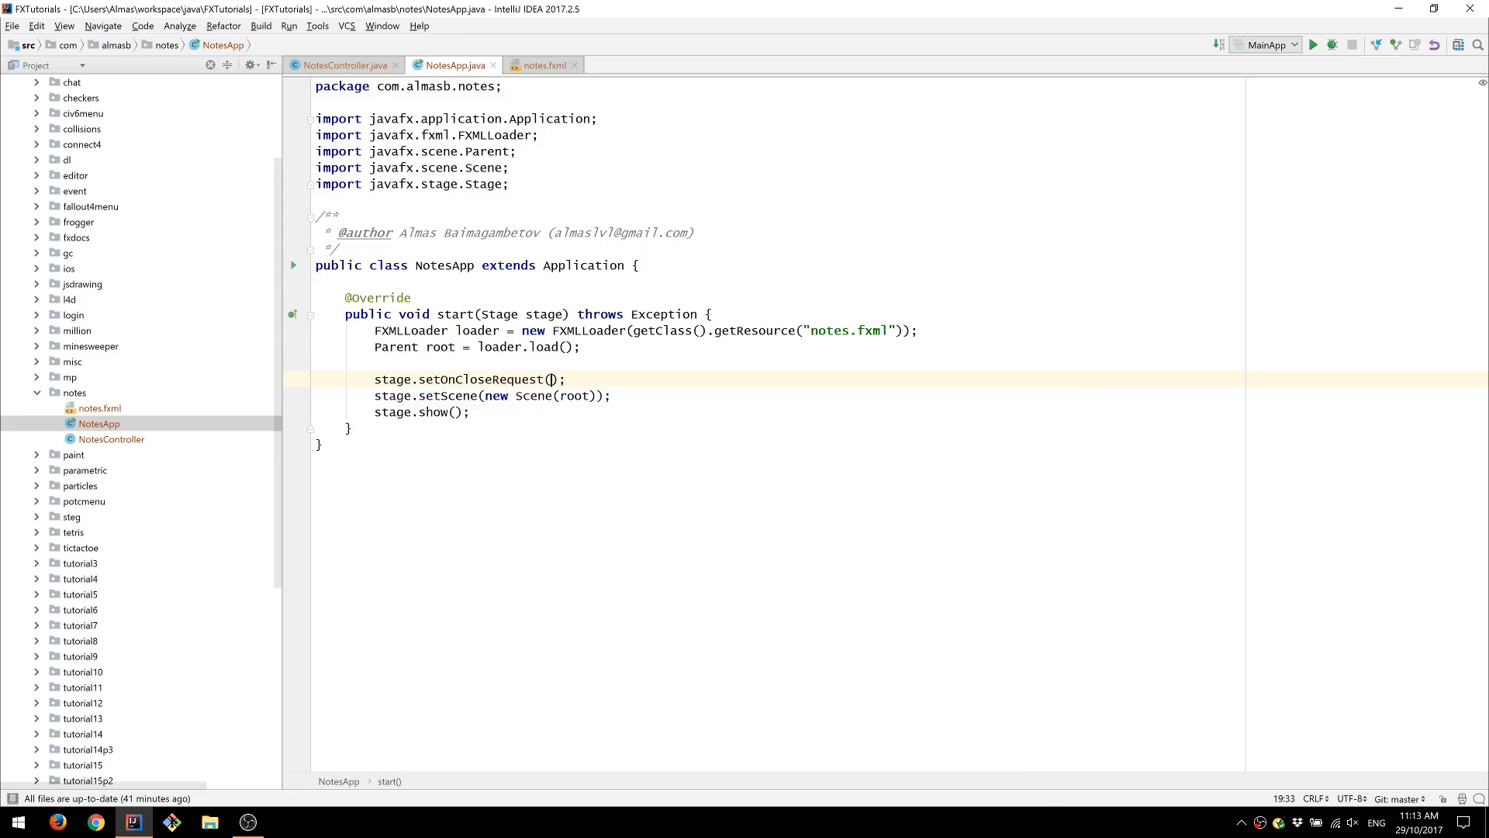
type("e -> {")
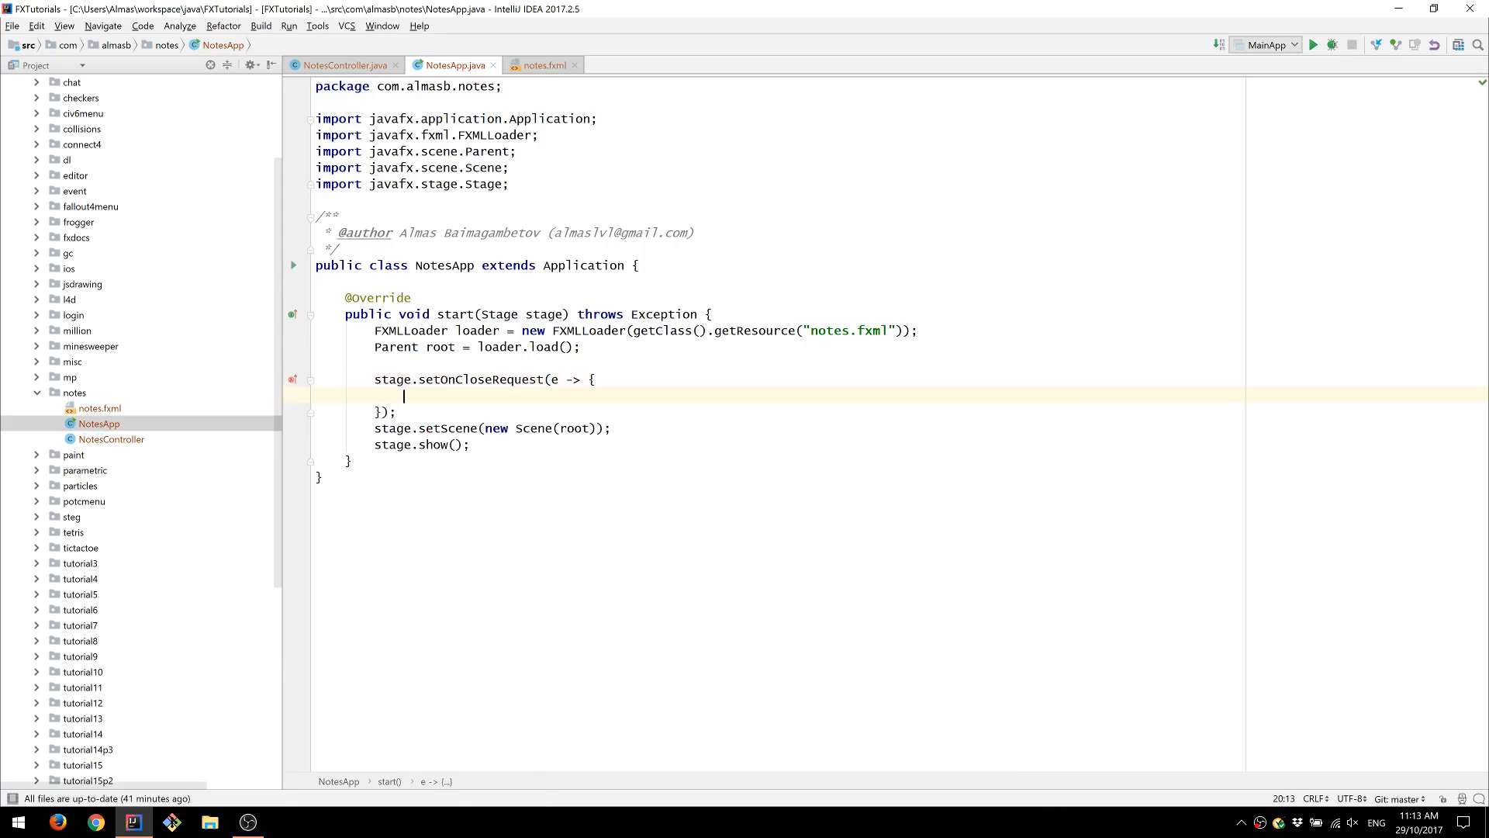
type("e.consume();")
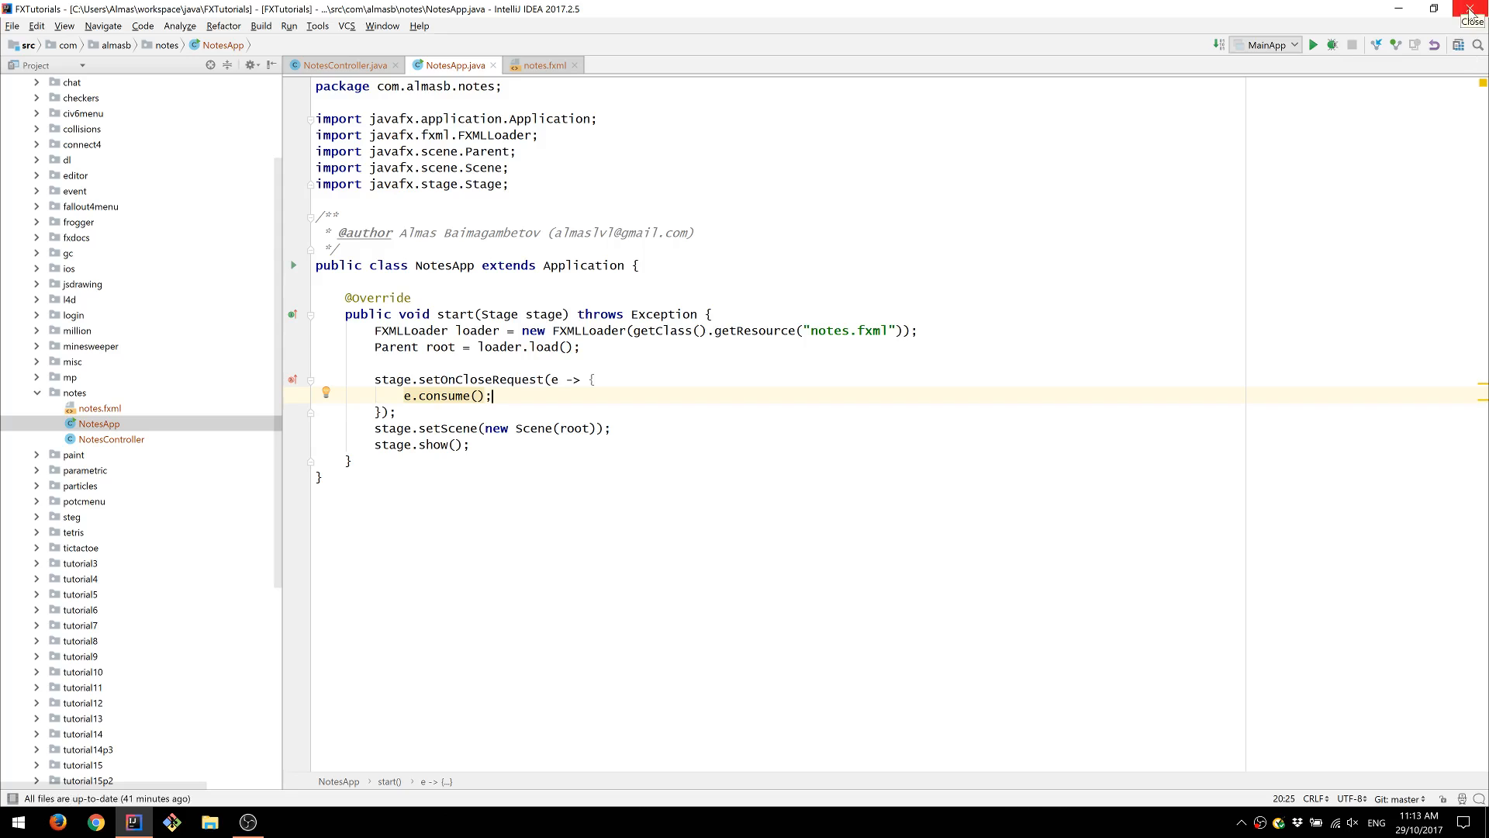
mouse_move(1471, 16)
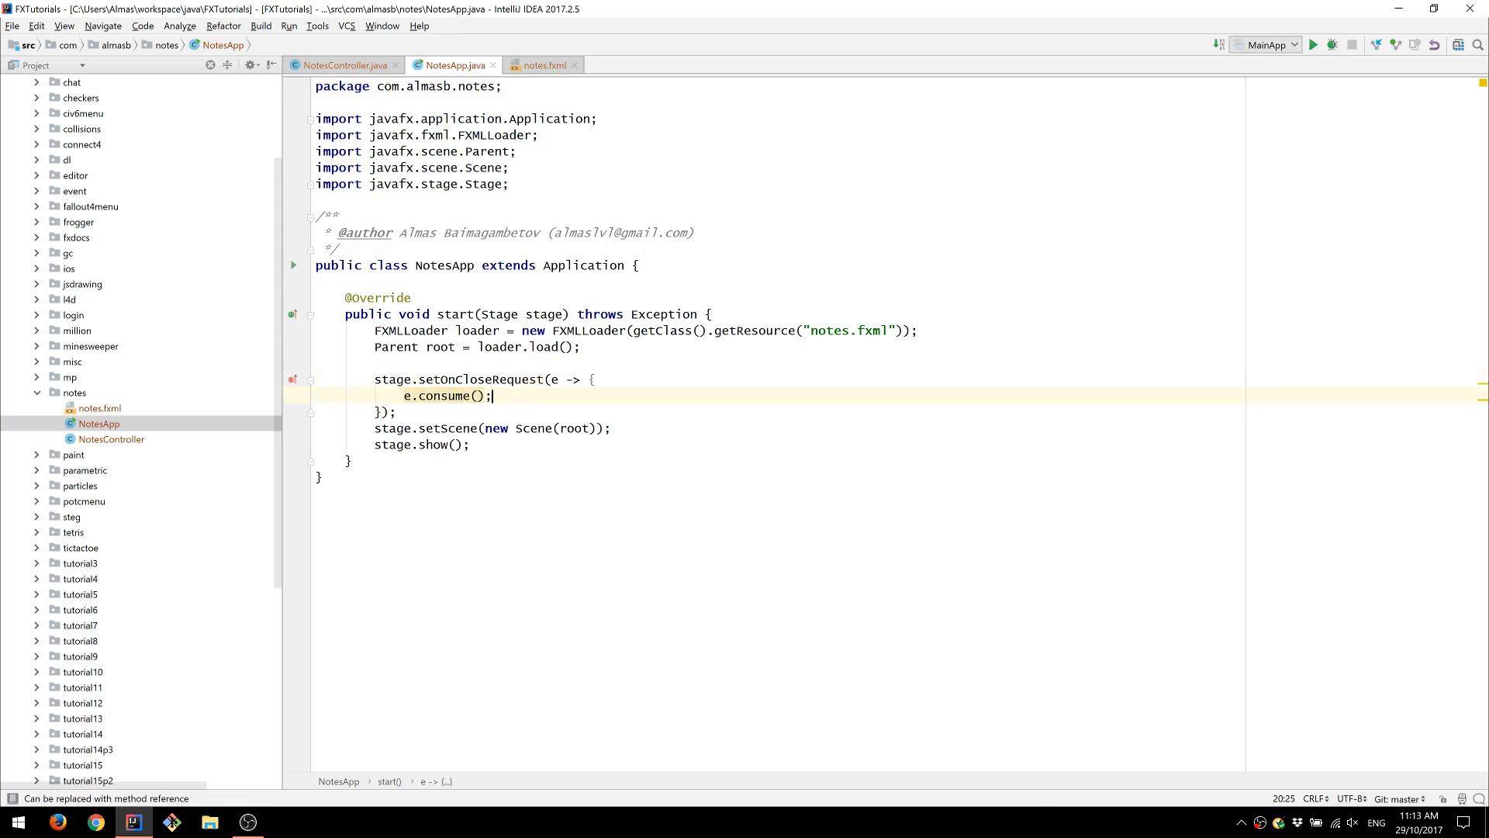
type("loader.")
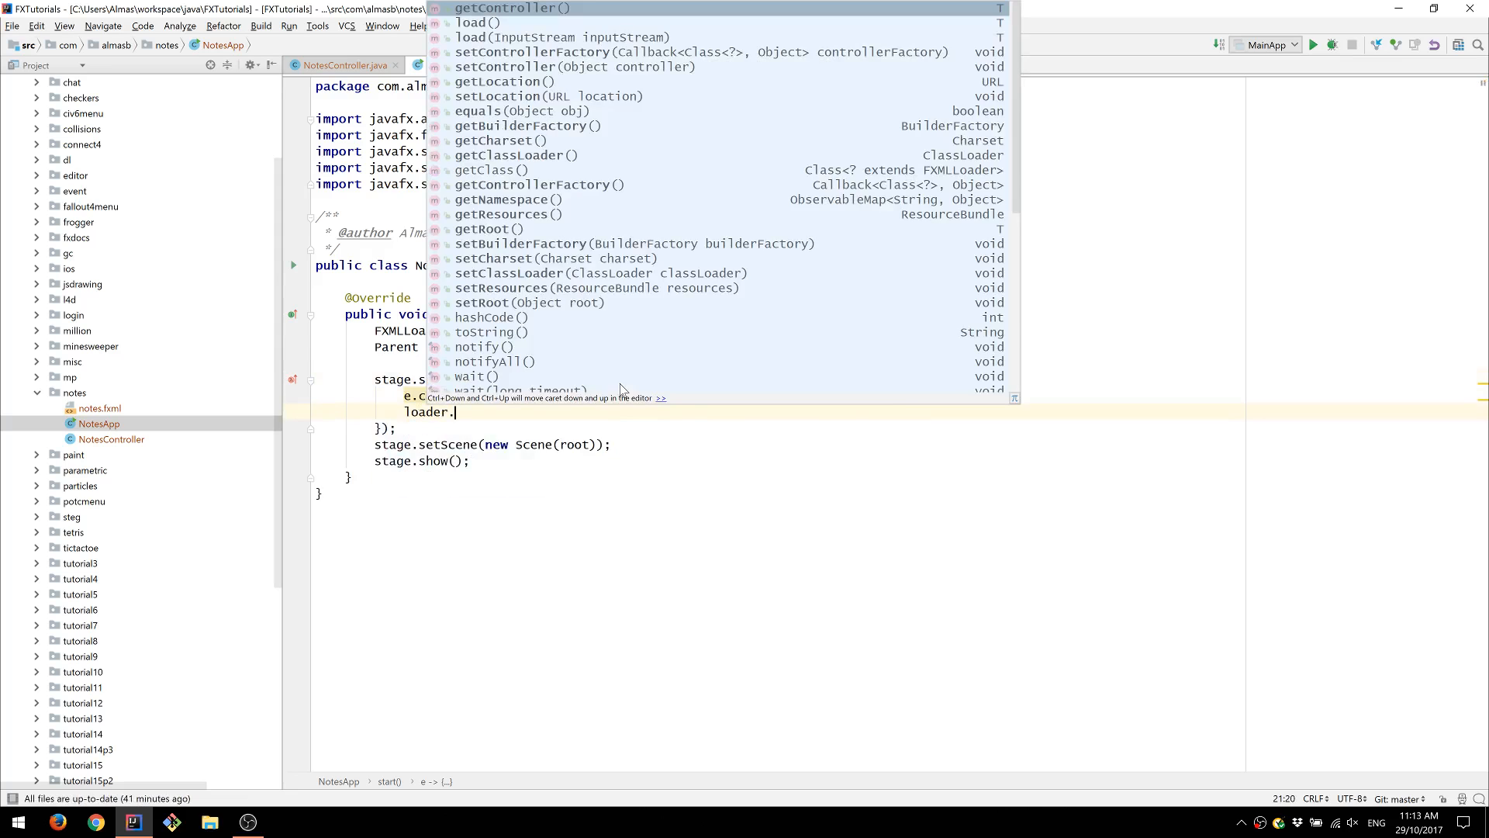
left_click(510, 8)
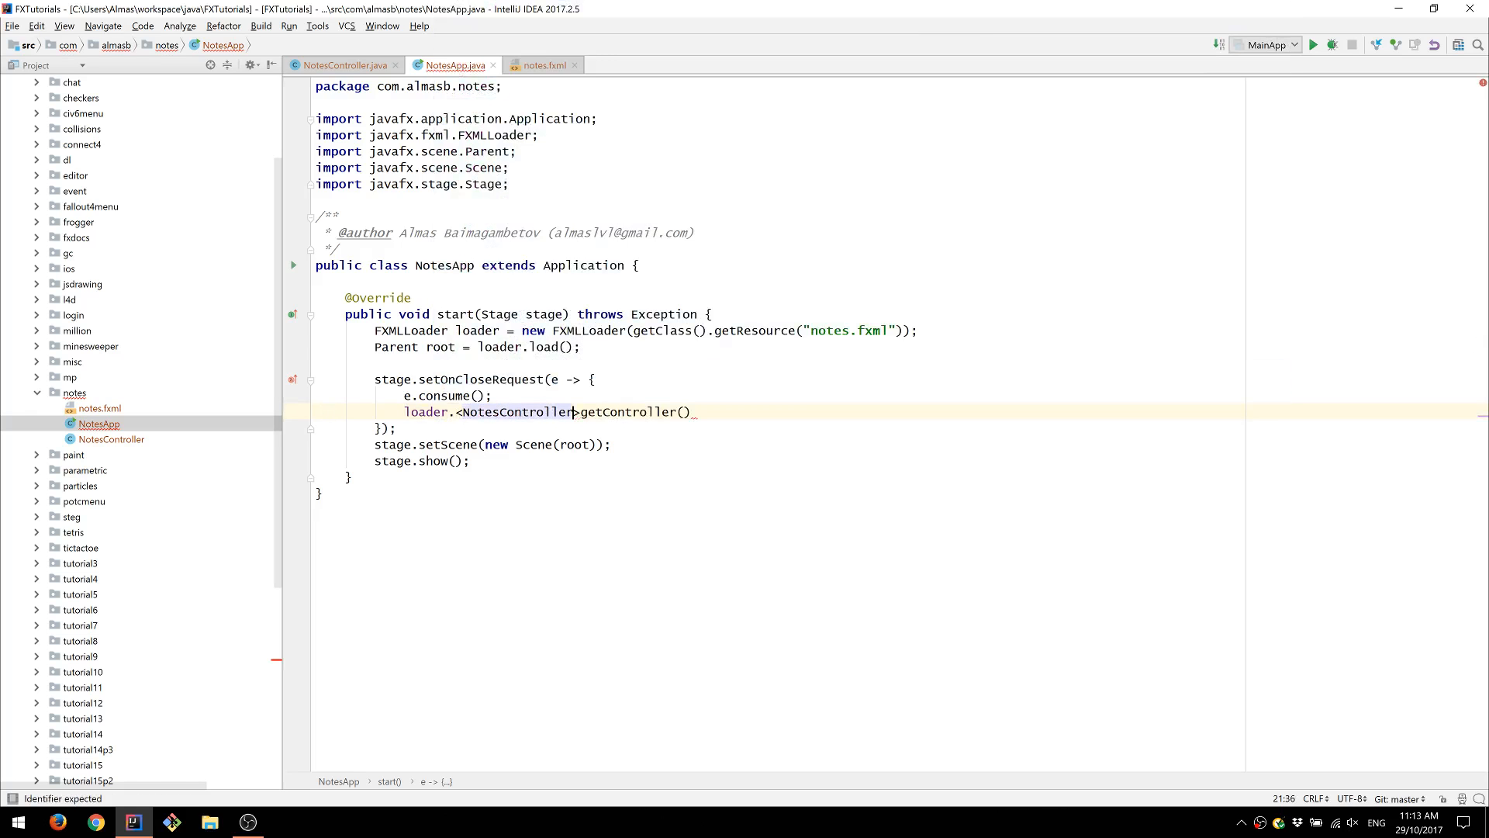
type(".exit();")
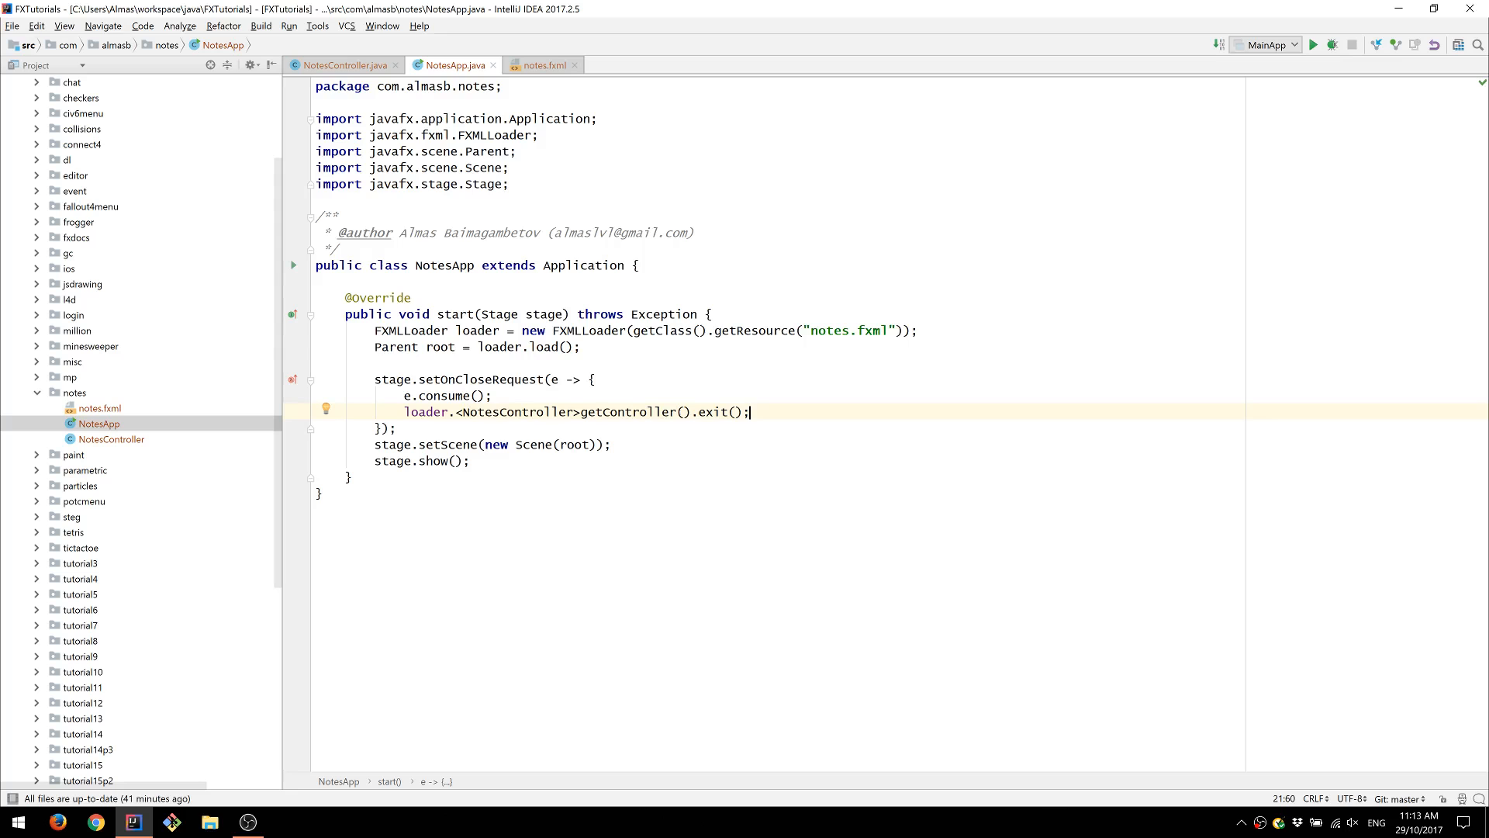
left_click(344, 64)
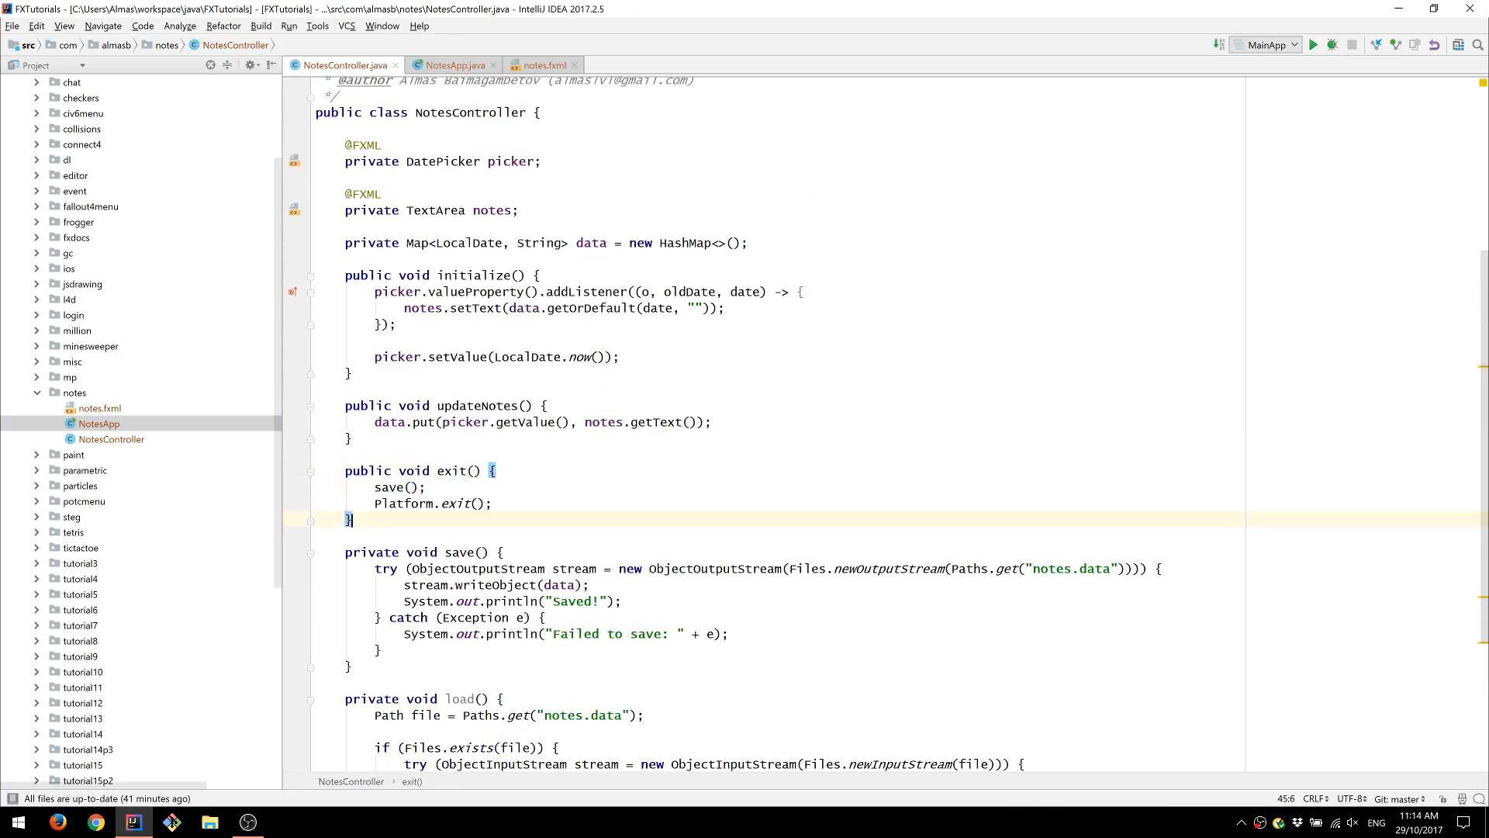
- Insert load(); as the first line of initialize() in NotesController, commented out
scroll("down", 3)
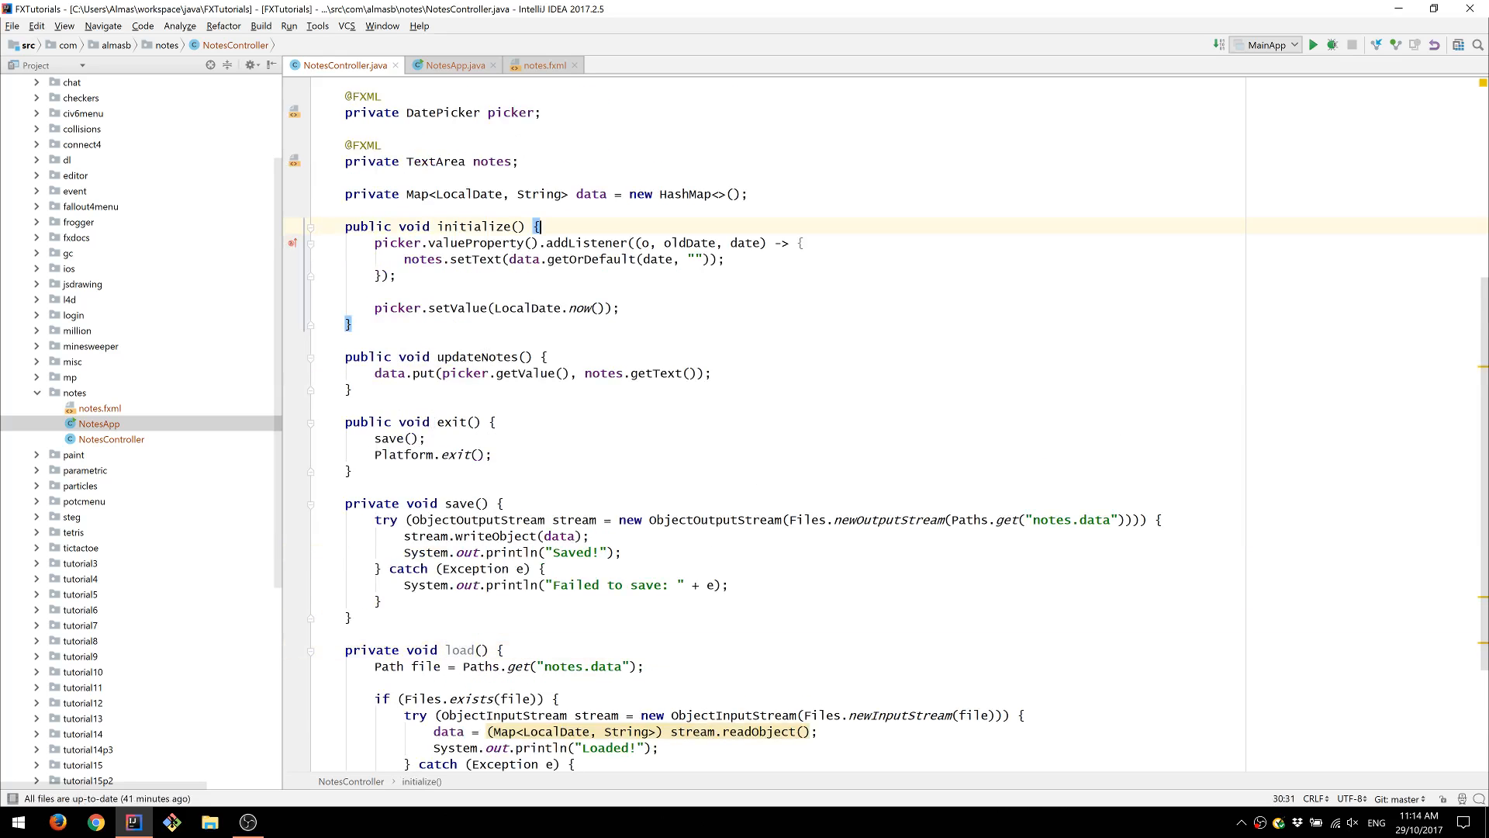
type("load();")
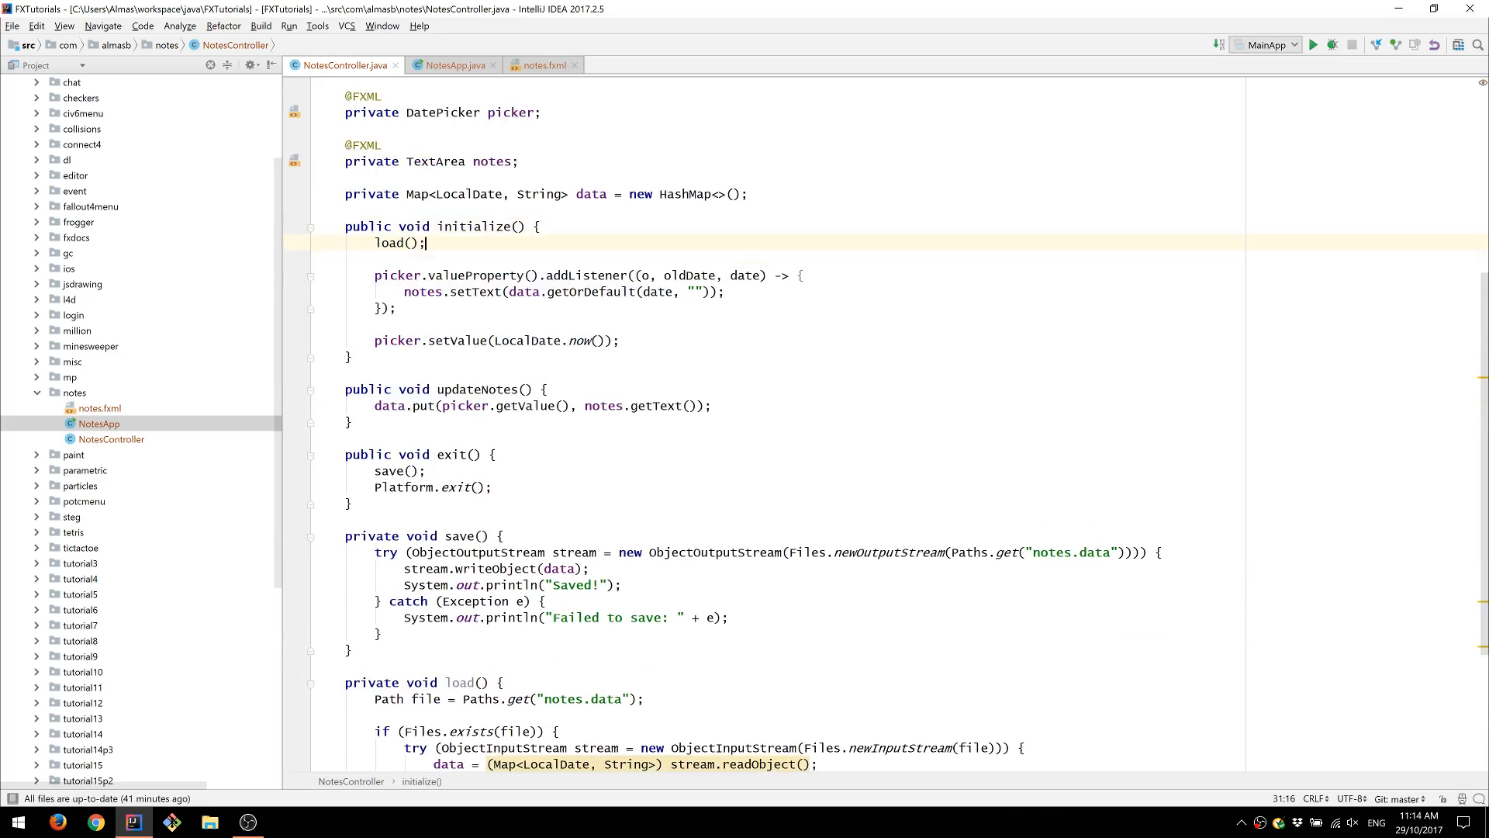
scroll("down", 3)
type("//")
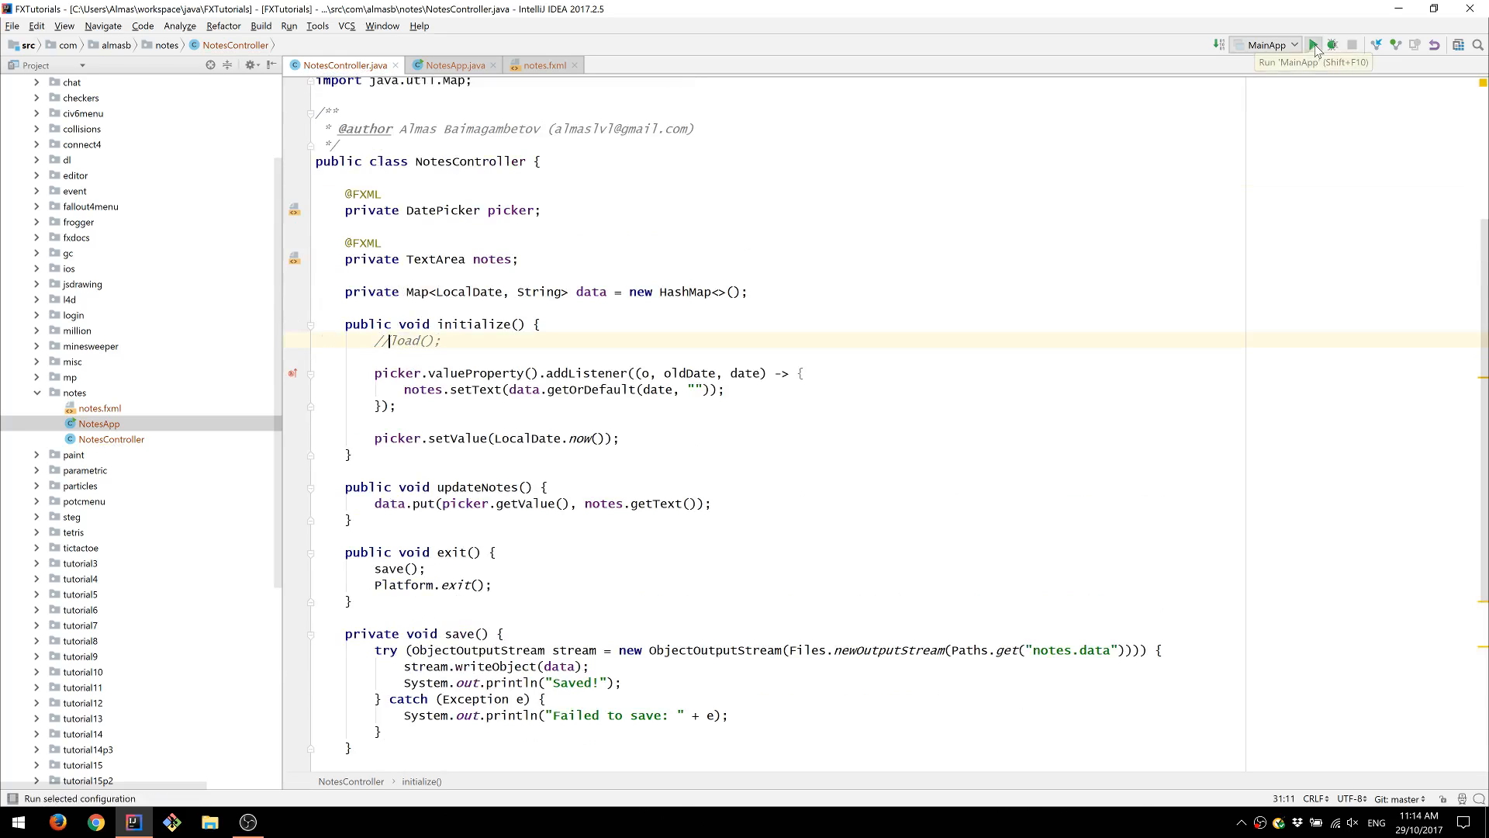
- Switch the run configuration to NotesApp and run it to open the JavaFX notes window
left_click(1314, 45)
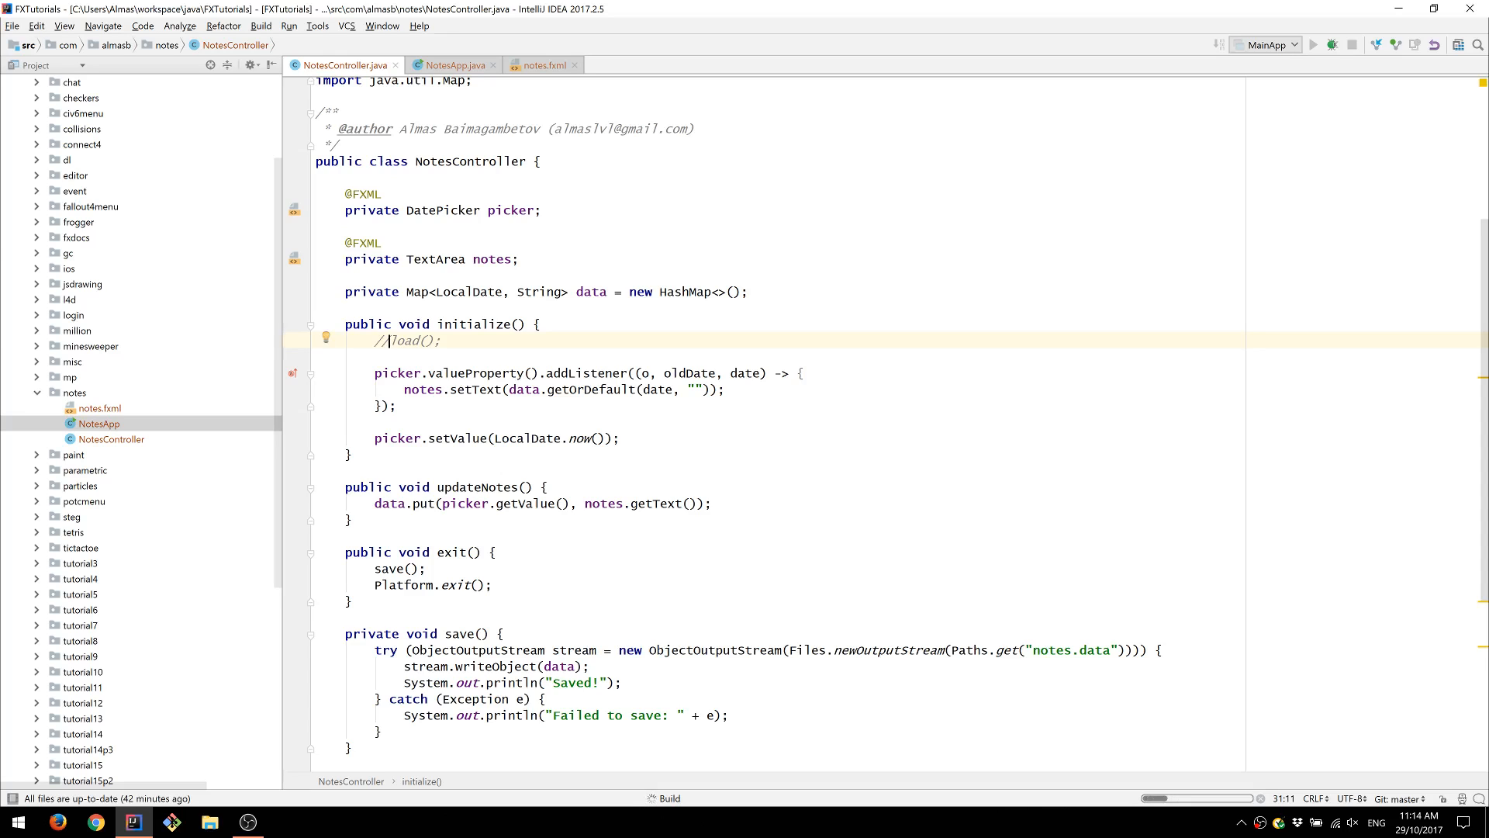
left_click(1315, 45)
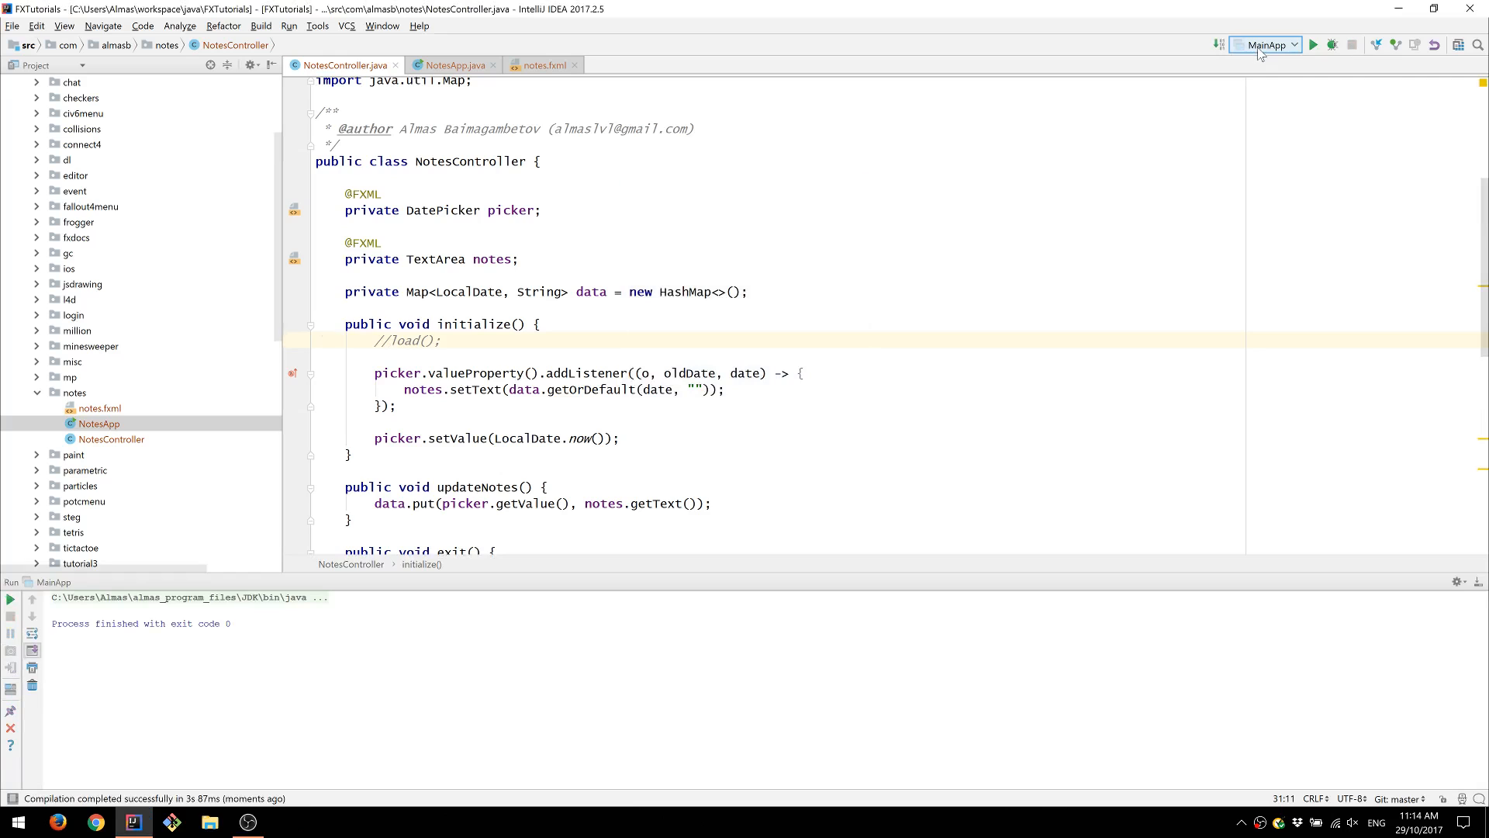
left_click(453, 65)
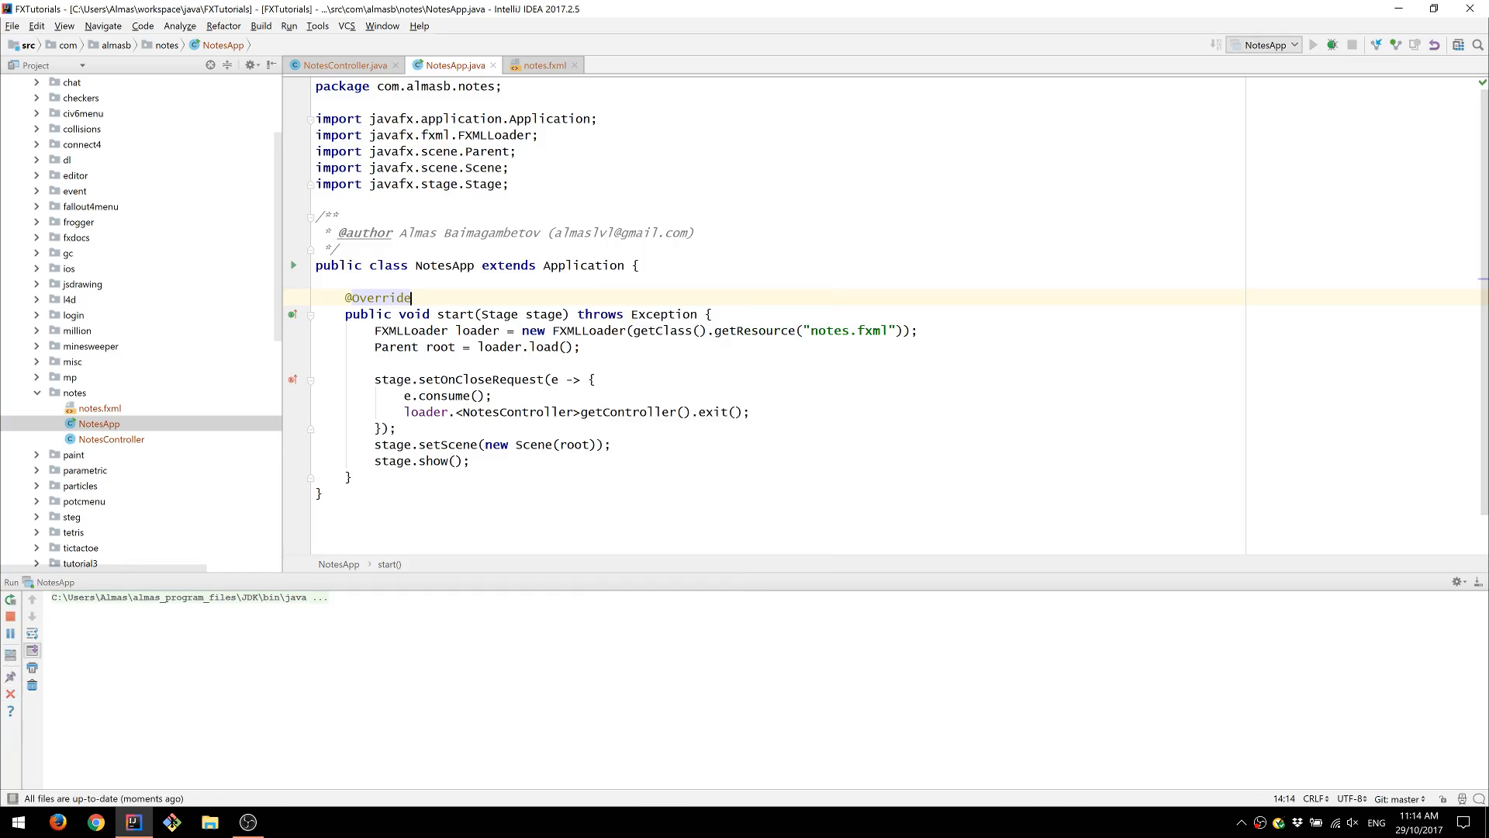
left_click(1315, 45)
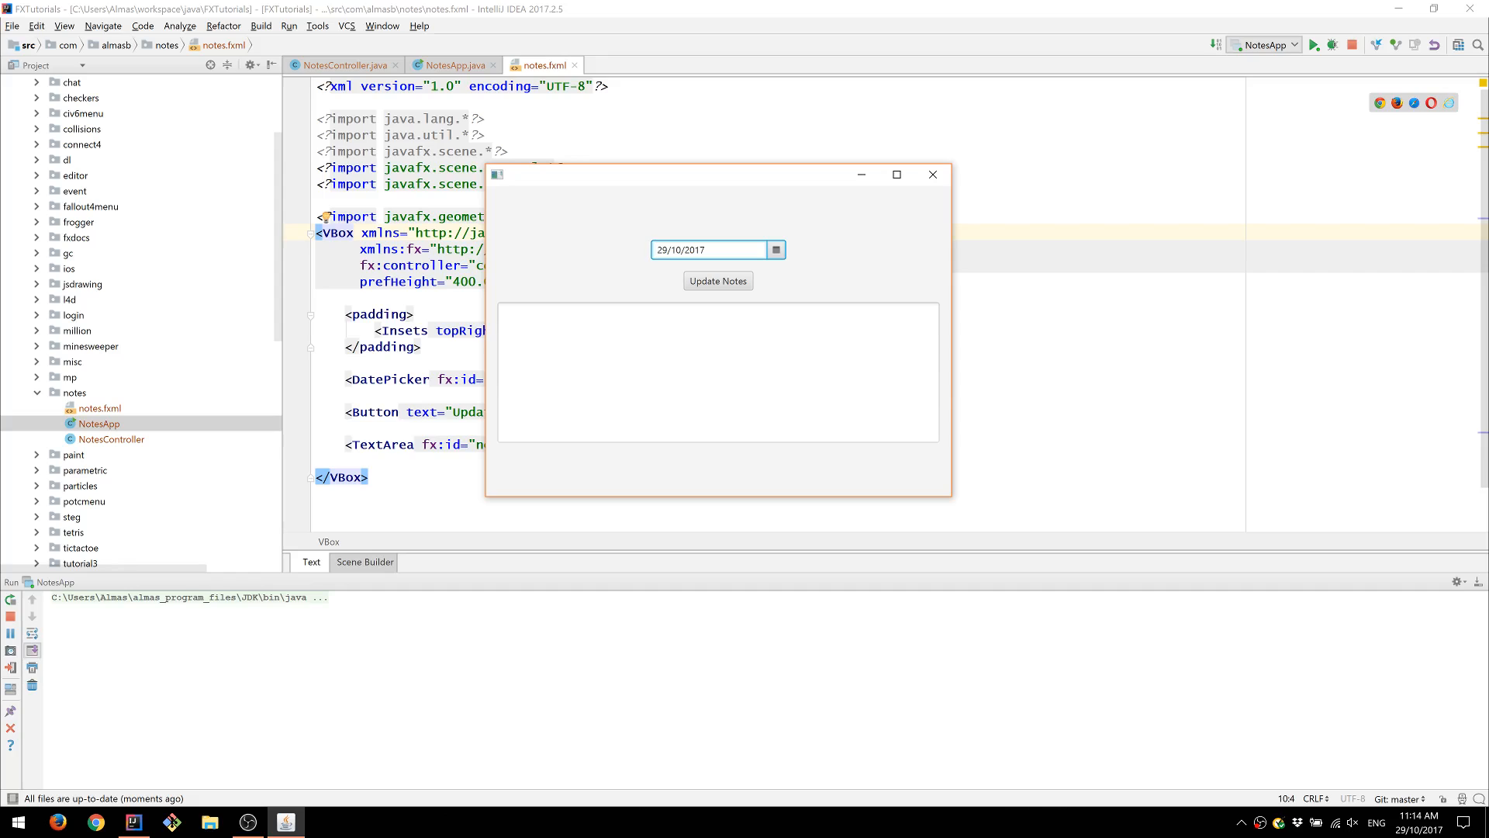
- Type 'Hello World my first note' for today's date and select that note text
left_click(717, 372)
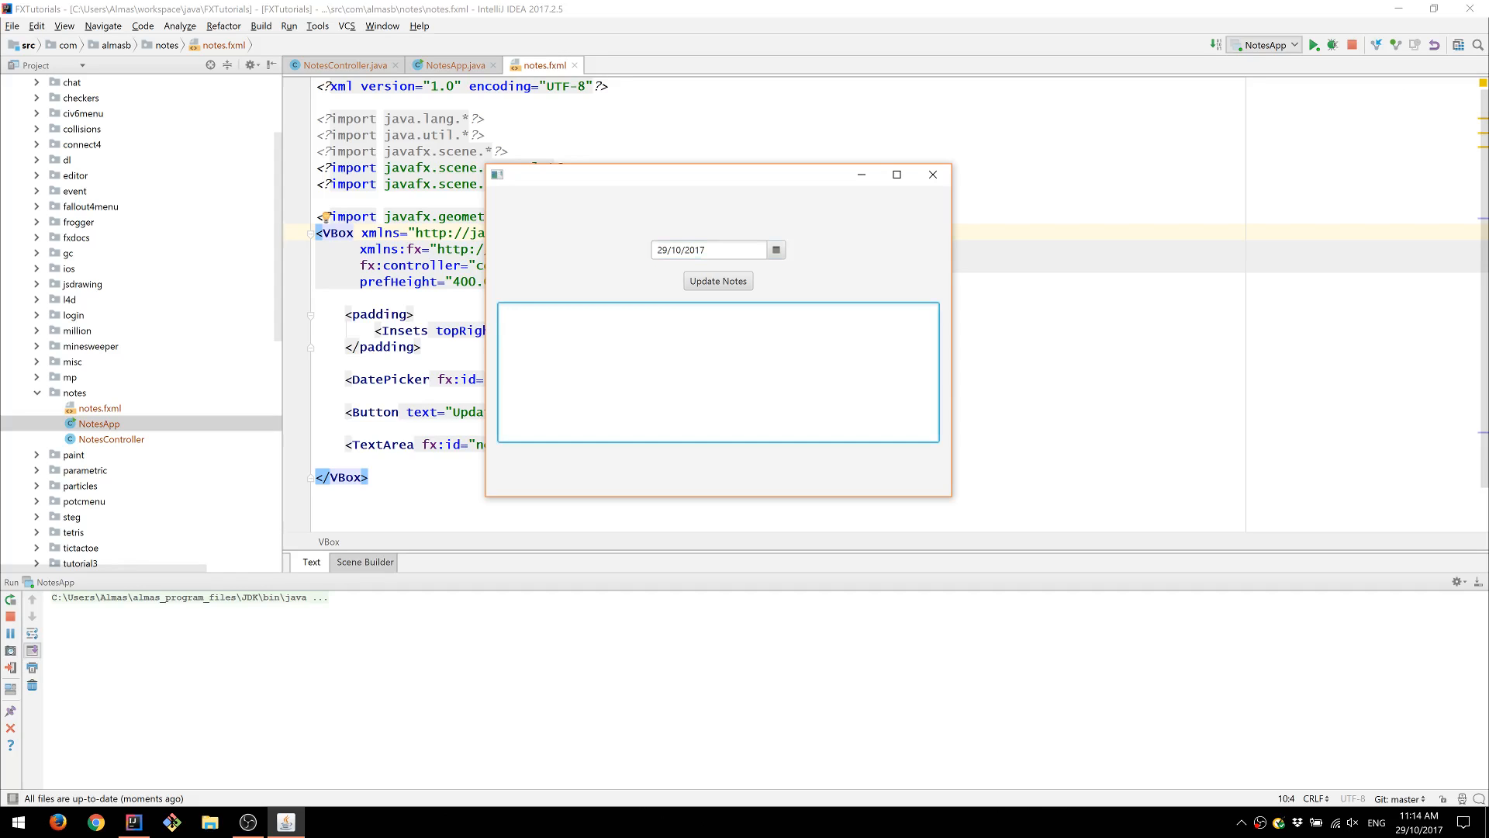
type("Hello World. This is")
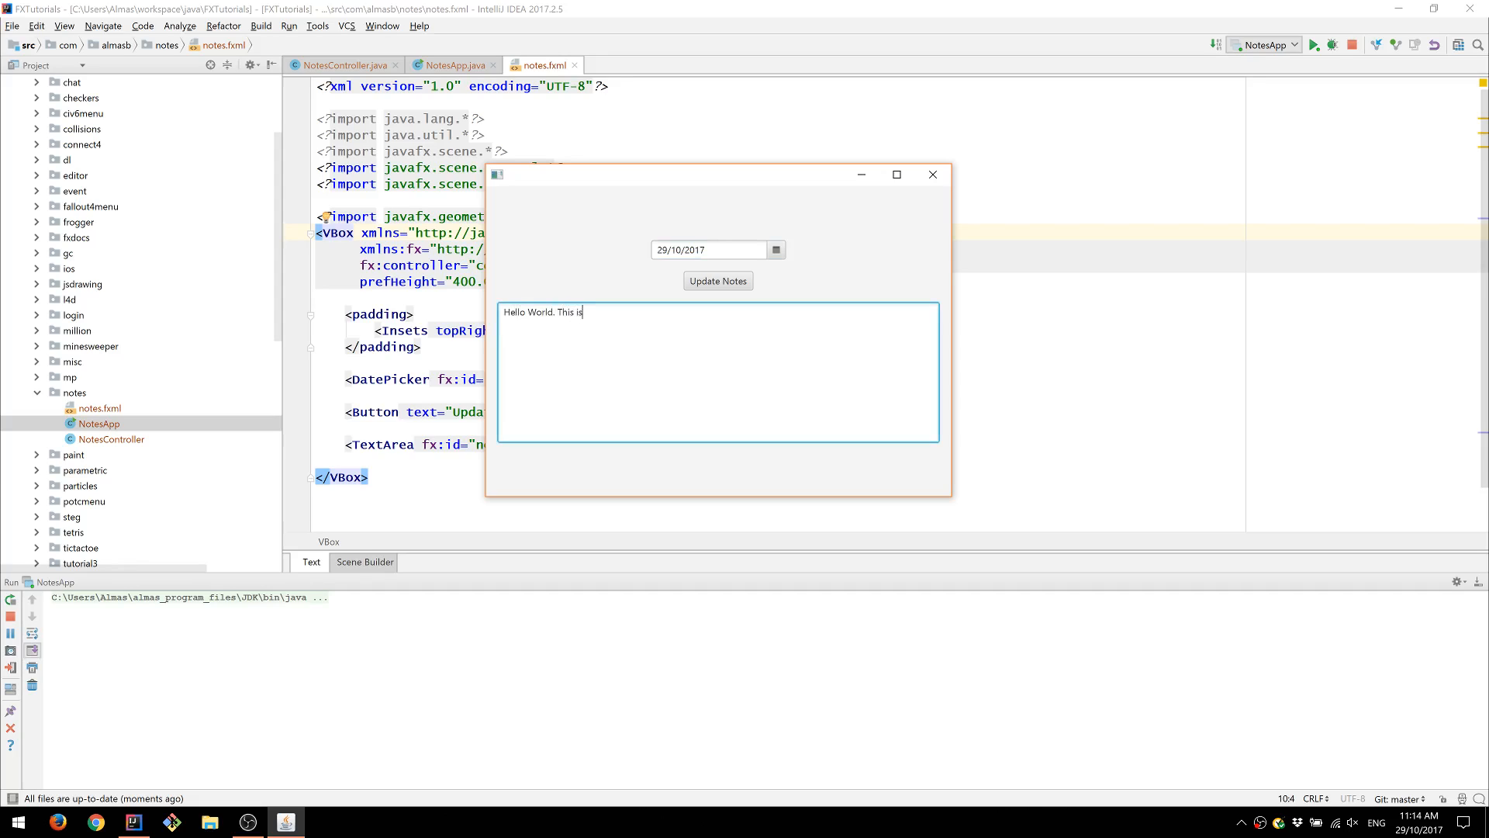
type("my first note")
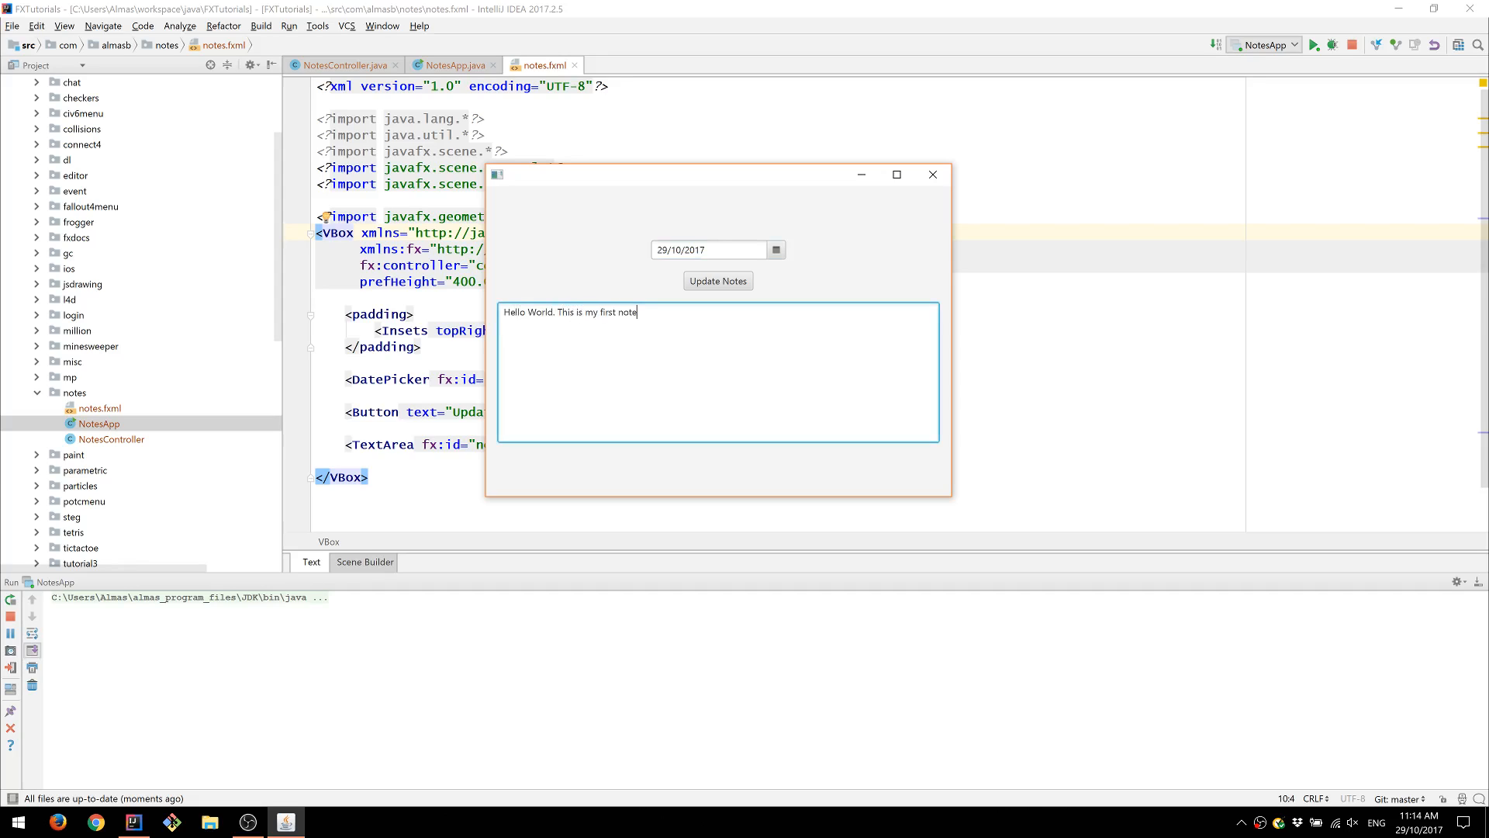
left_click(716, 280)
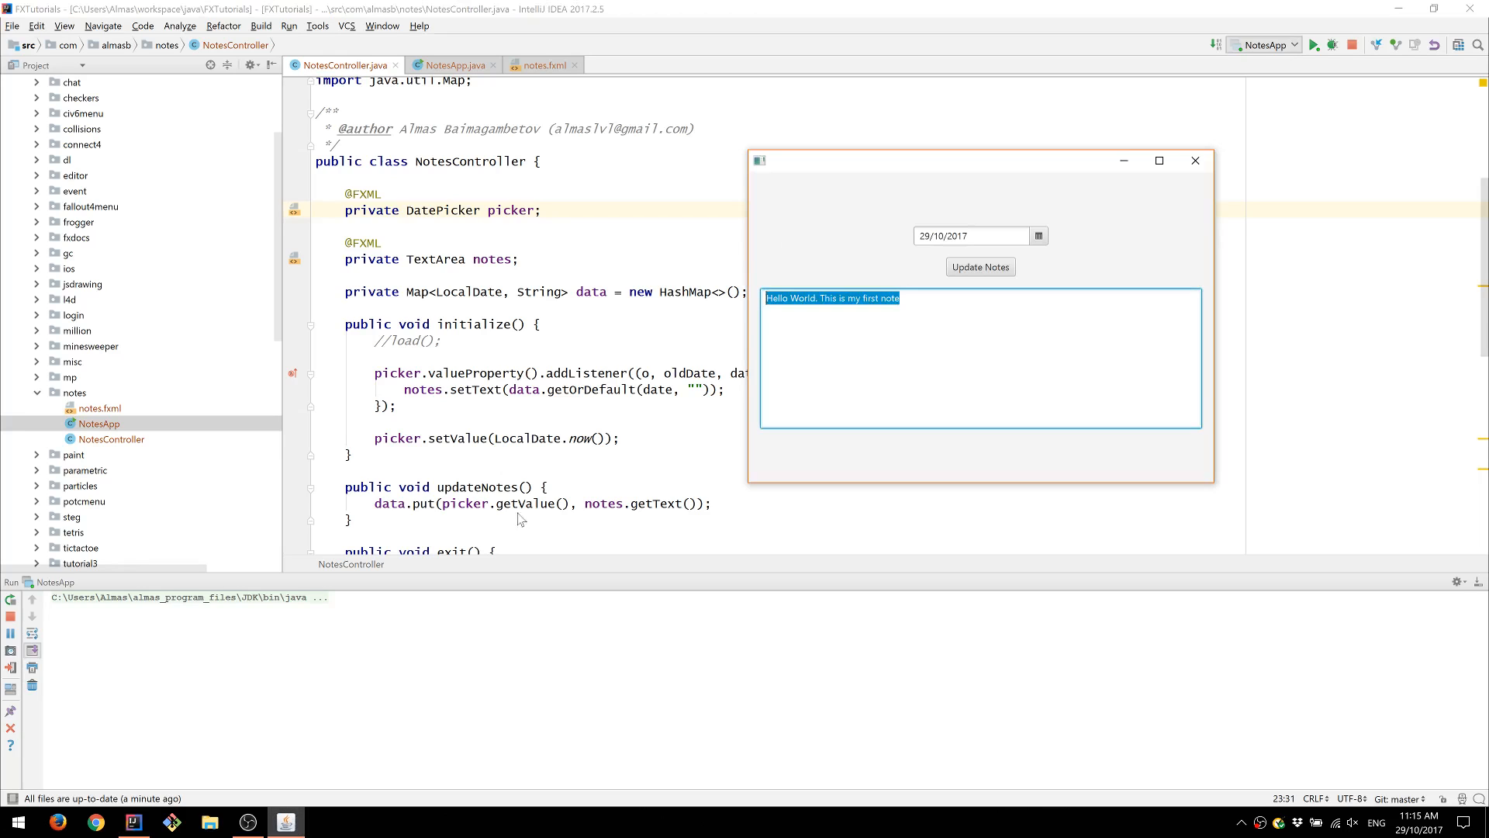
left_click_drag(979, 160, 604, 179)
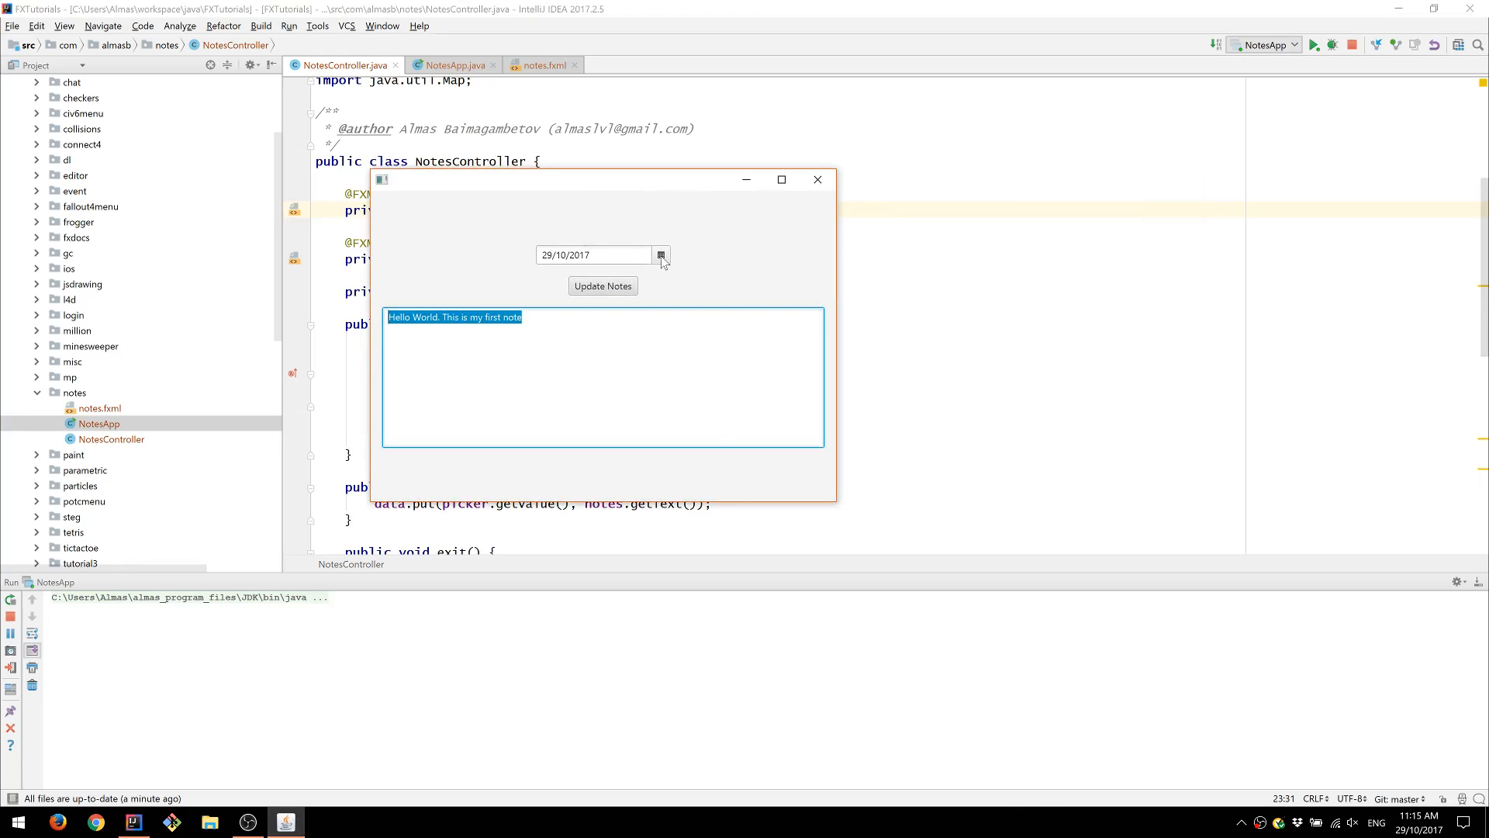
- Pick 30/10/2017, enter the two-item Remember list, update the notes, and close the app
left_click(661, 254)
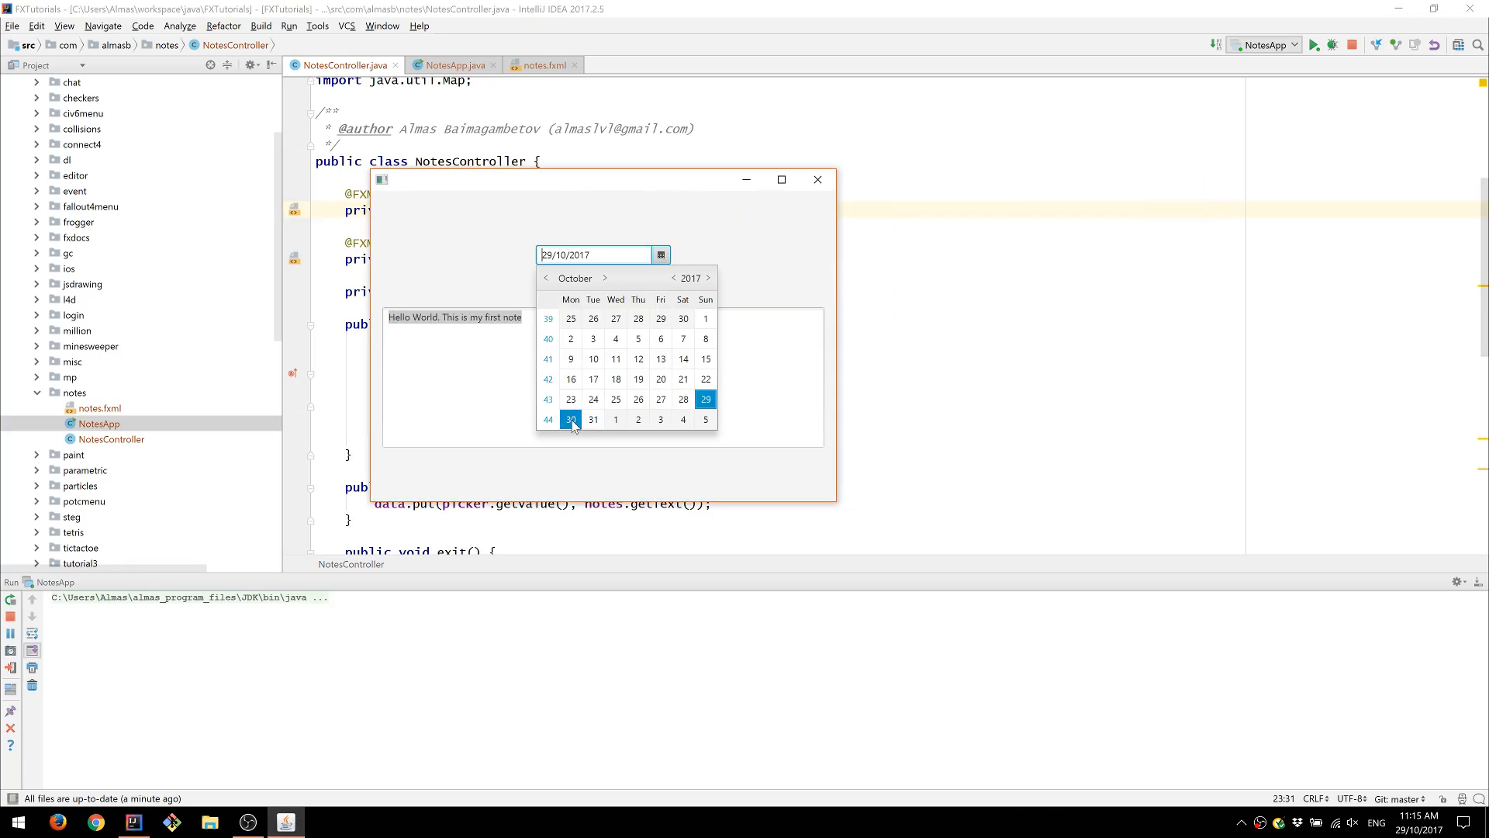
left_click(570, 419)
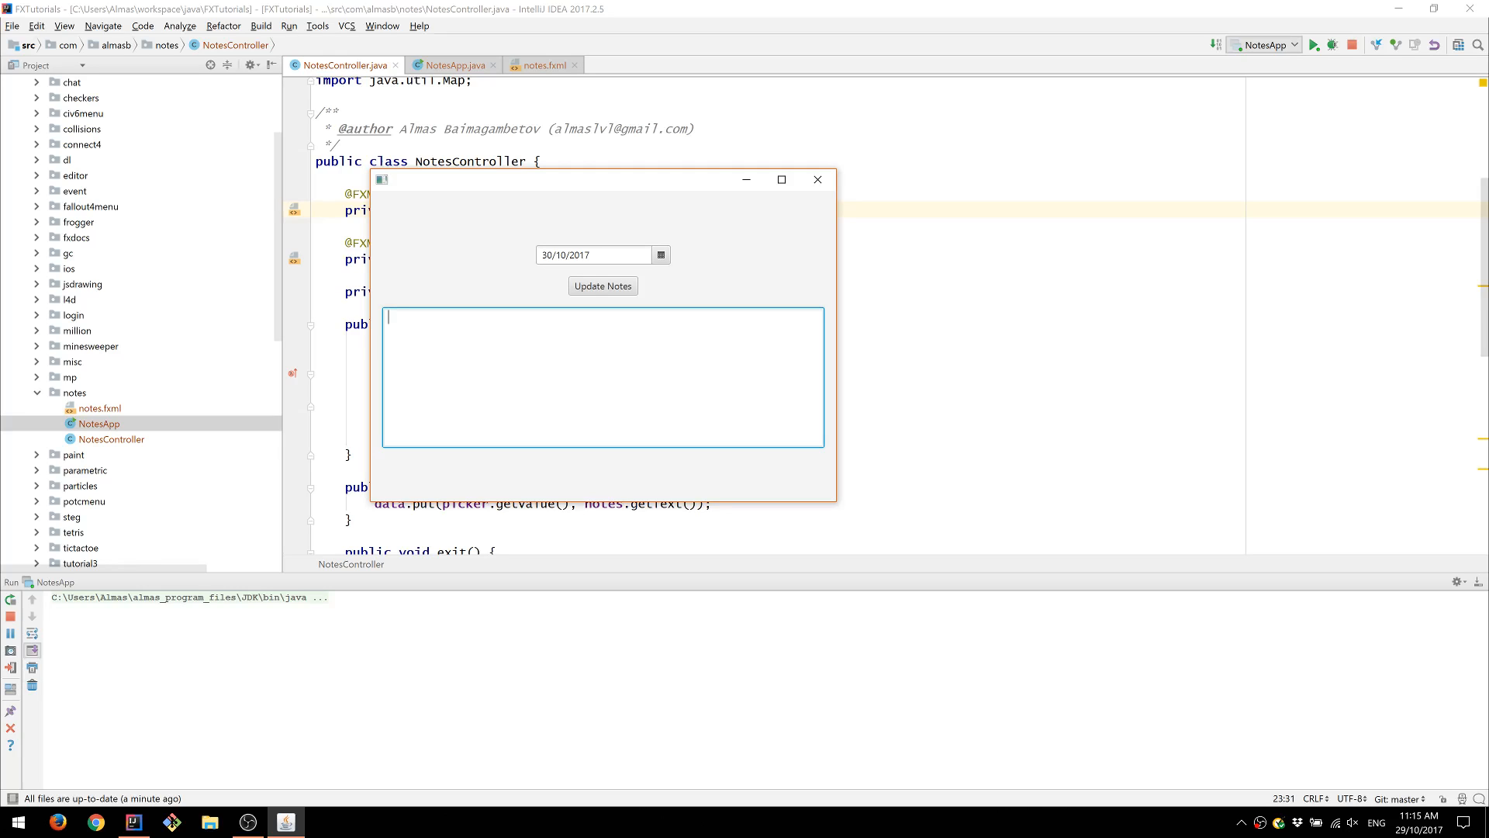
type("Remem")
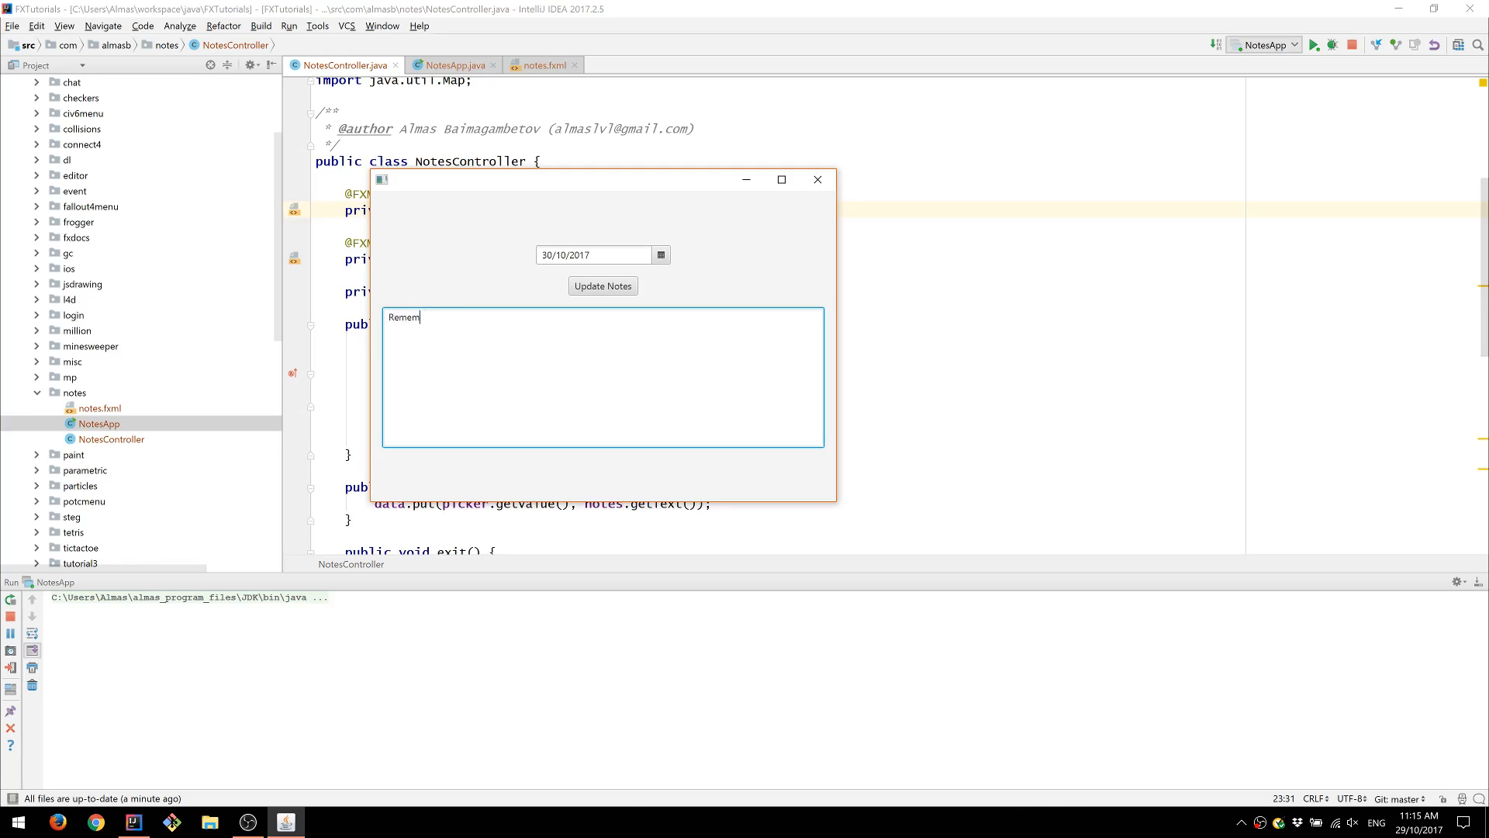
type("ber:")
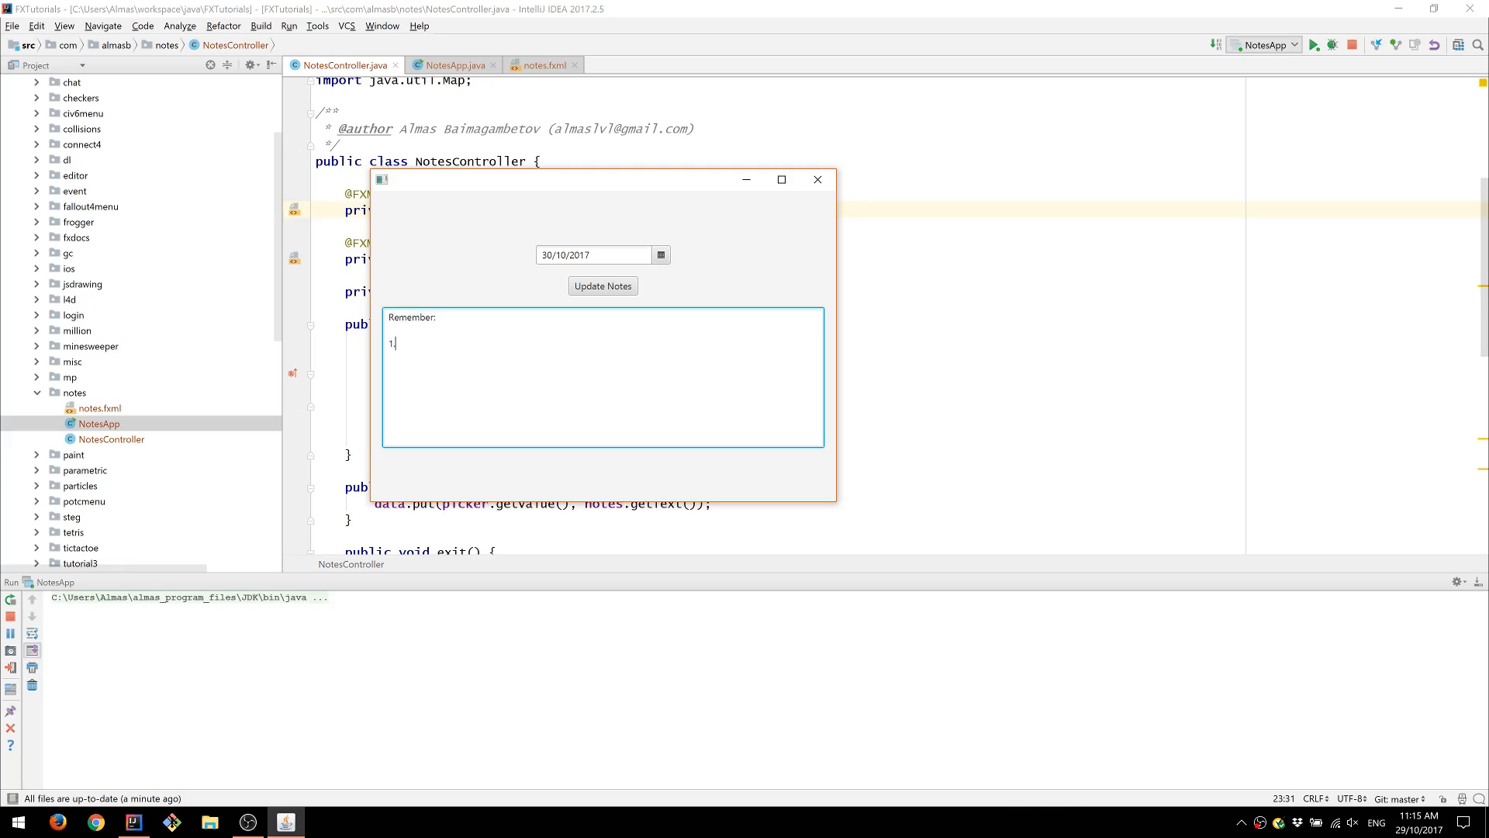
type("Students CS 101")
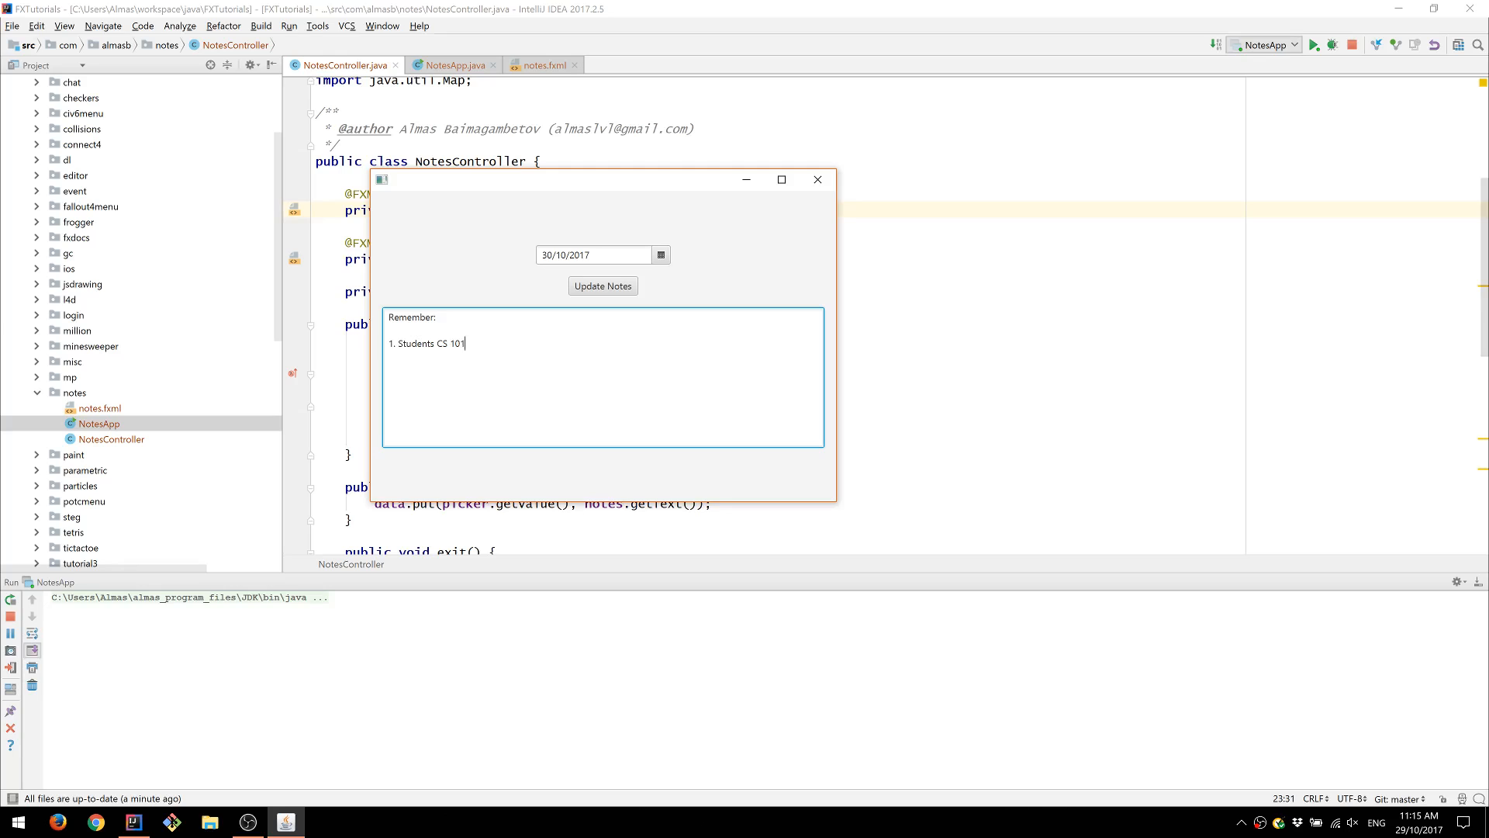
type("at 133")
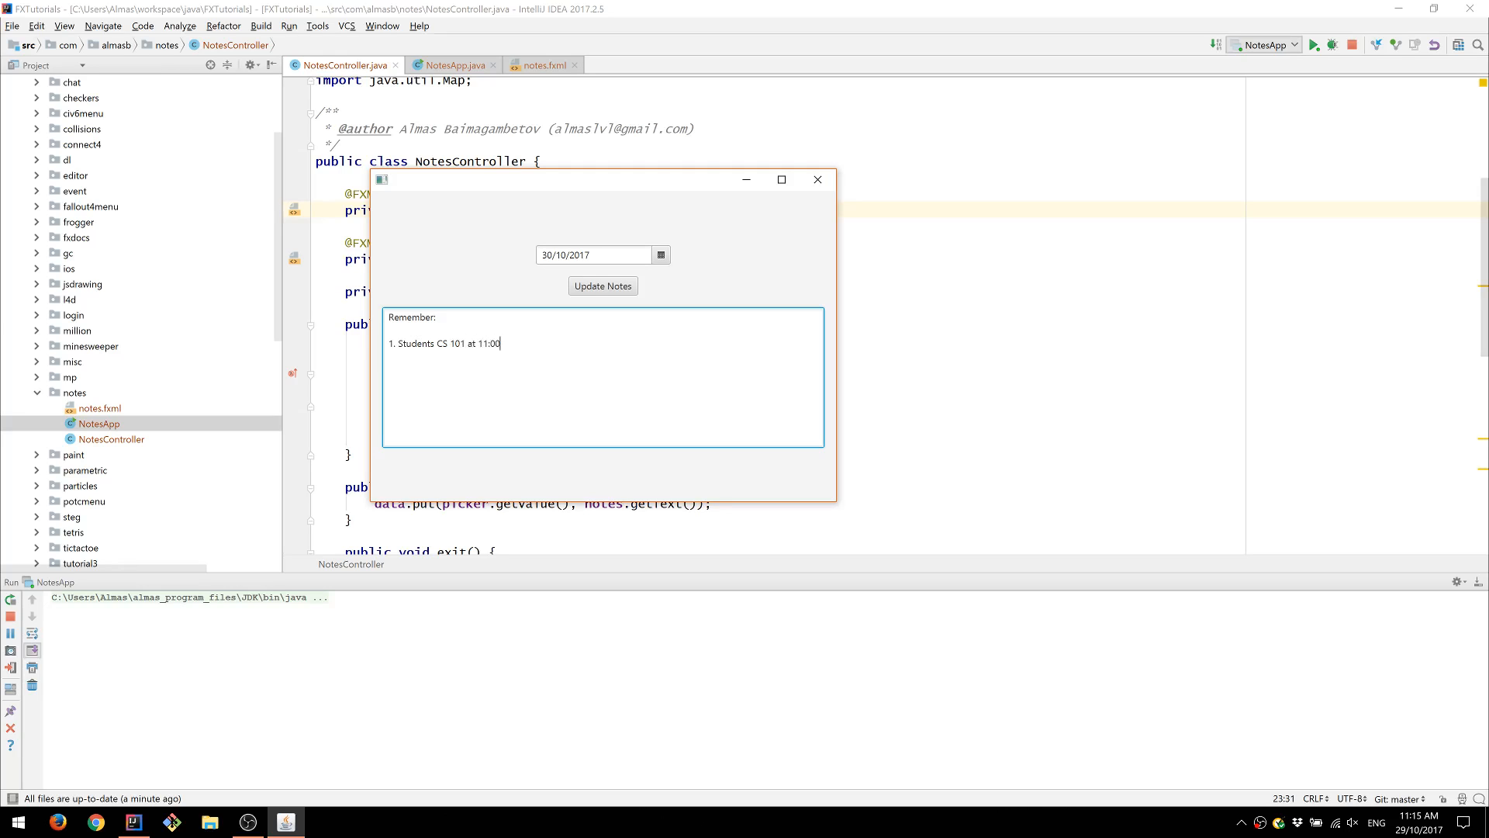
type("2. Students")
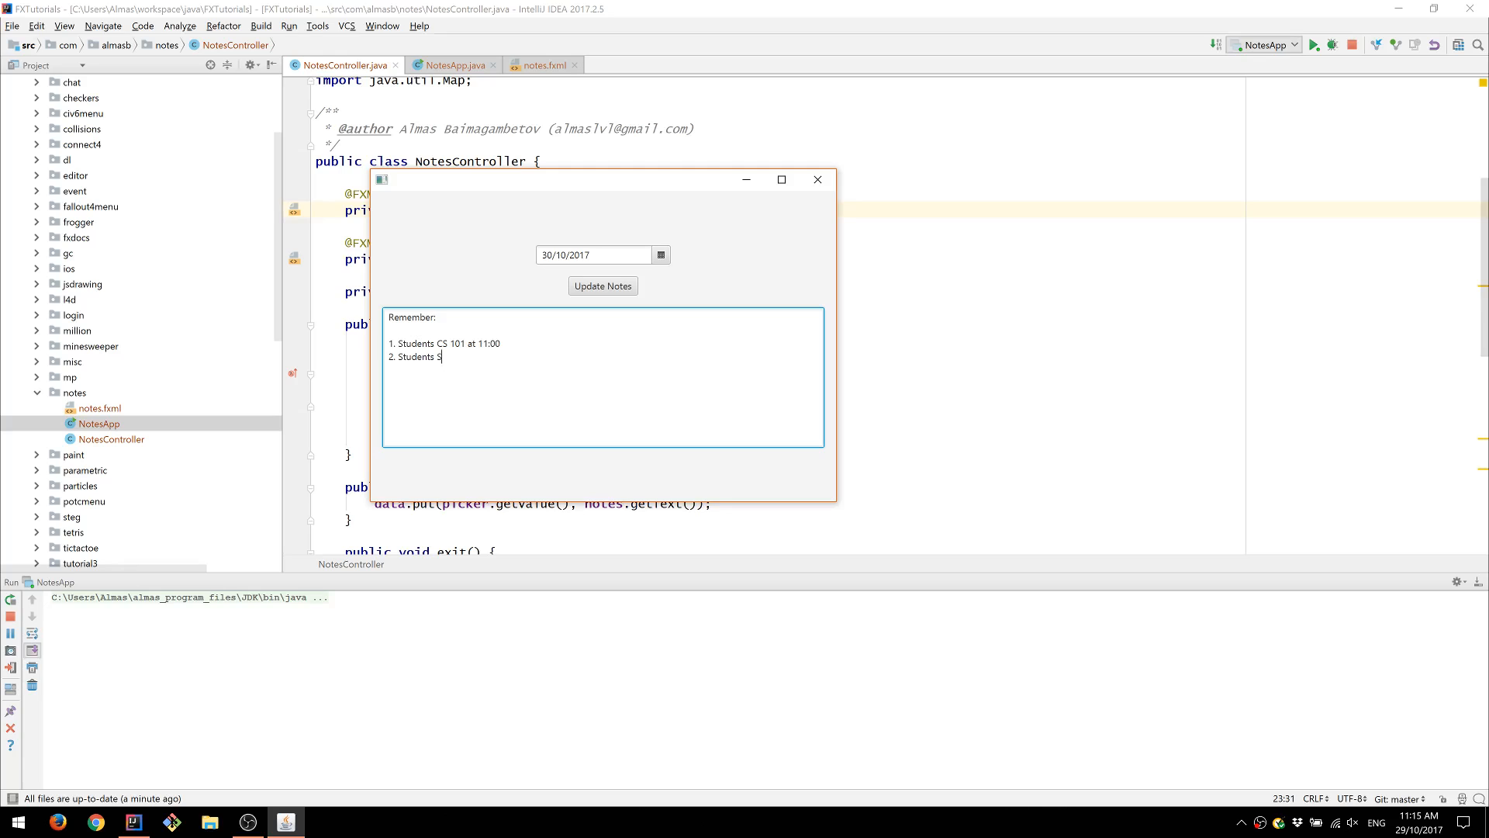
type("SE 2")
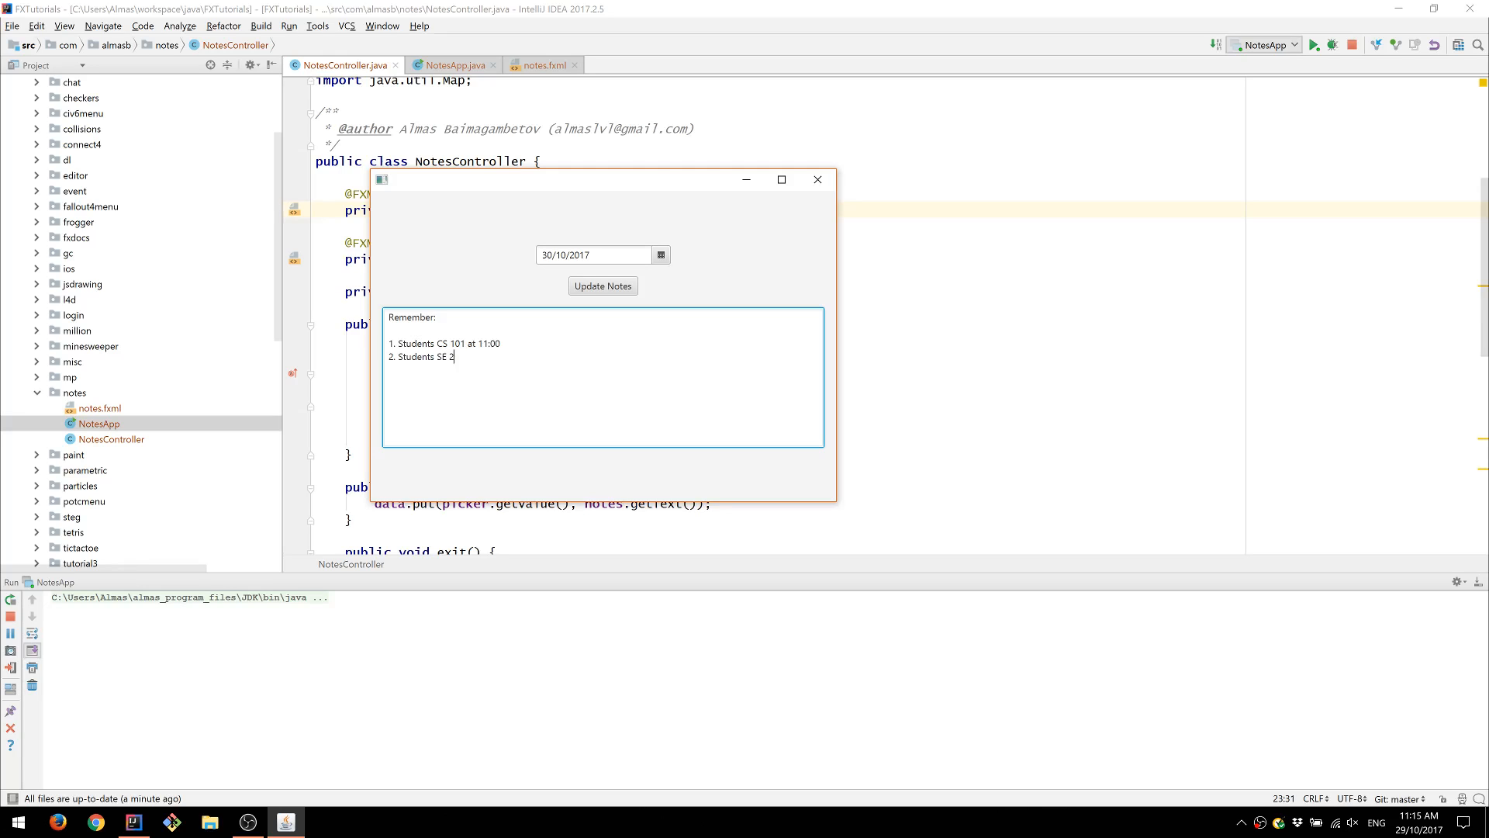
type("nd year at")
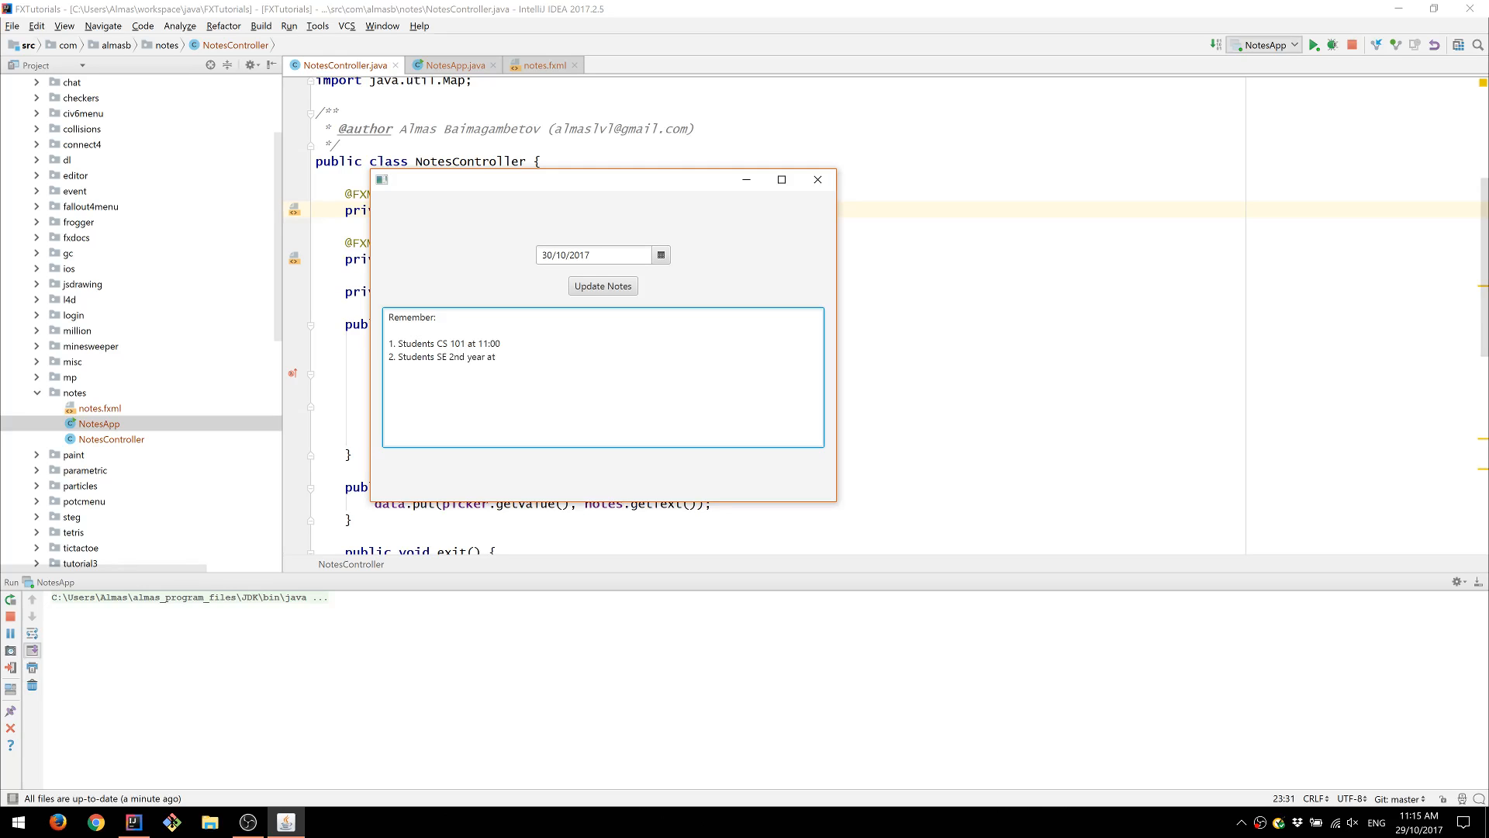
type("13:00")
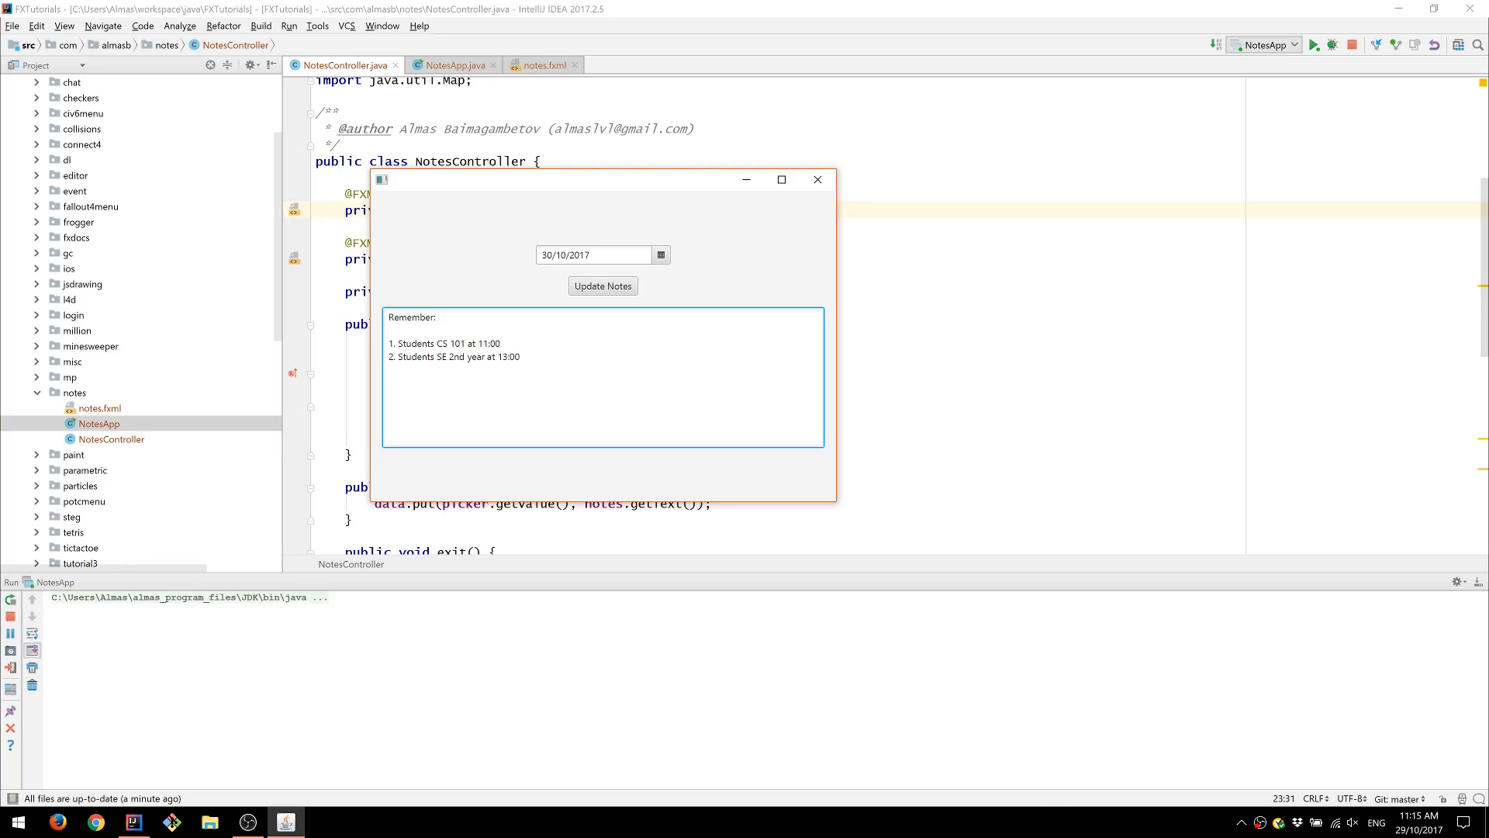
left_click(602, 286)
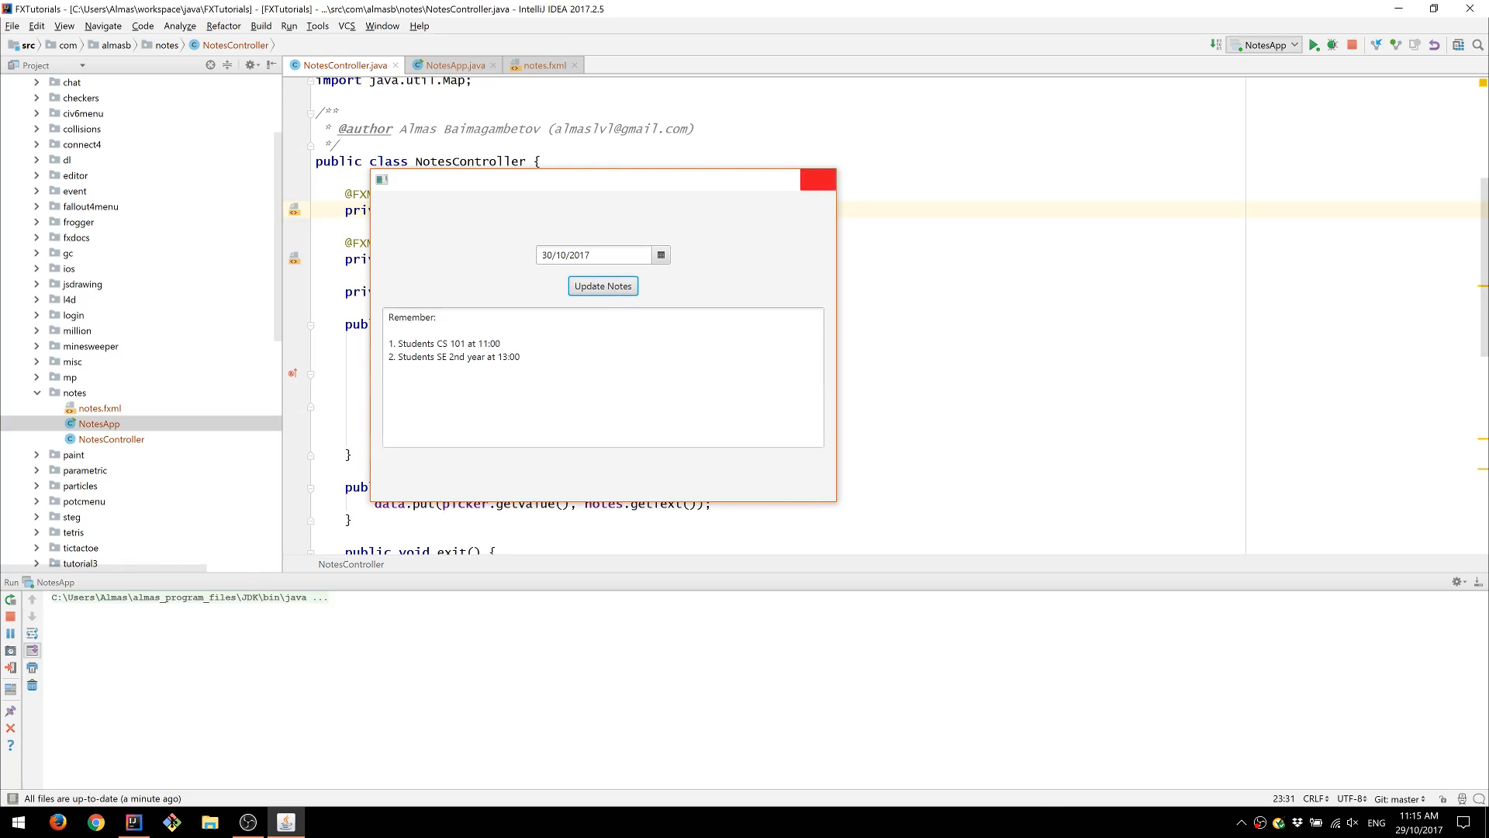
left_click(826, 178)
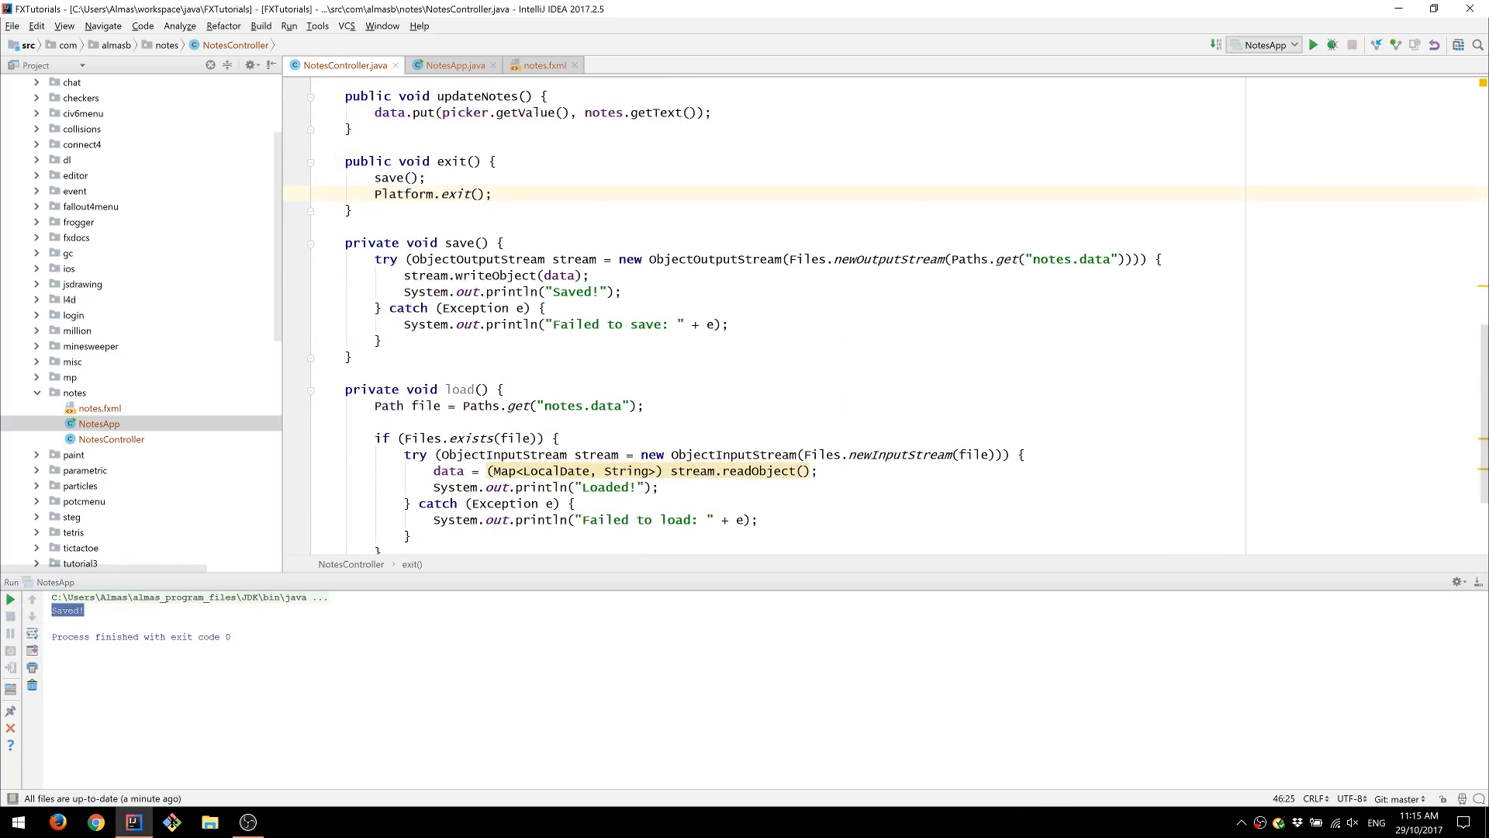
scroll("down", 3)
type("load();")
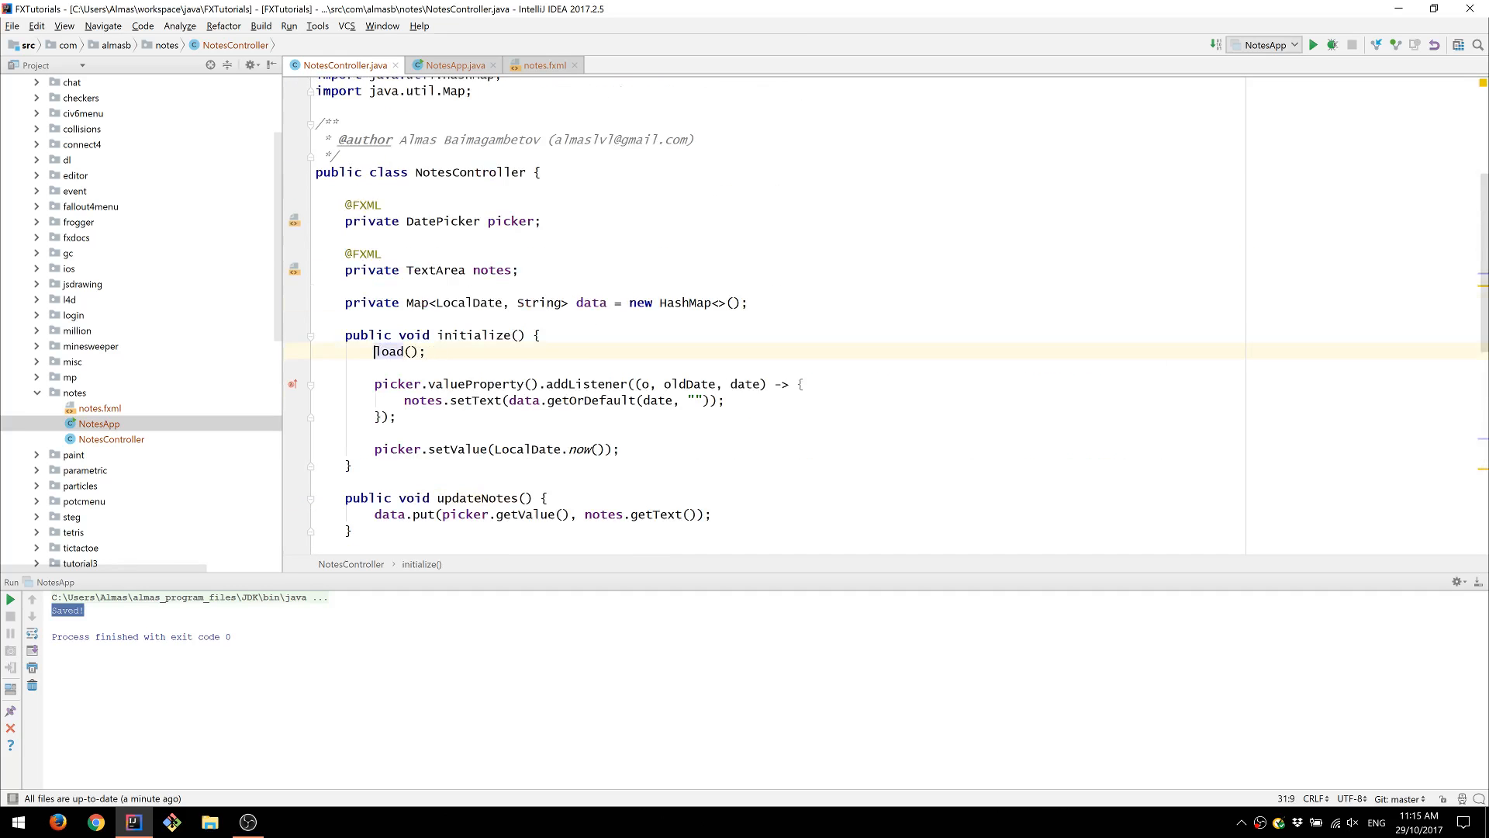
scroll("down", 3)
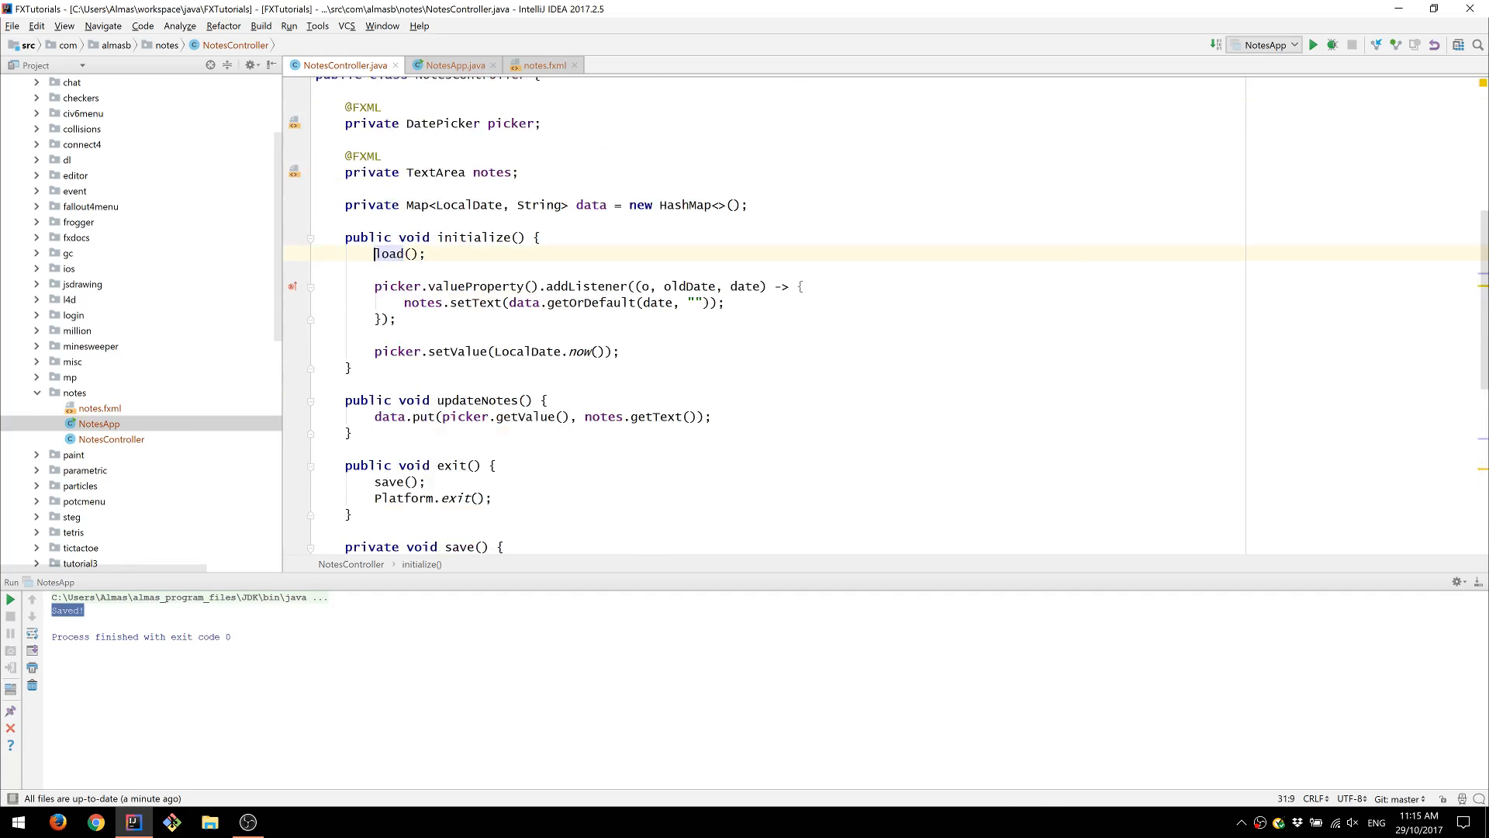
scroll("down", 3)
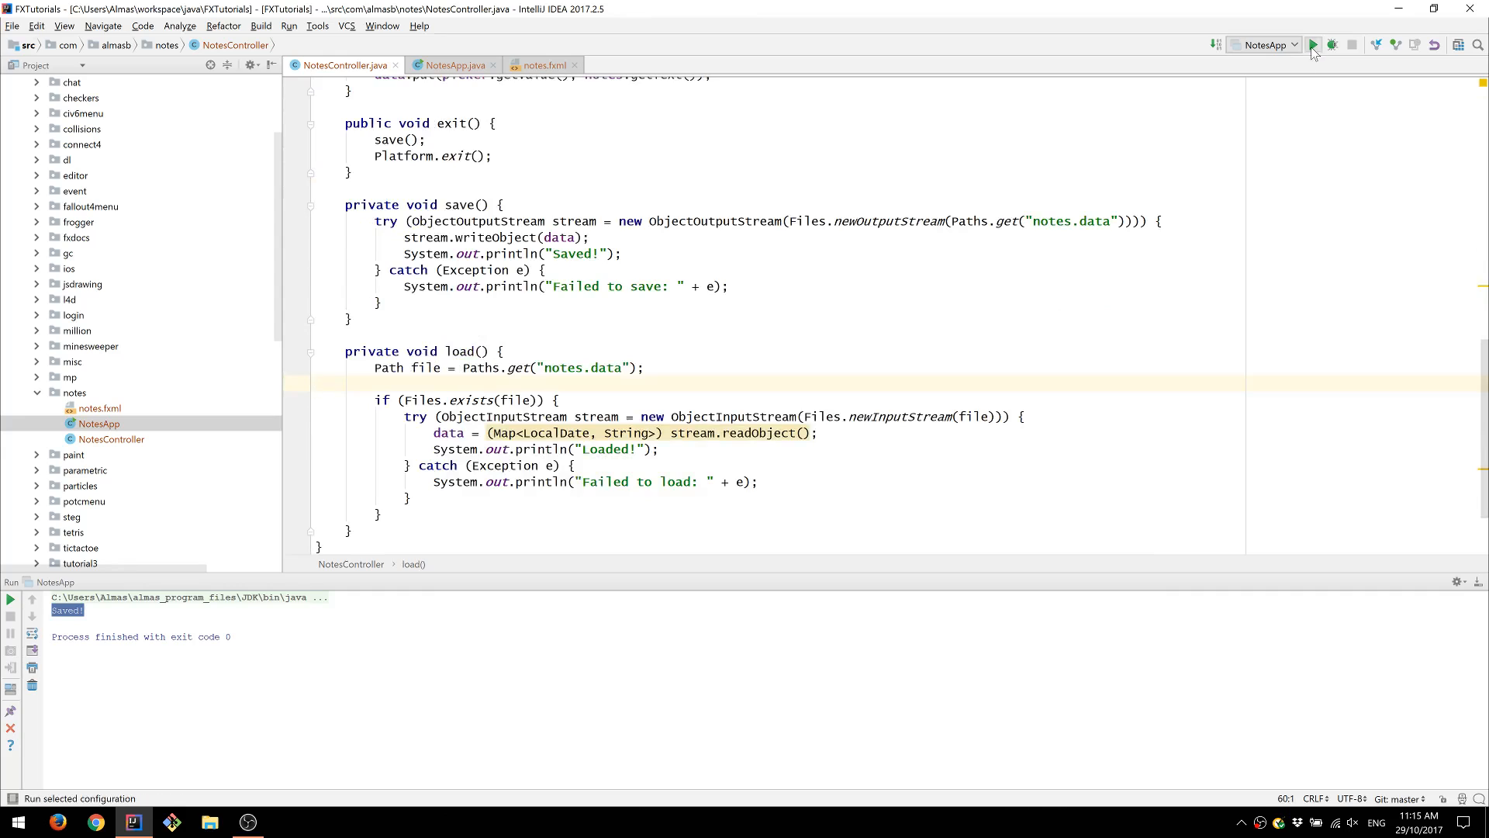
- Relaunch NotesApp, view the restored 30/10/2017 Remember note, and close the window
left_click(1313, 45)
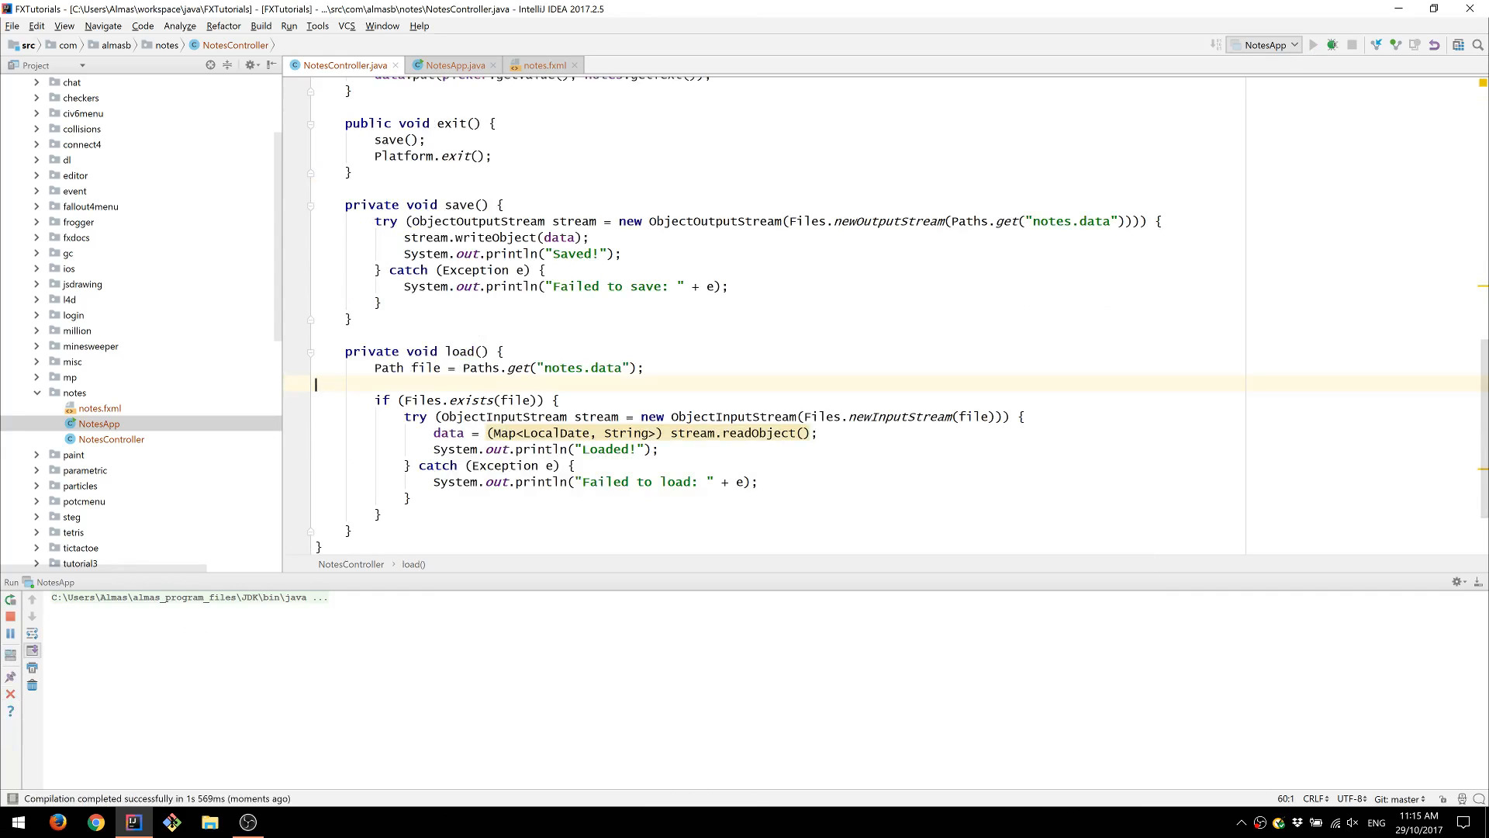
left_click(1315, 45)
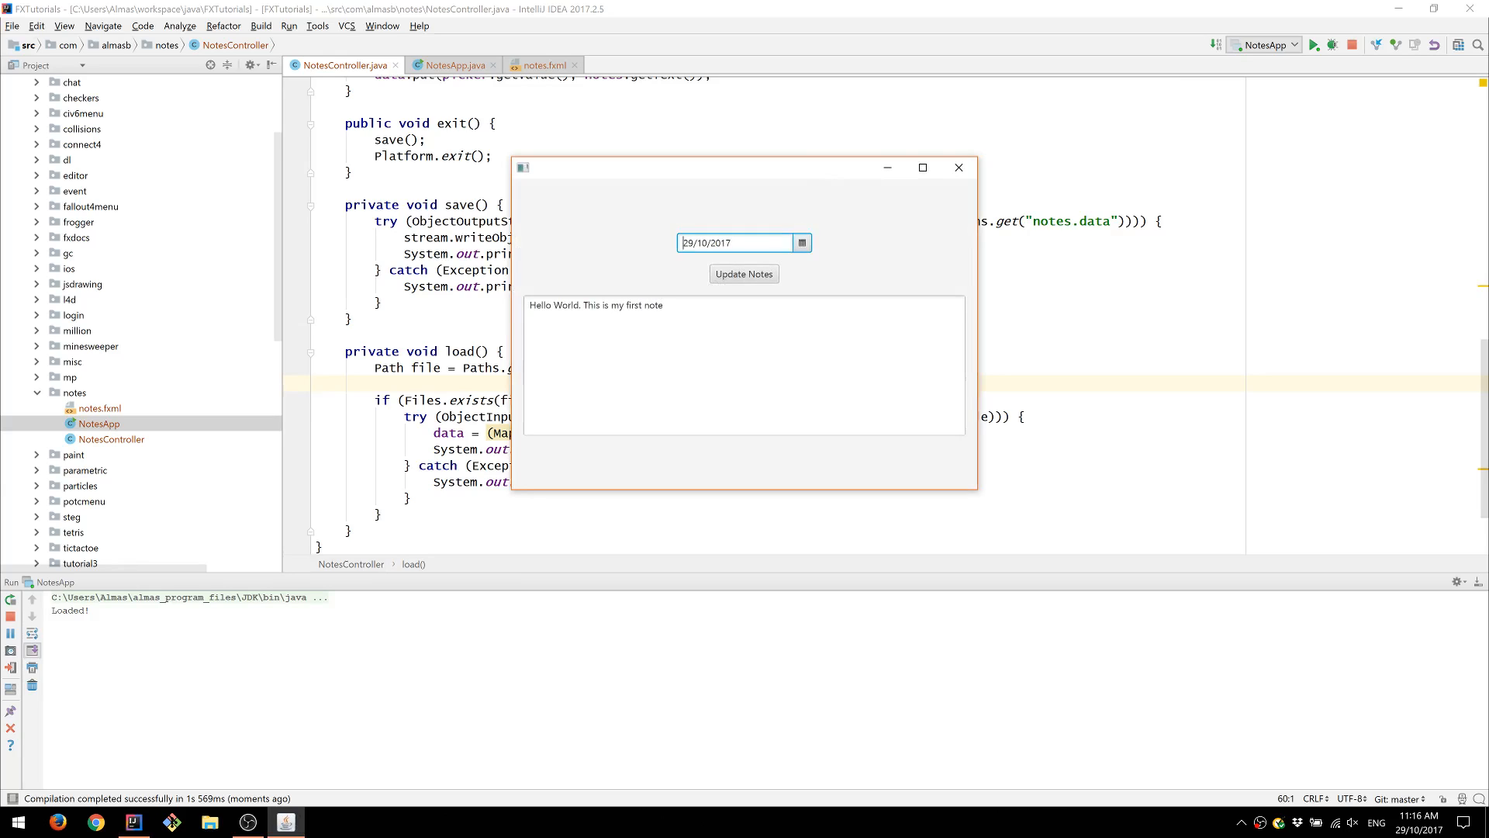
left_click(802, 242)
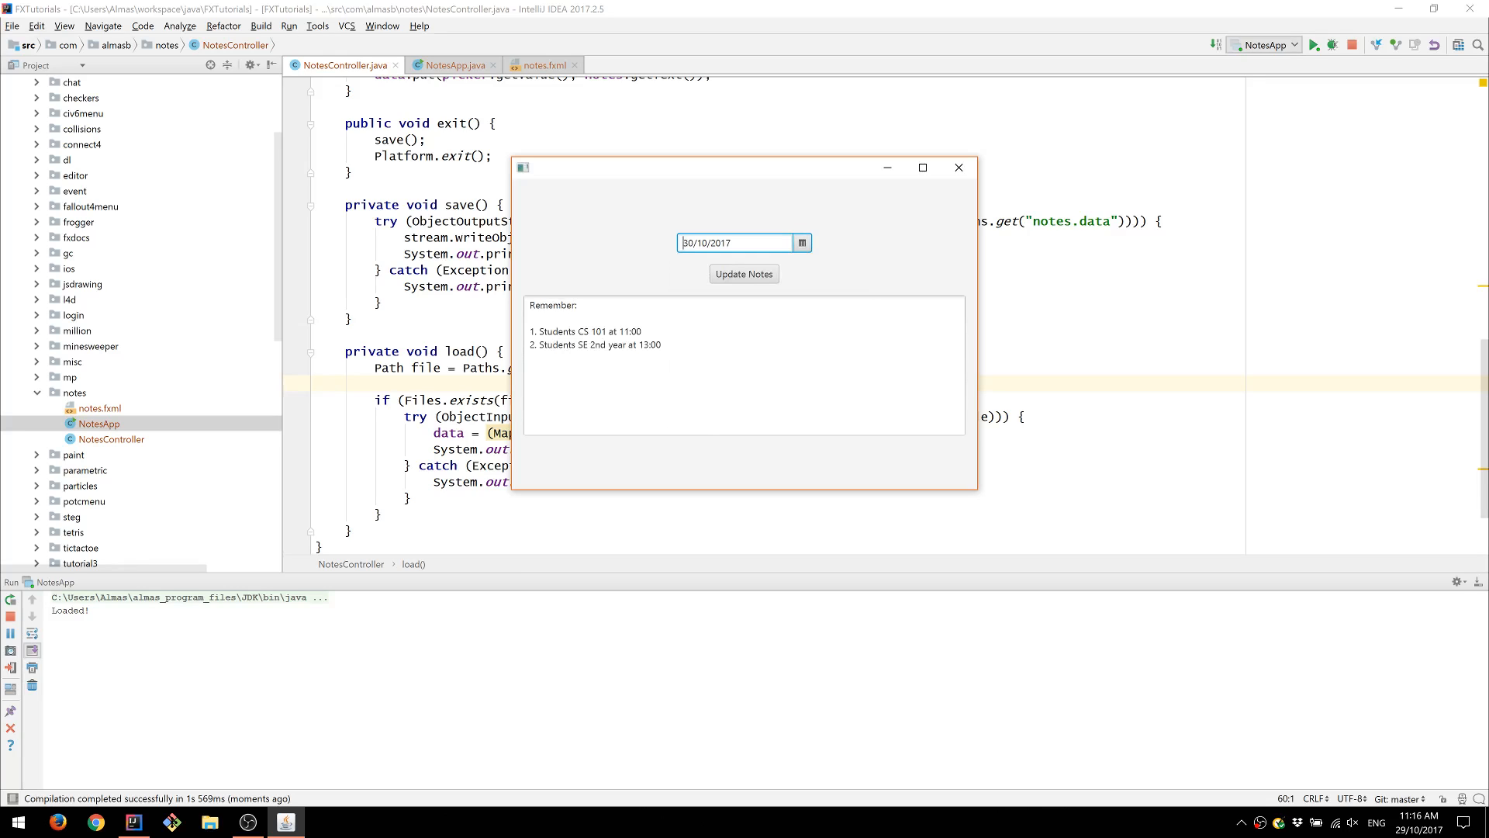
left_click(663, 345)
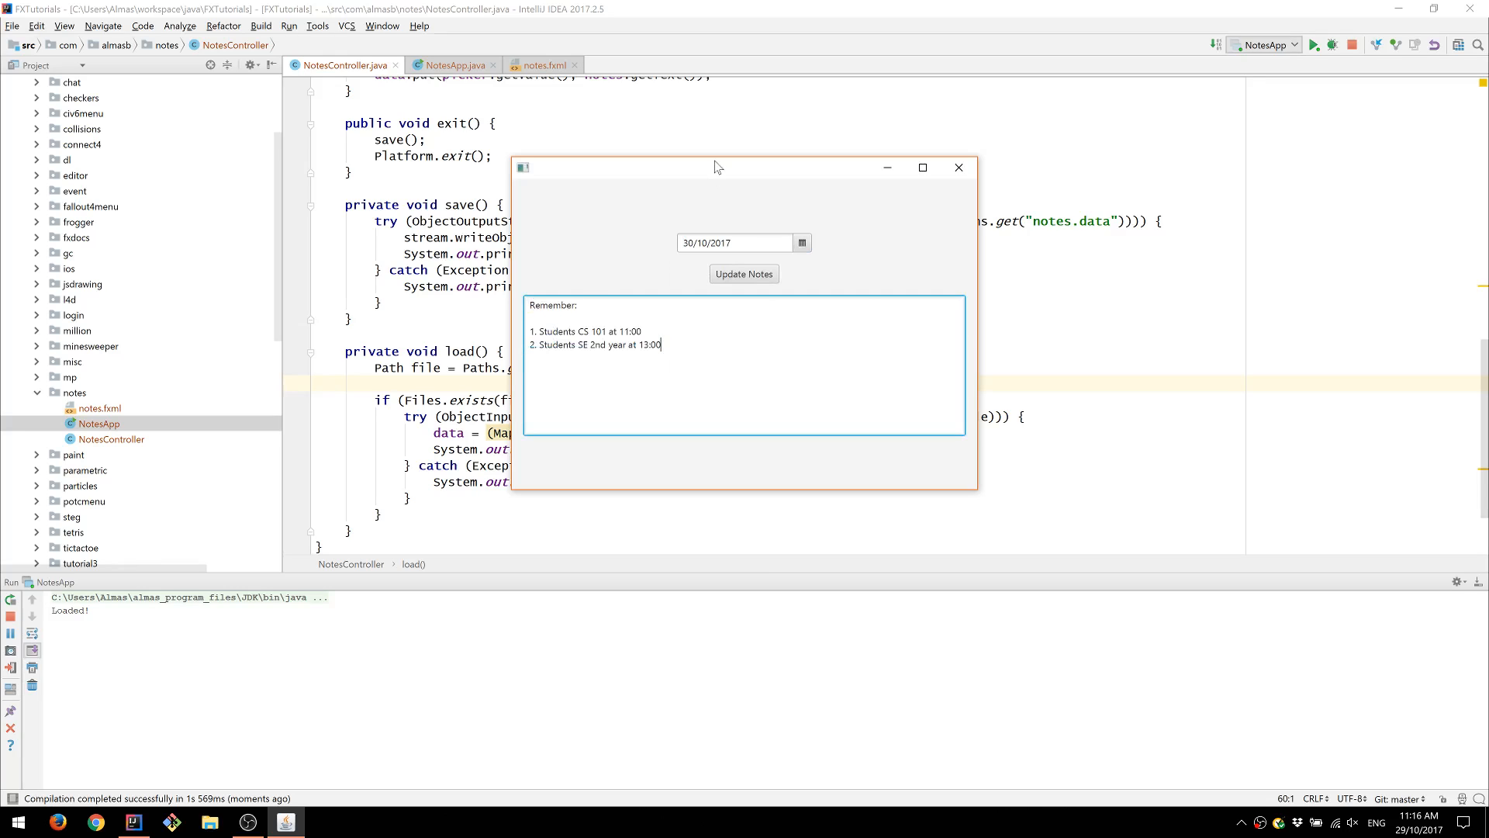
left_click_drag(717, 167, 703, 211)
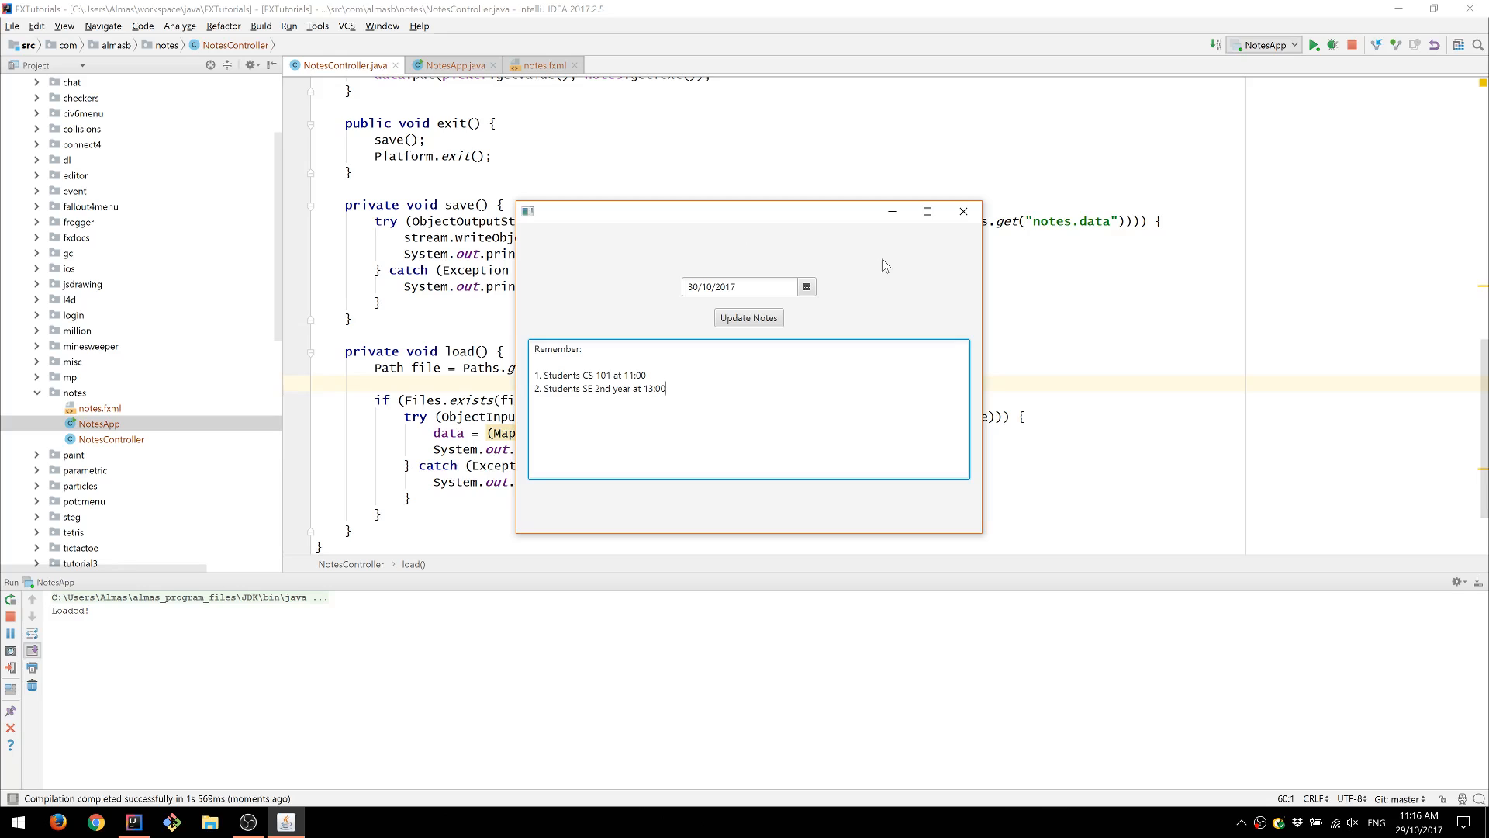
left_click(963, 211)
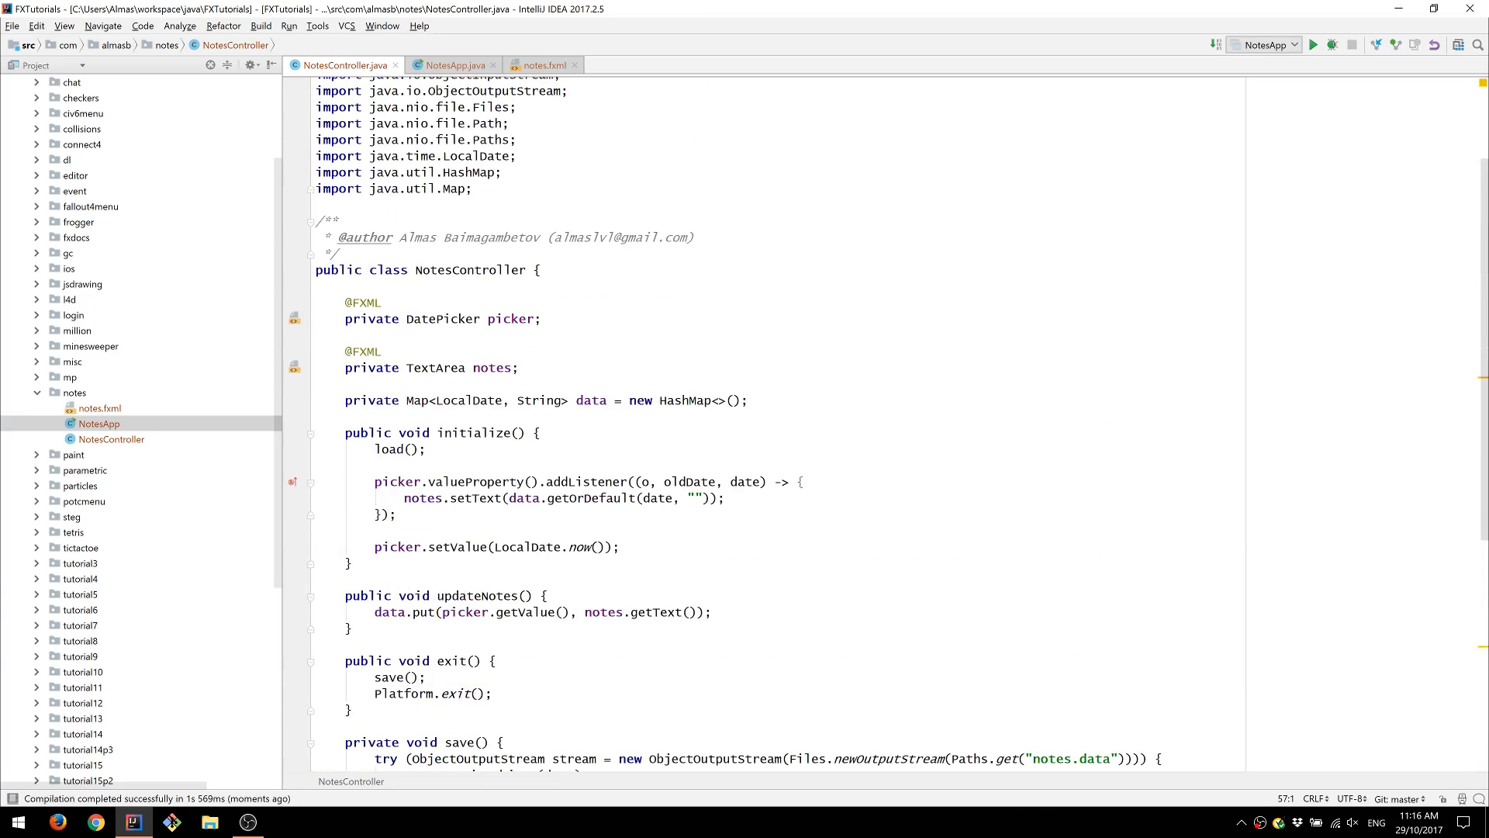
scroll("up", 3)
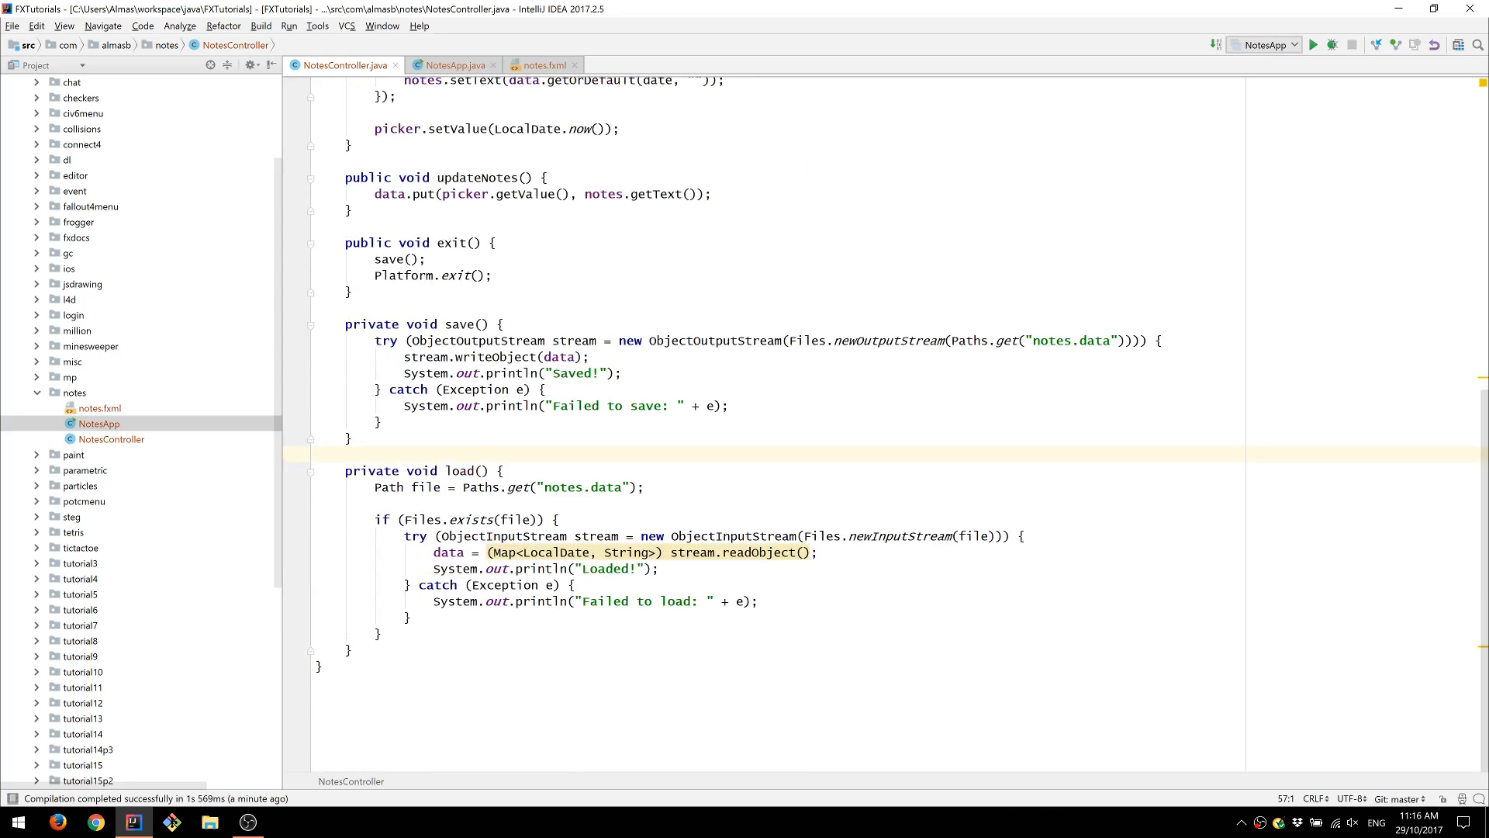
left_click(457, 339)
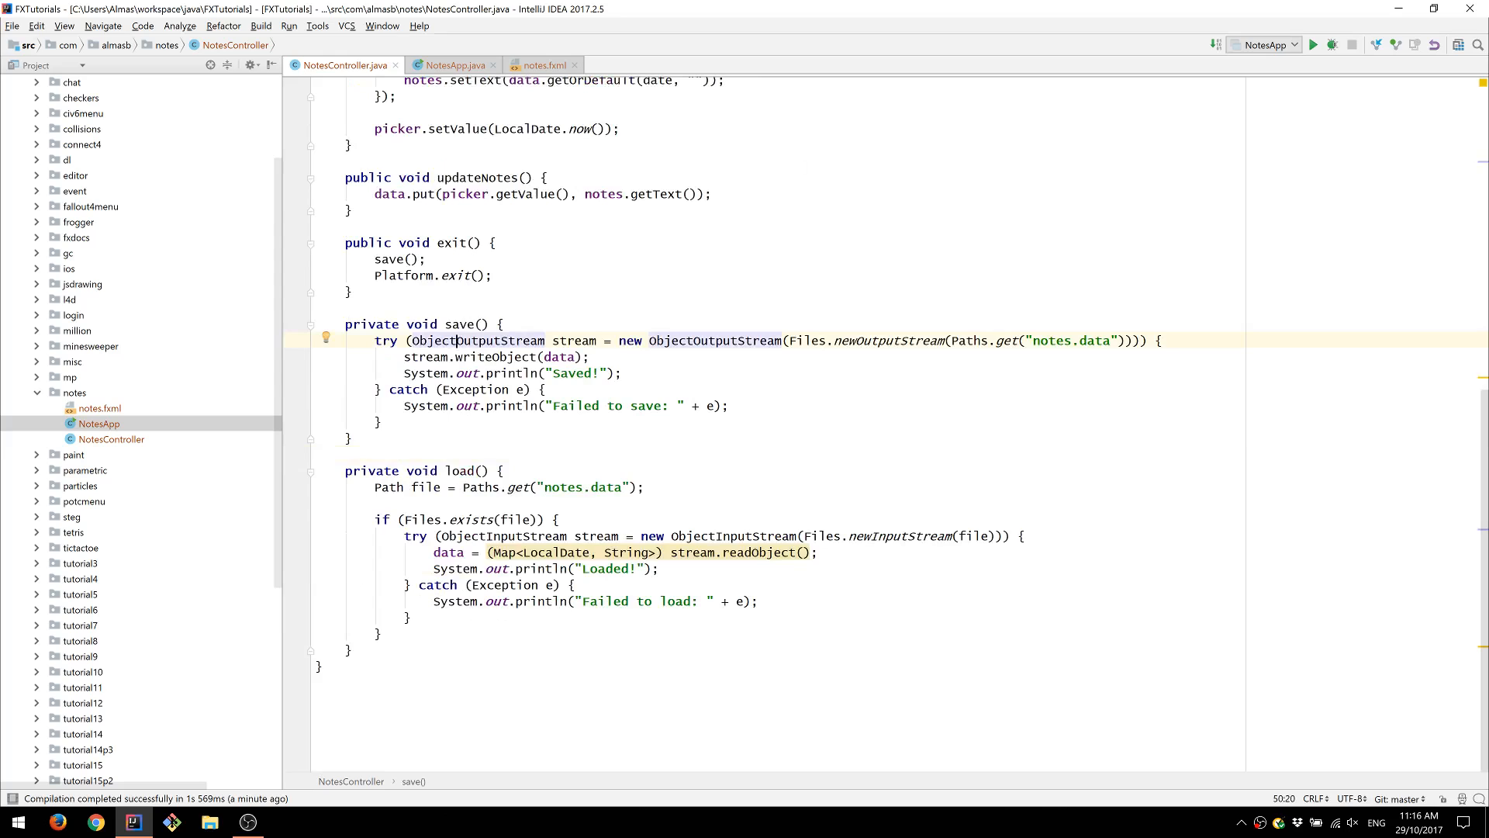